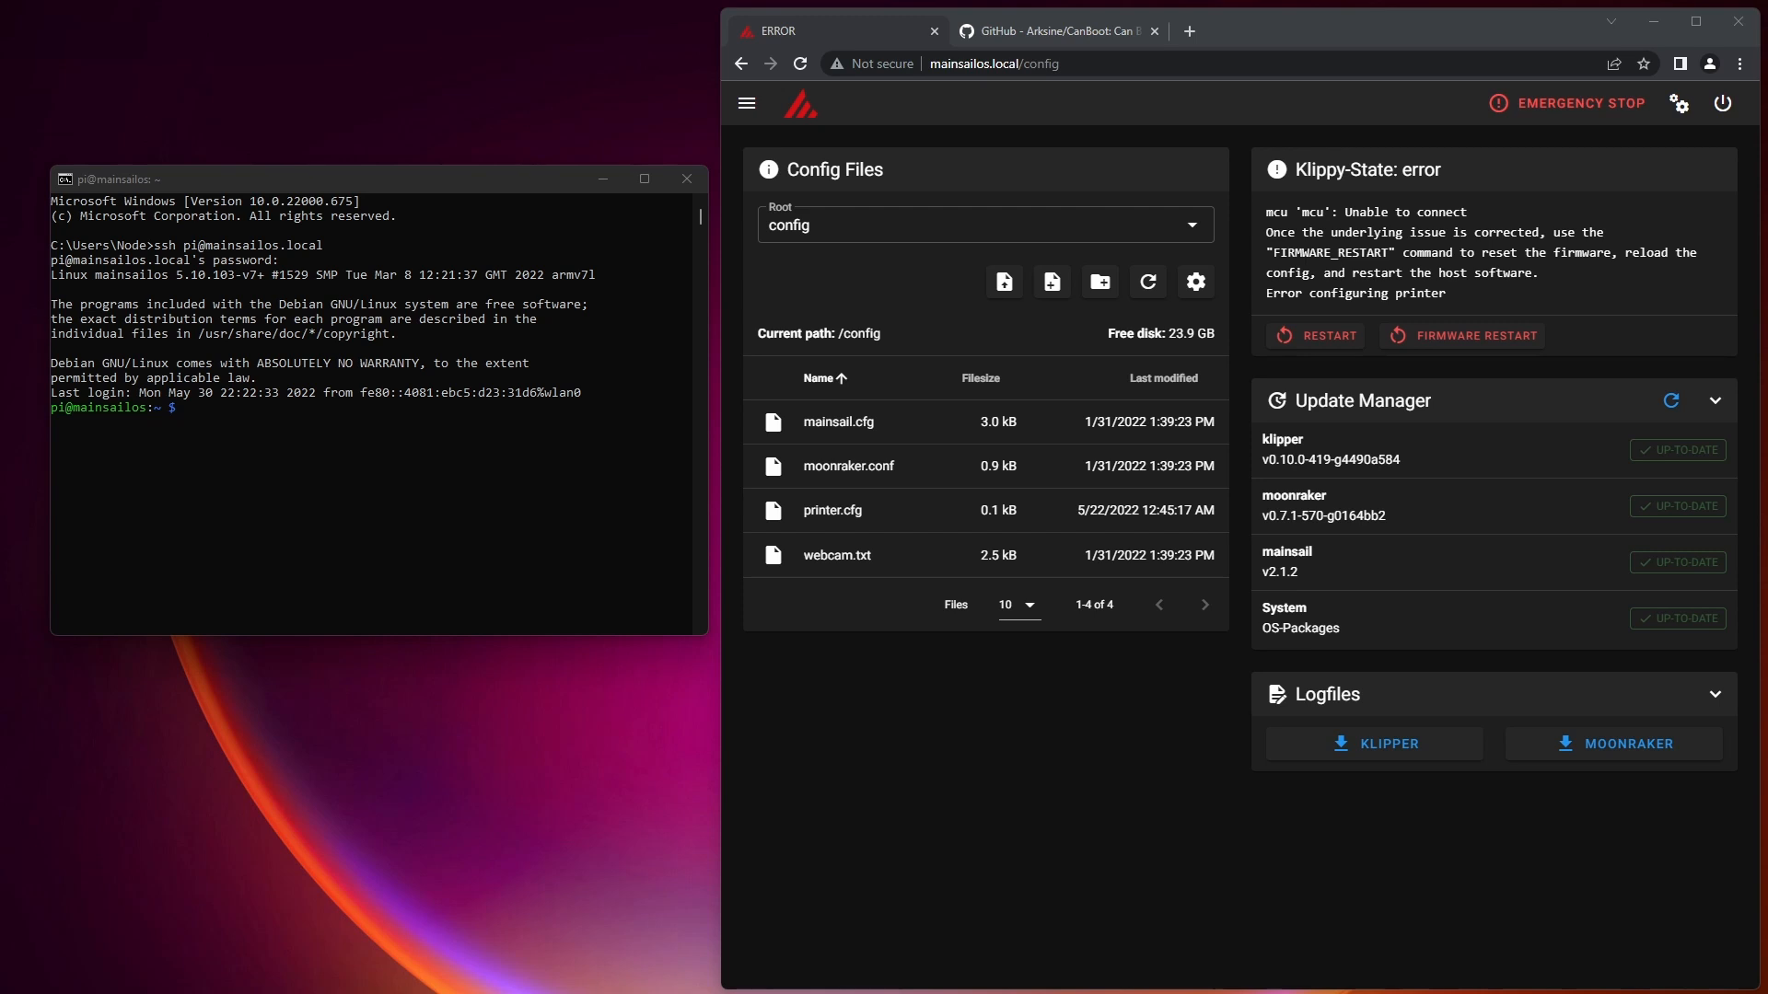
{"action": "mouse_move", "coordinate": [858, 784]}
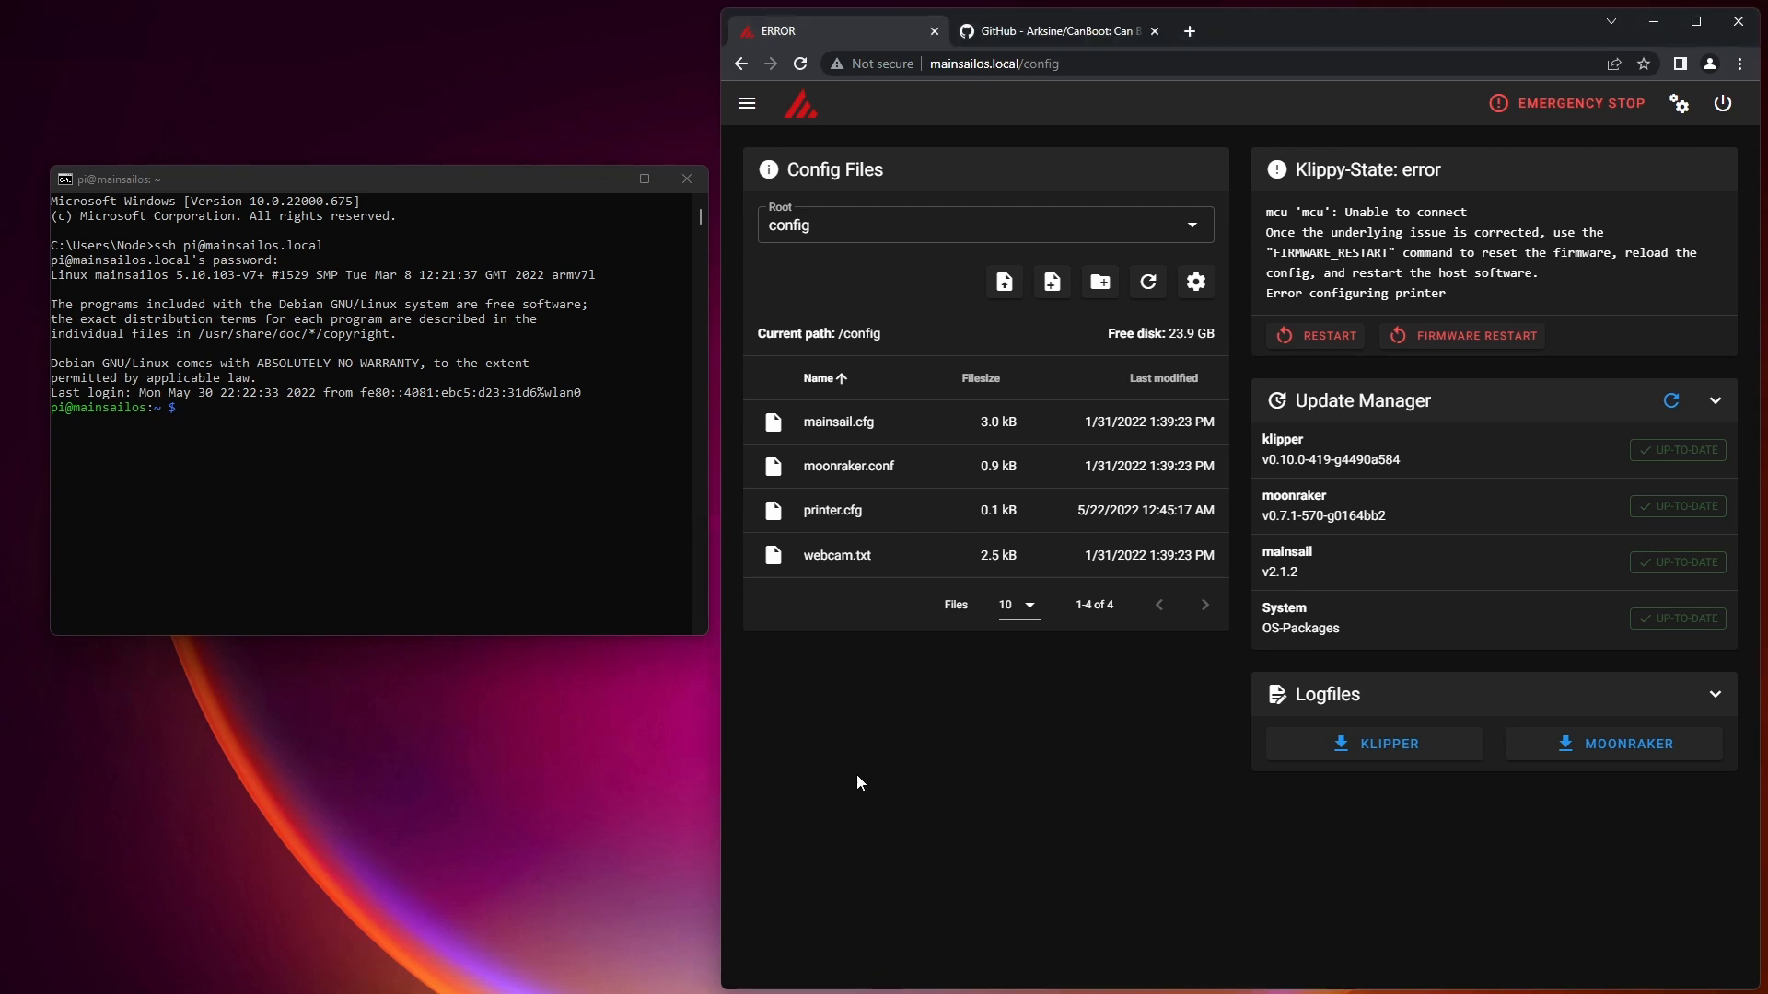
{"action": "mouse_move", "coordinate": [1654, 474]}
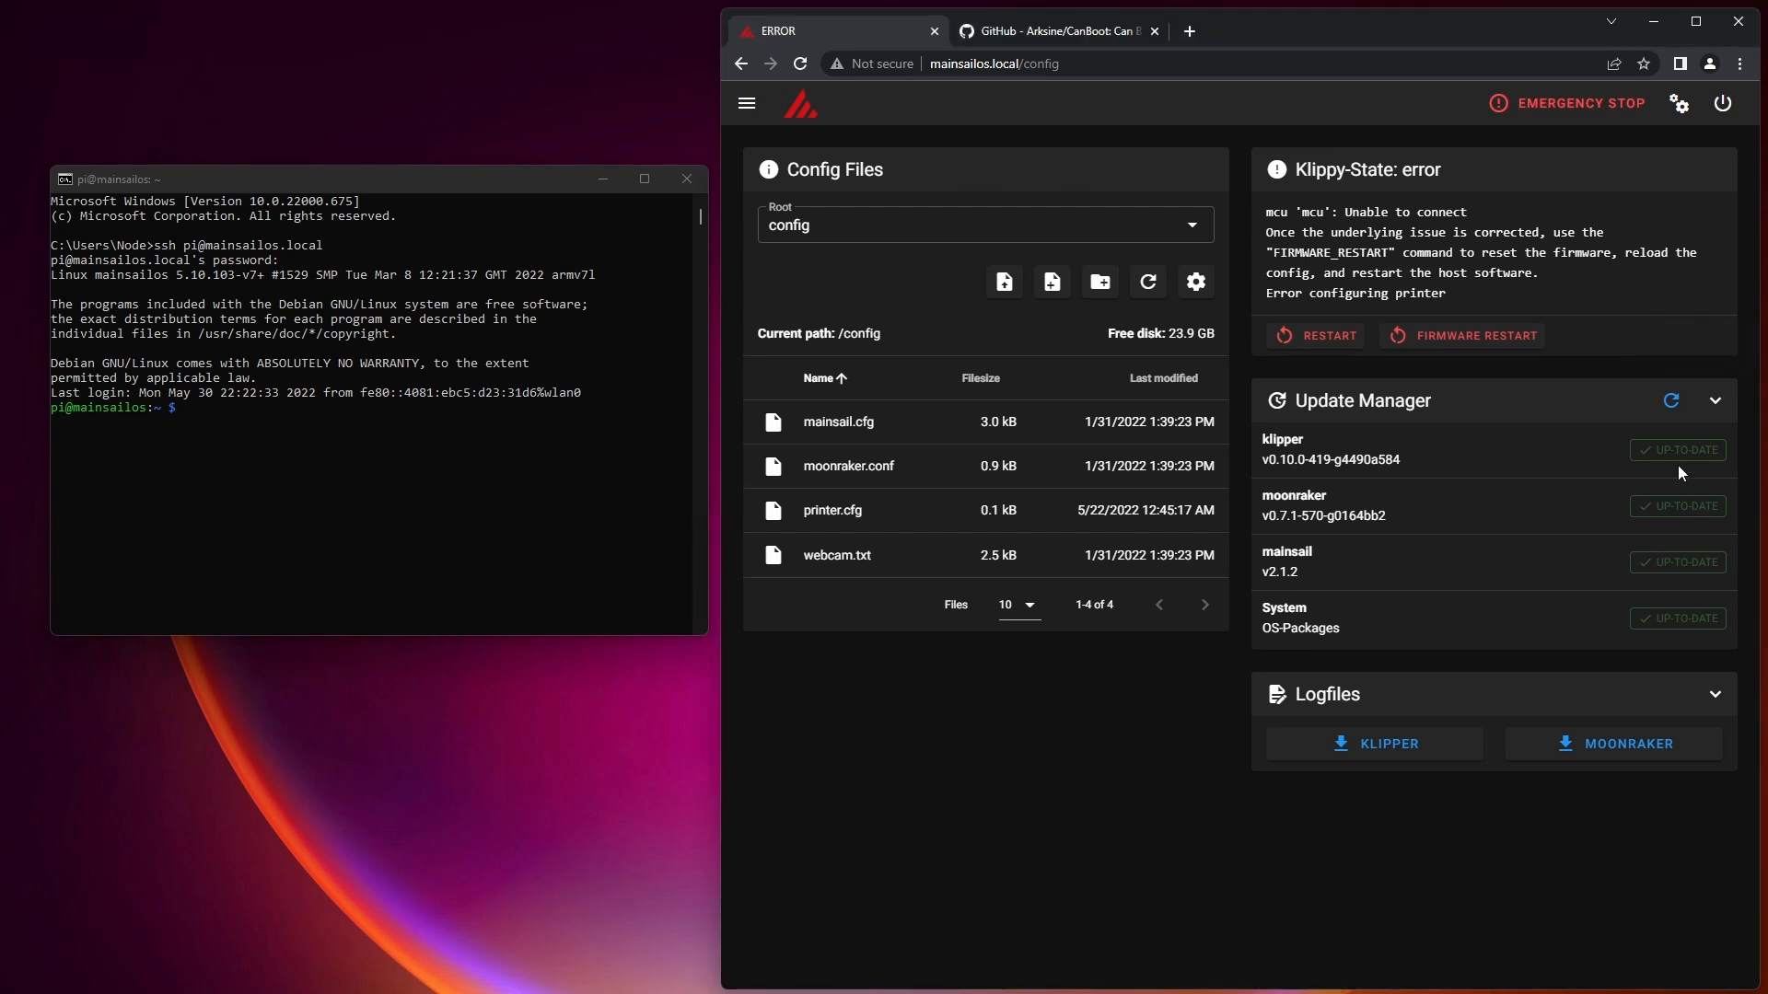
Recheck Klipper, Moonraker, Mainsail and system packages for updates in Mainsail's Update Manager.
{"action": "left_click", "coordinate": [1670, 401]}
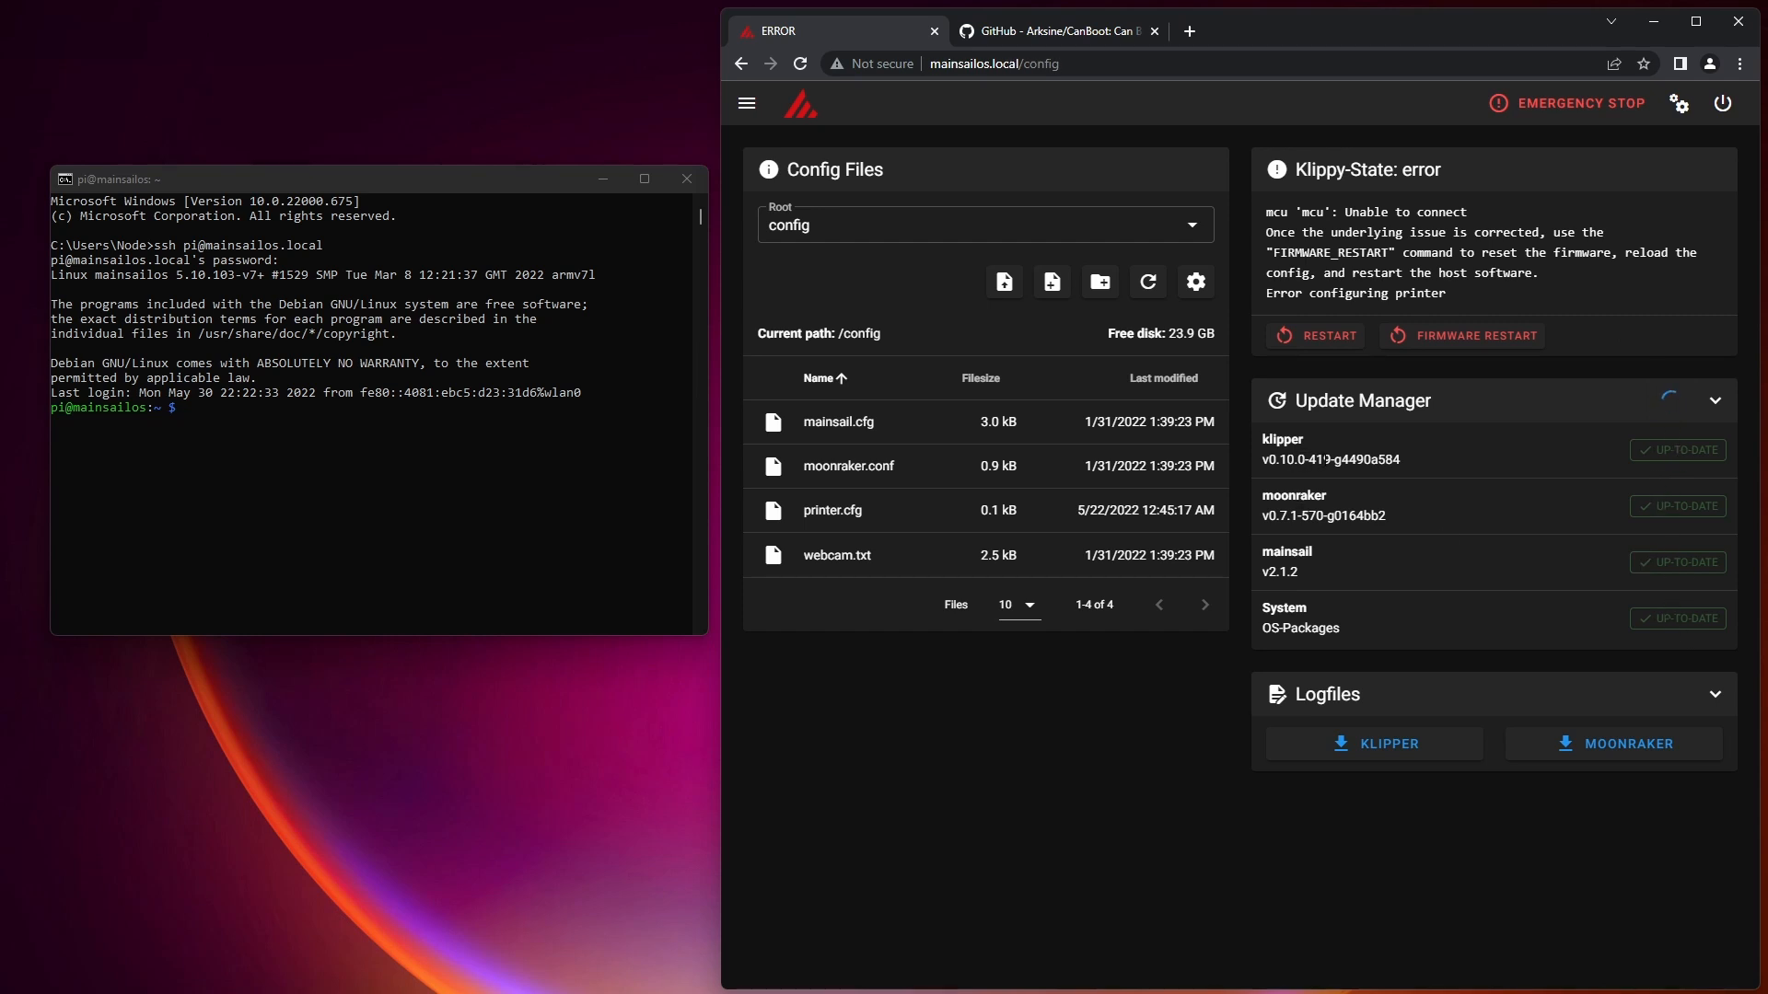
{"action": "mouse_move", "coordinate": [1429, 663]}
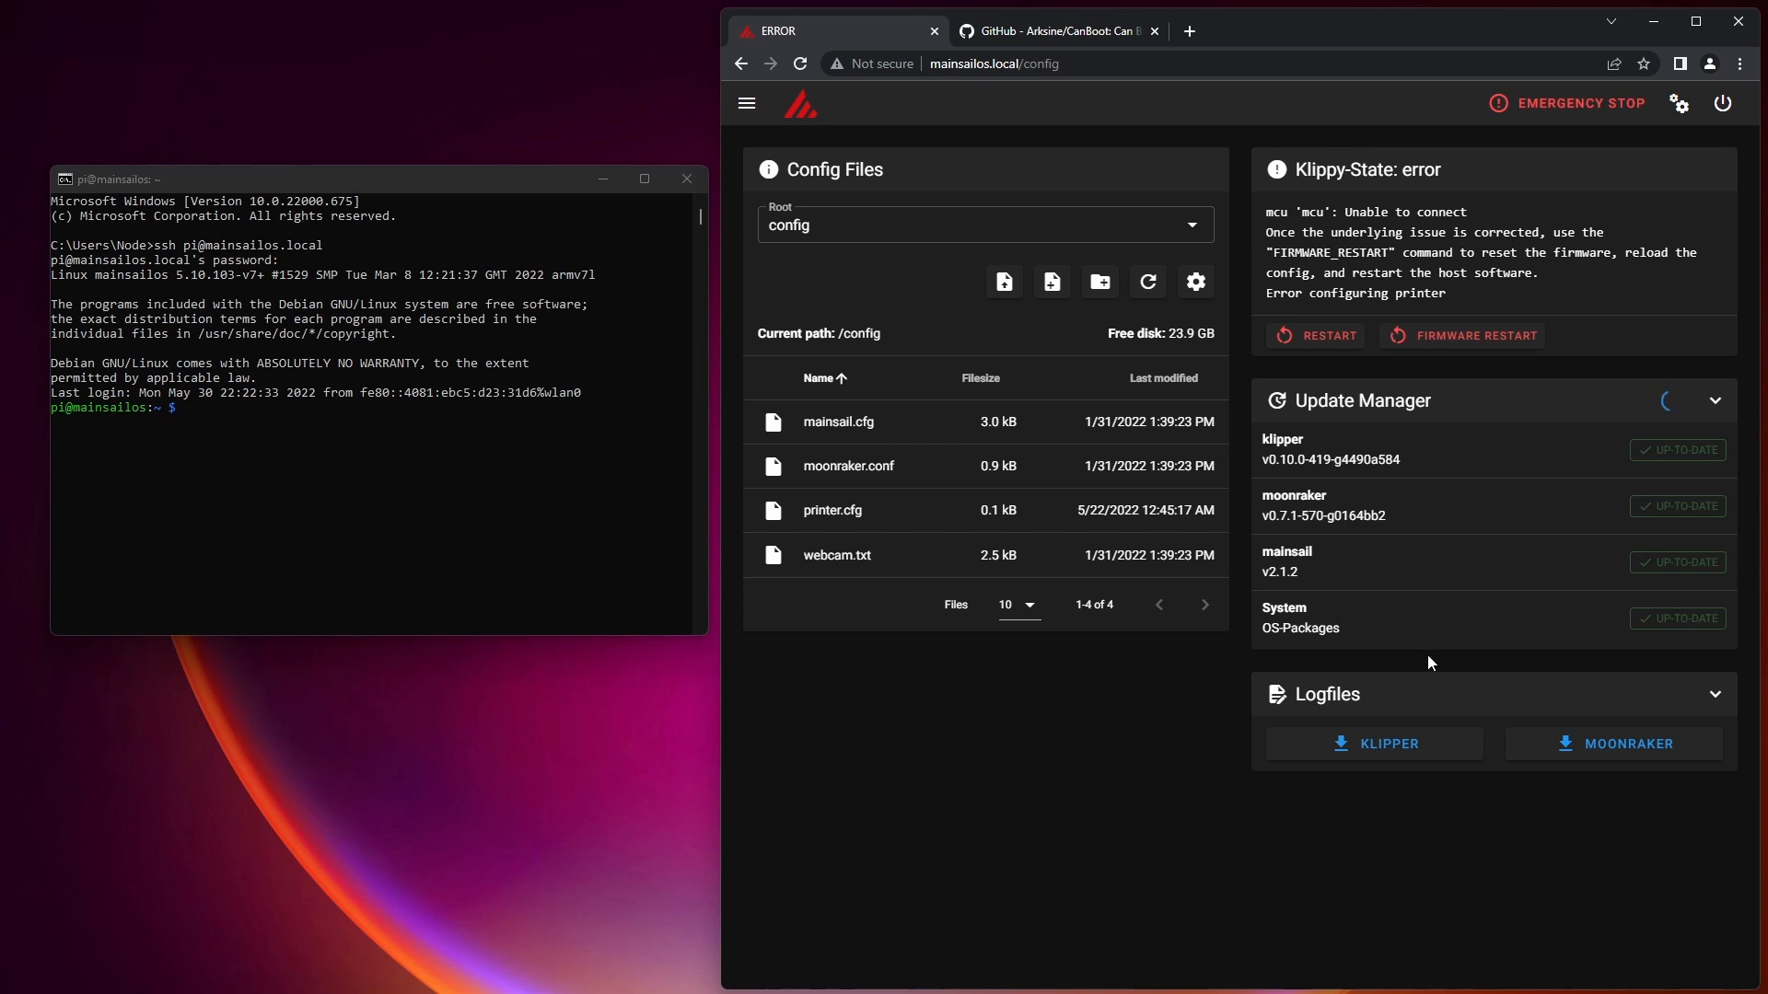
{"action": "mouse_move", "coordinate": [1663, 425]}
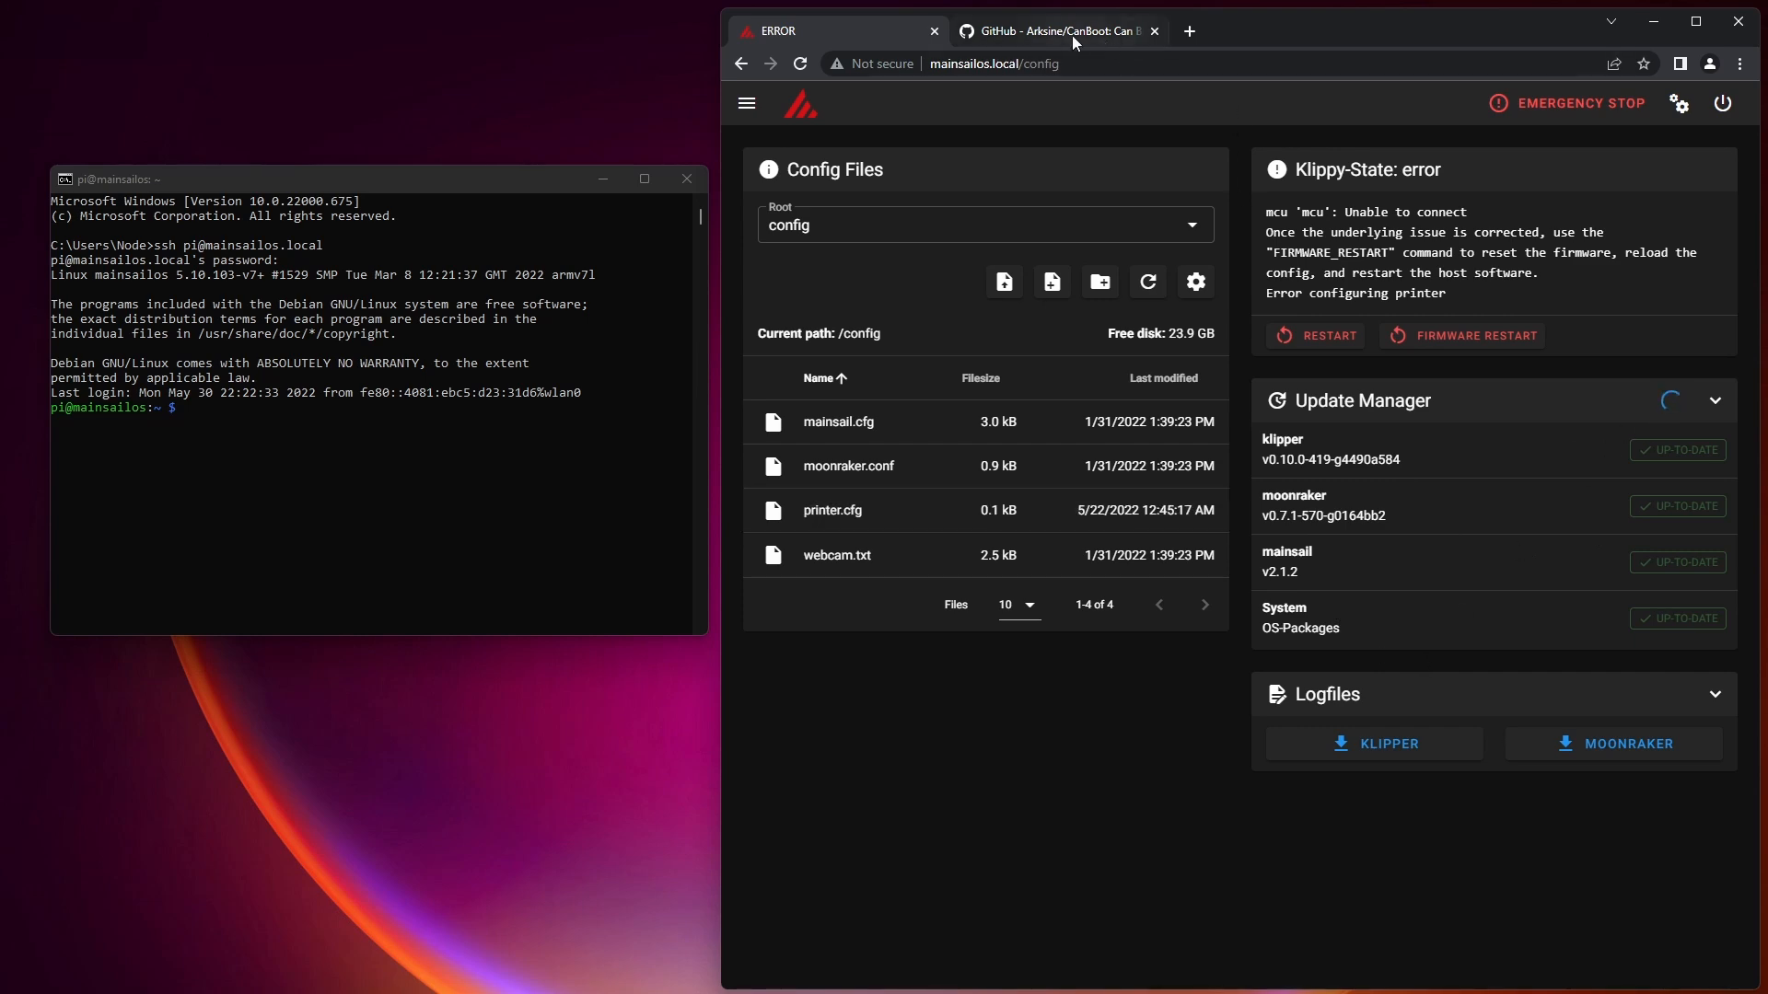
Clone the CanBoot GitHub repository onto the Pi and enter the CanBoot folder.
{"action": "left_click", "coordinate": [1072, 30]}
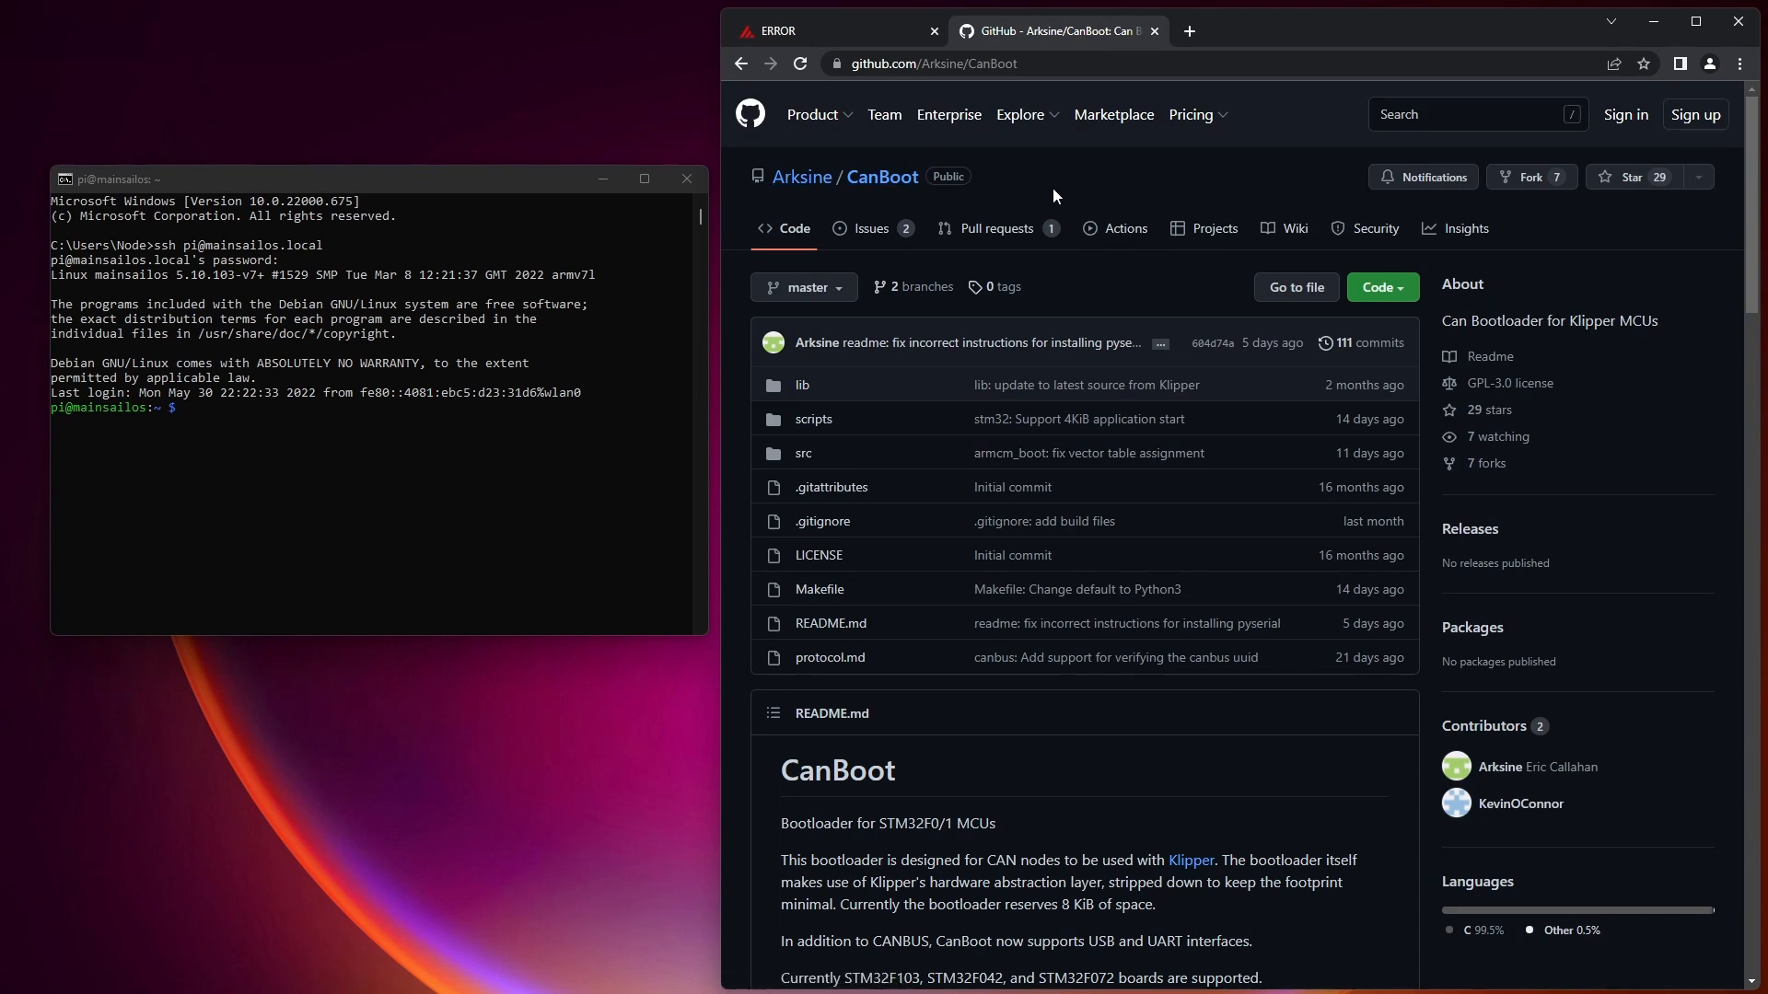
{"action": "scroll", "scroll_direction": "down", "scroll_amount": 3}
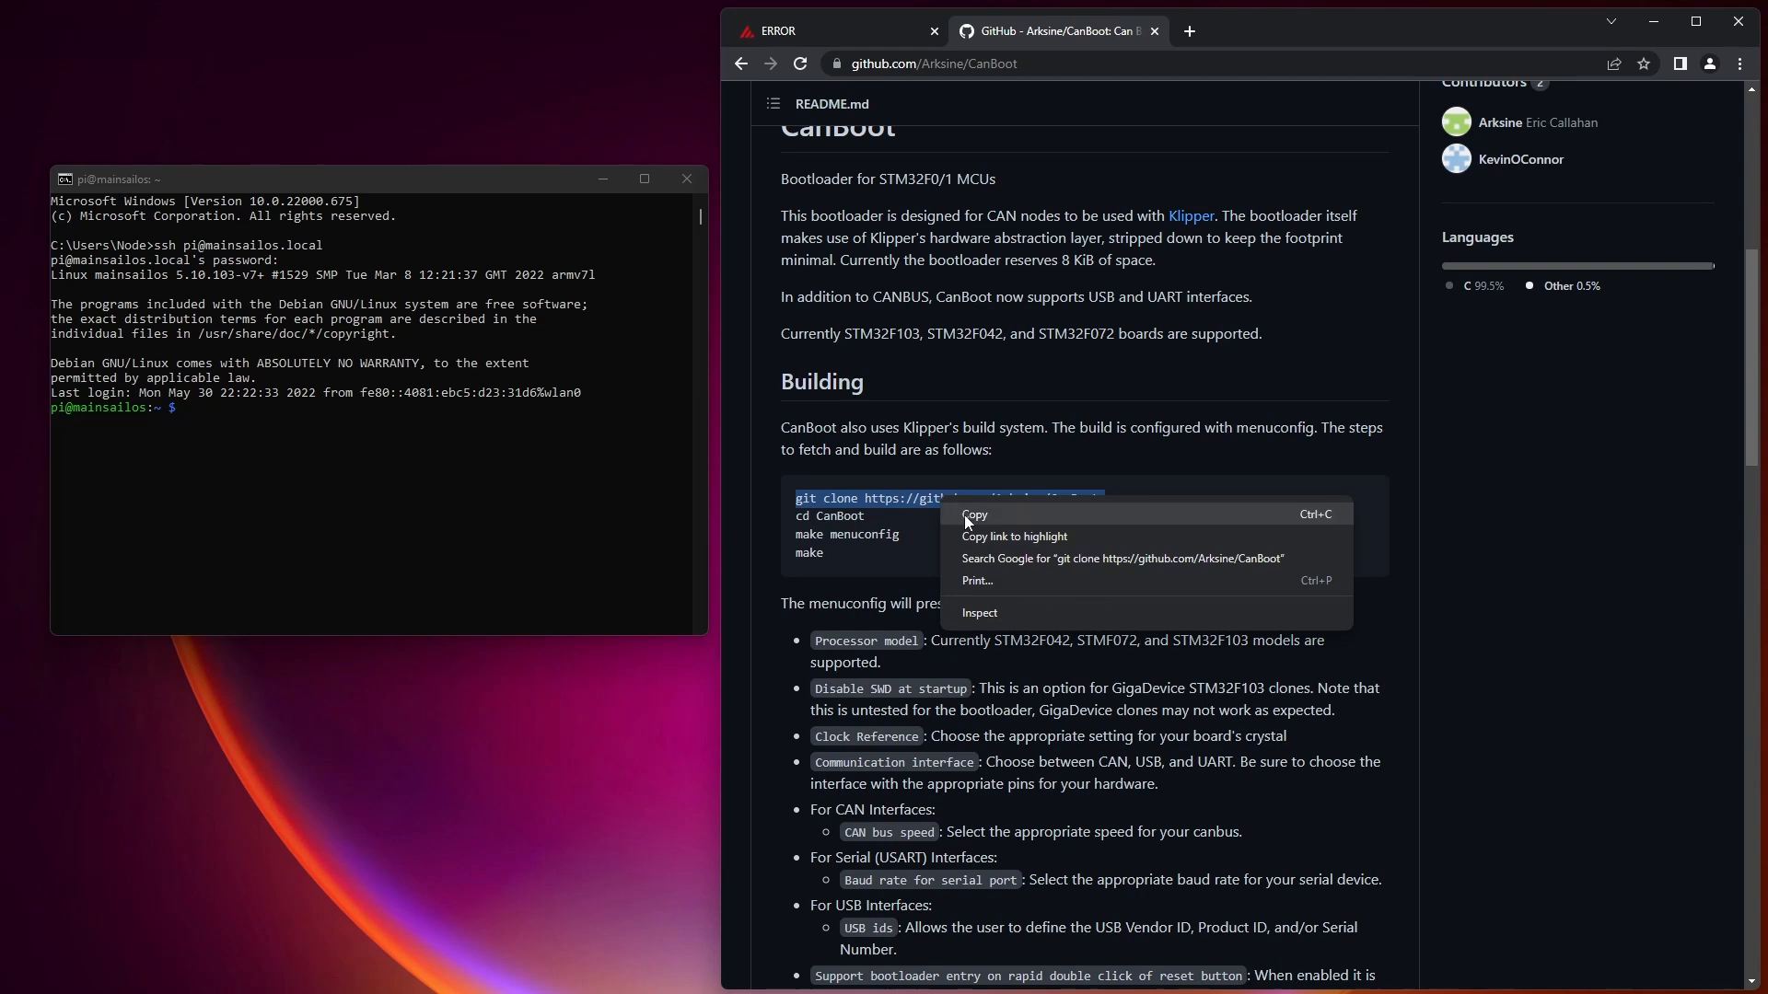
{"action": "left_click", "coordinate": [494, 497]}
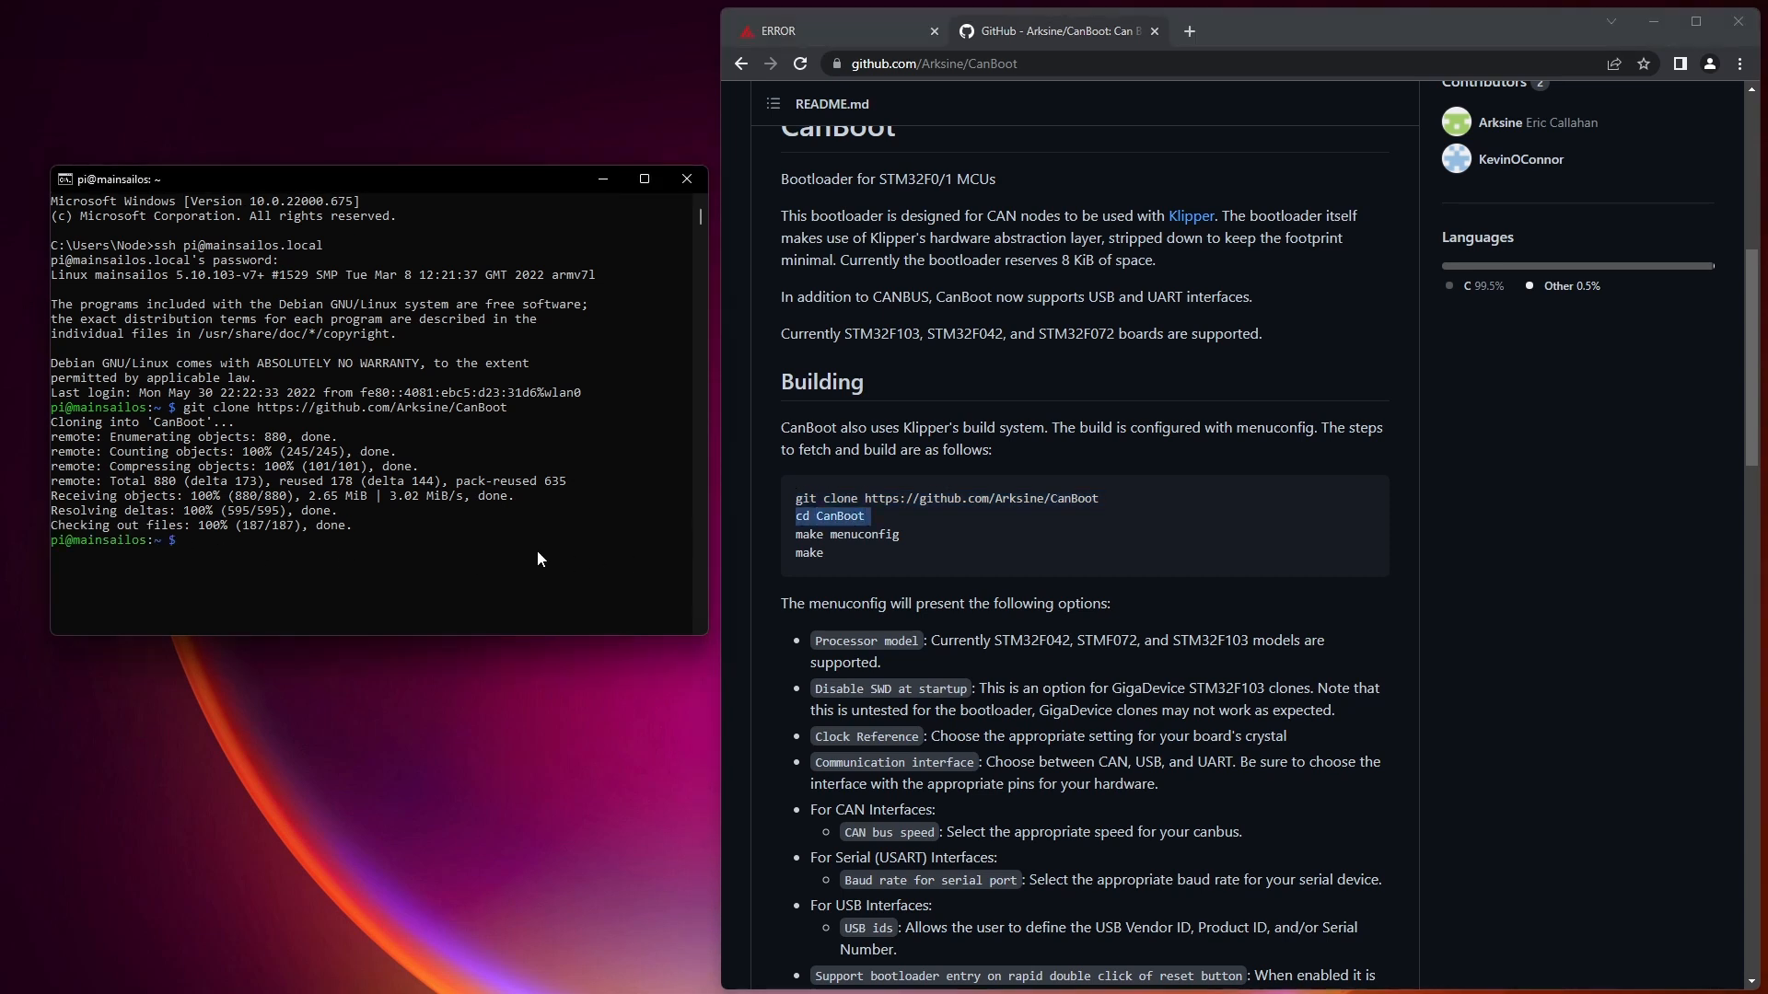
{"action": "mouse_move", "coordinate": [223, 554]}
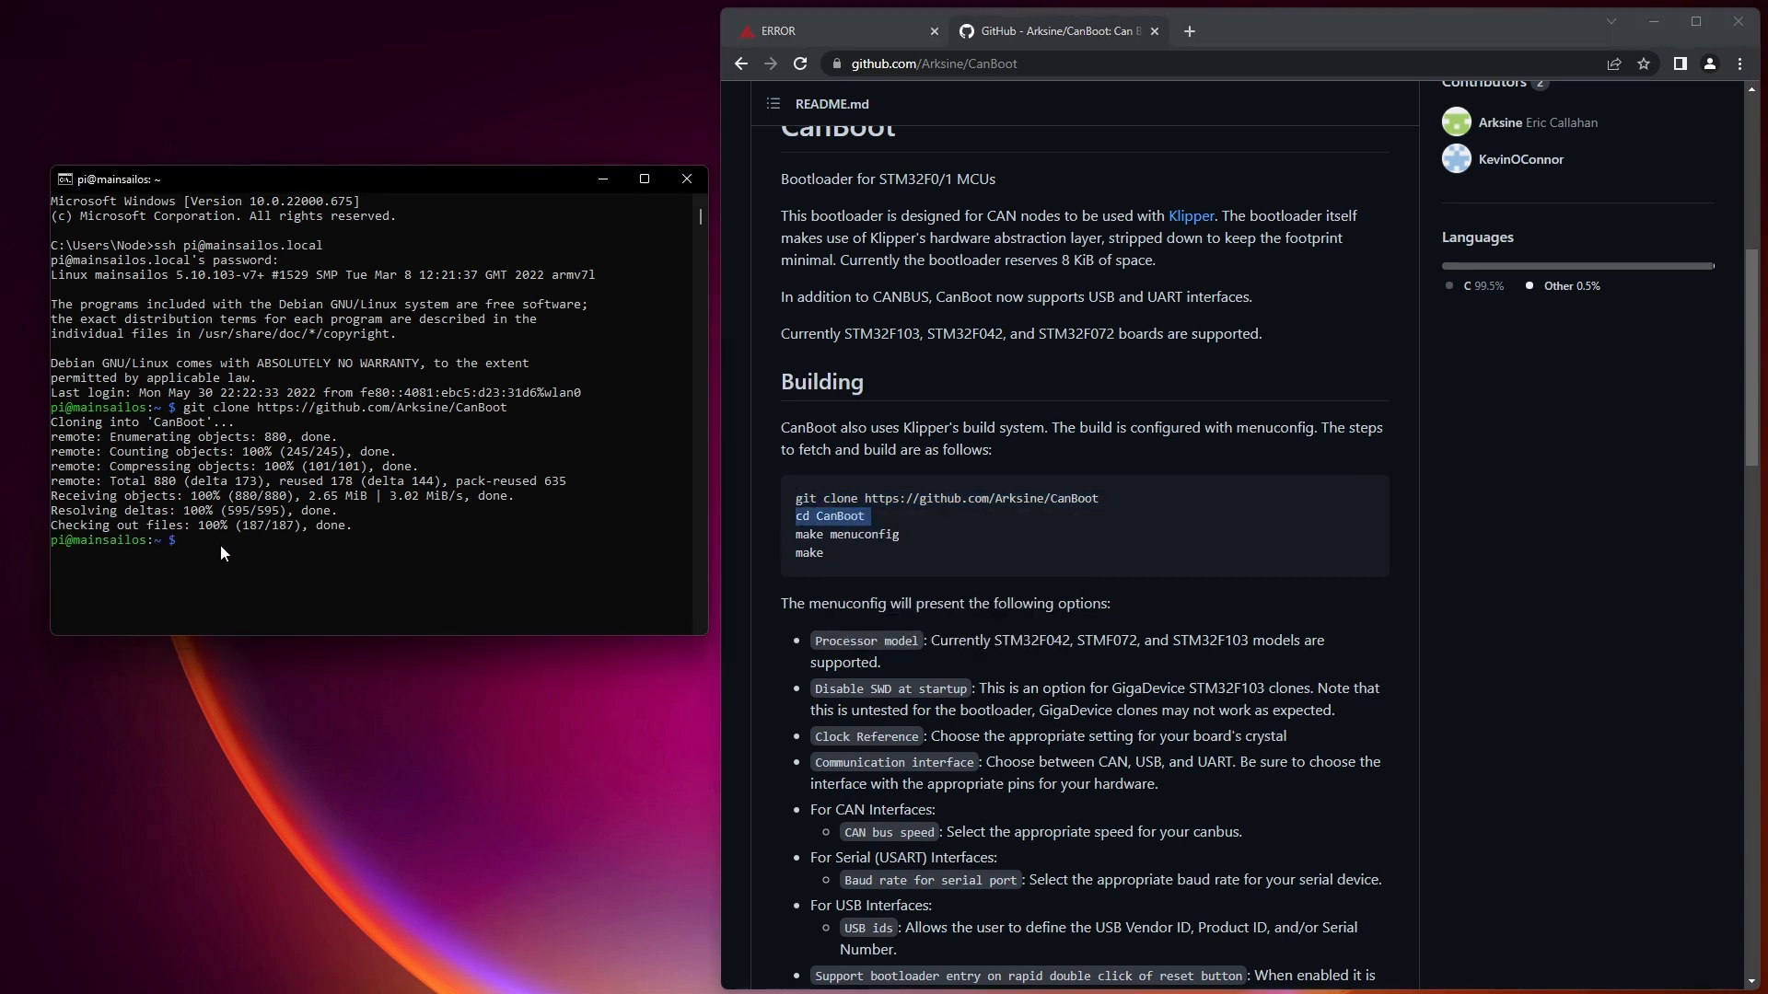
{"action": "type", "text": "cd CanBoot"}
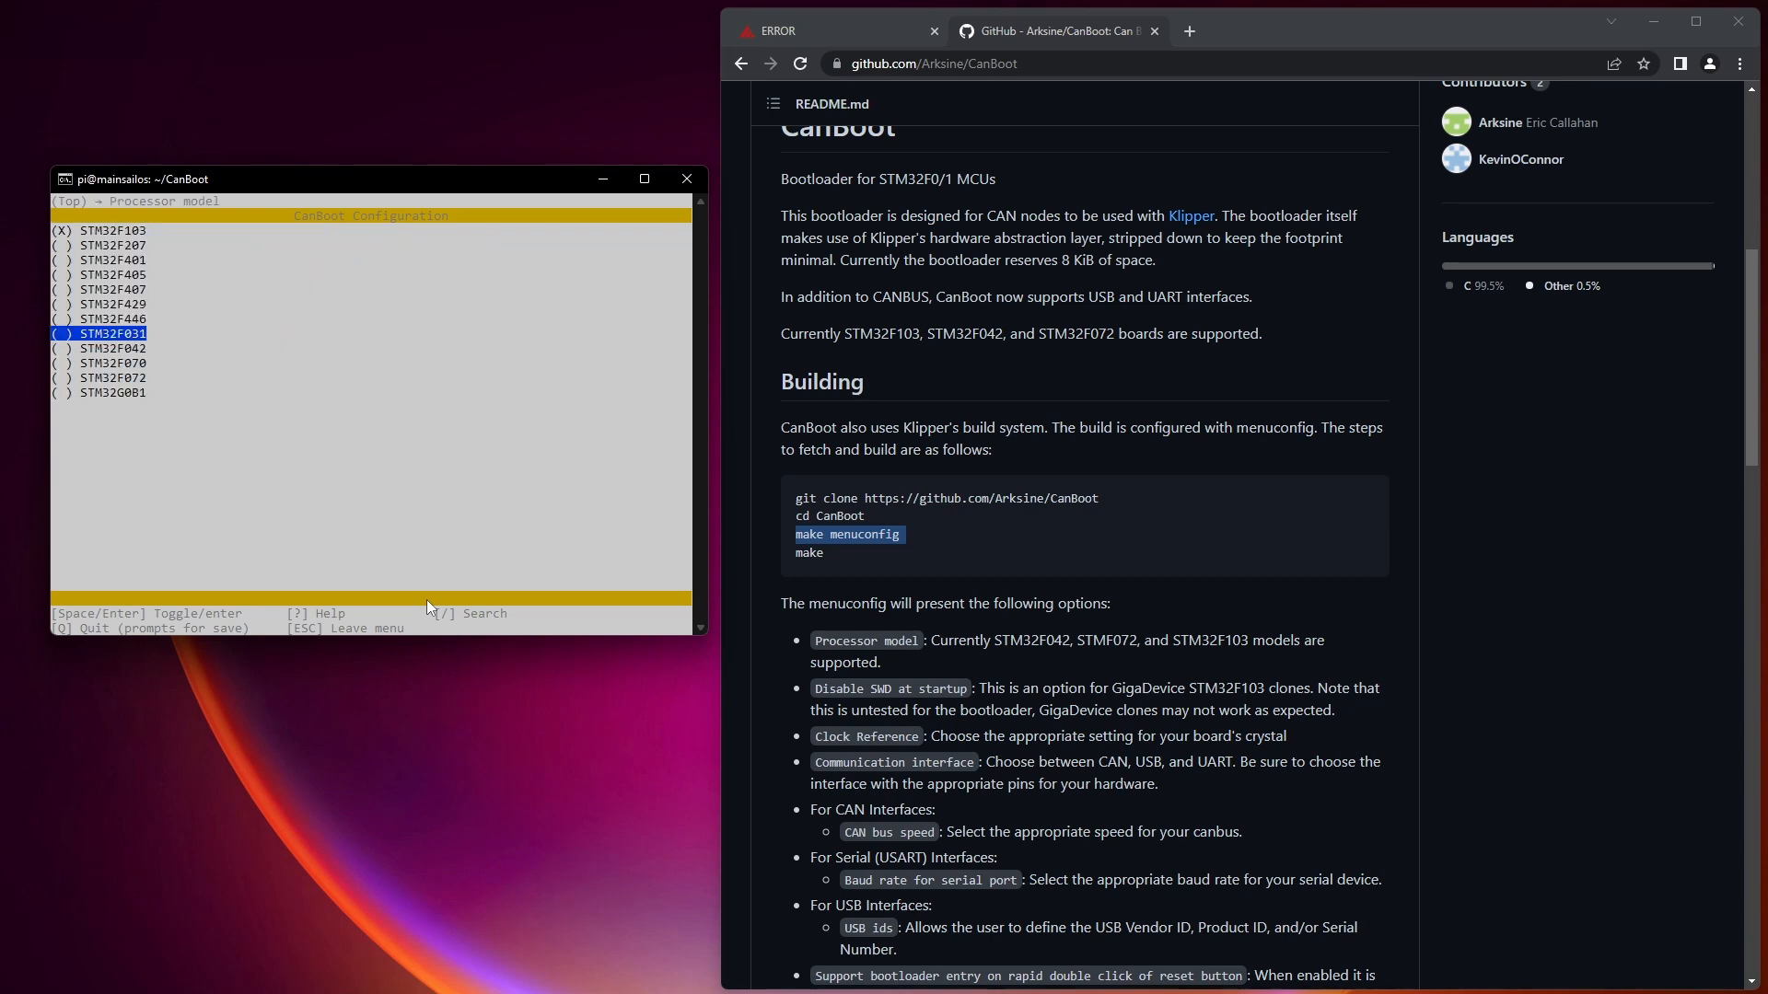
Configure CanBoot for STM32F072 with CAN bus speed 250000 and save.
{"action": "key", "text": "Down"}
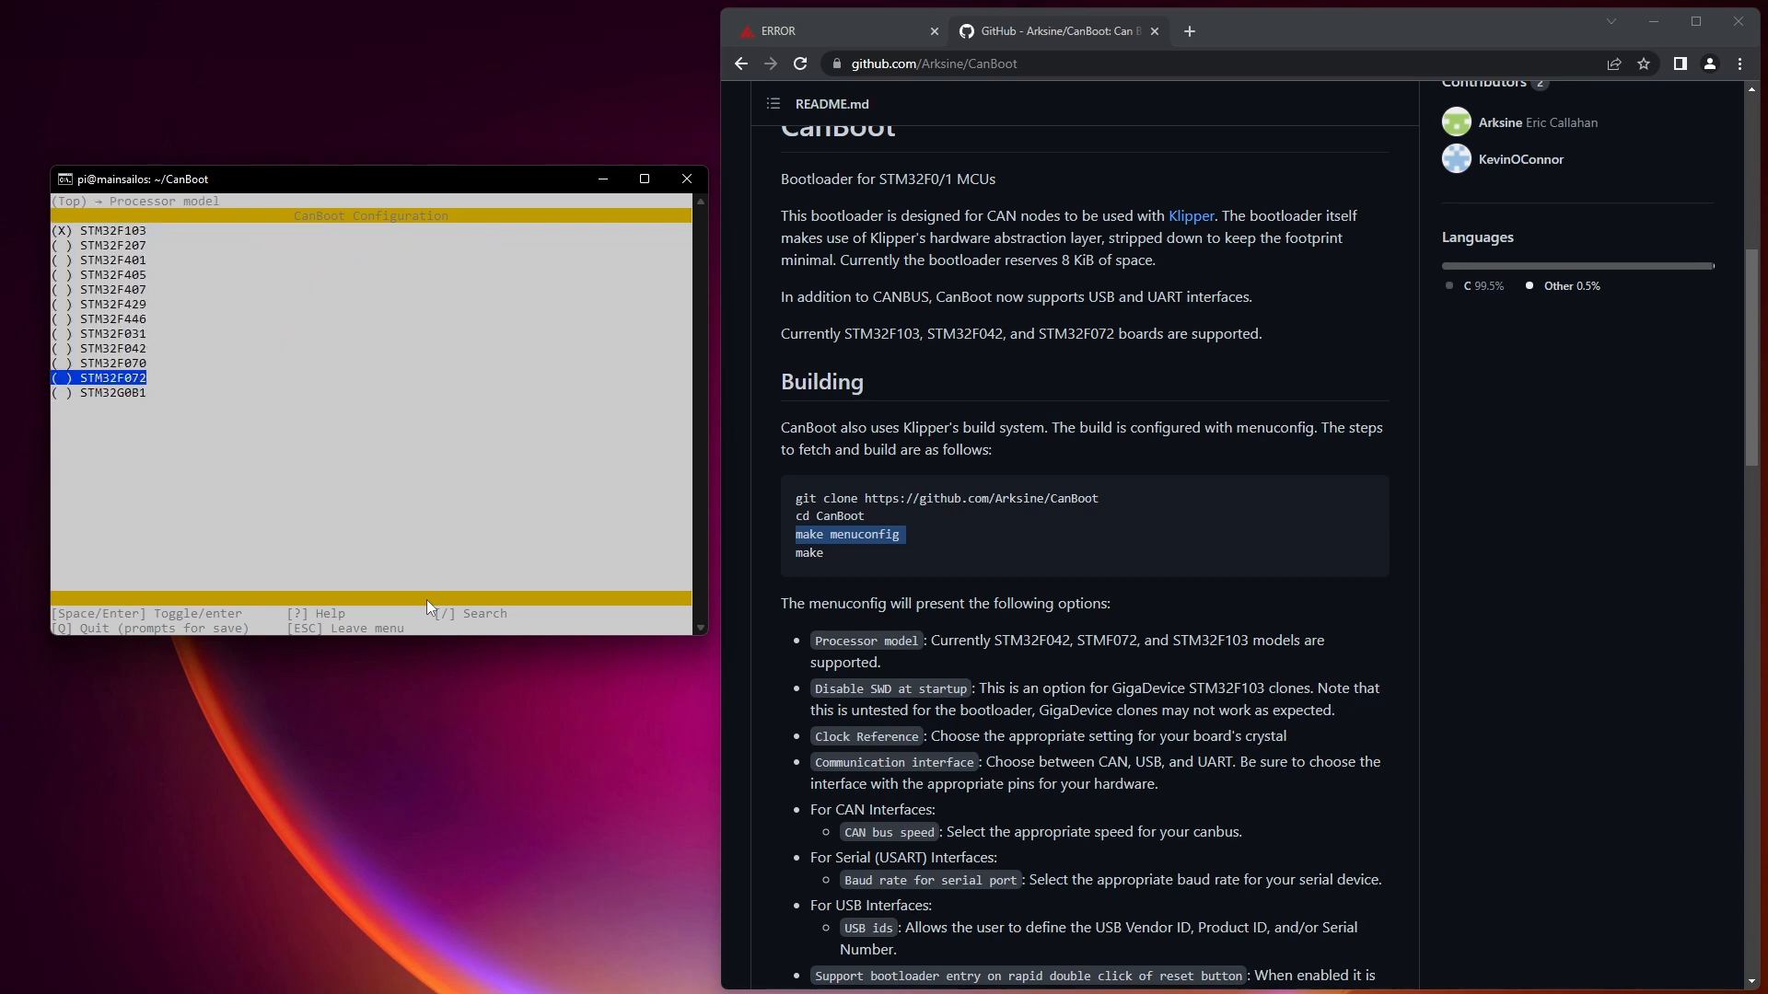
{"action": "key", "text": "Down"}
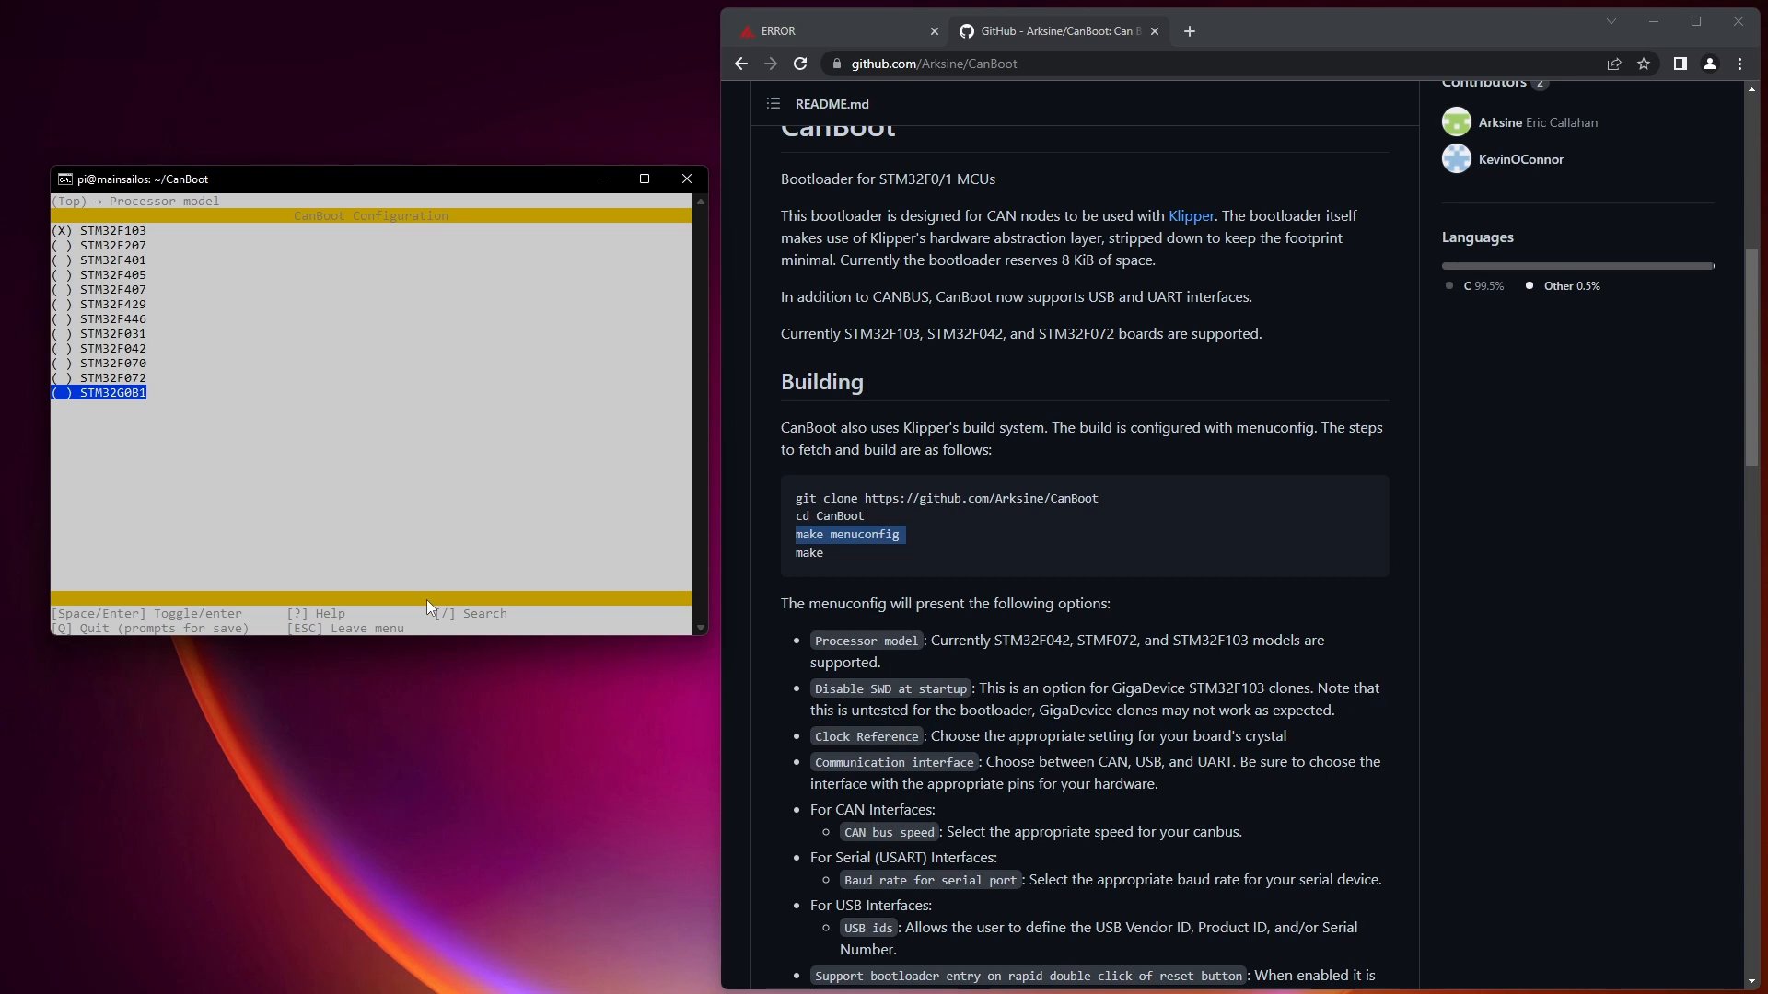
{"action": "key", "text": "Up"}
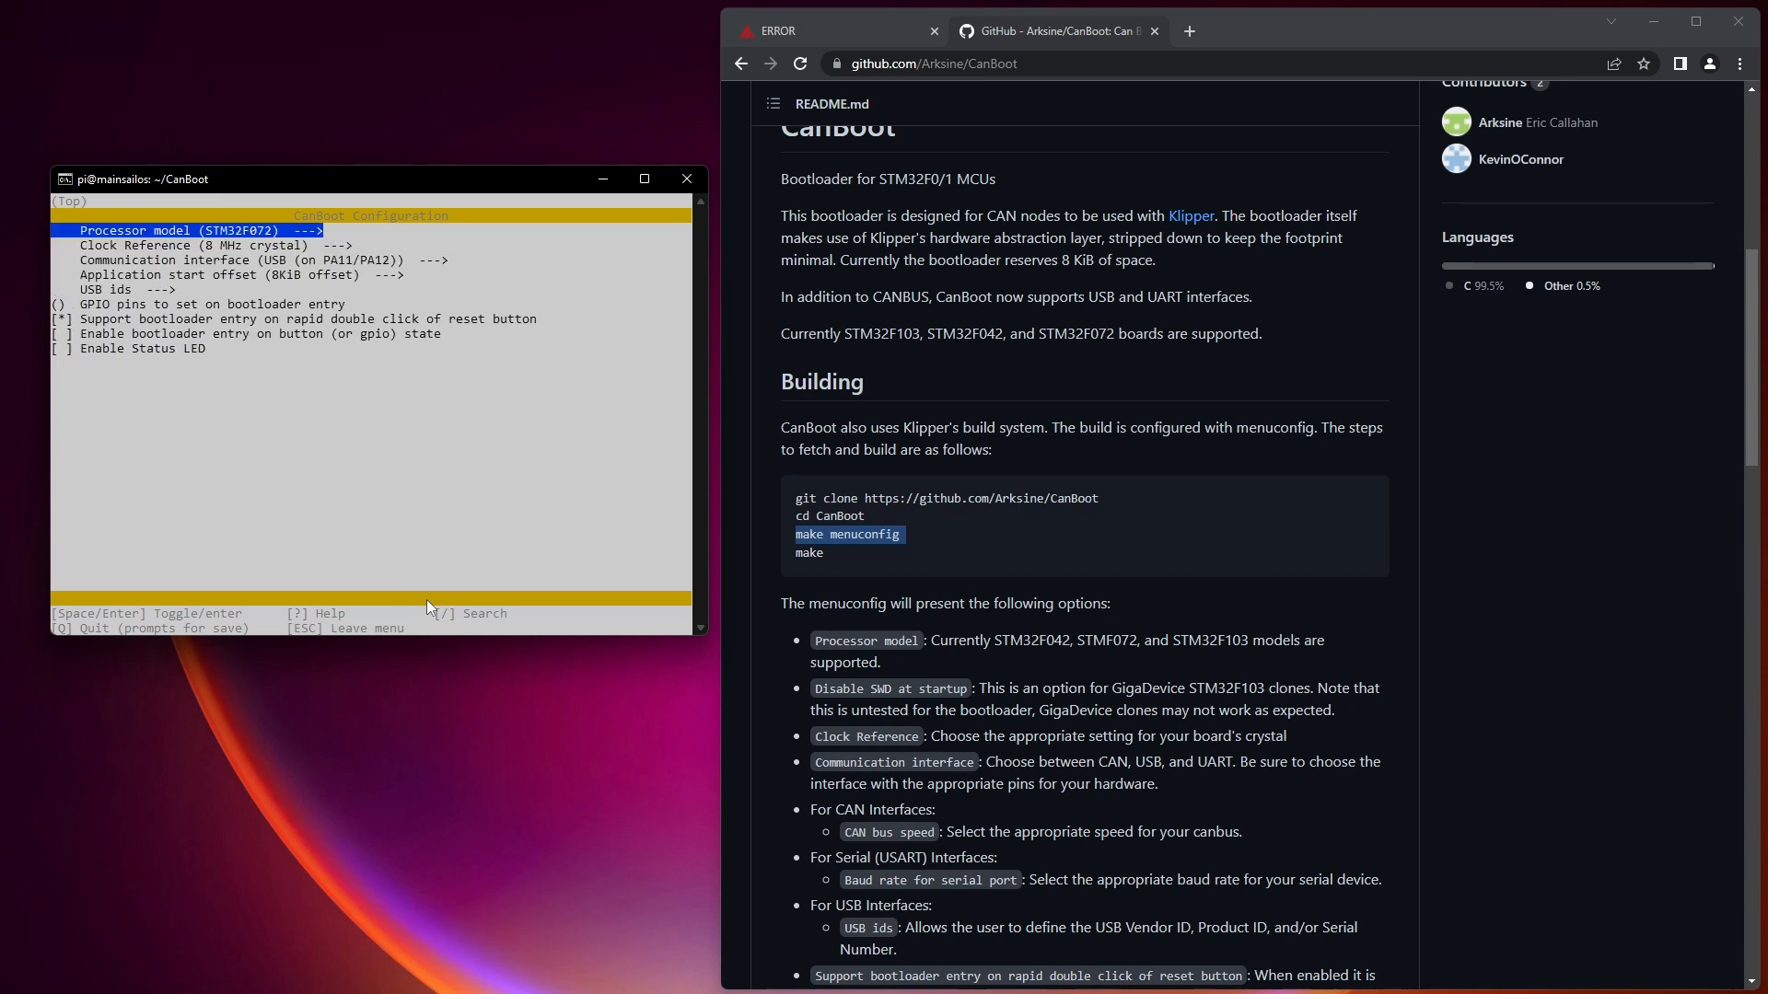
{"action": "key", "text": "Down"}
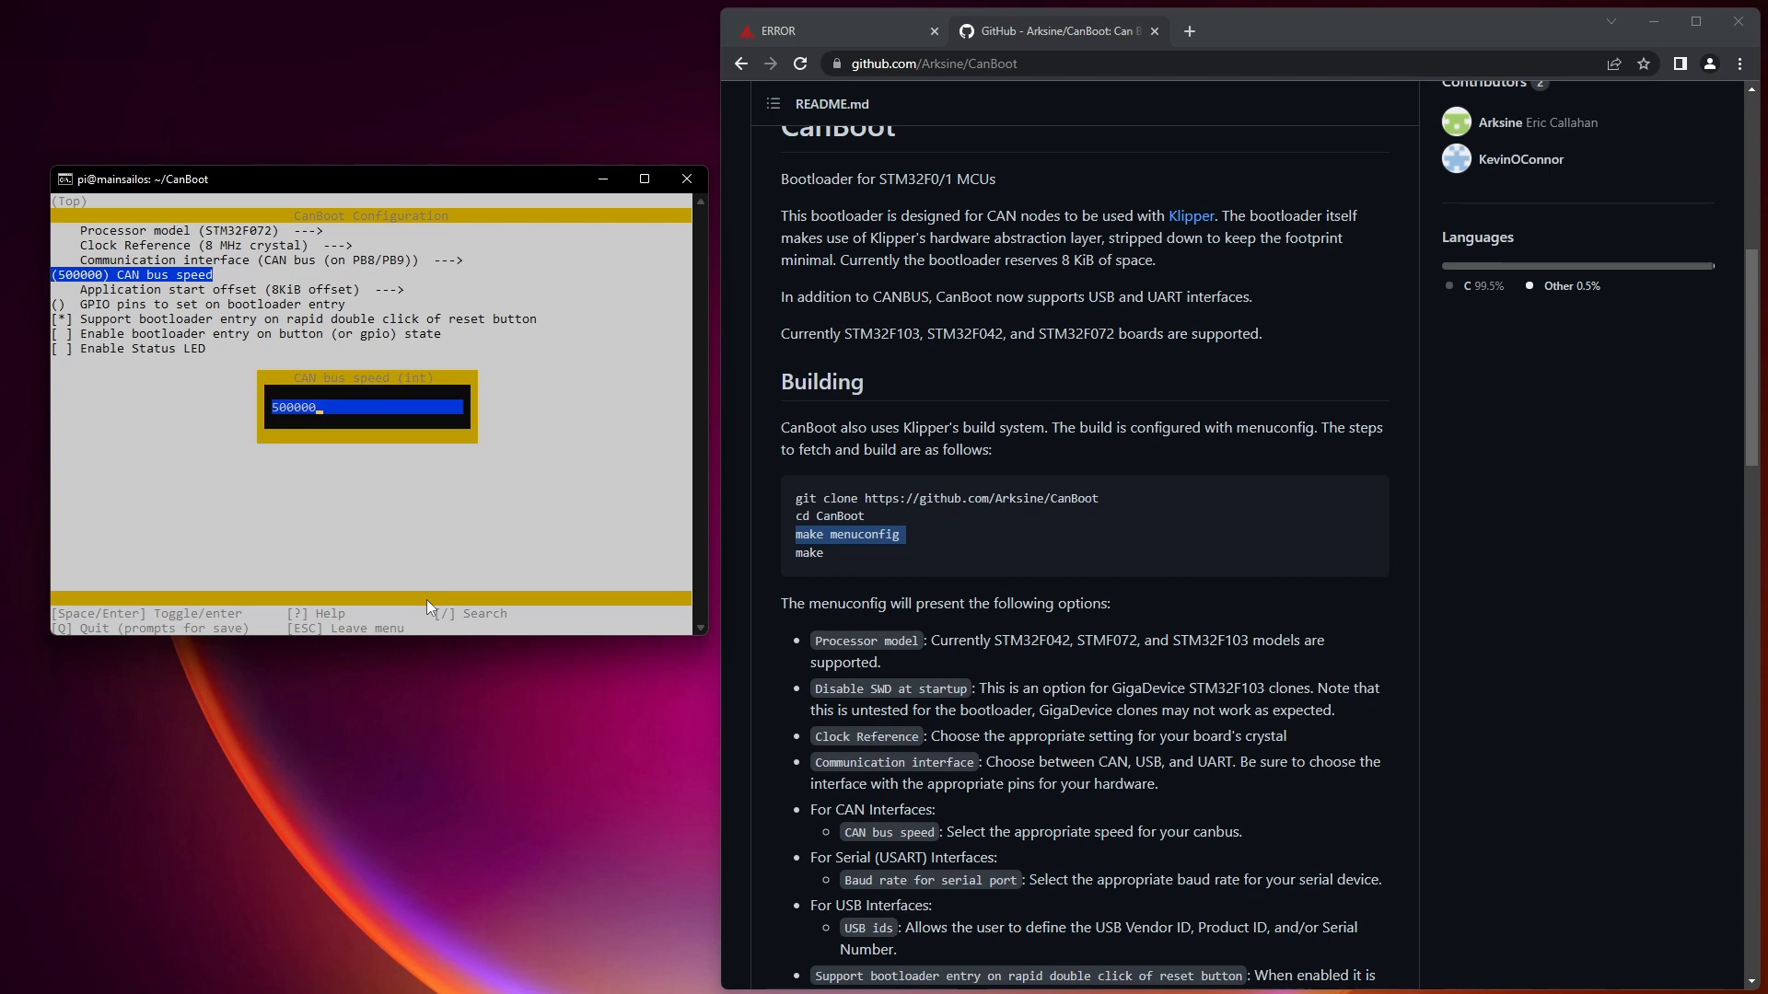
{"action": "type", "text": "25"}
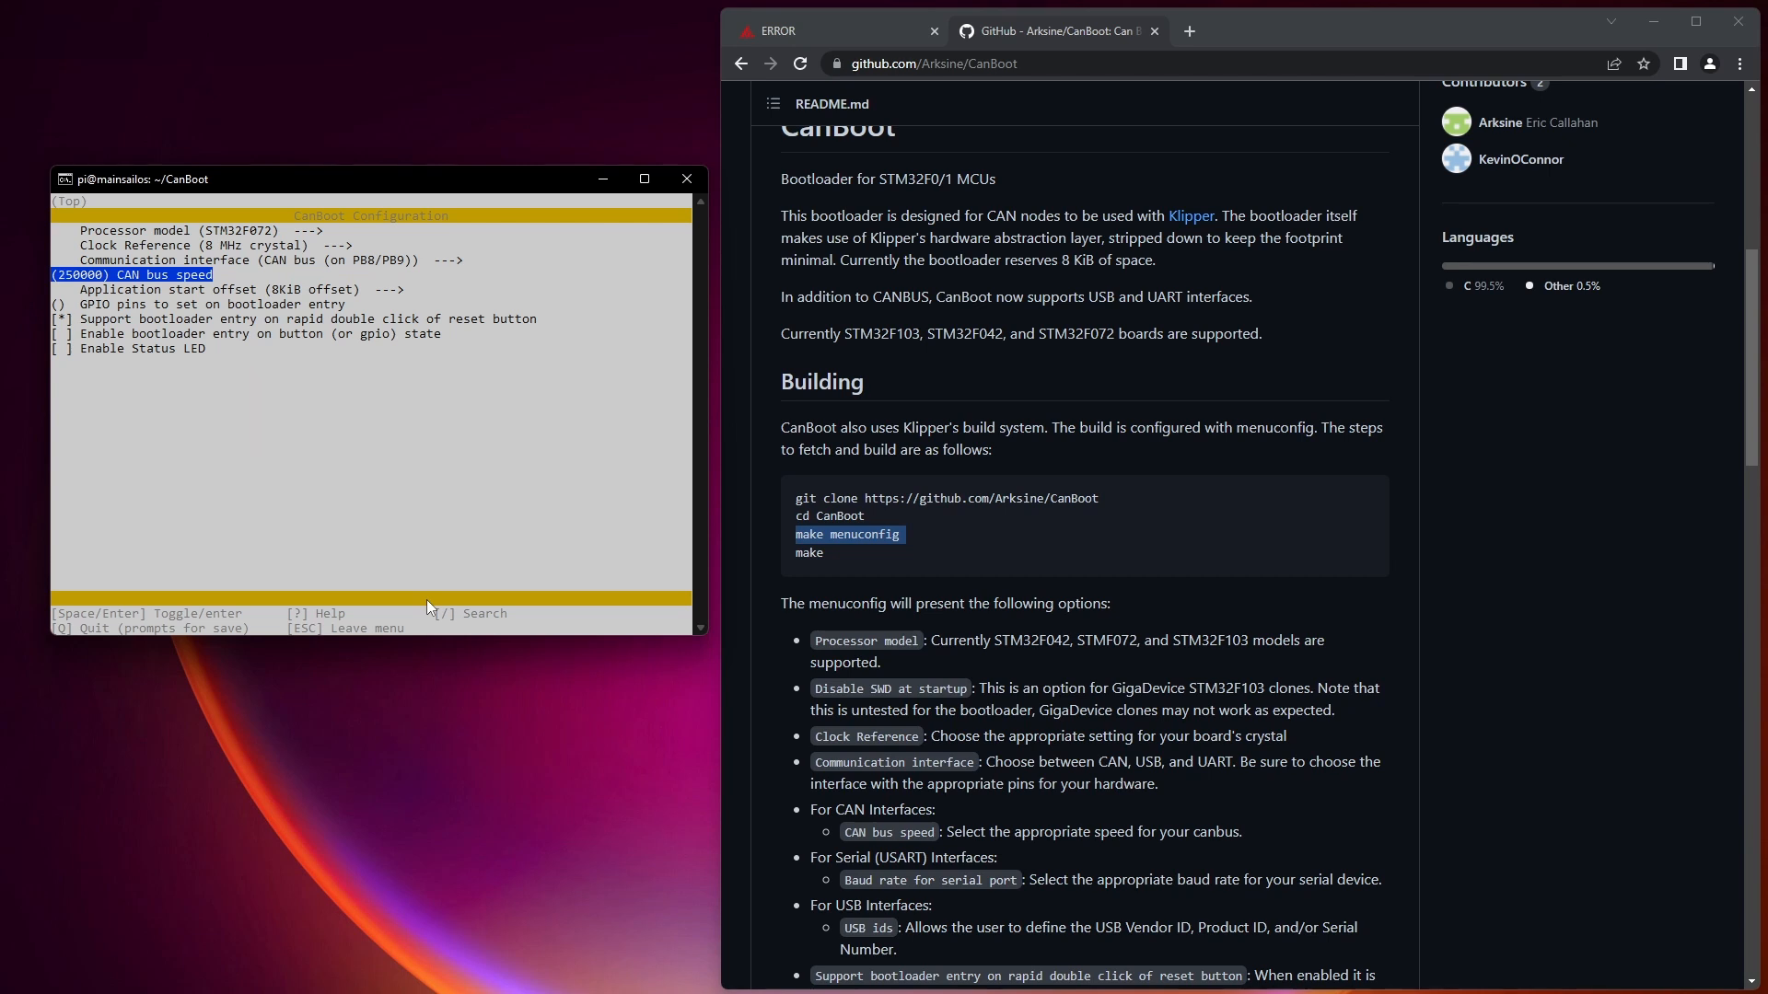
{"action": "key", "text": "Down"}
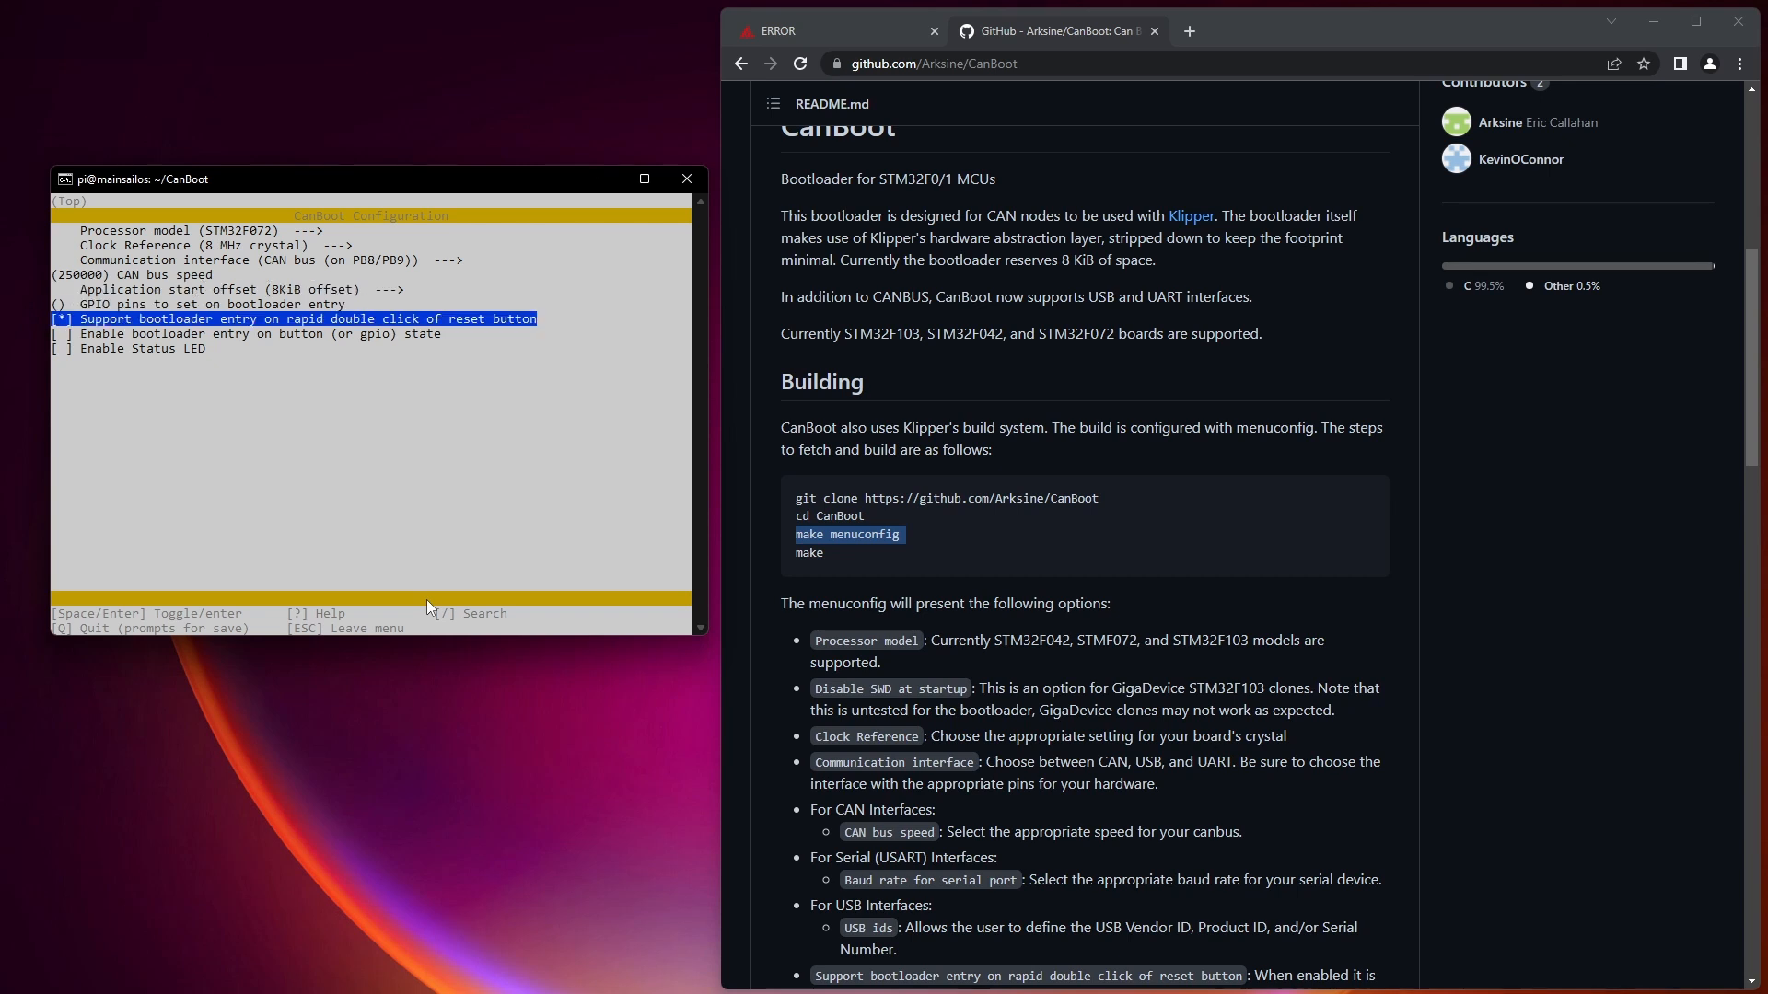
{"action": "key", "text": "Down"}
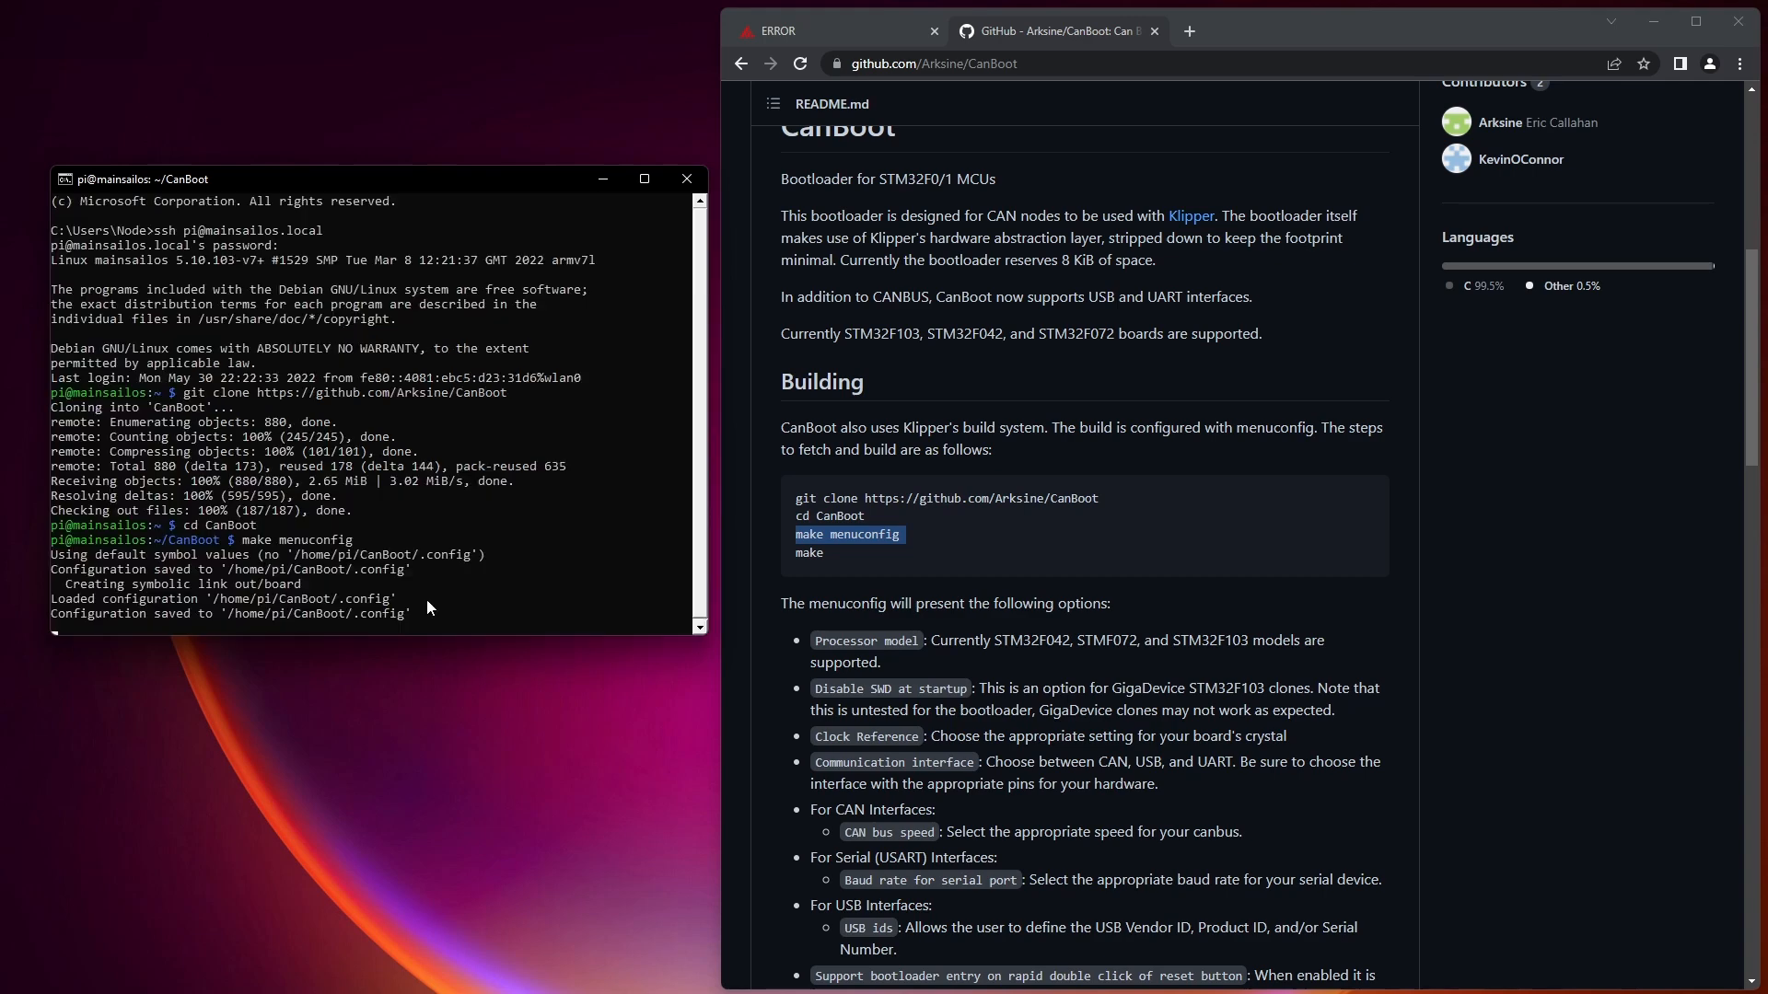
Run make clean and start compiling the CanBoot firmware.
{"action": "type", "text": "mainsailos:~/CanBoot $"}
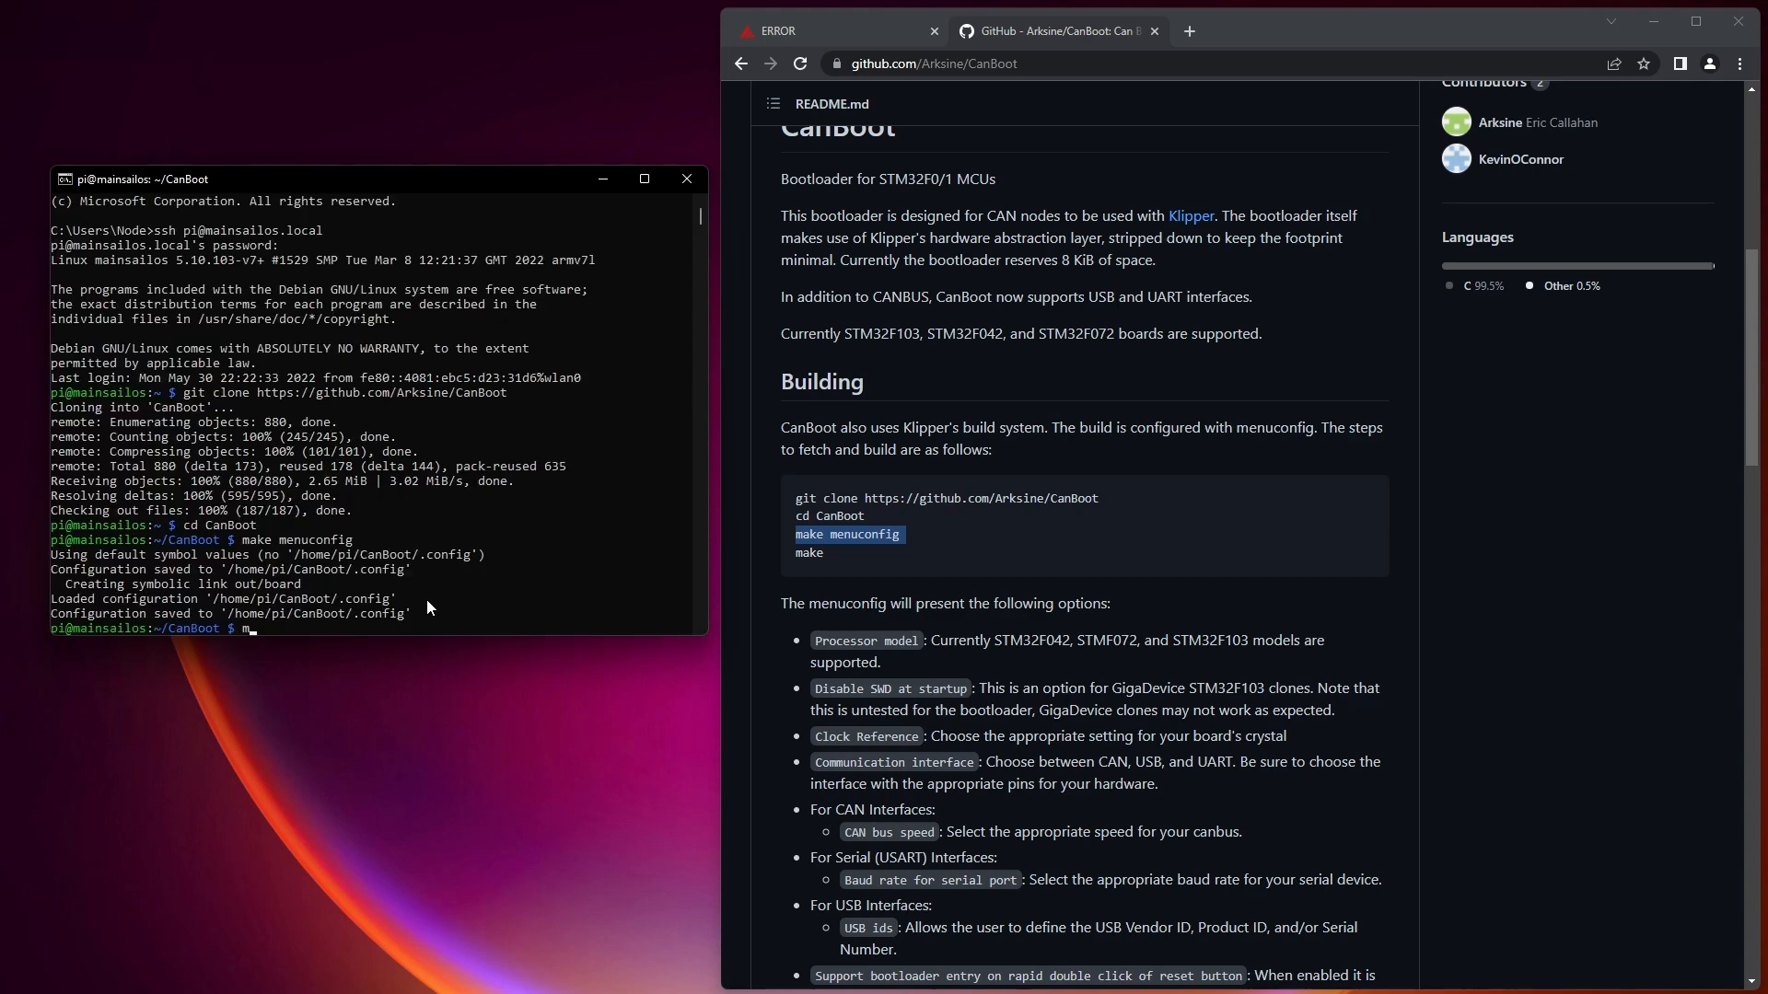
{"action": "type", "text": "make clean"}
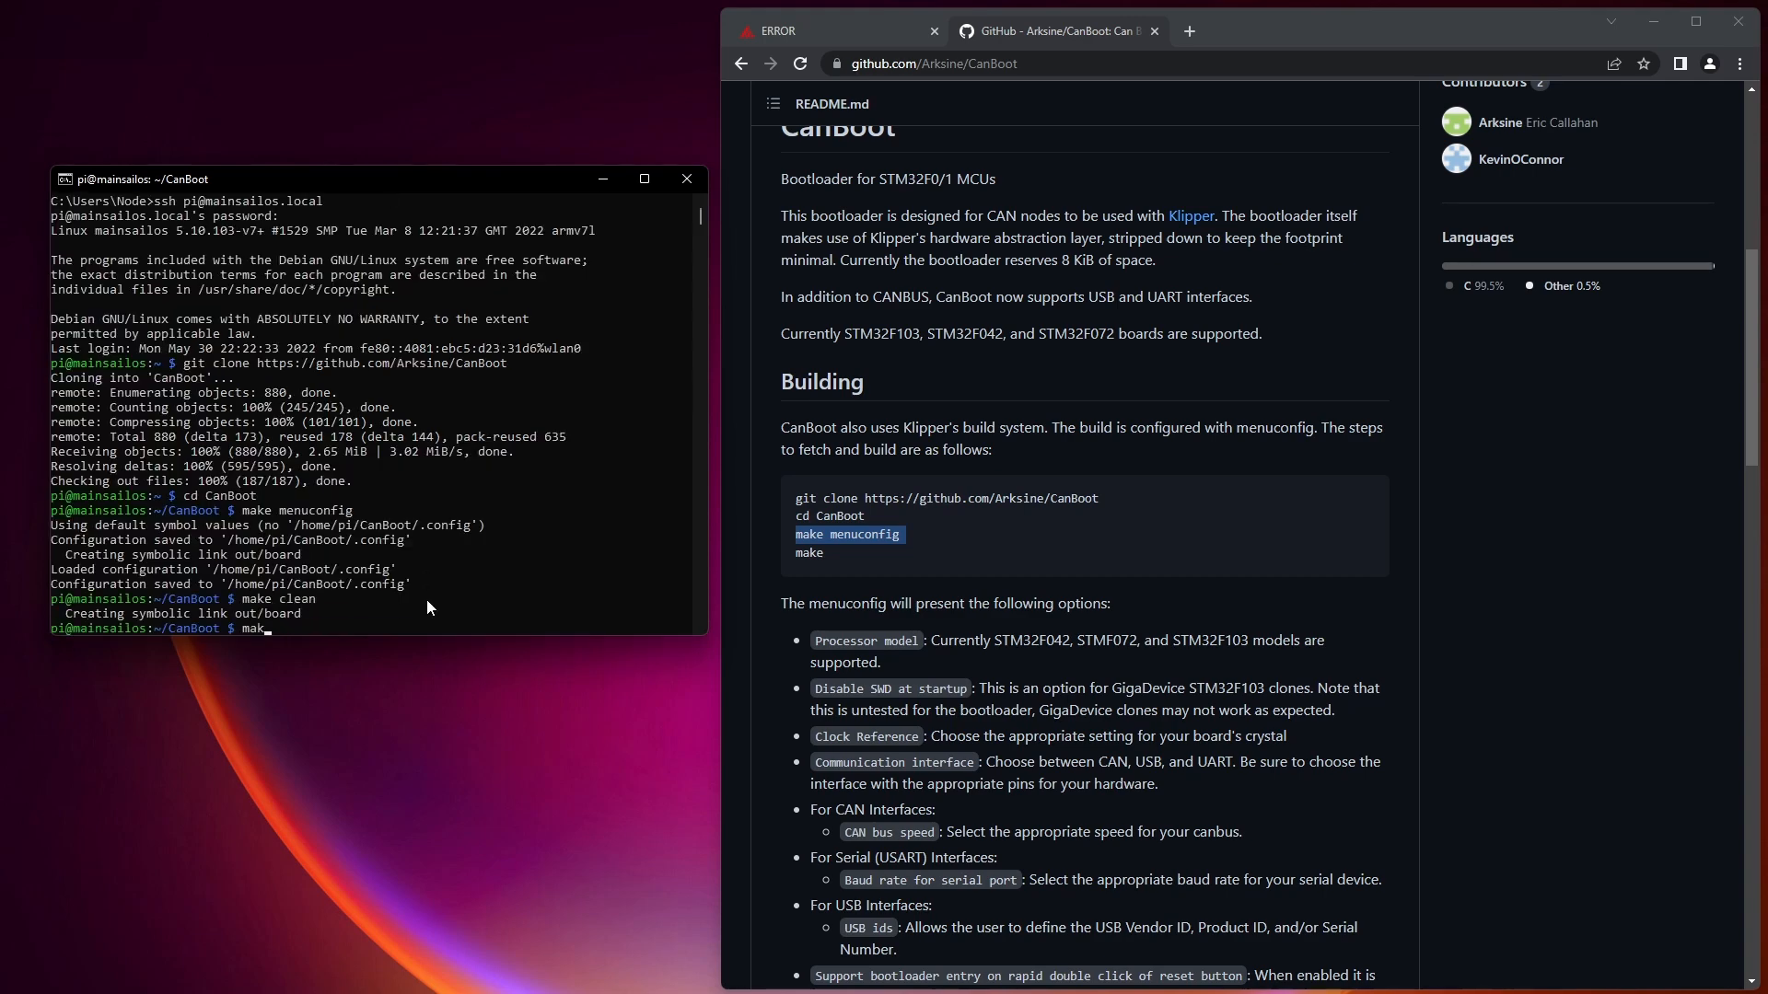
{"action": "key", "text": "Return"}
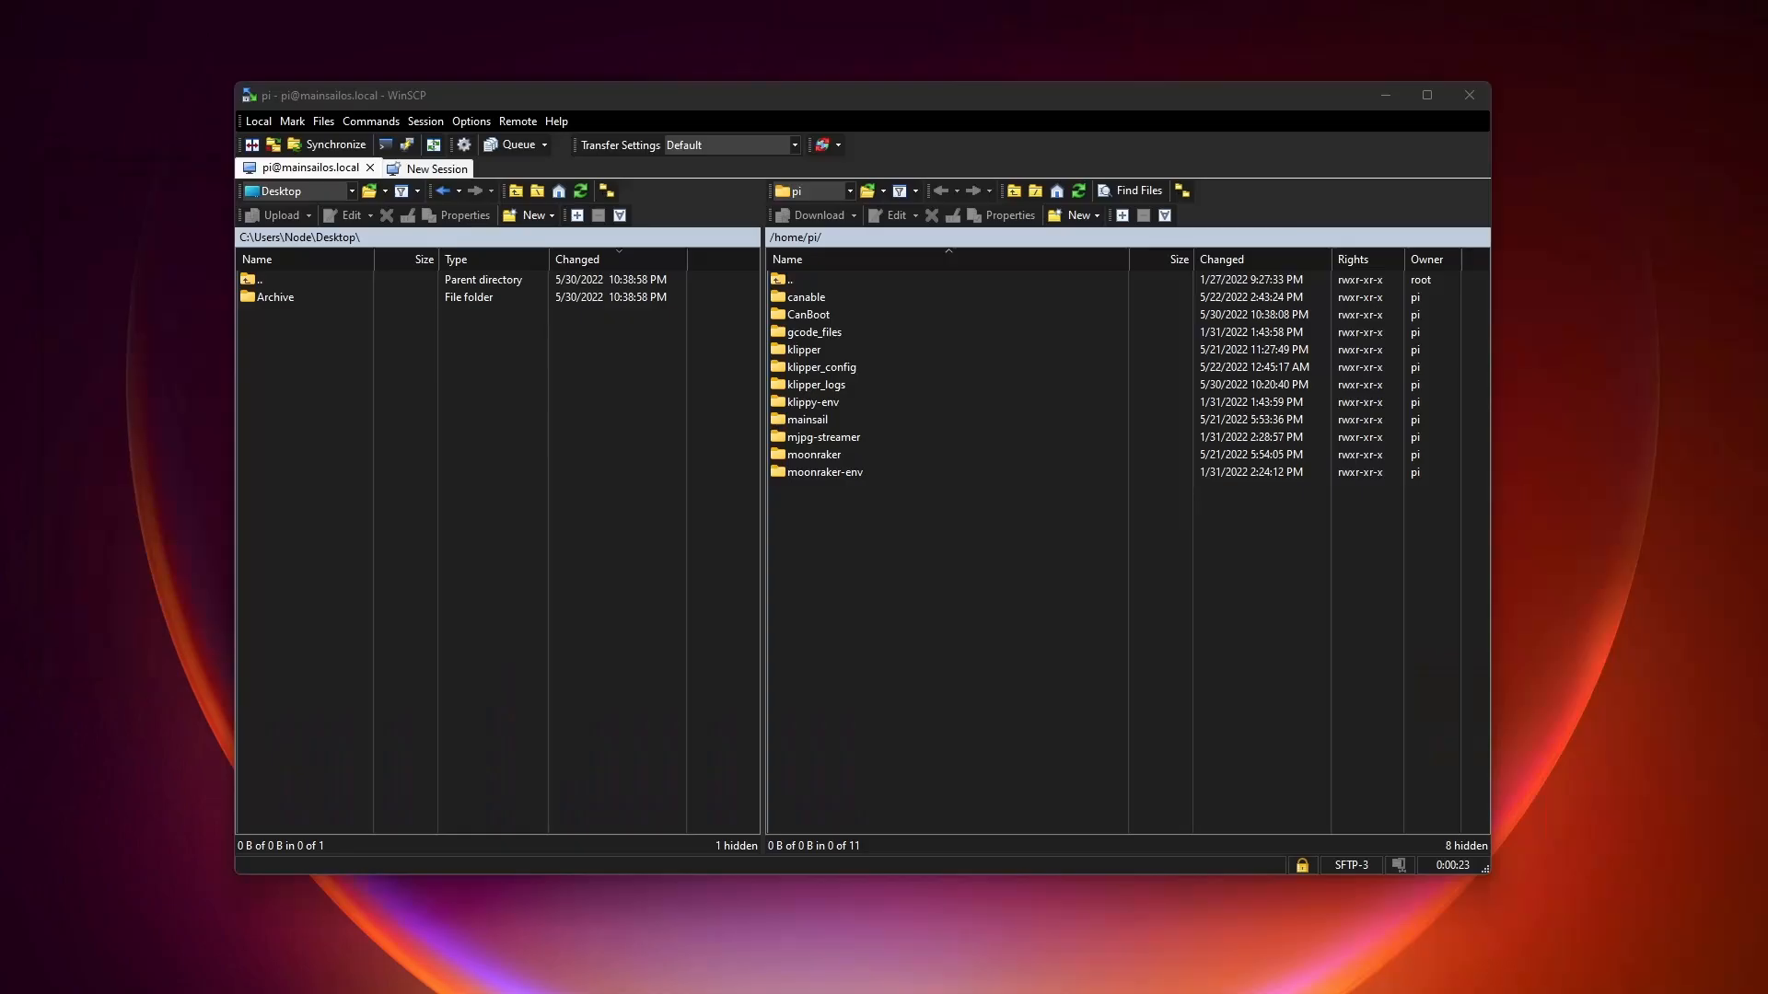
{"action": "mouse_move", "coordinate": [459, 580]}
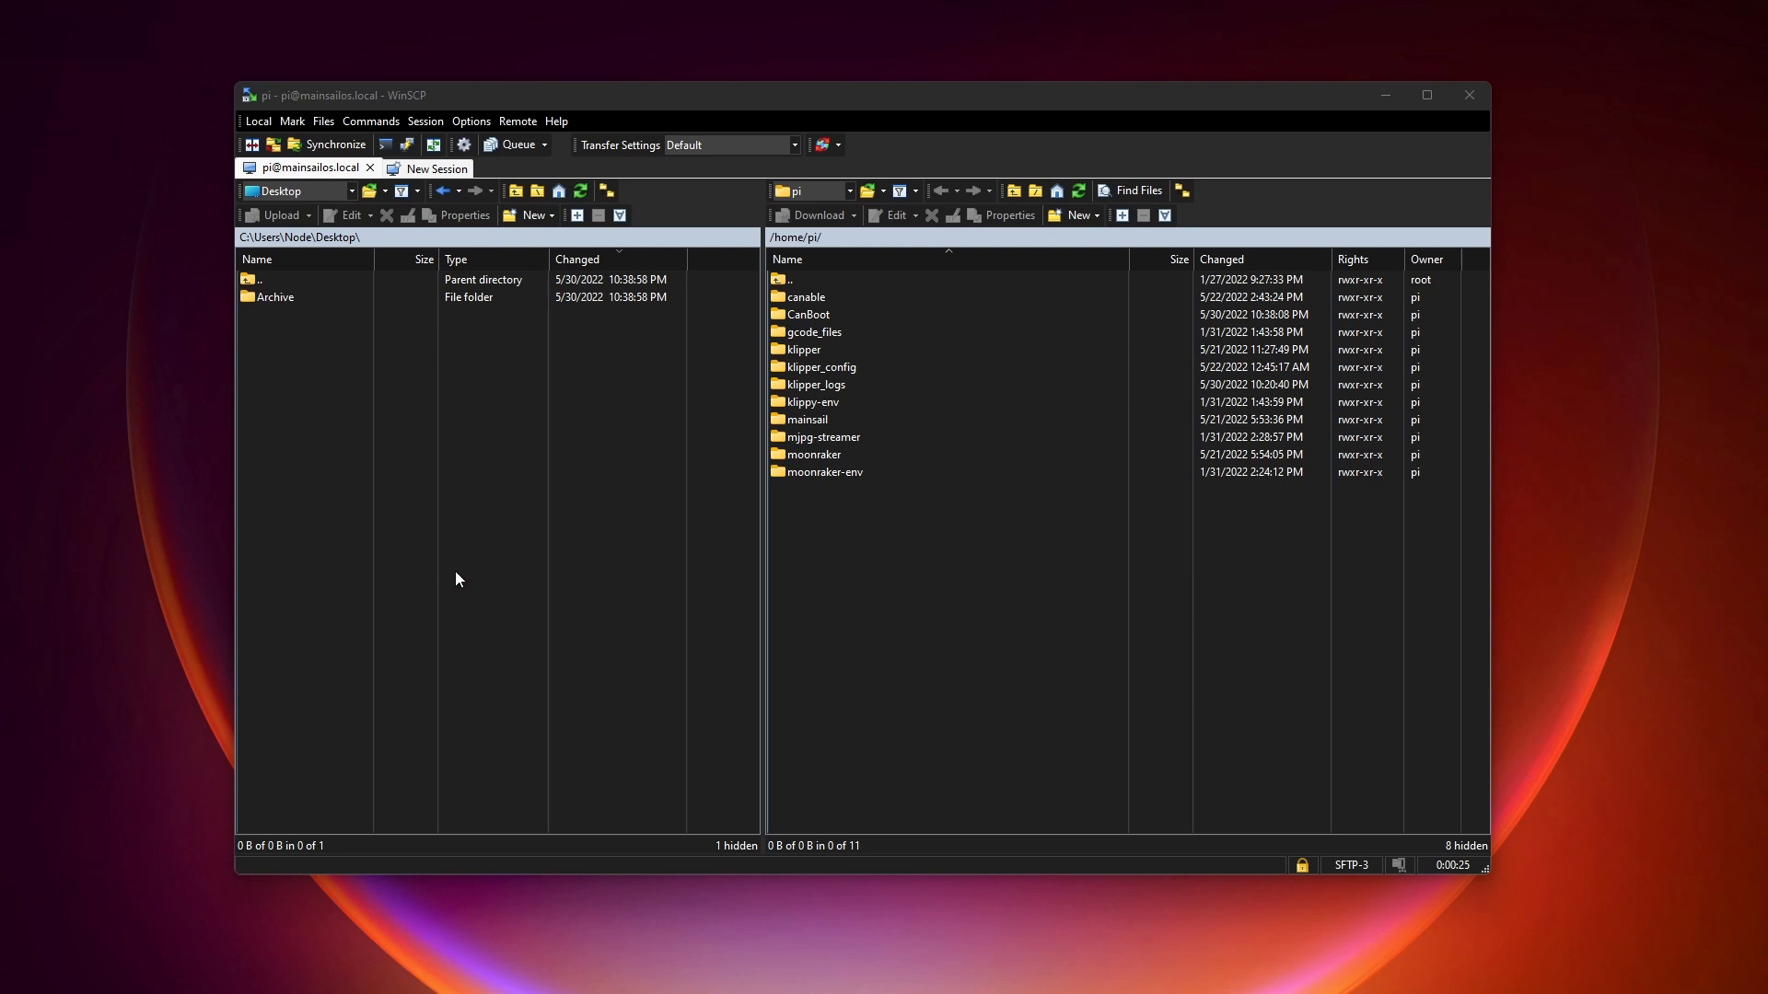
Download canboot.bin from /home/pi/CanBoot/out to the Desktop, then close WinSCP.
{"action": "left_click", "coordinate": [809, 314]}
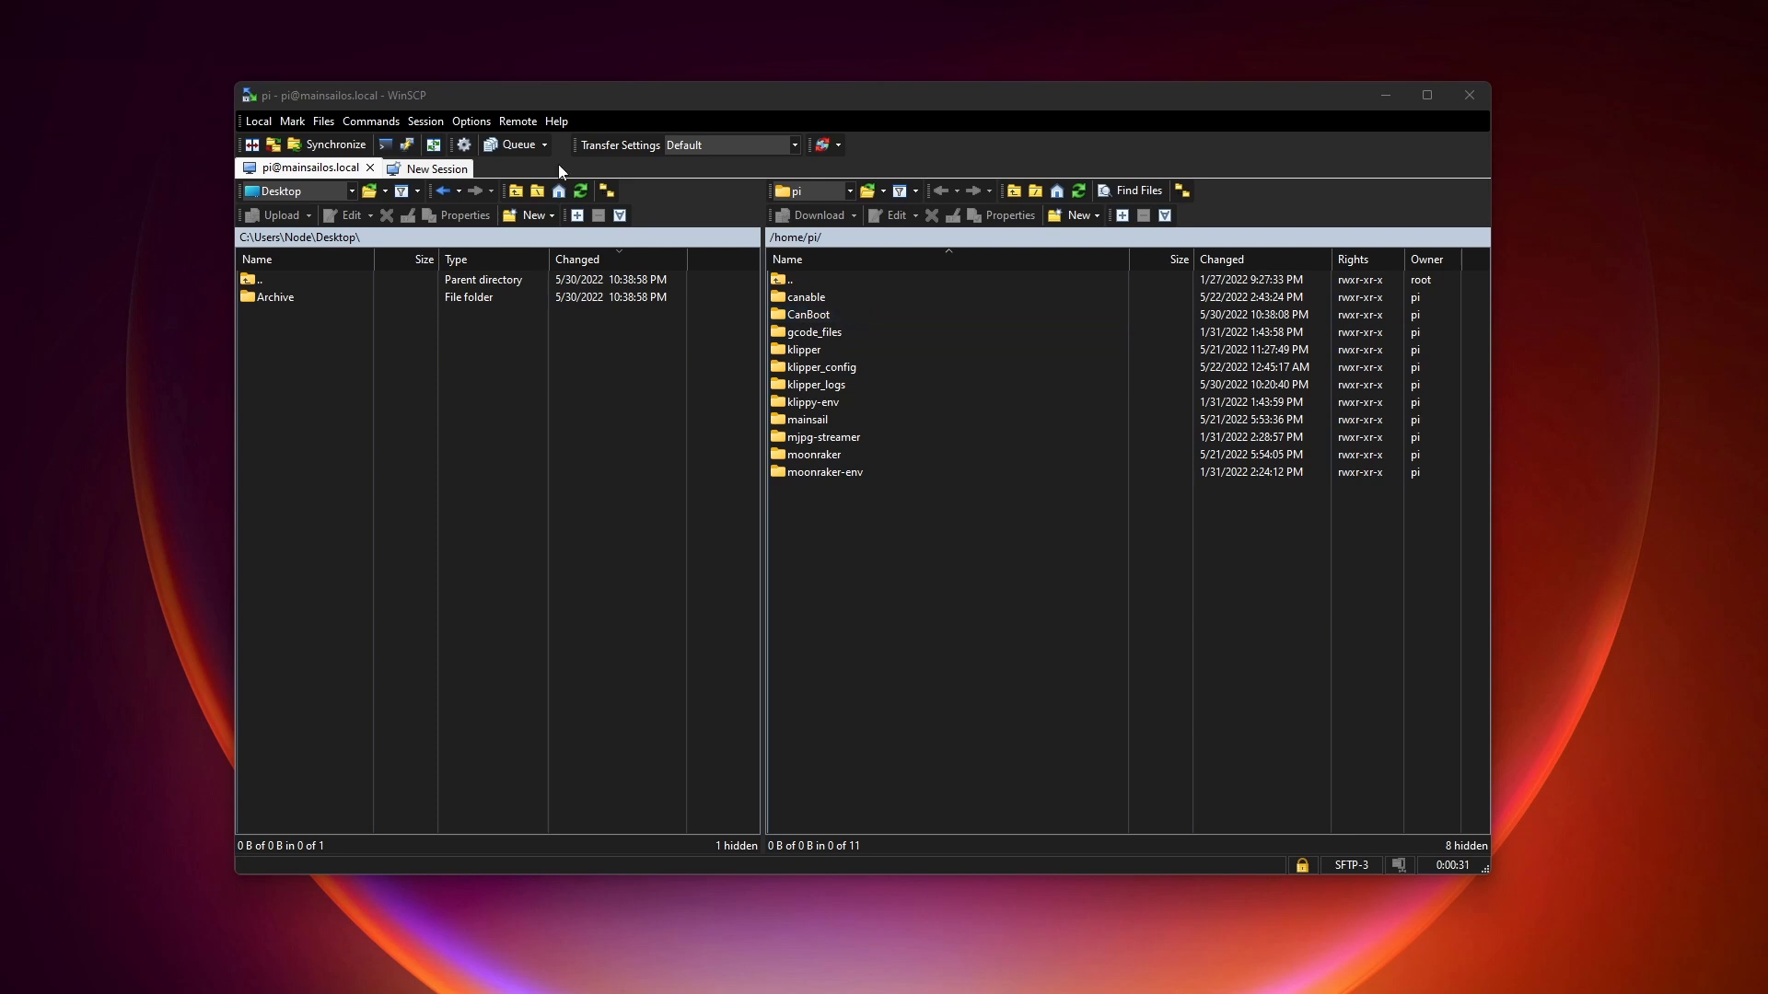
{"action": "double_click", "coordinate": [807, 314]}
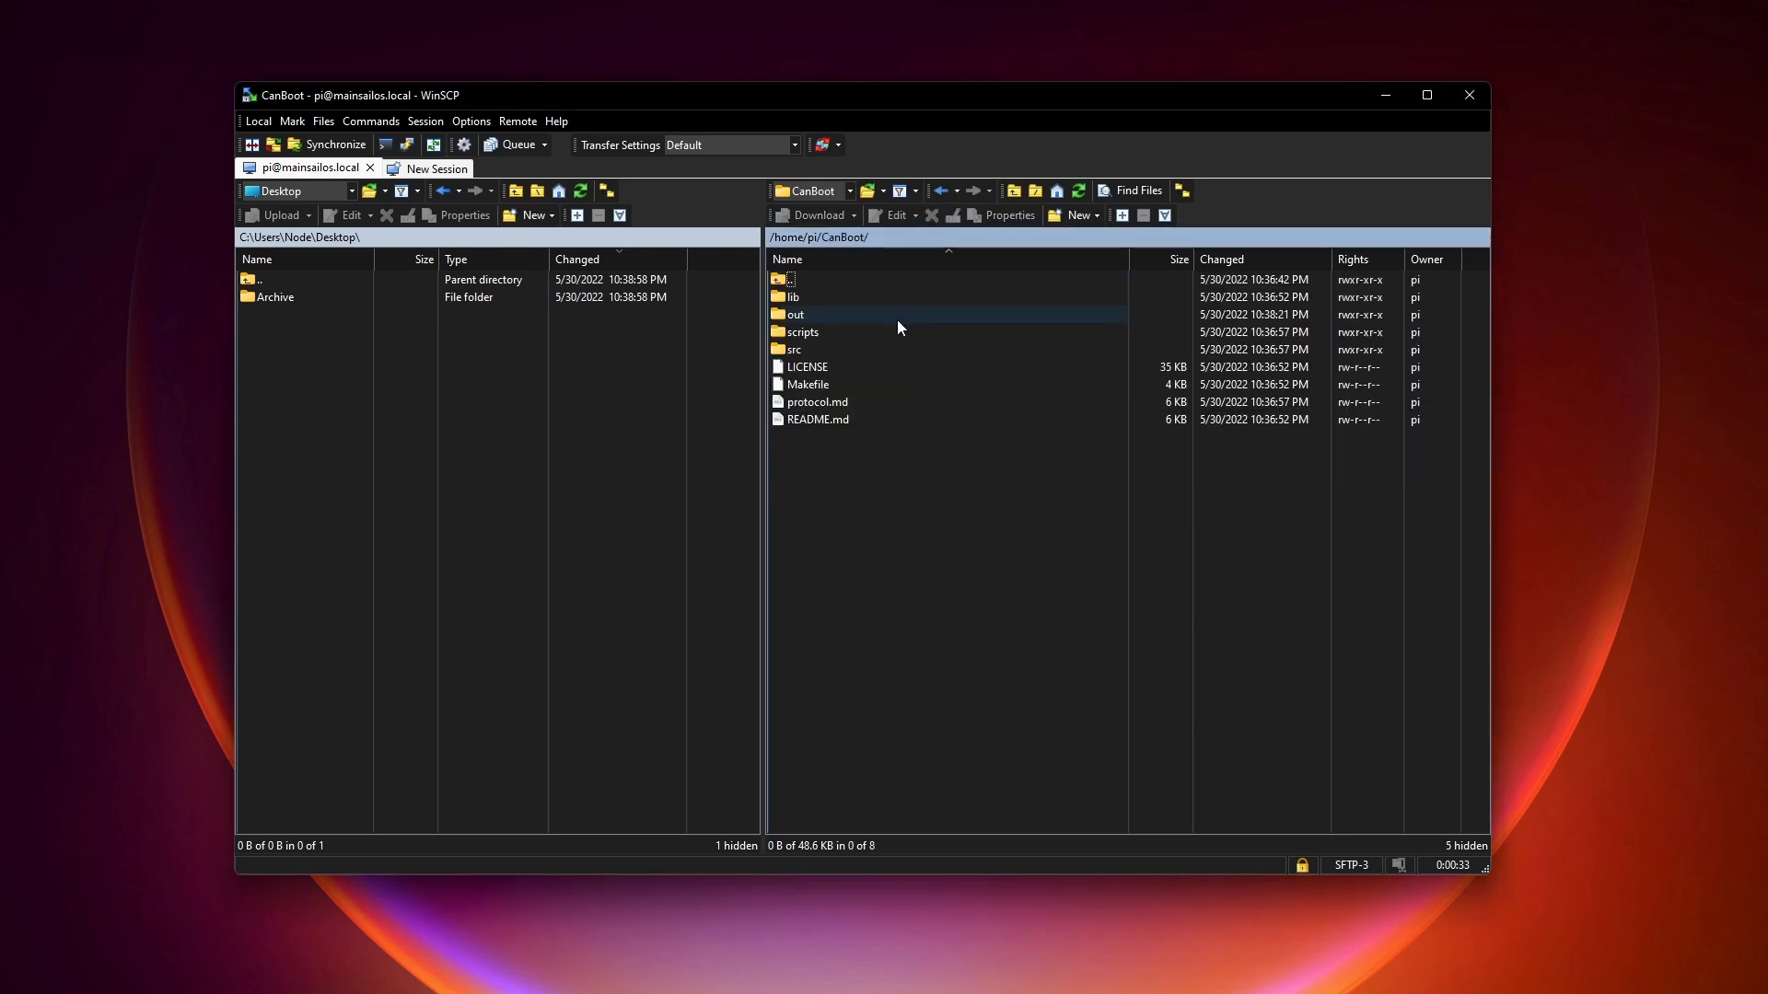
{"action": "double_click", "coordinate": [796, 314]}
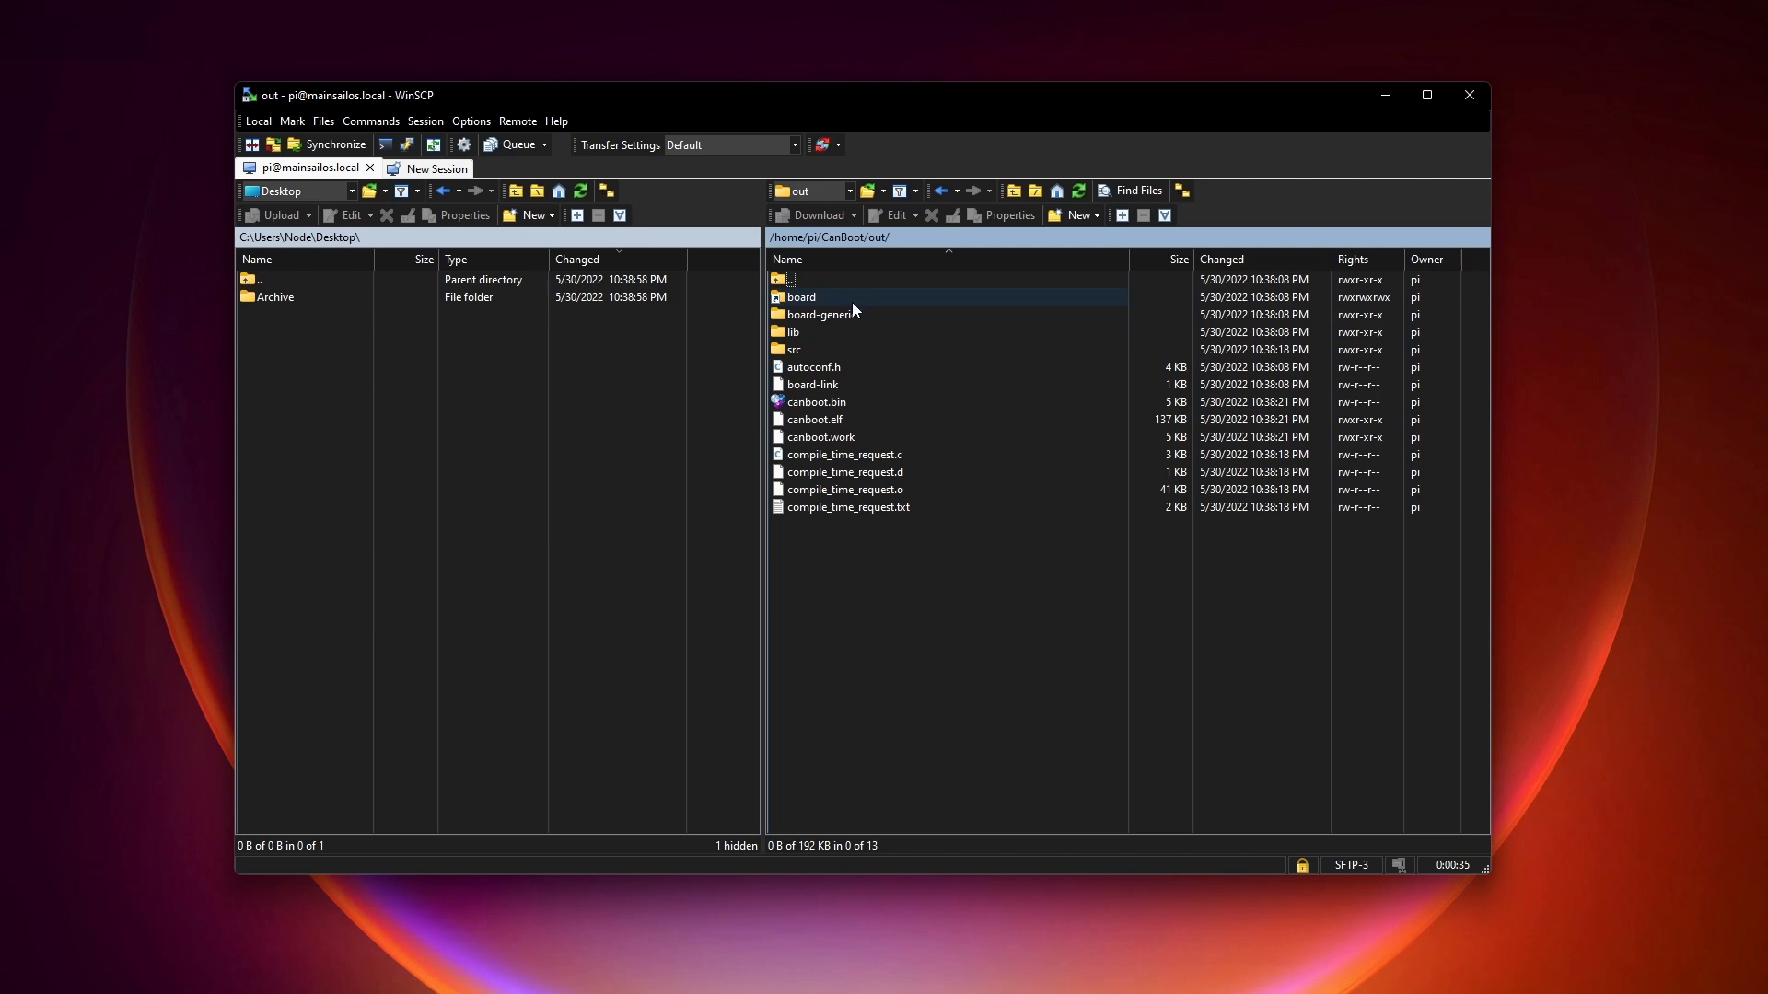
{"action": "right_click", "coordinate": [815, 402]}
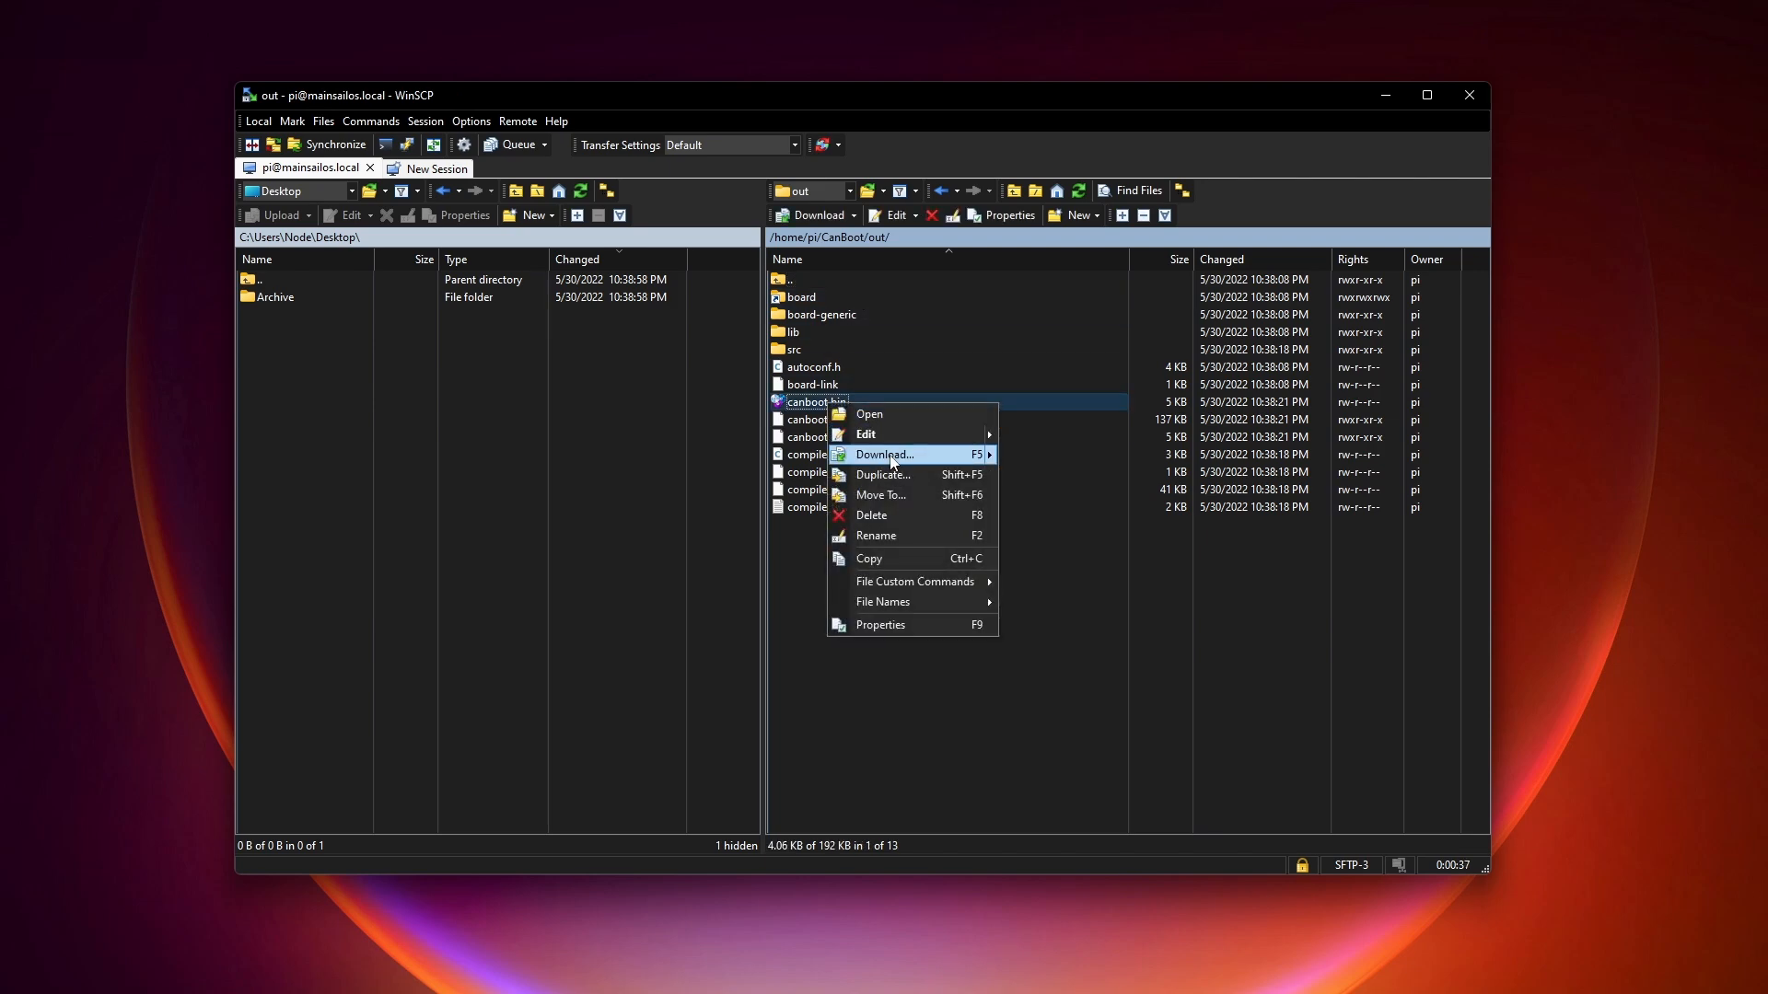
{"action": "left_click", "coordinate": [884, 455]}
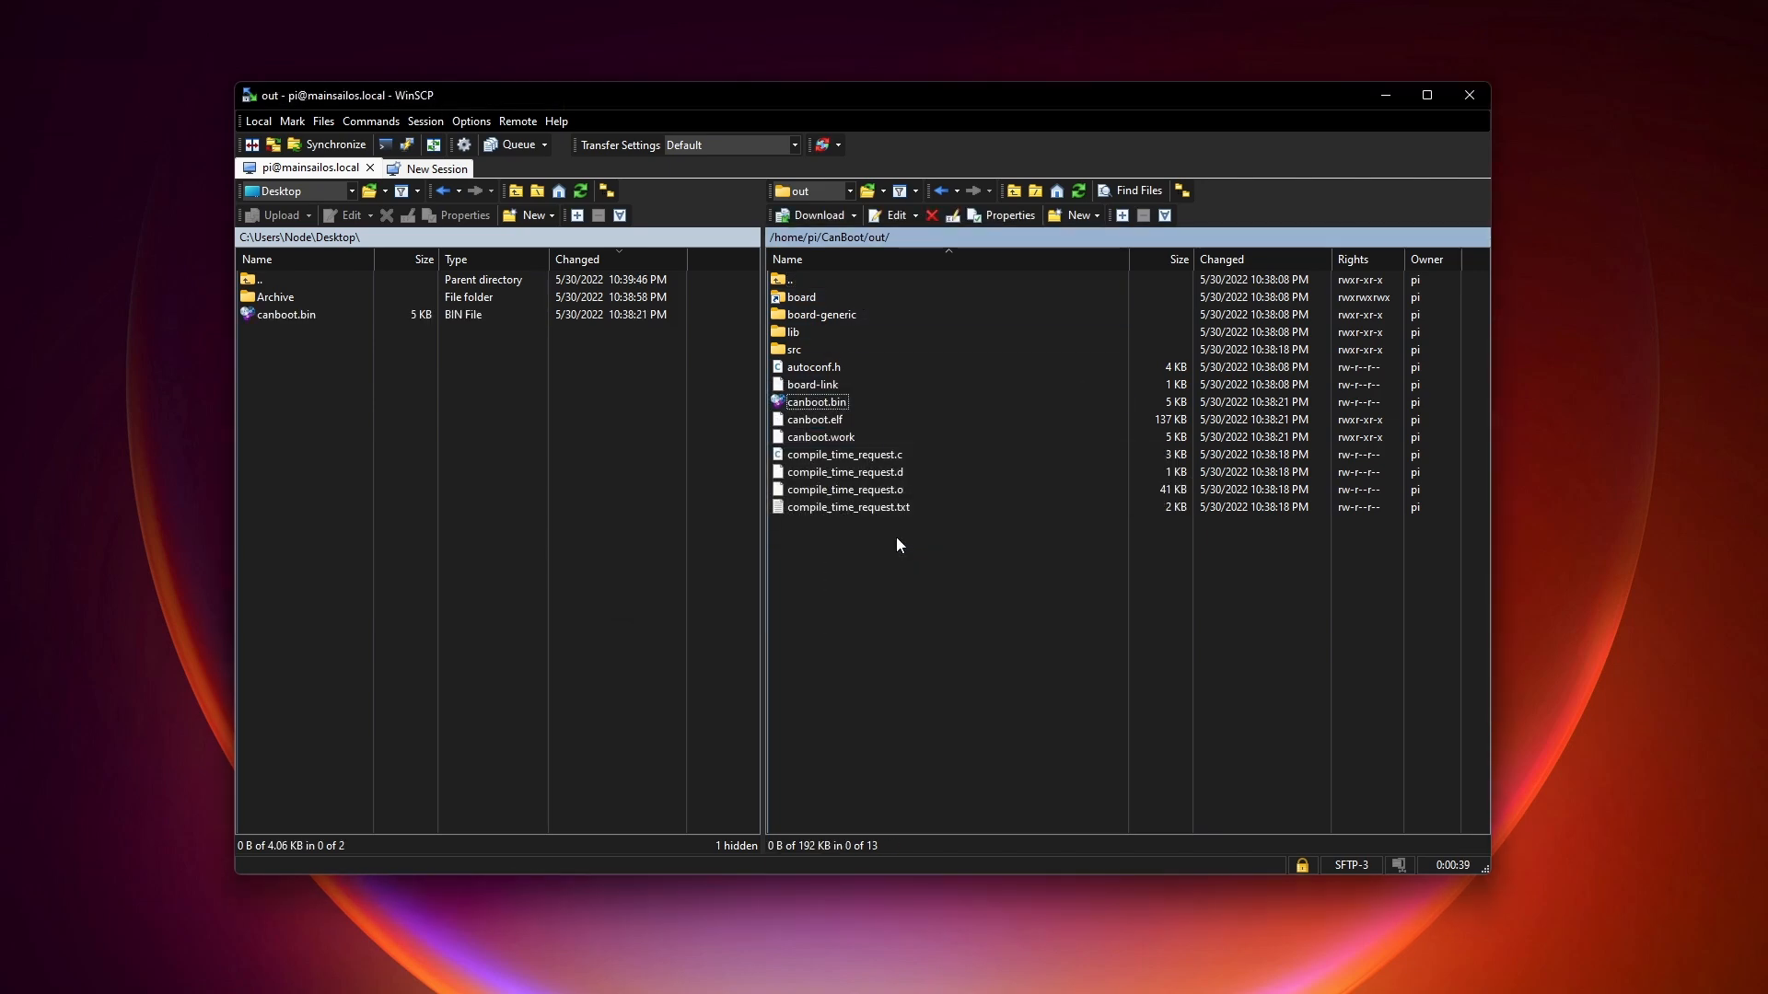
{"action": "left_click", "coordinate": [286, 314]}
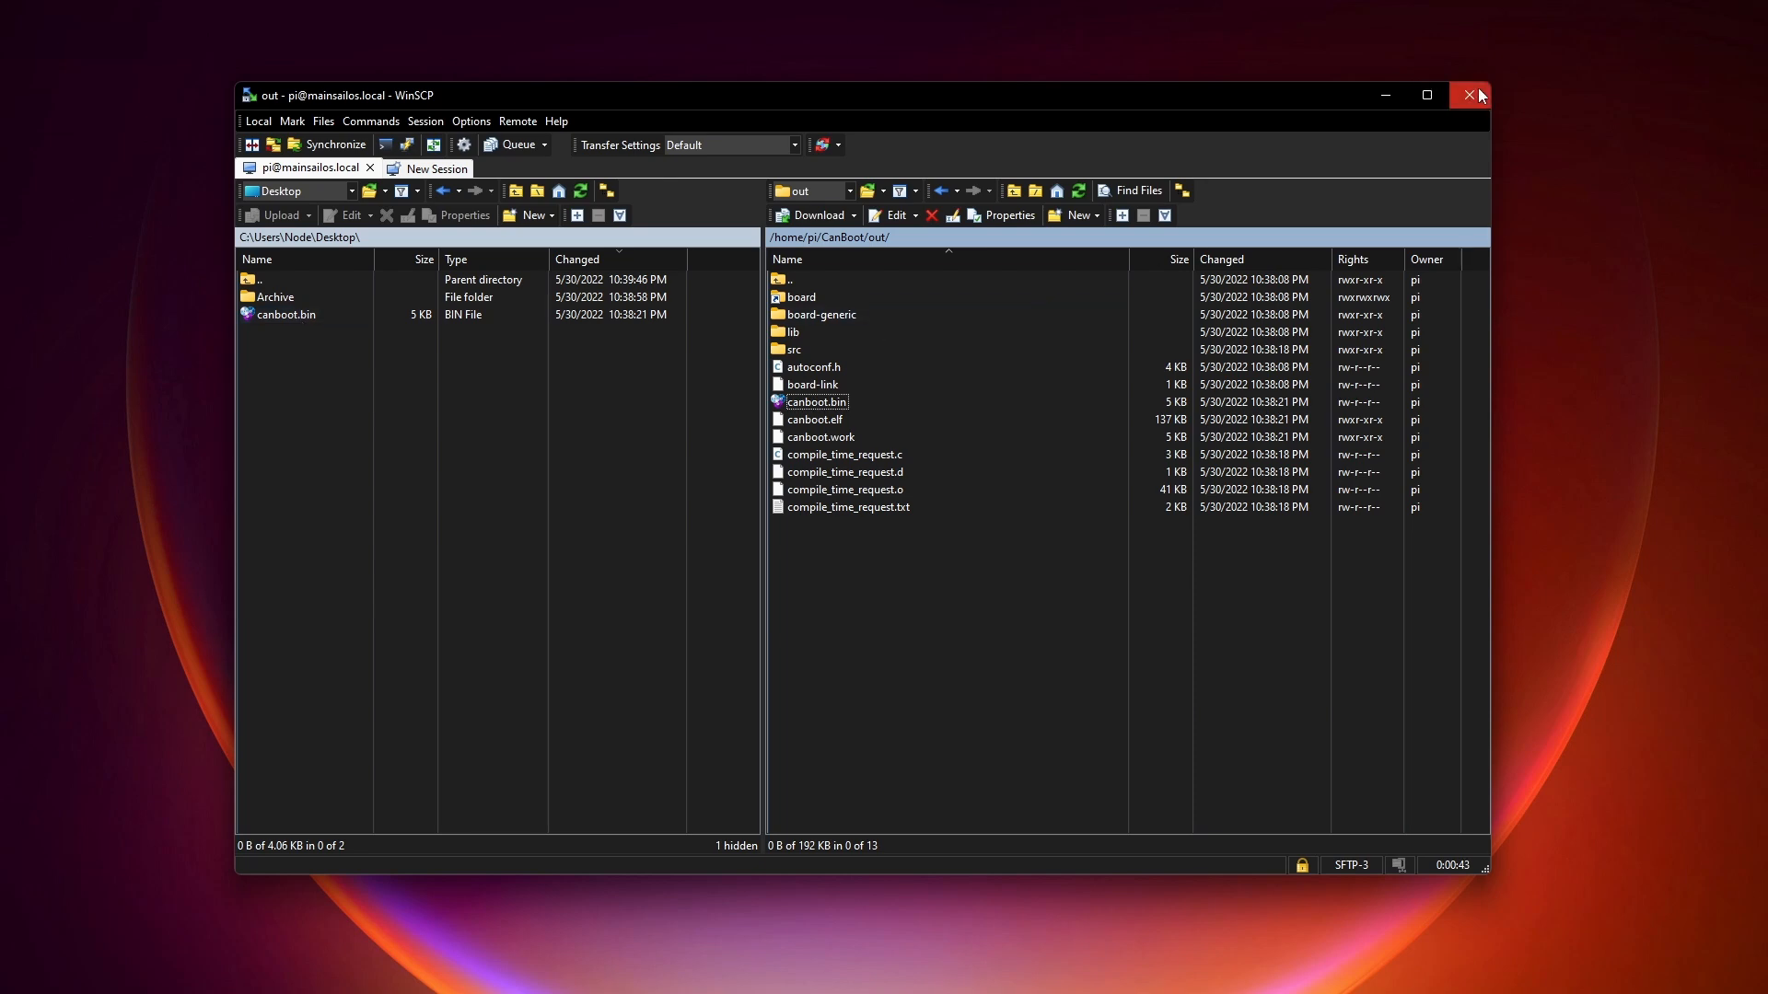
{"action": "left_click", "coordinate": [1467, 95]}
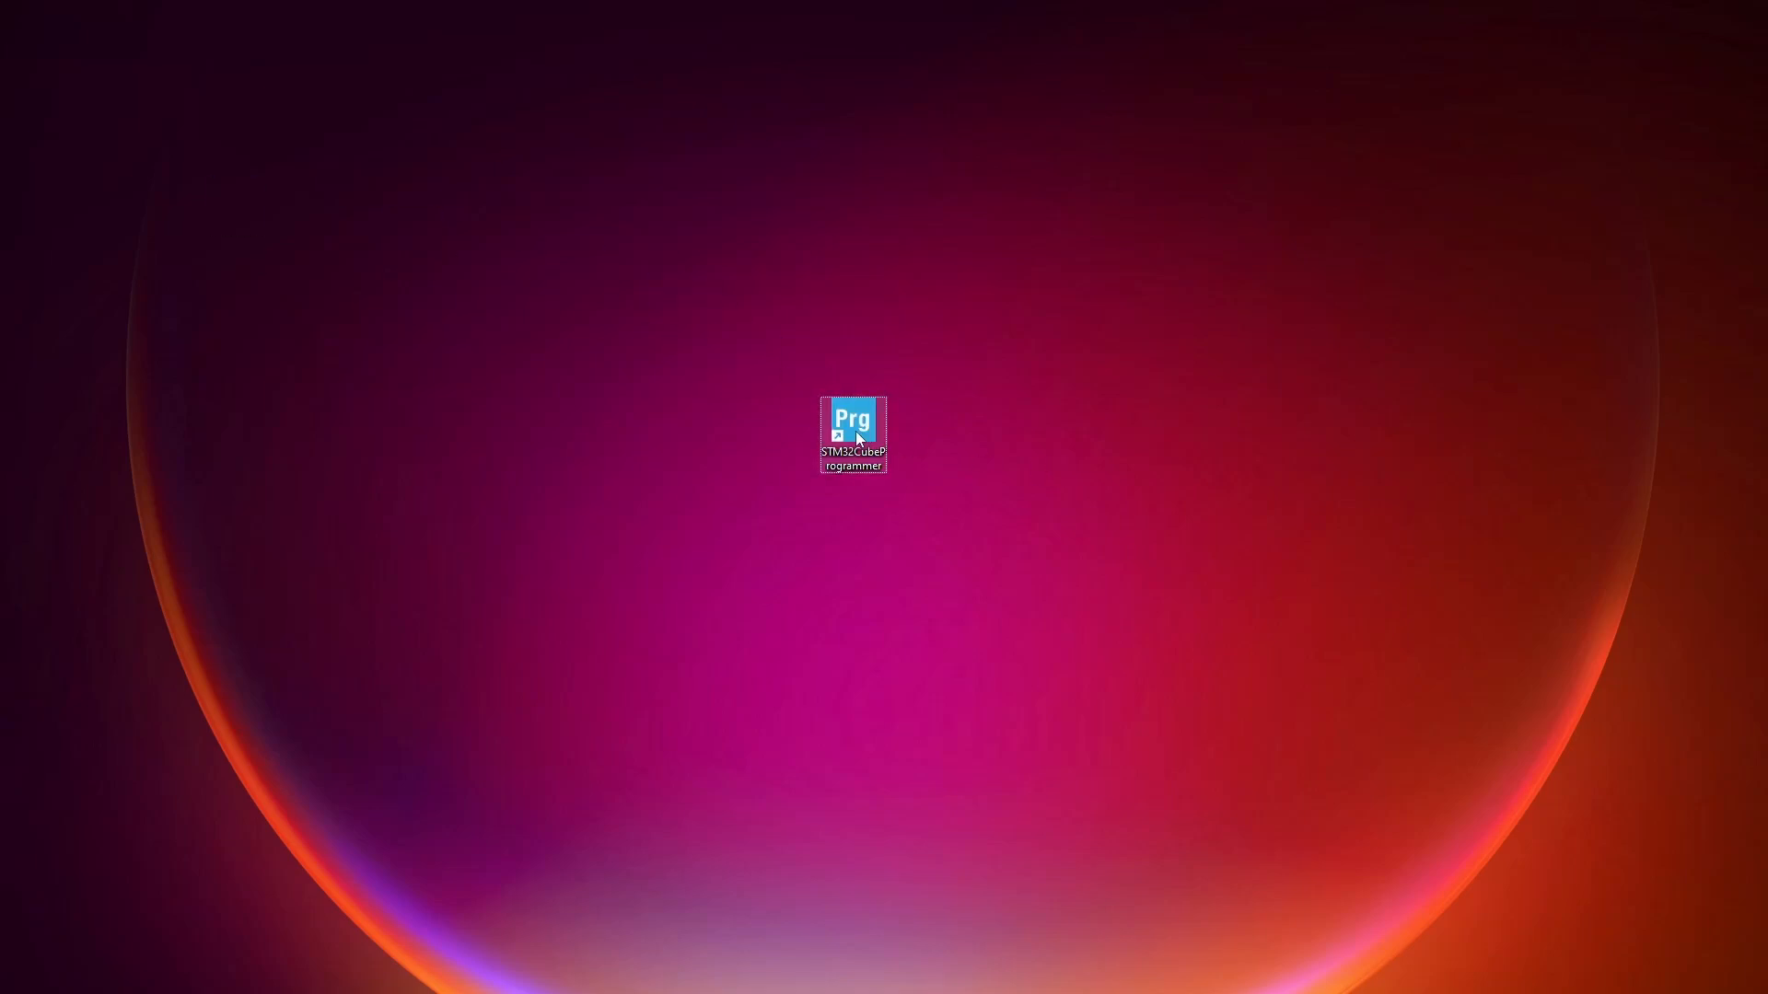
Launch STM32CubeProgrammer from its desktop shortcut.
{"action": "double_click", "coordinate": [852, 421]}
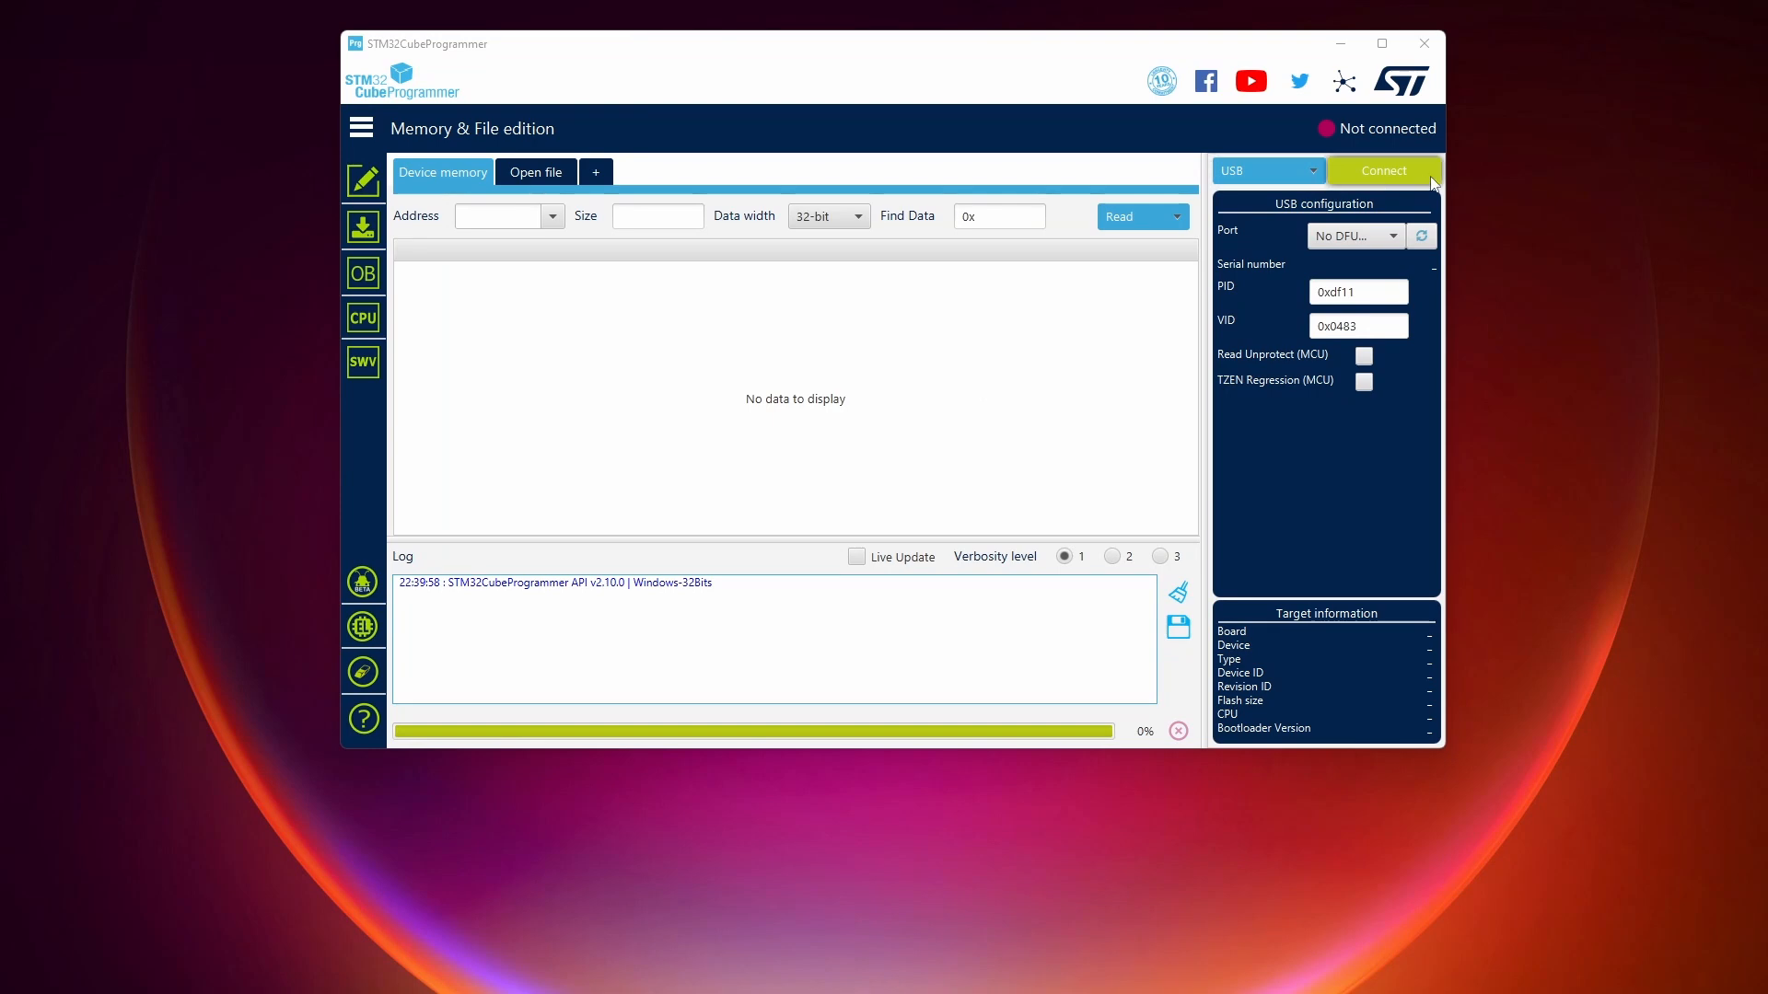
Connect to the board on USB1 and perform a full chip erase.
{"action": "left_click", "coordinate": [1421, 236]}
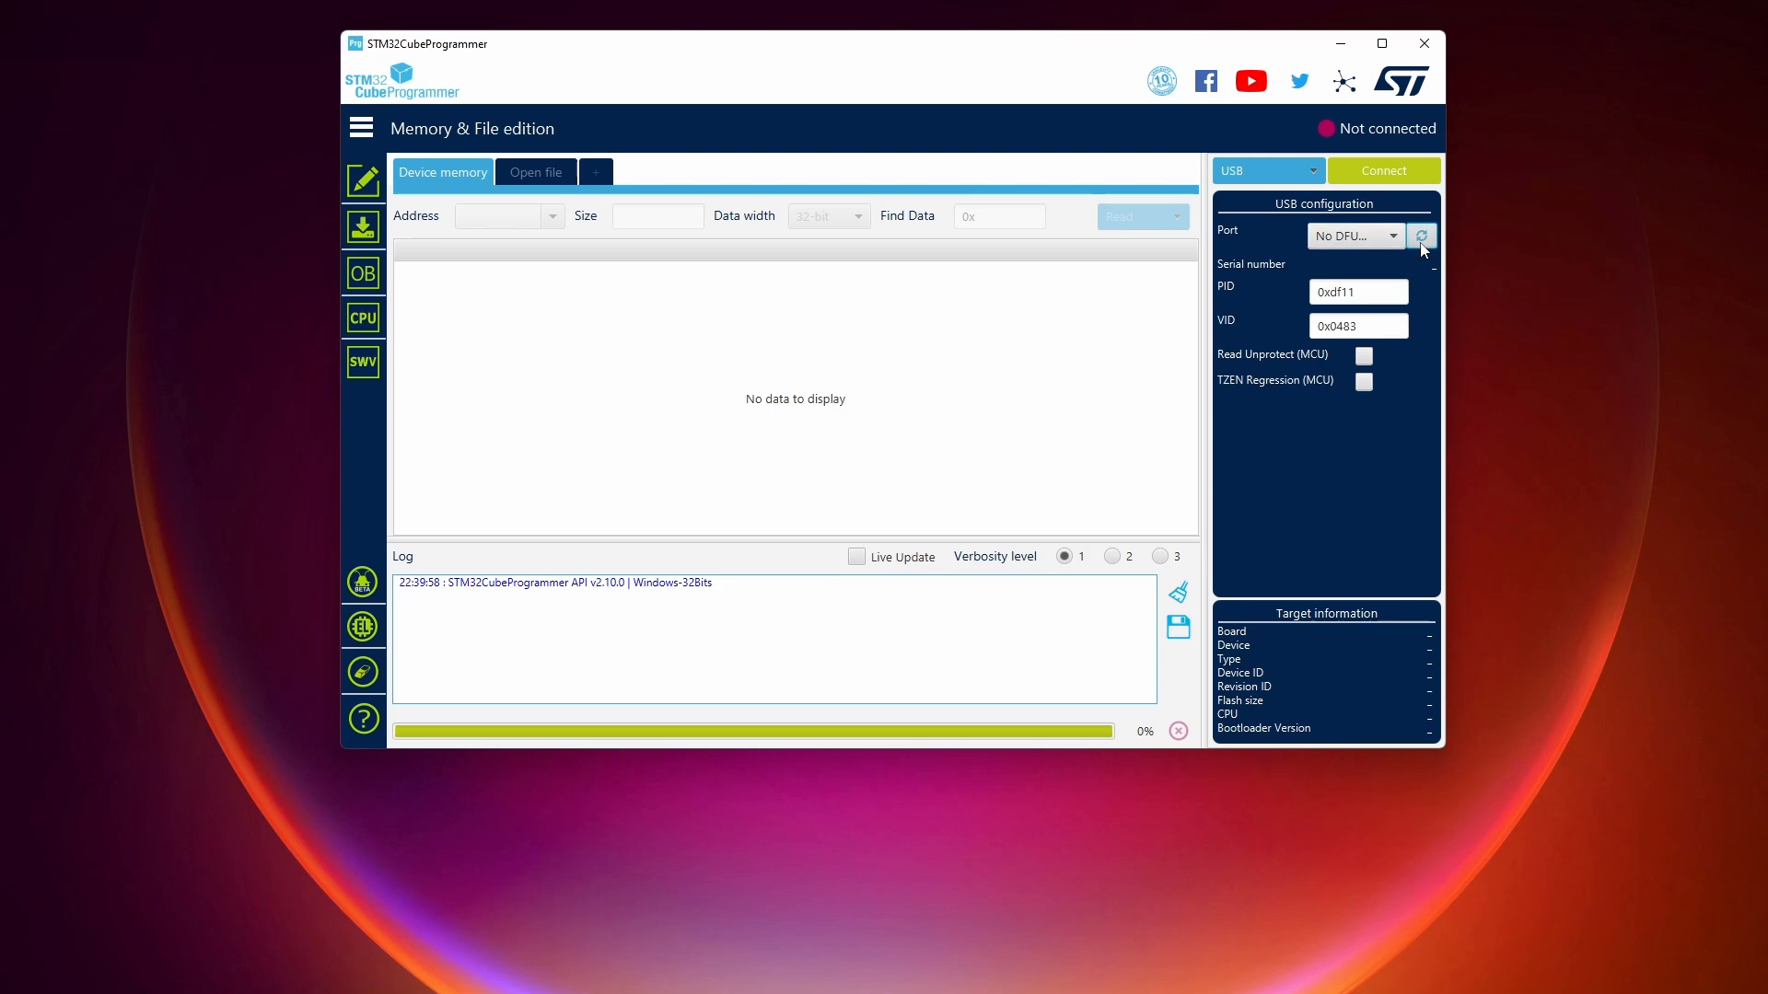
{"action": "left_click", "coordinate": [1422, 236]}
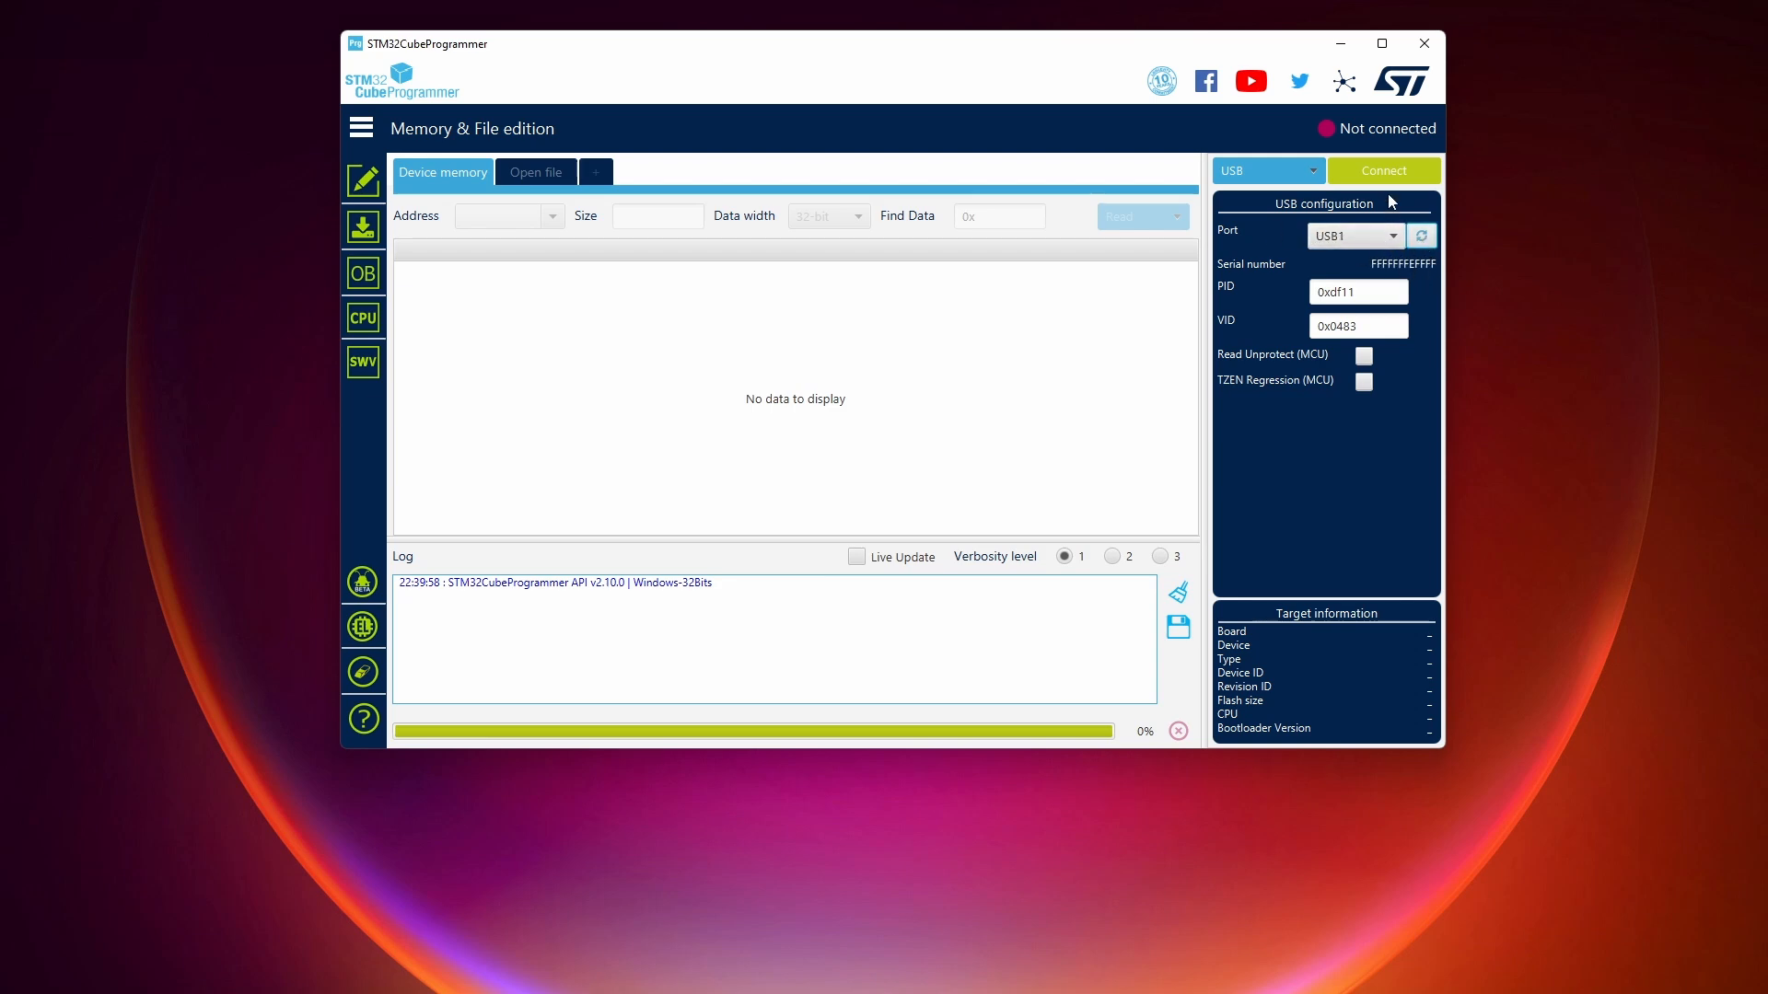
{"action": "left_click", "coordinate": [1382, 170]}
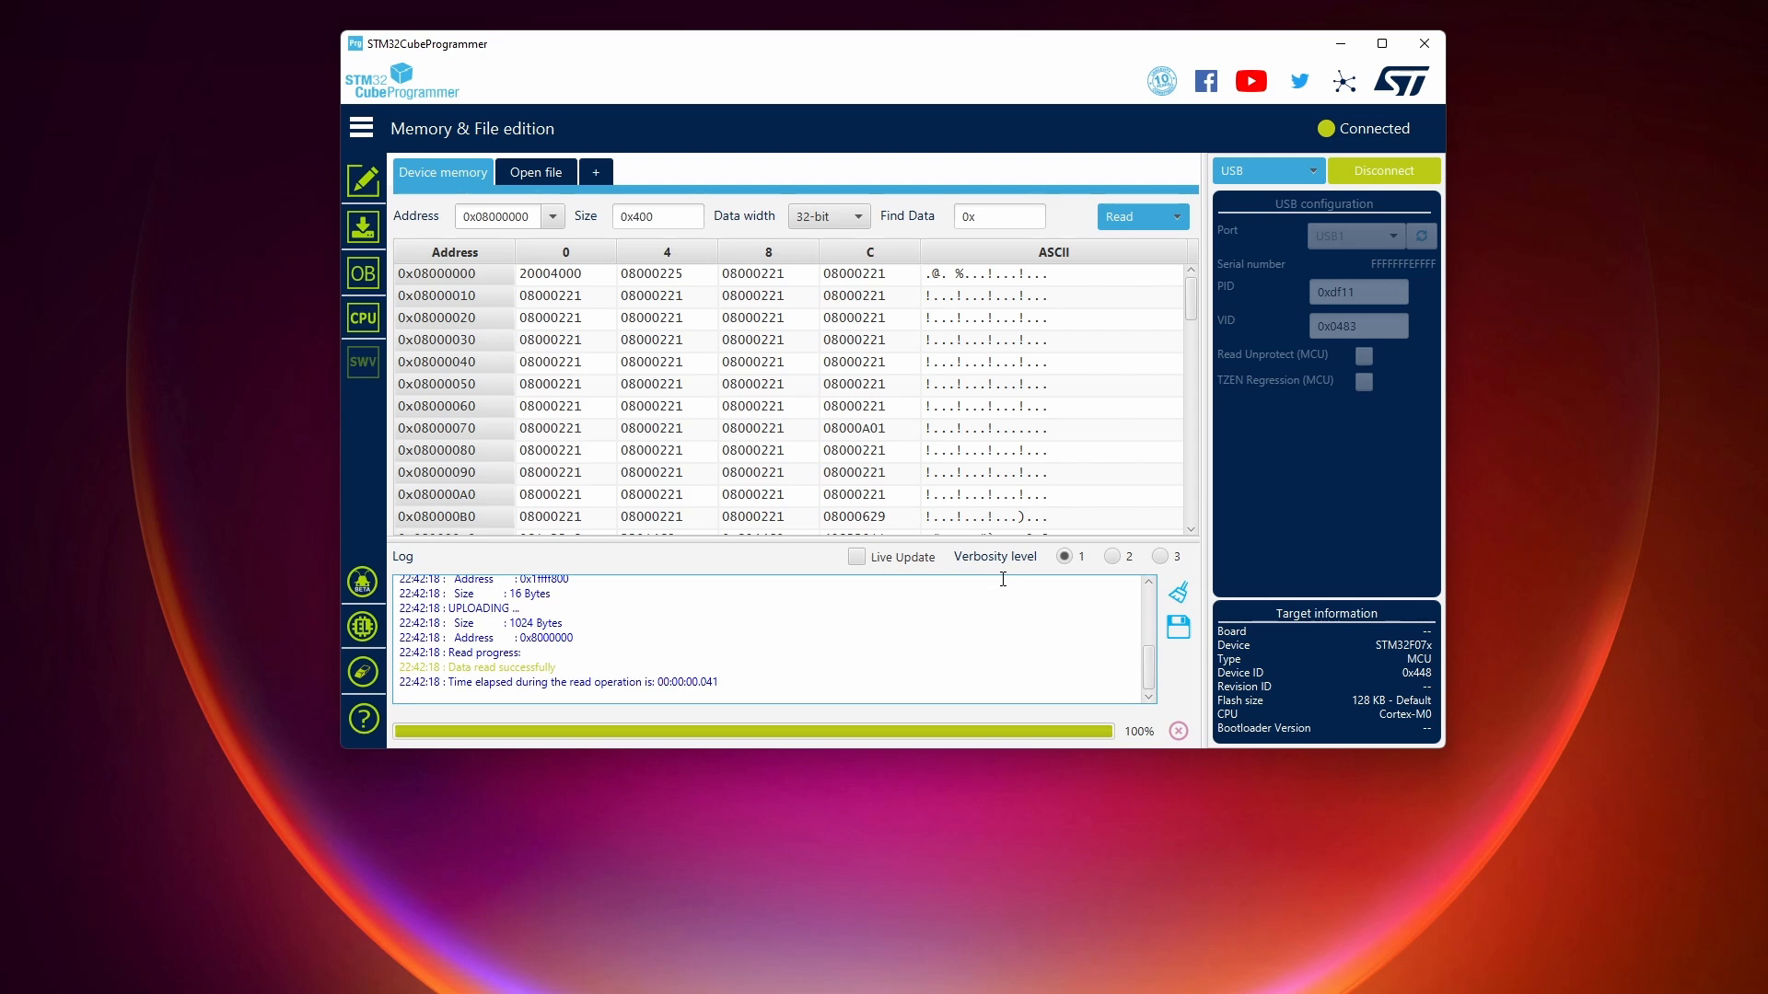
{"action": "mouse_move", "coordinate": [320, 316]}
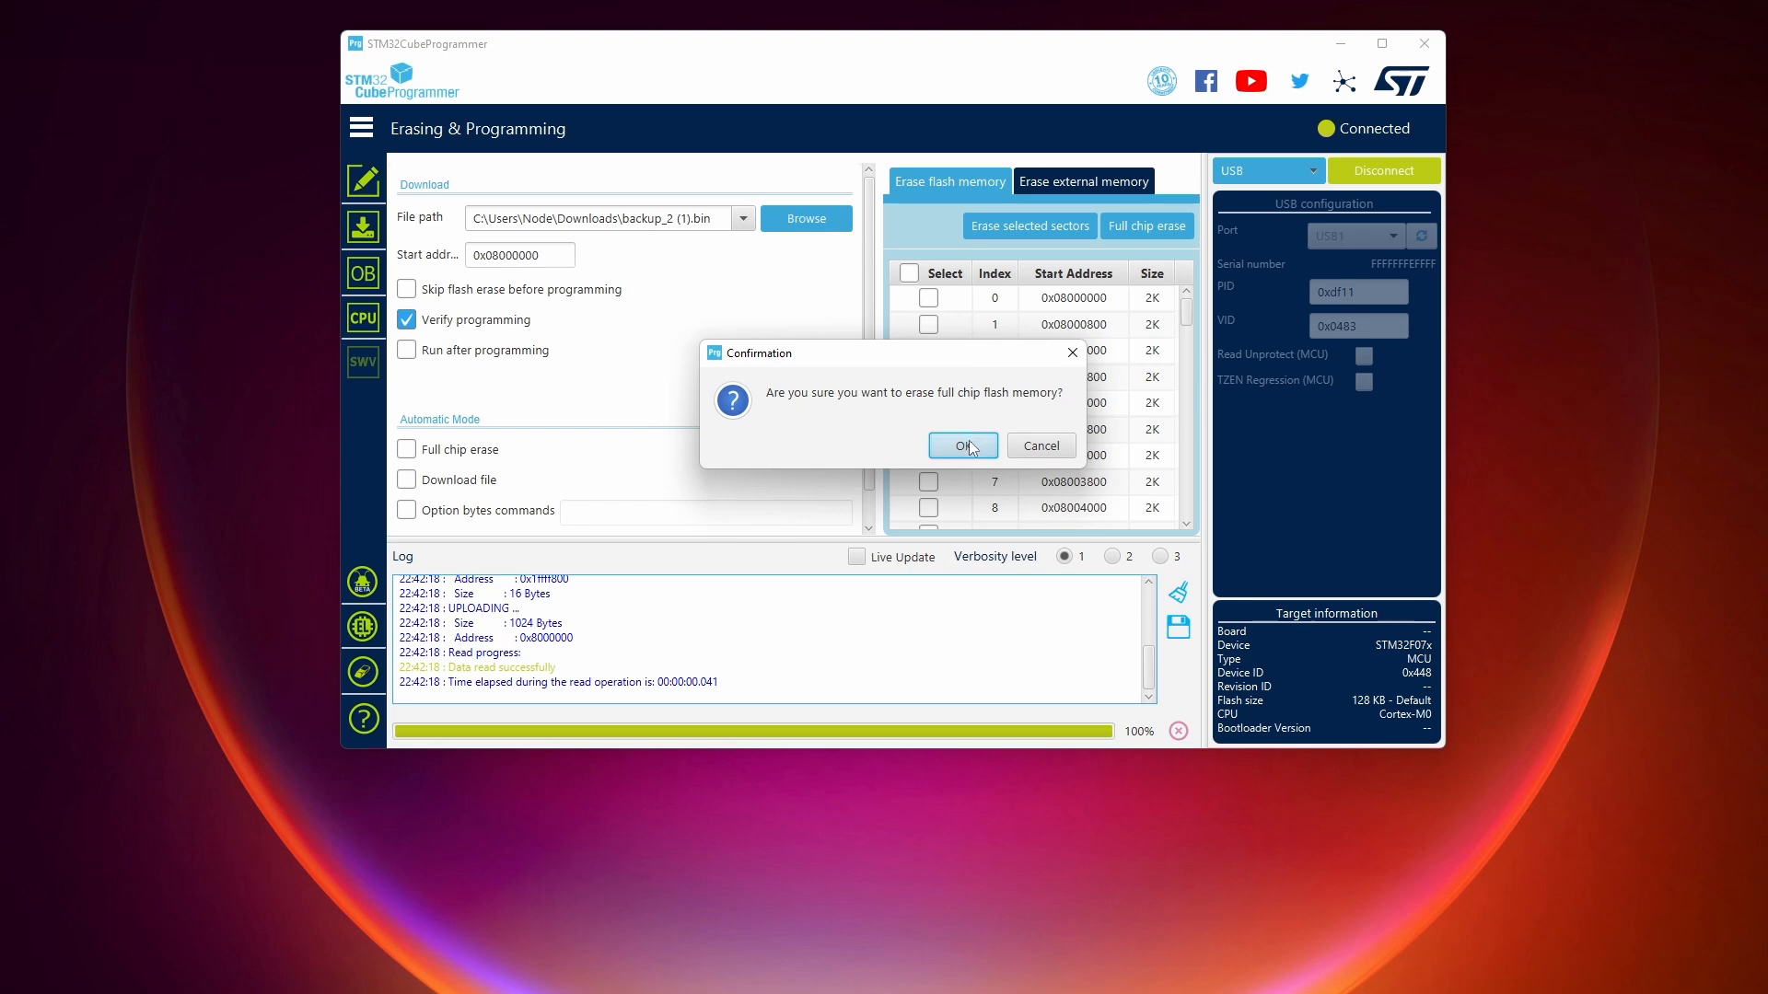
{"action": "left_click", "coordinate": [963, 445]}
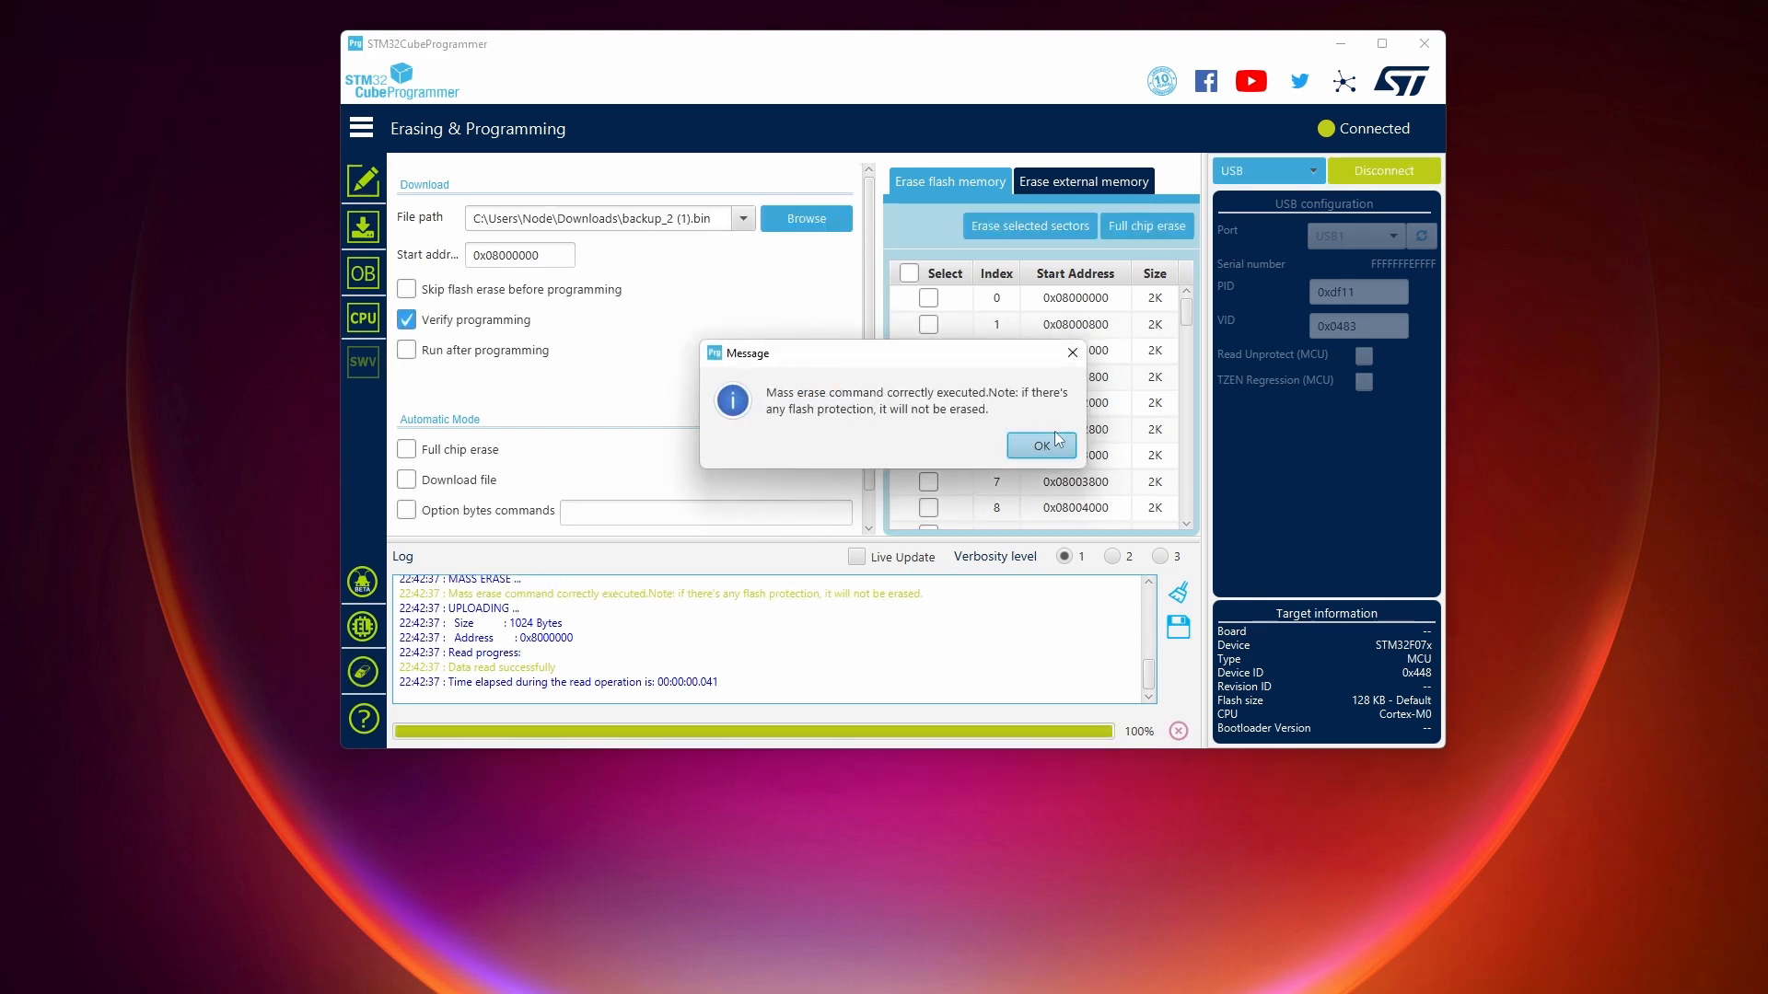
{"action": "left_click", "coordinate": [1041, 445]}
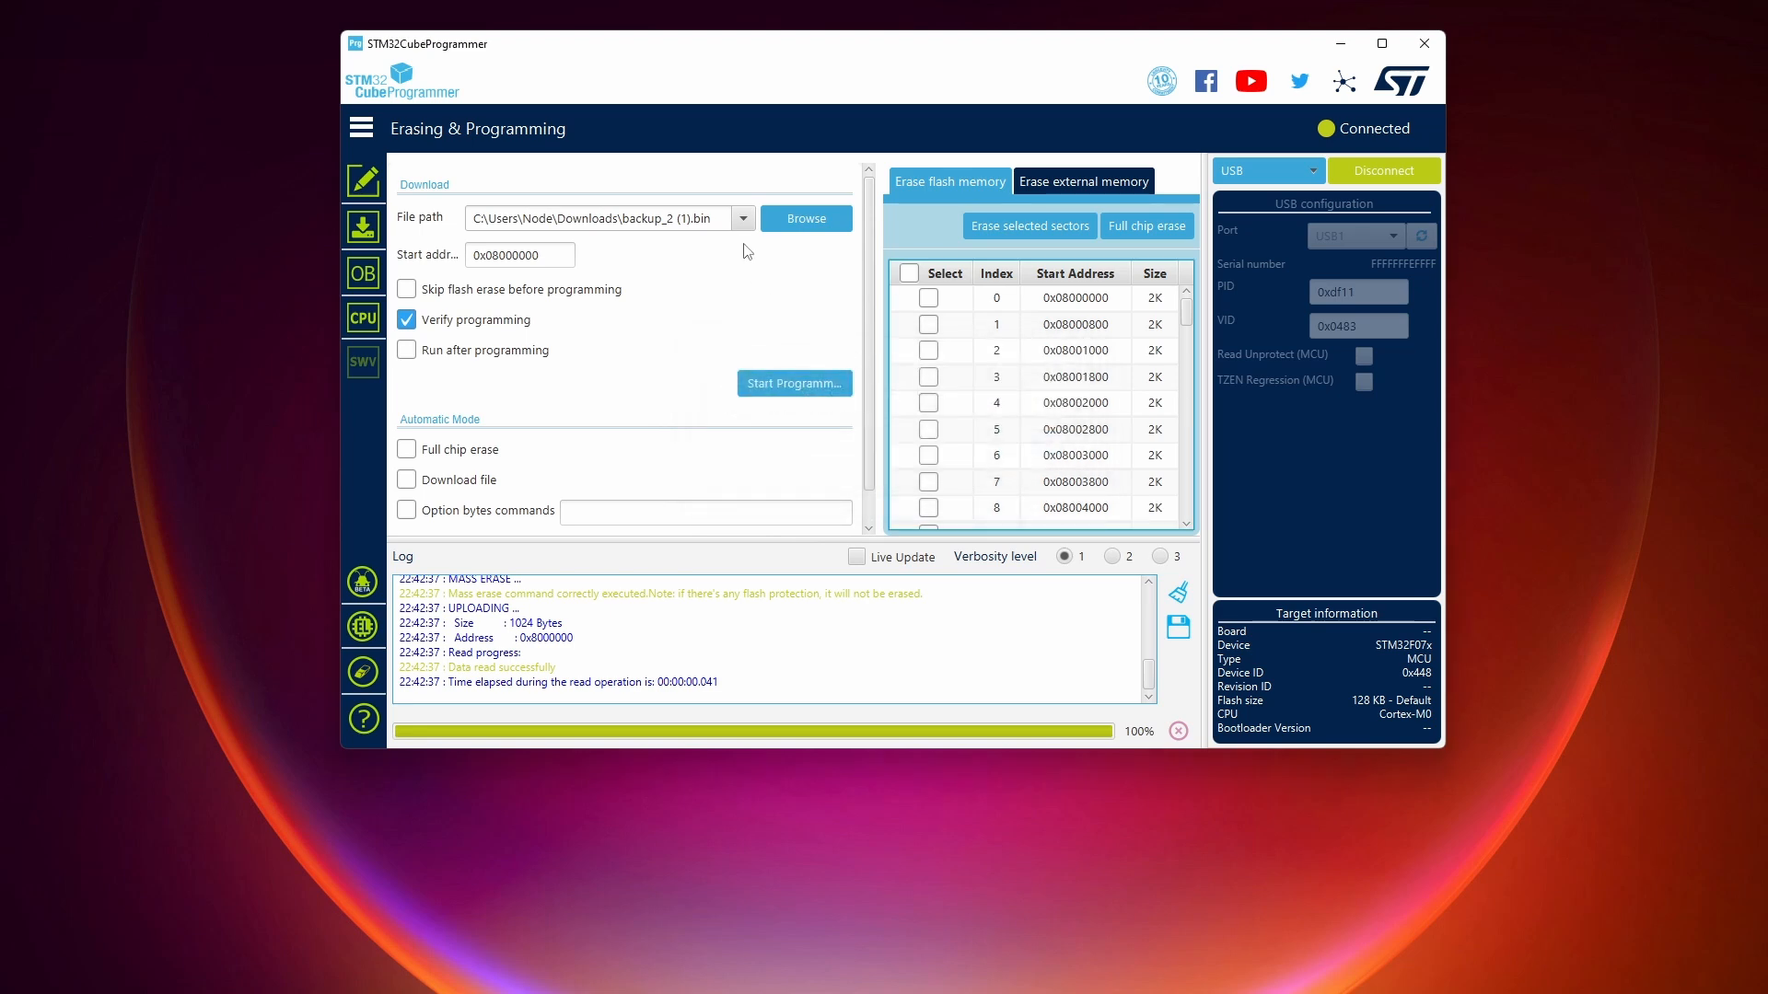
Program canboot.bin from the Desktop onto the board, then disconnect.
{"action": "left_click", "coordinate": [743, 218]}
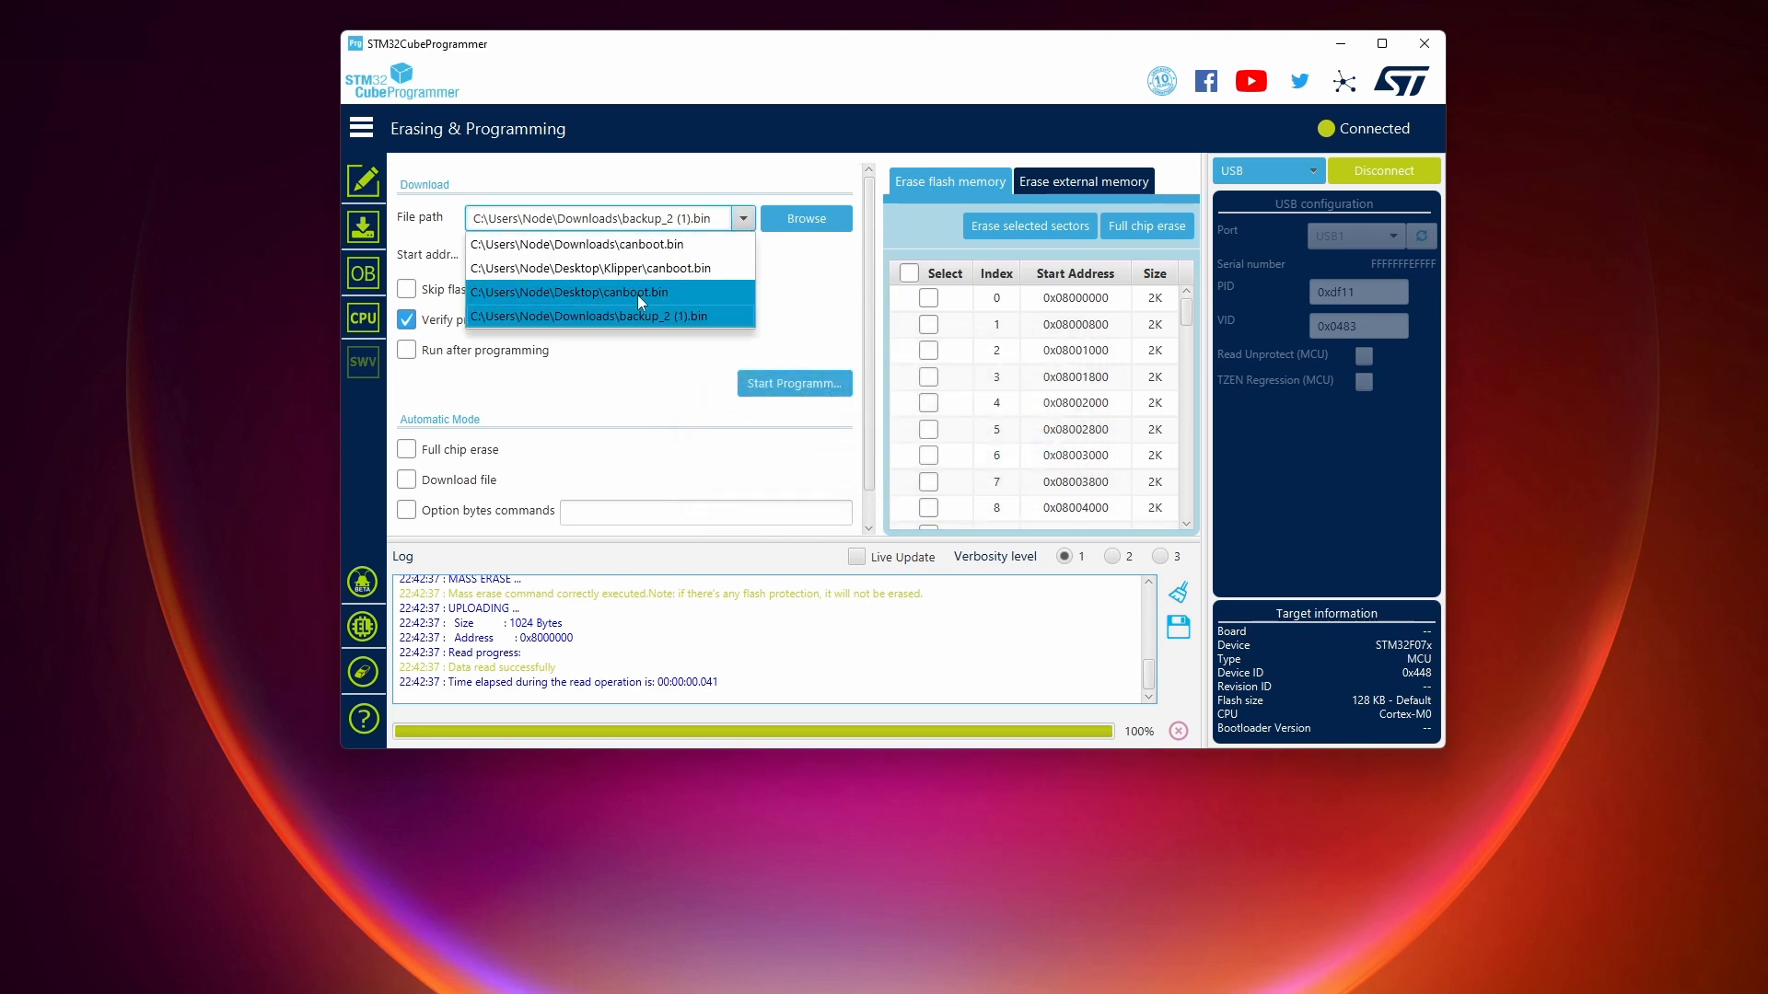
{"action": "left_click", "coordinate": [597, 292]}
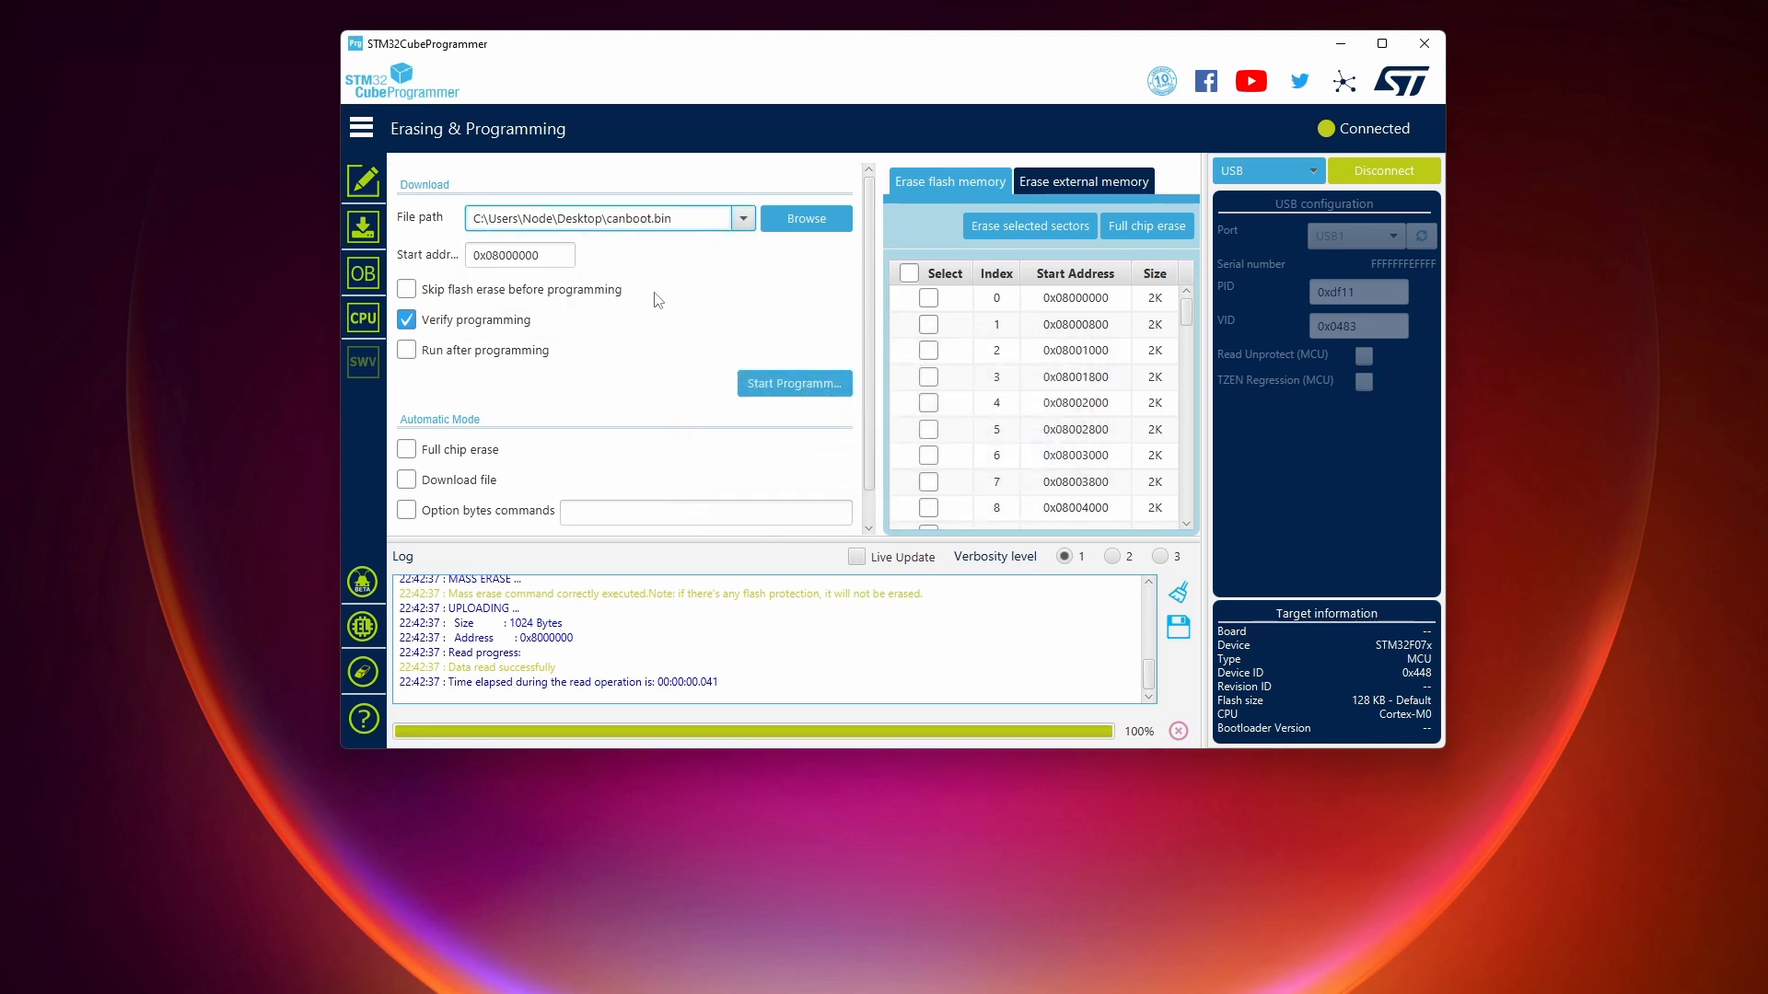
{"action": "left_click", "coordinate": [794, 383]}
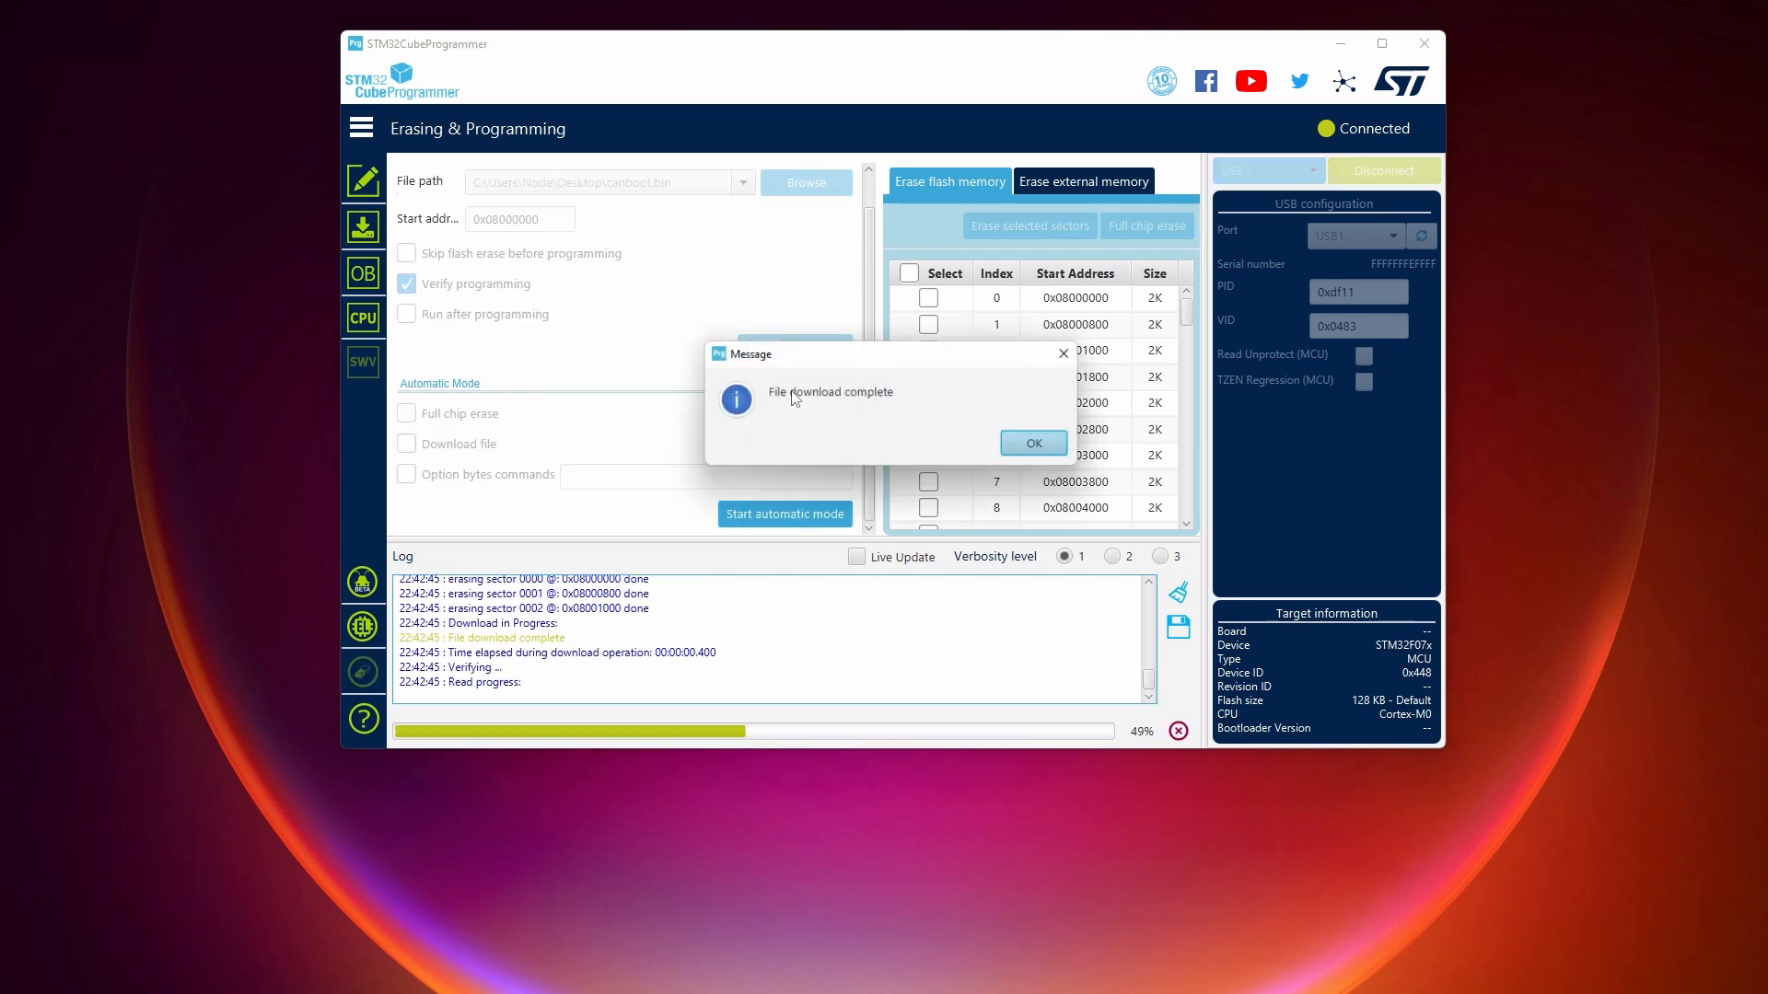
{"action": "left_click", "coordinate": [1033, 442]}
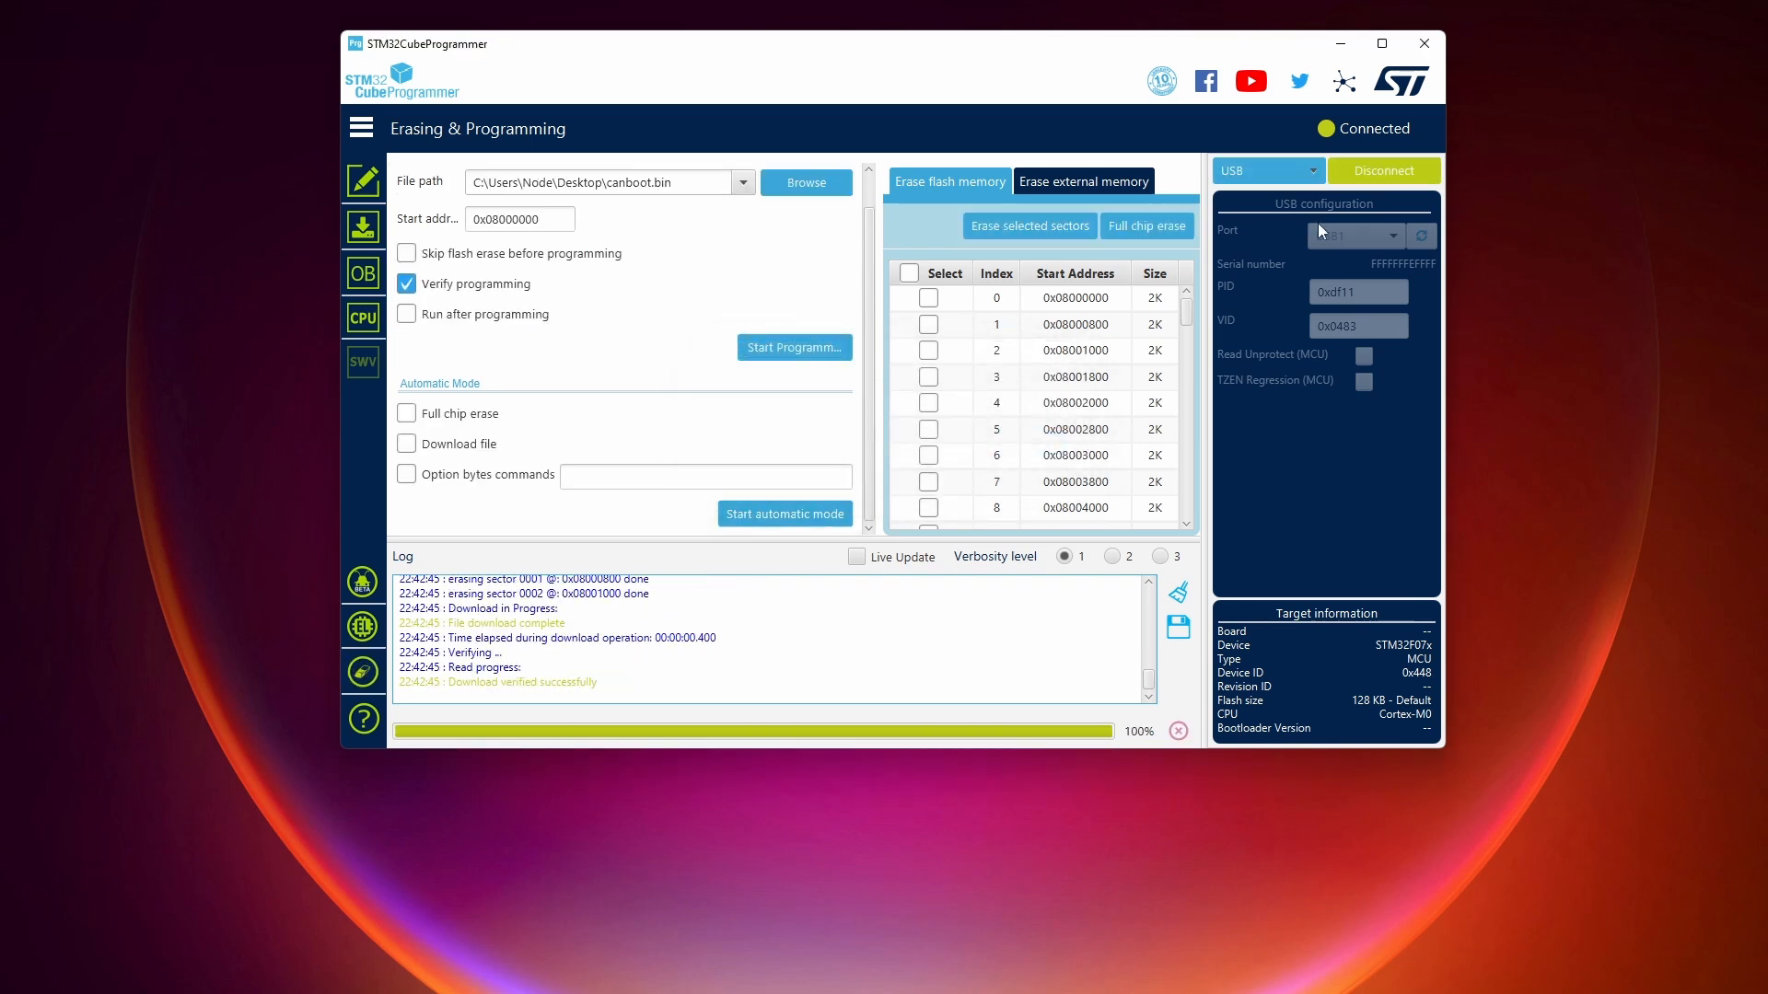
{"action": "left_click", "coordinate": [1383, 170]}
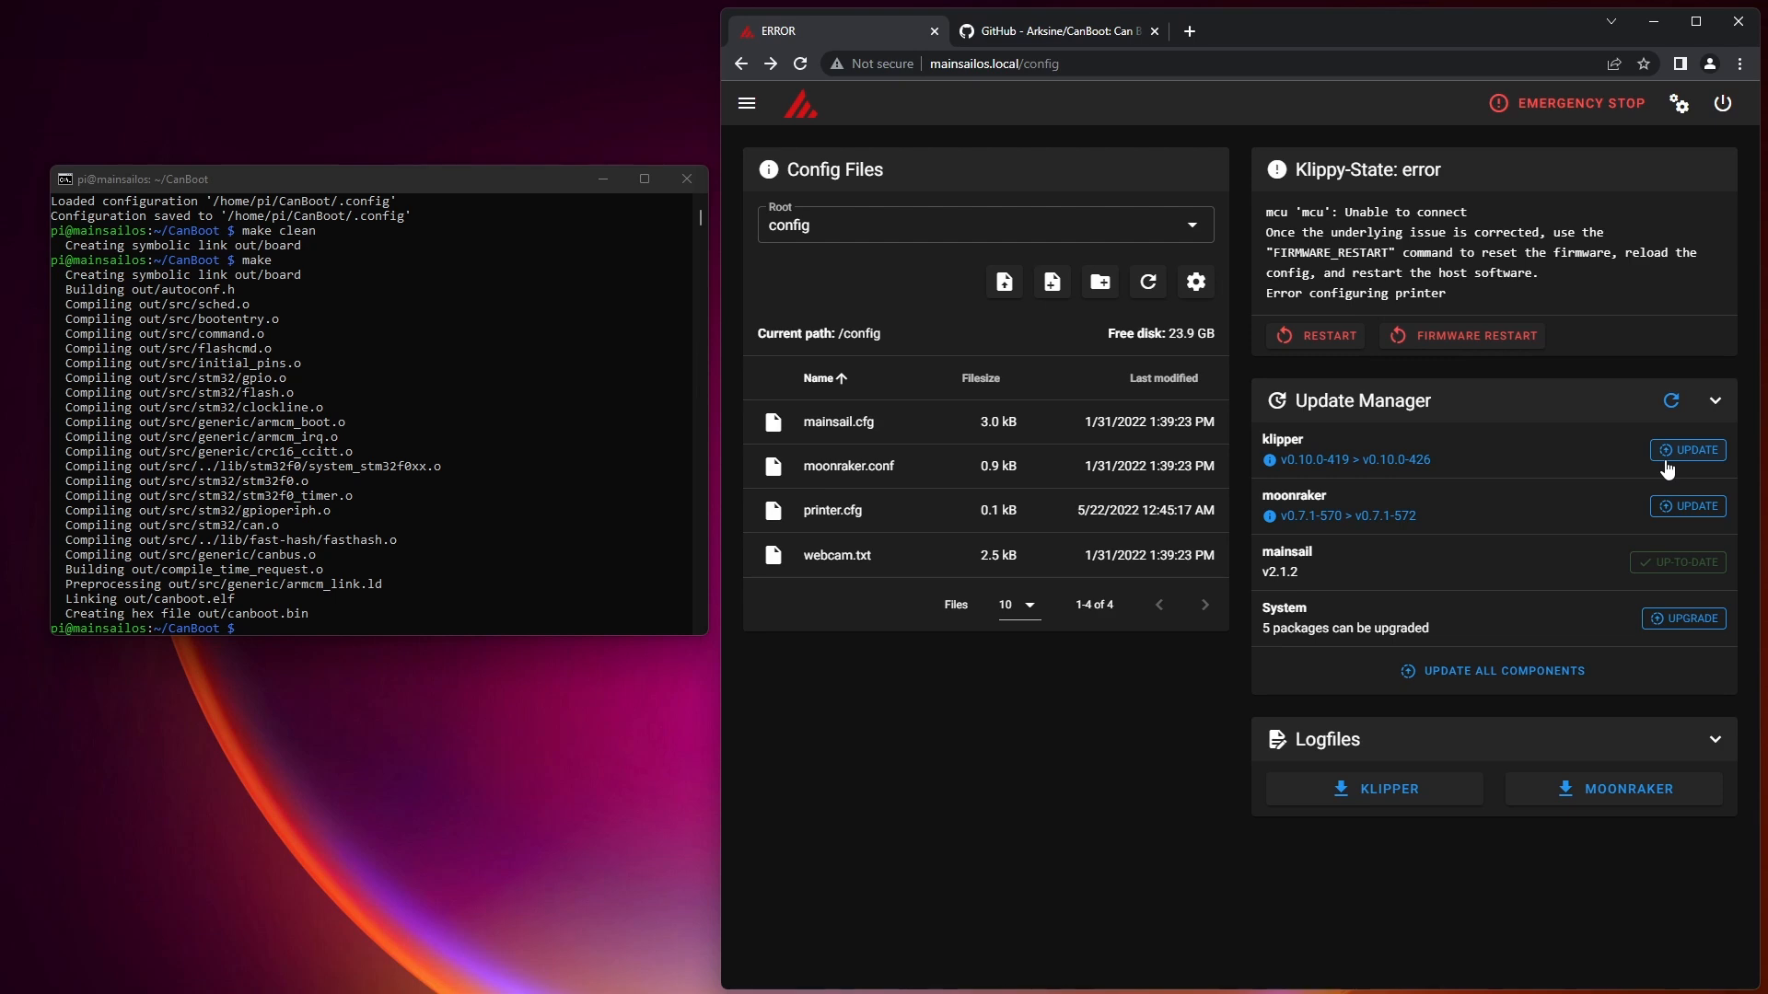
Update Klipper from the Update Manager and close the finished update log.
{"action": "left_click", "coordinate": [1687, 451]}
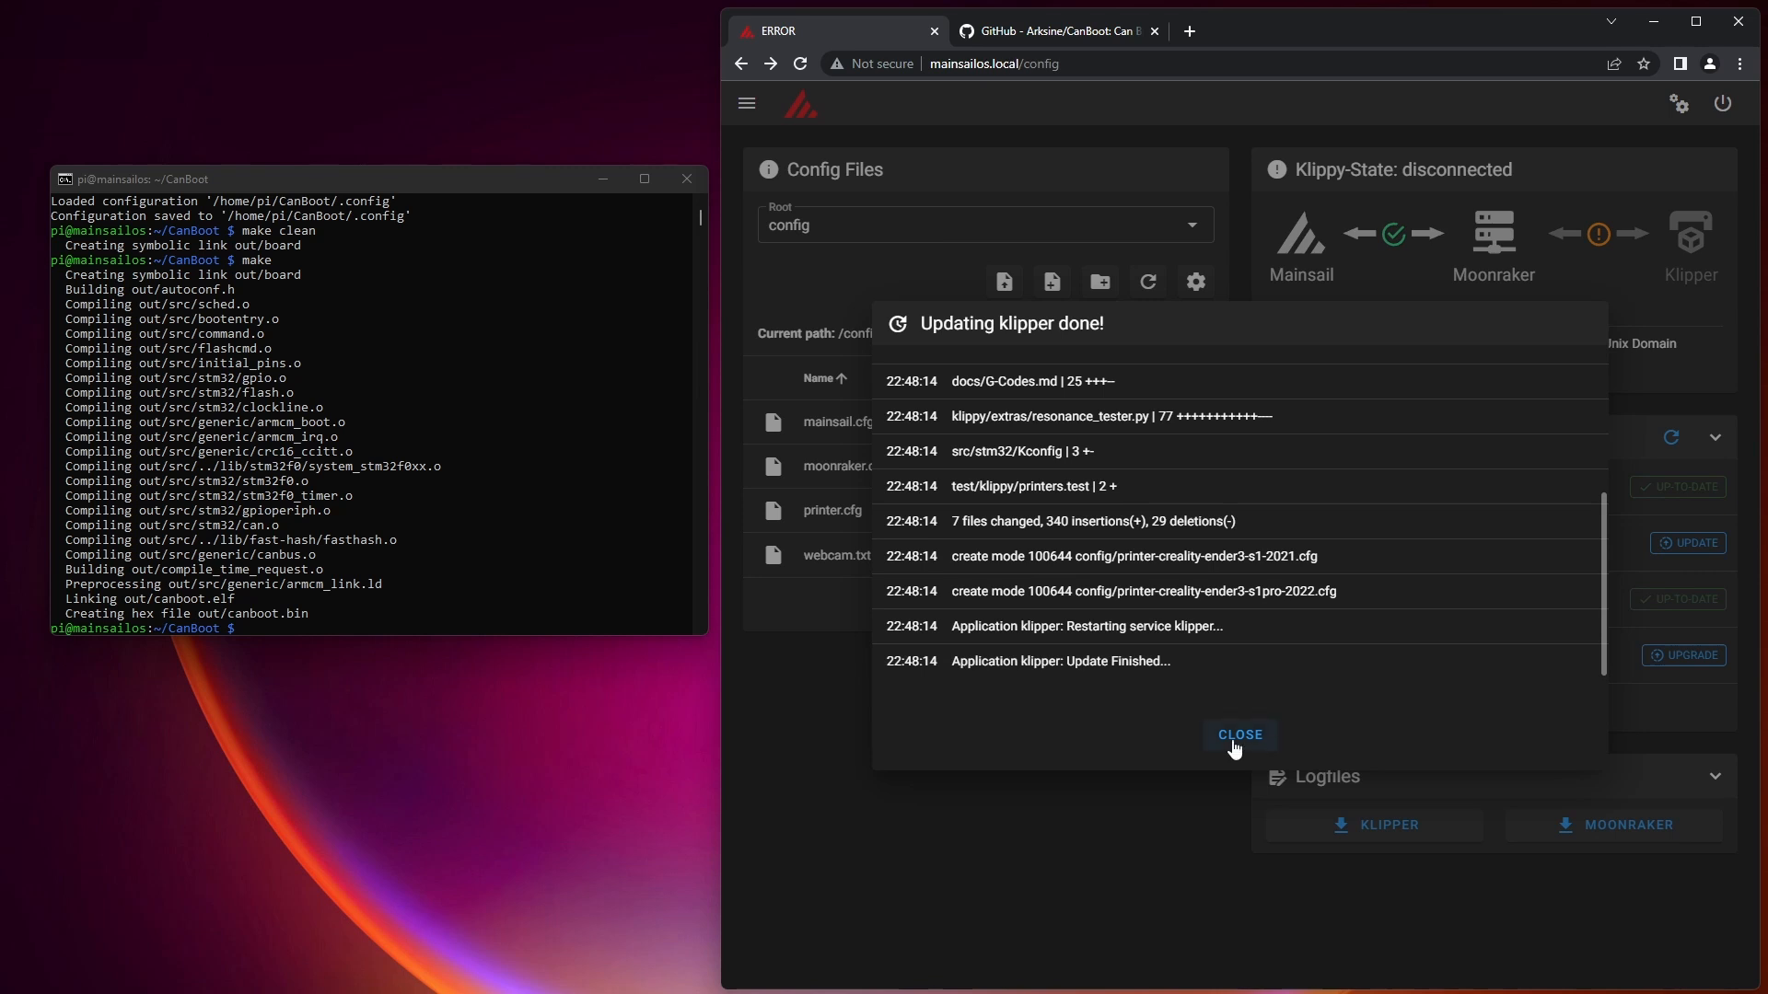
{"action": "left_click", "coordinate": [1240, 735]}
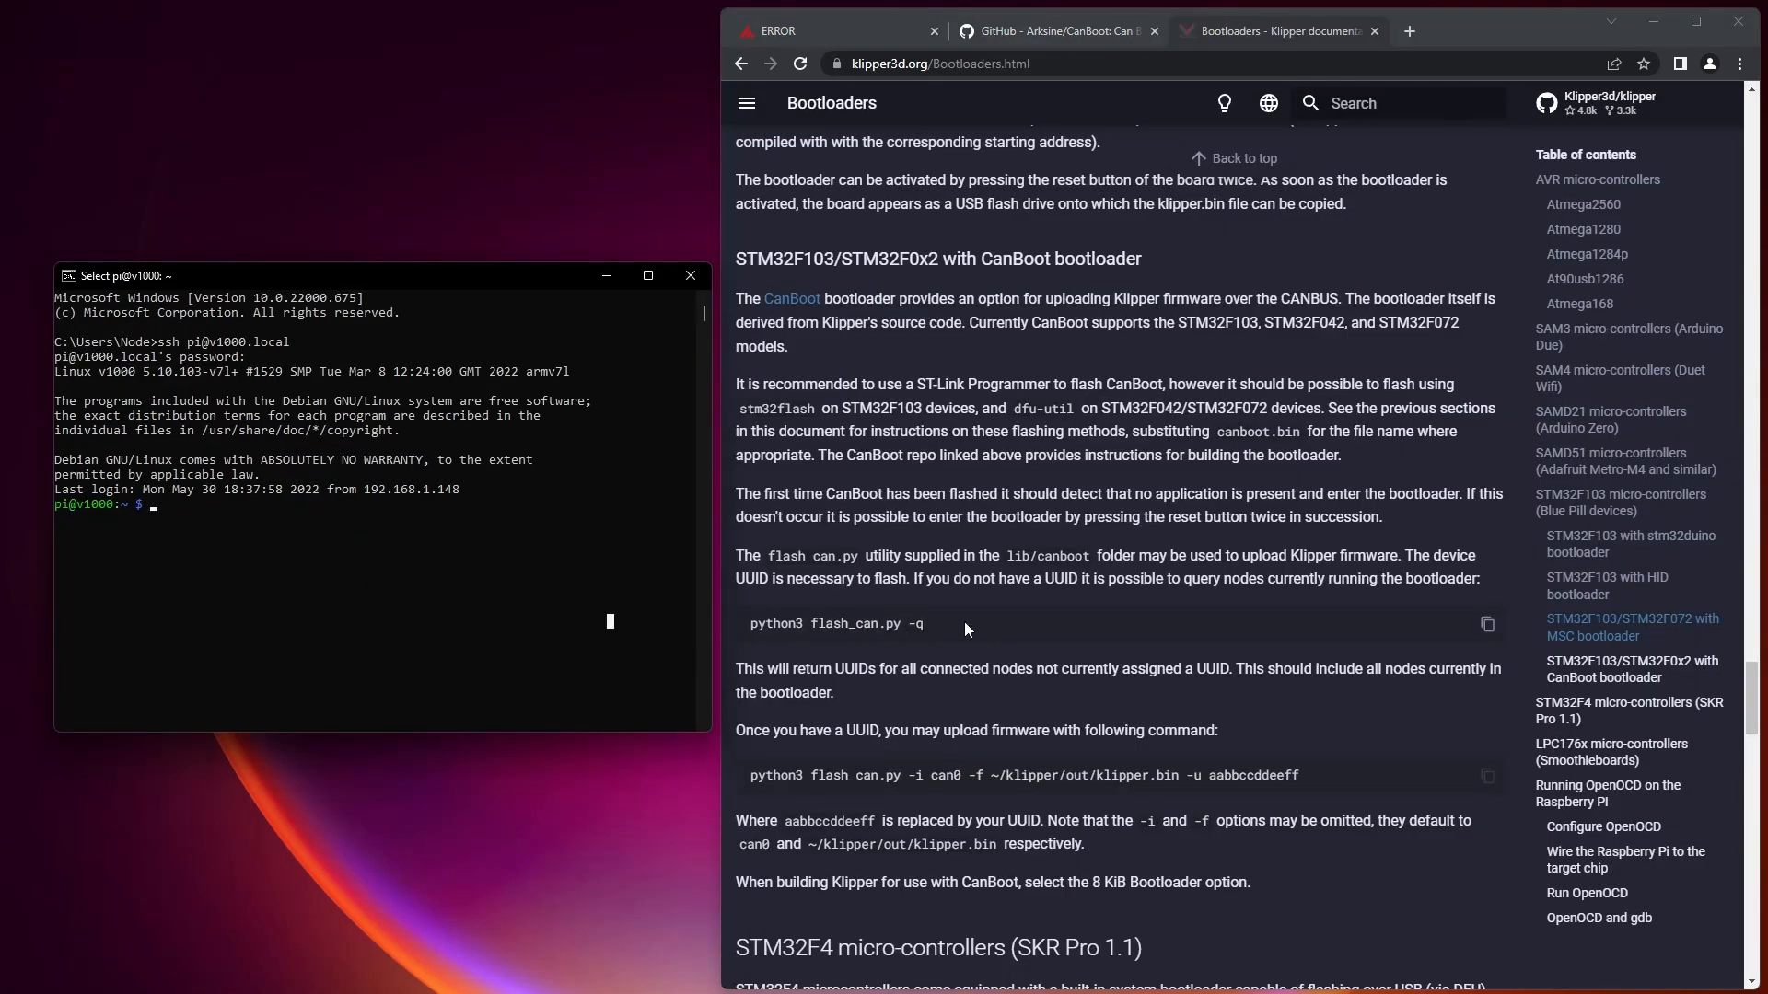
Run flash_can.py -q in lib/canboot to find UUID 8a6a67370faa, then start Klipper's make menuconfig.
{"action": "type", "text": "cd klipper"}
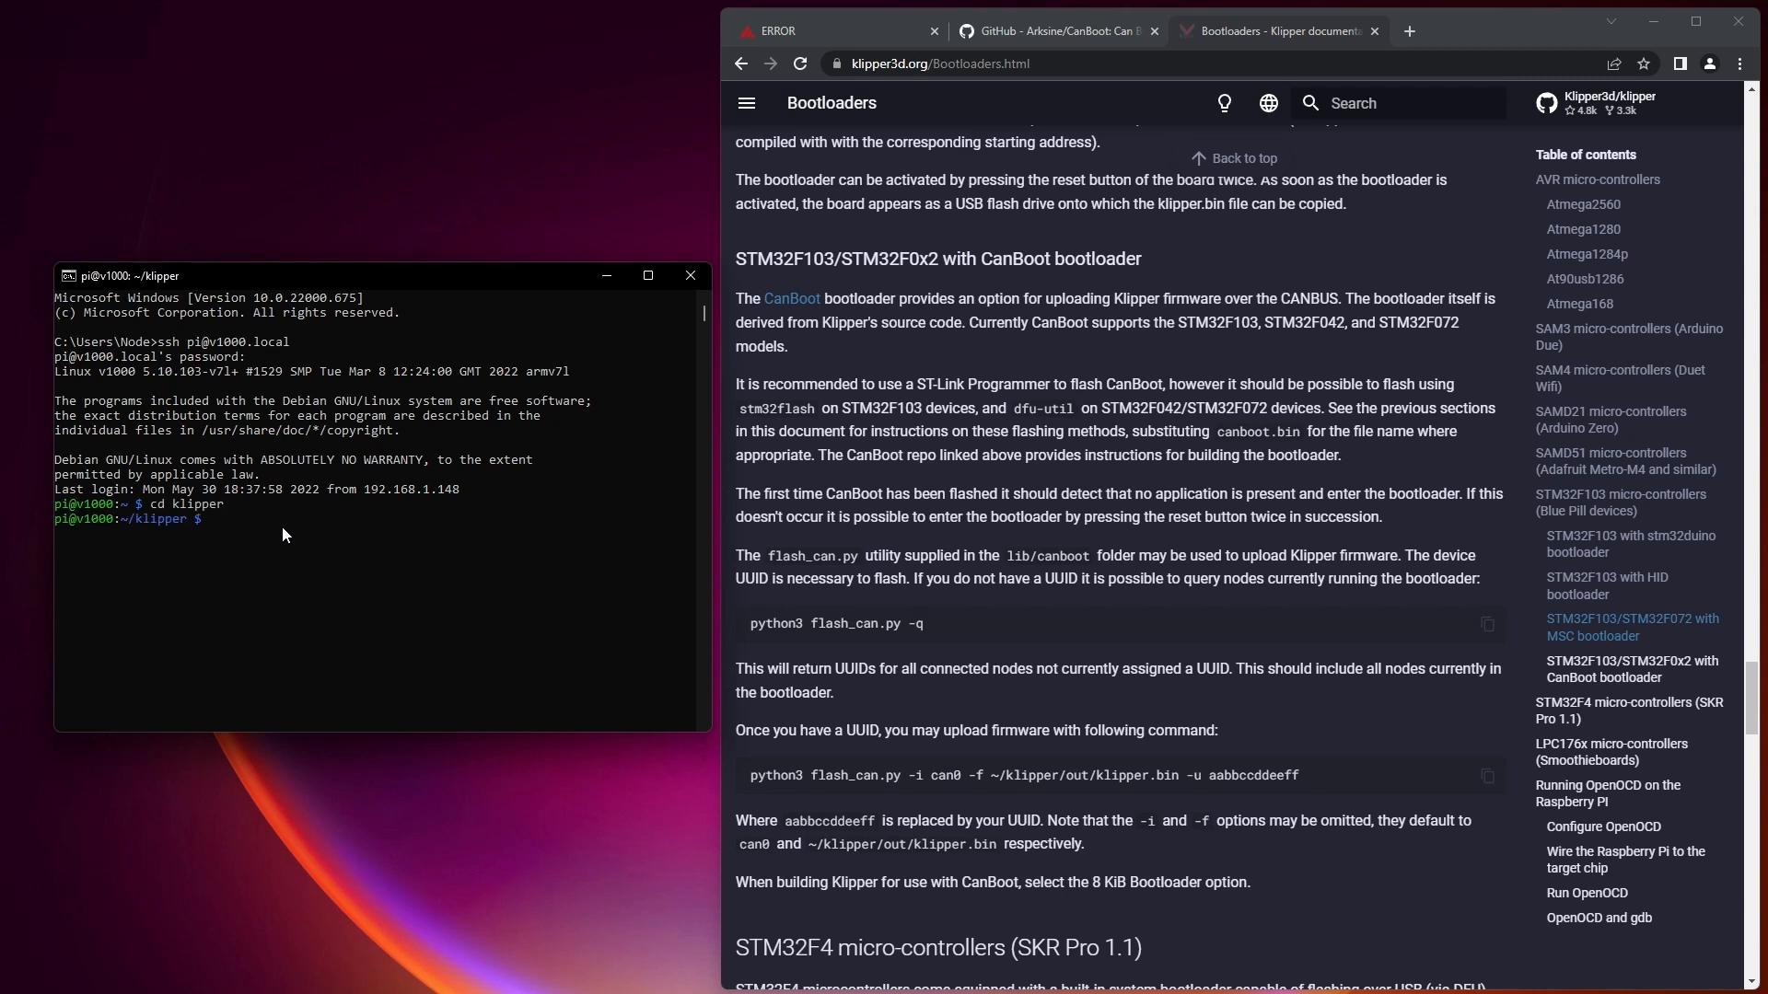
{"action": "type", "text": "cd lib/canboot"}
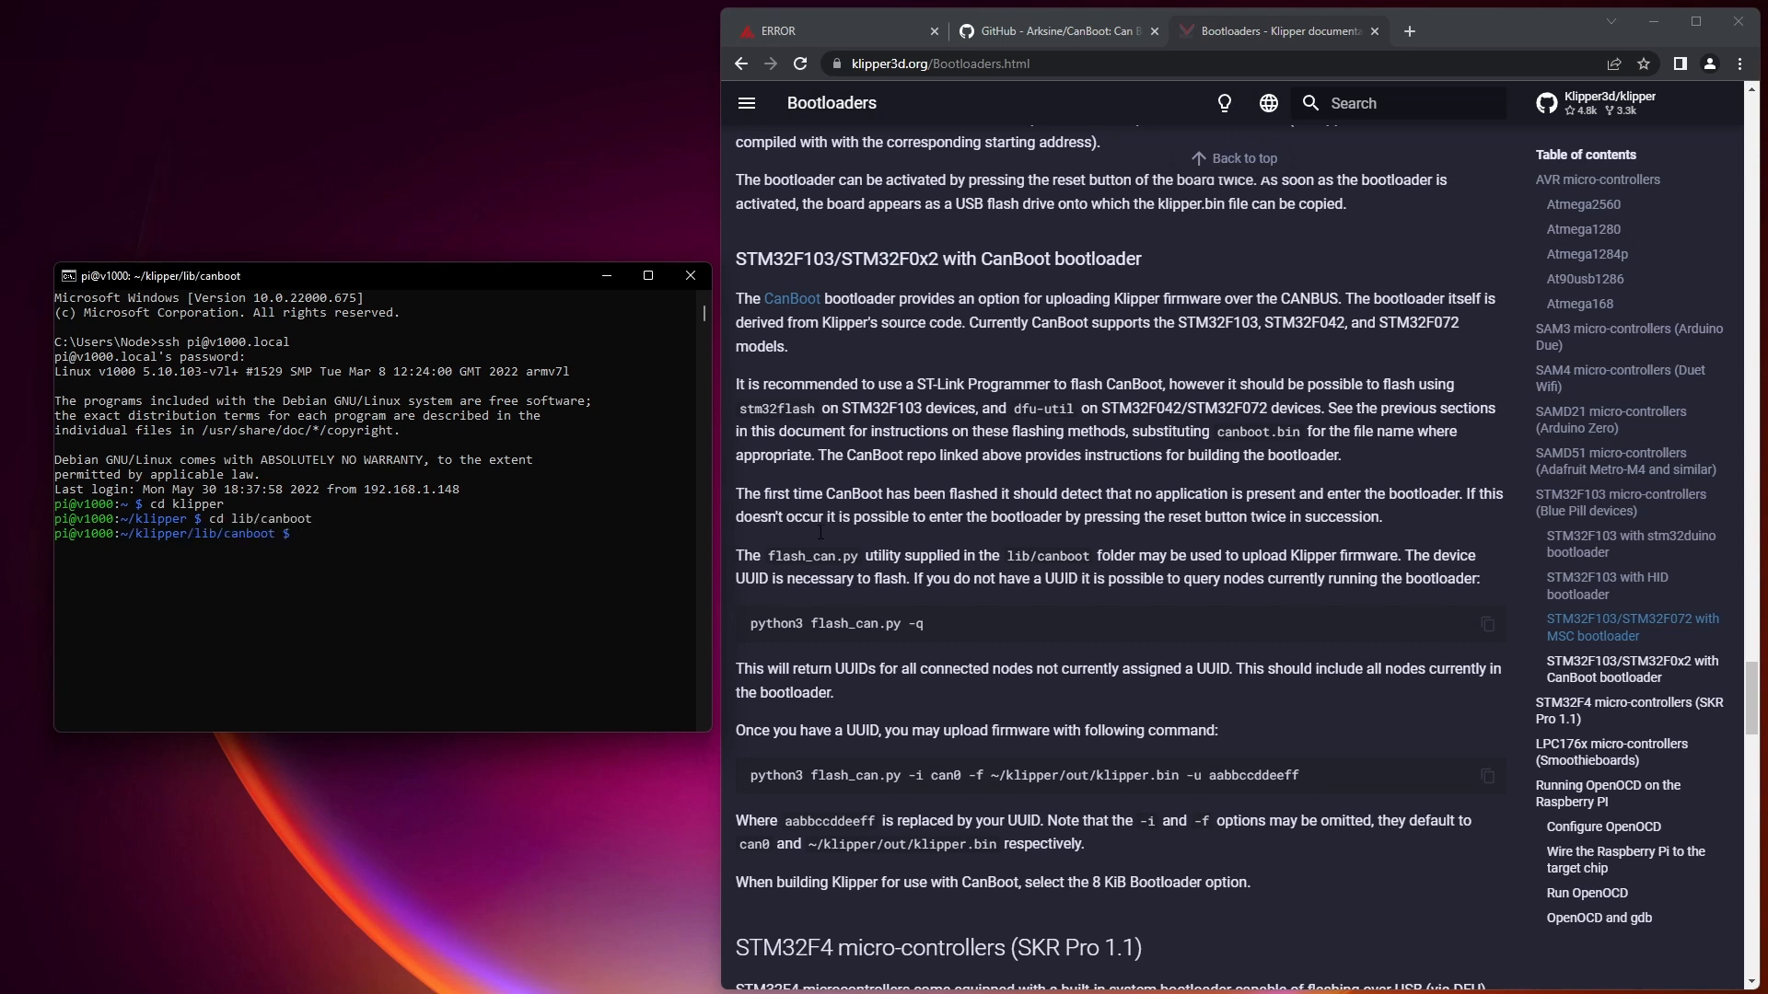
{"action": "type", "text": "python3 flash_can.py -q"}
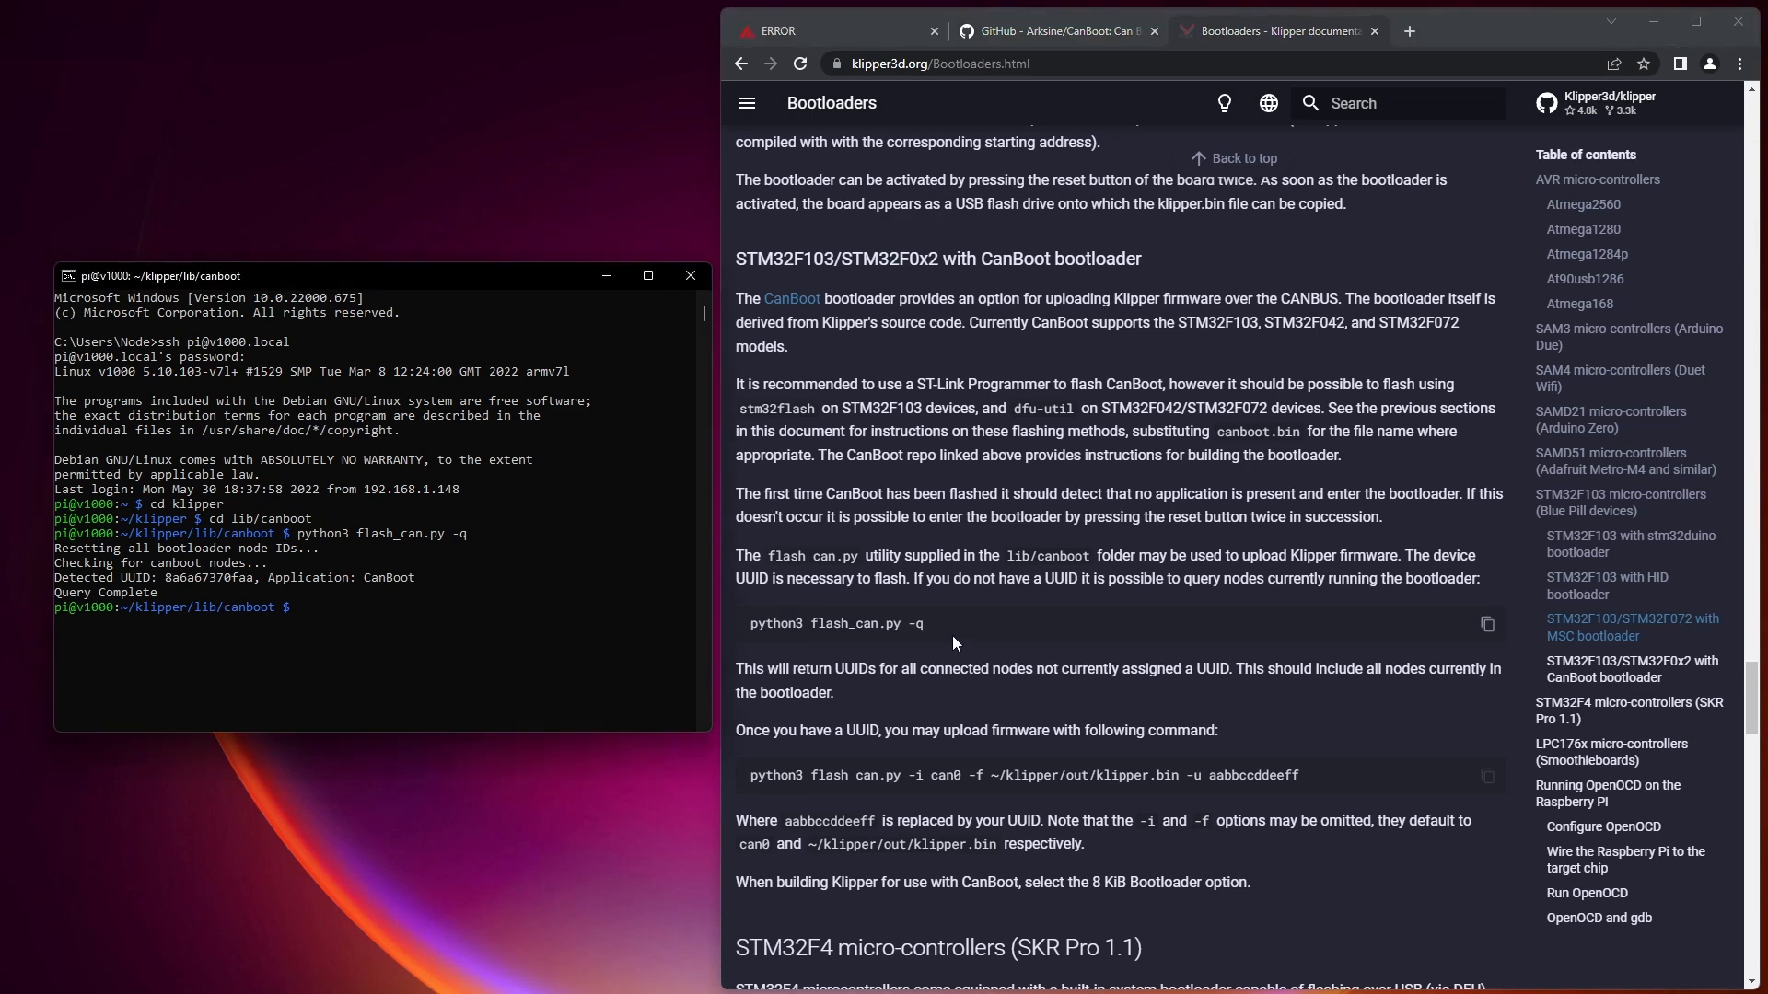
{"action": "type", "text": "make menuconfig"}
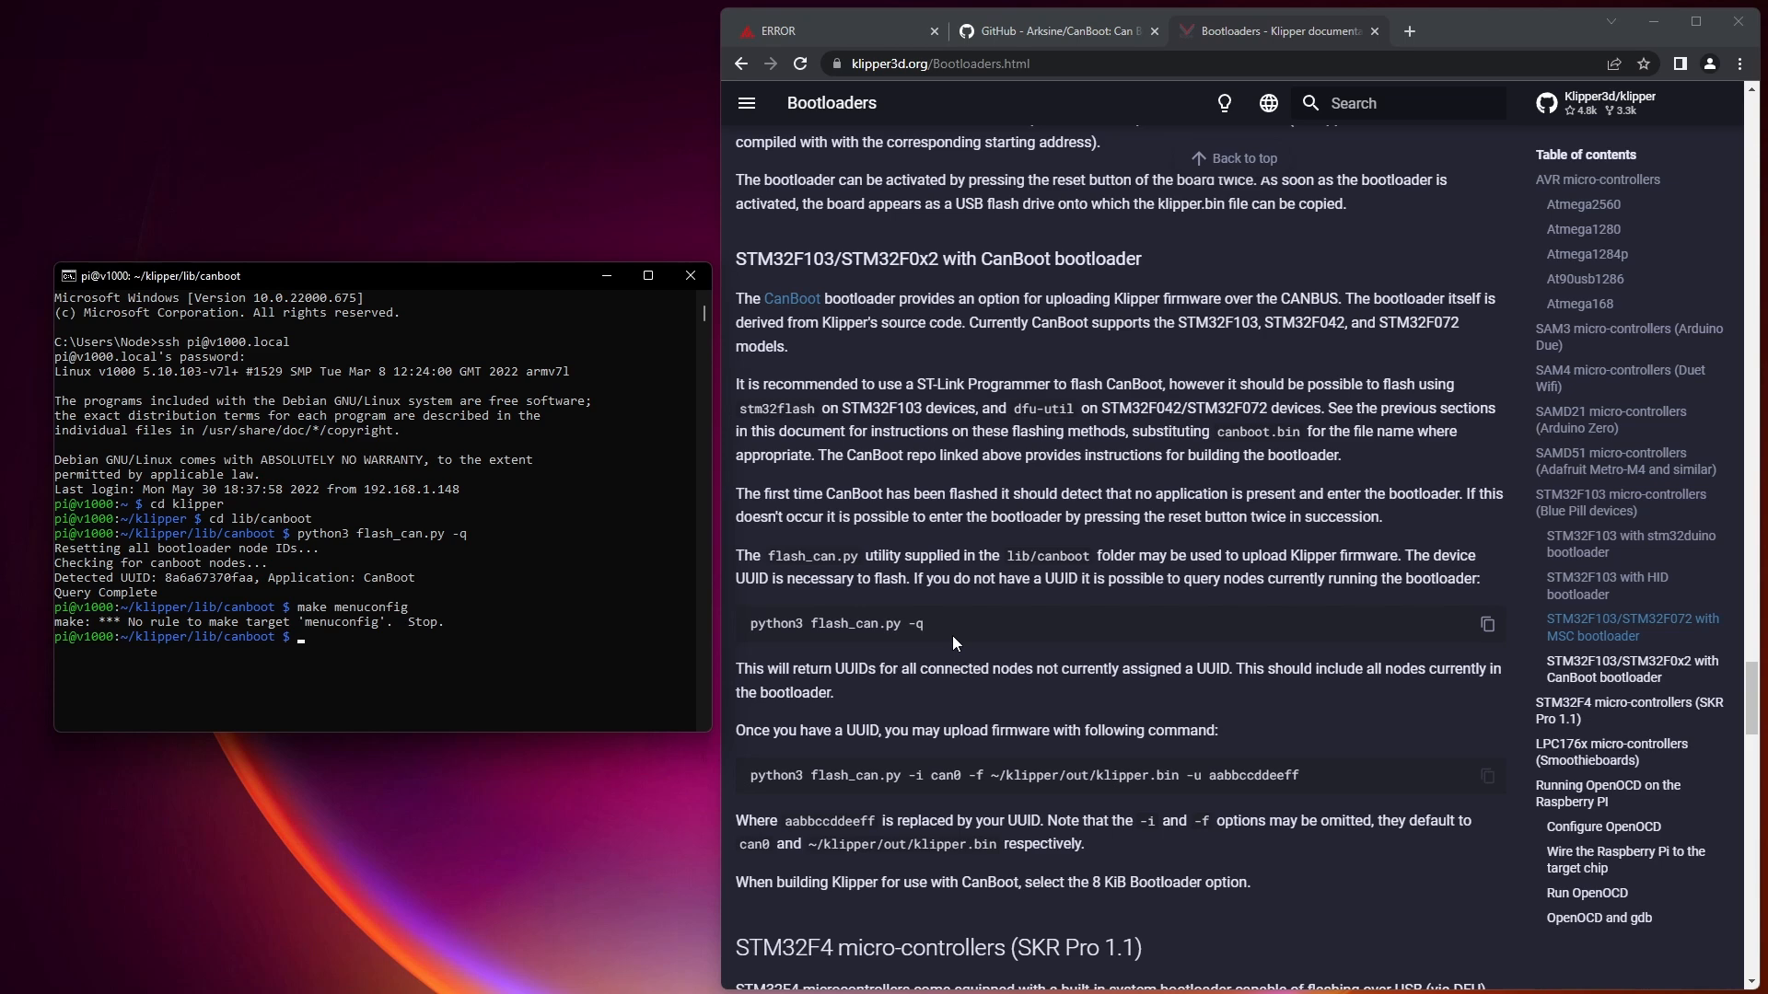
{"action": "type", "text": "cd"}
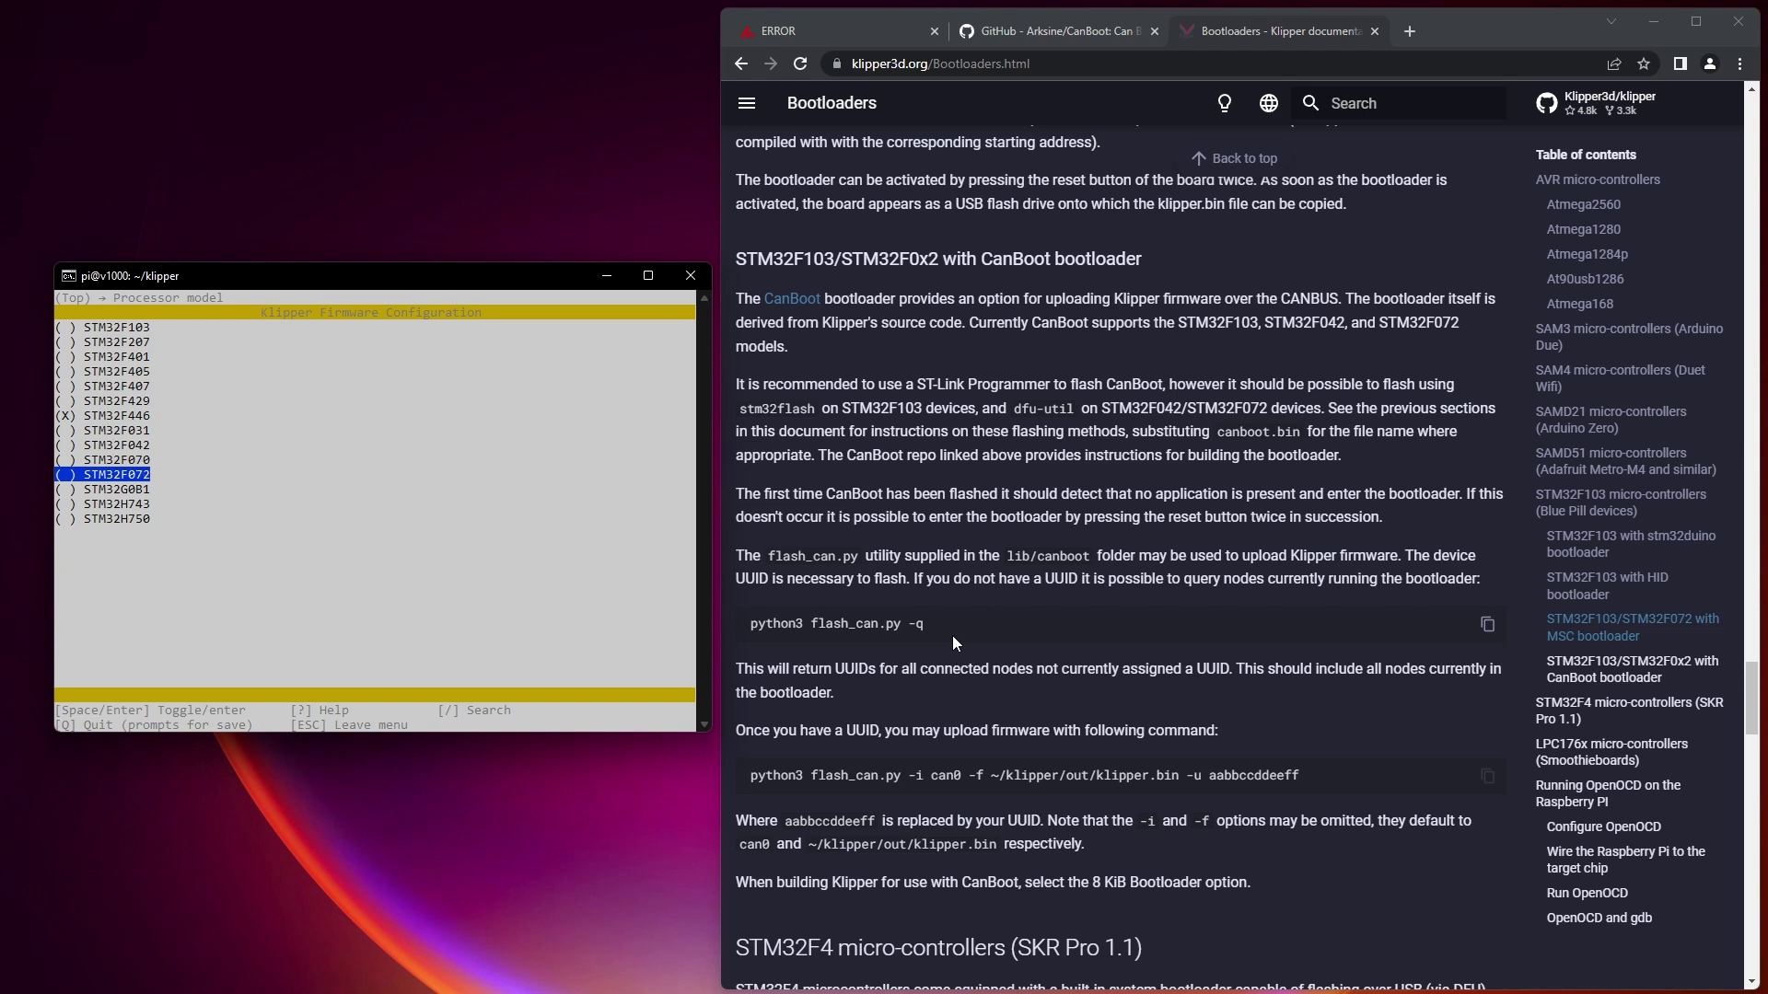
Set Klipper to STM32F072, 8KiB bootloader, 8 MHz crystal, CAN PB8/PB9 at 250000, and save.
{"action": "key", "text": "Down"}
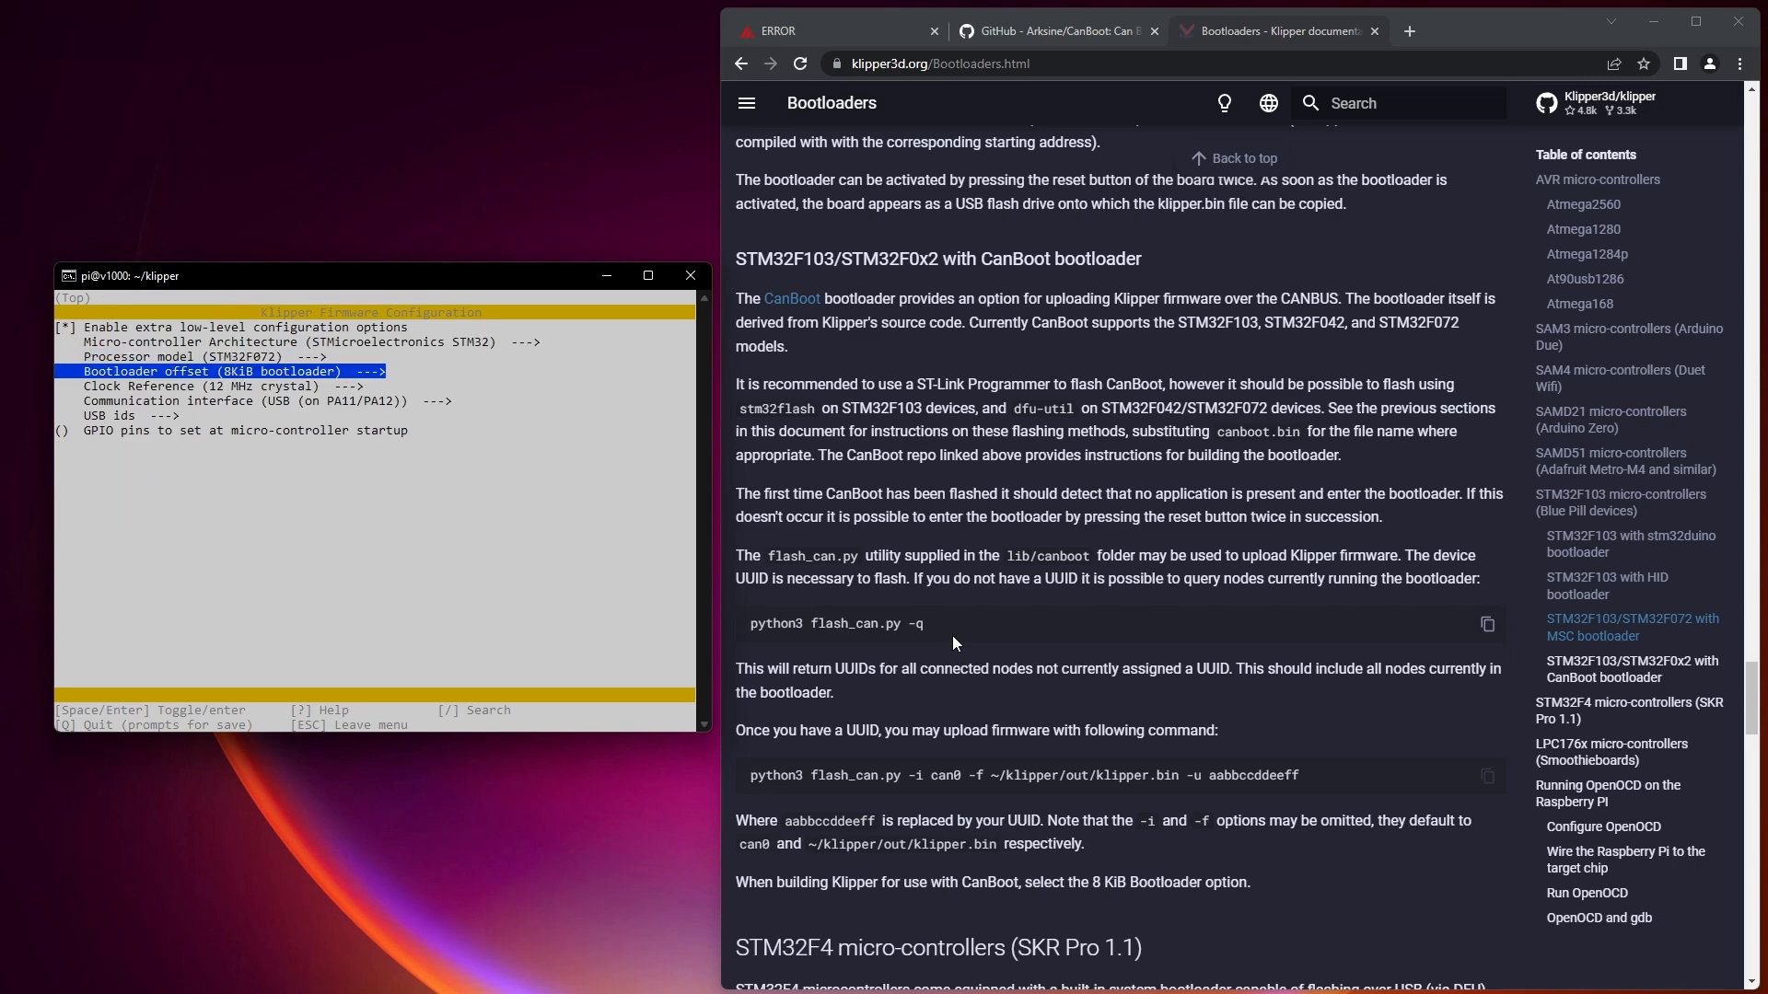
{"action": "key", "text": "Down"}
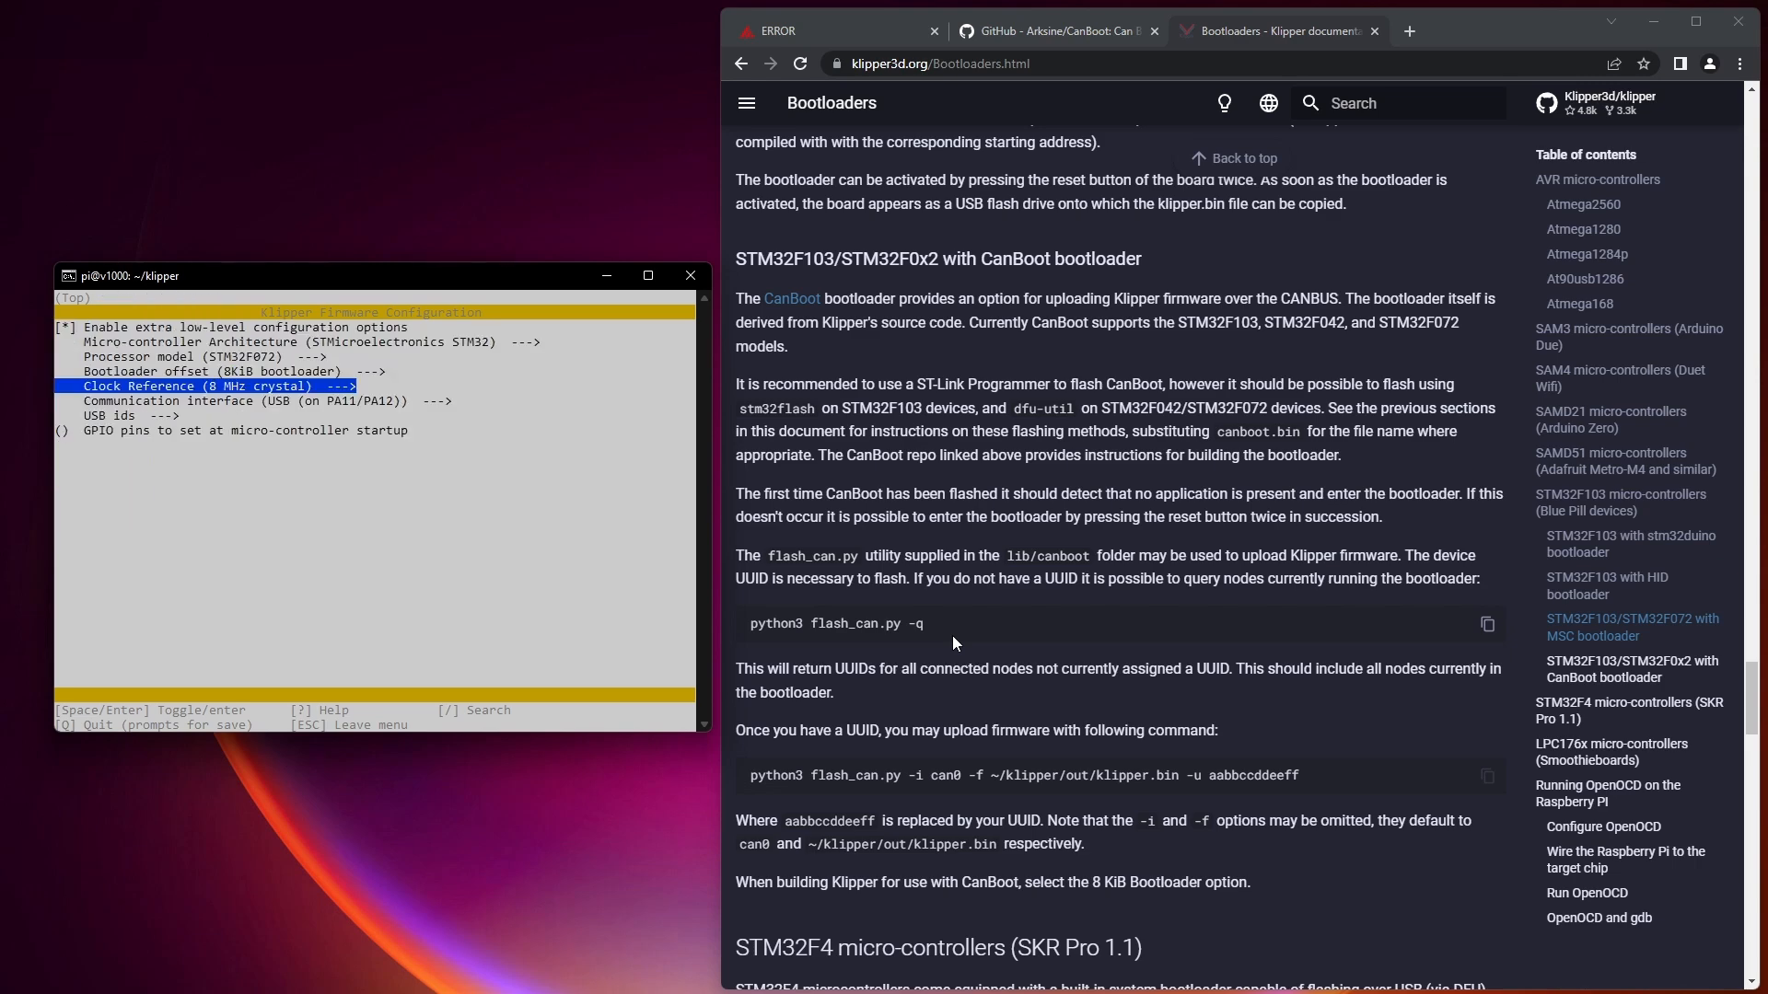
{"action": "key", "text": "Down"}
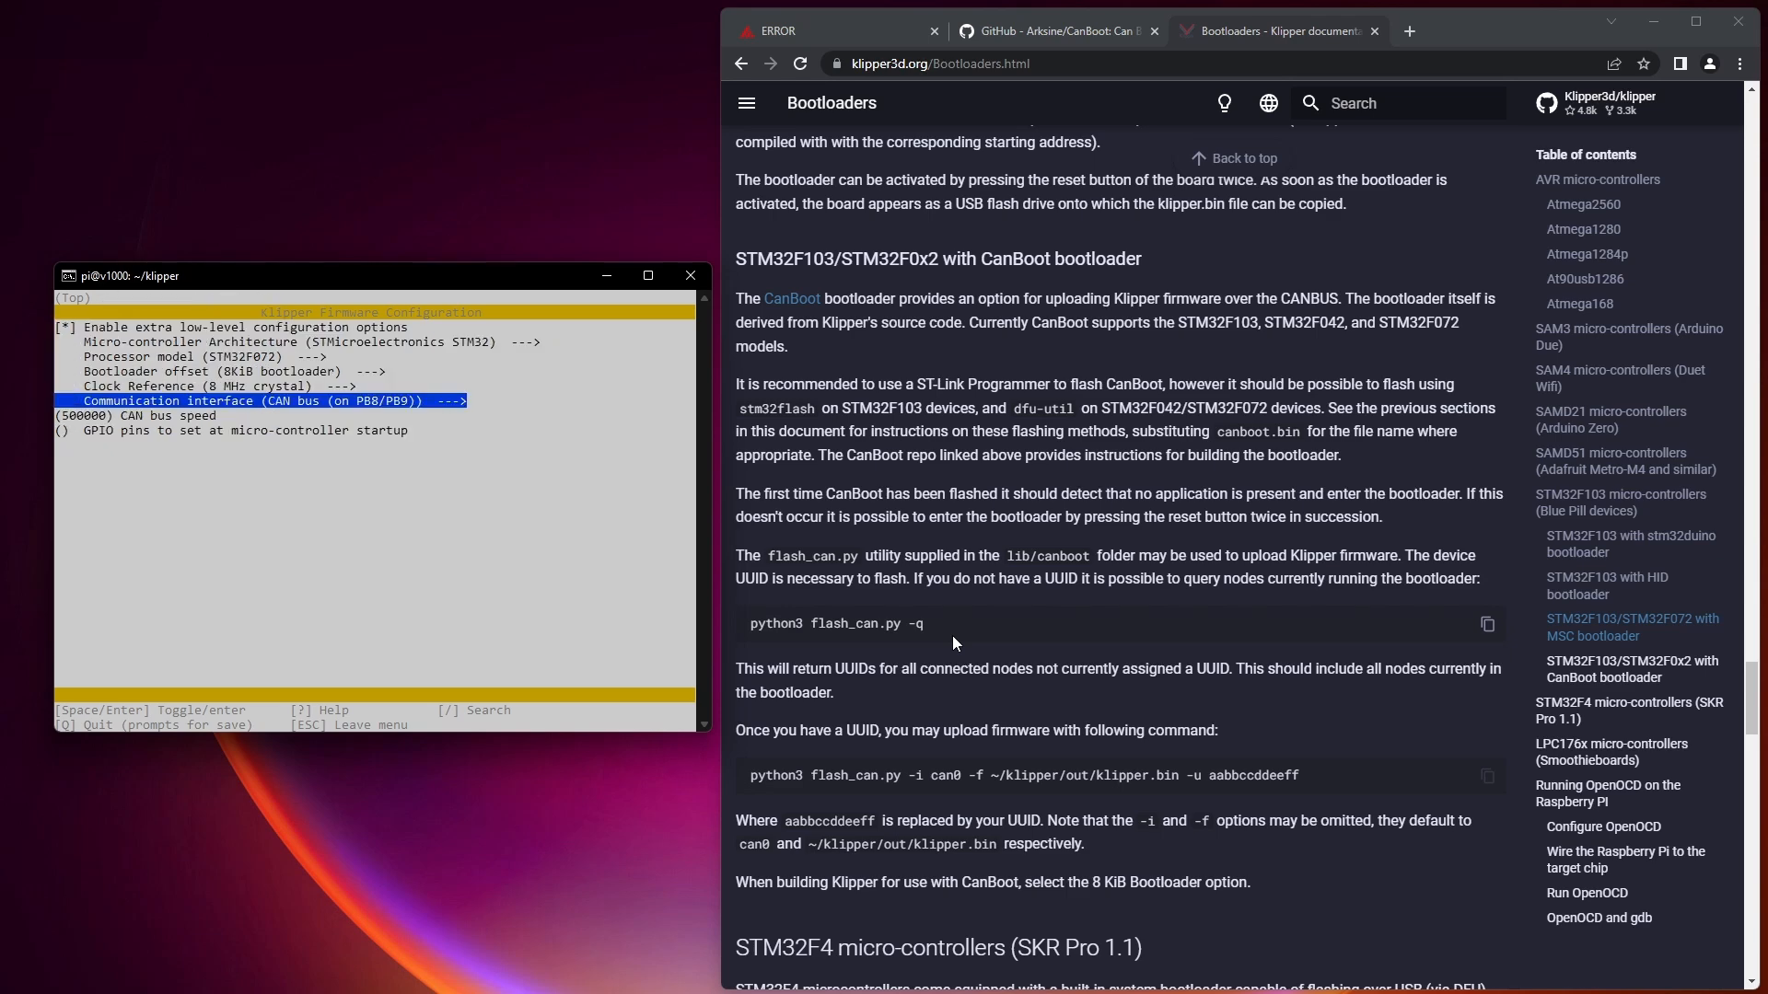
{"action": "key", "text": "Down"}
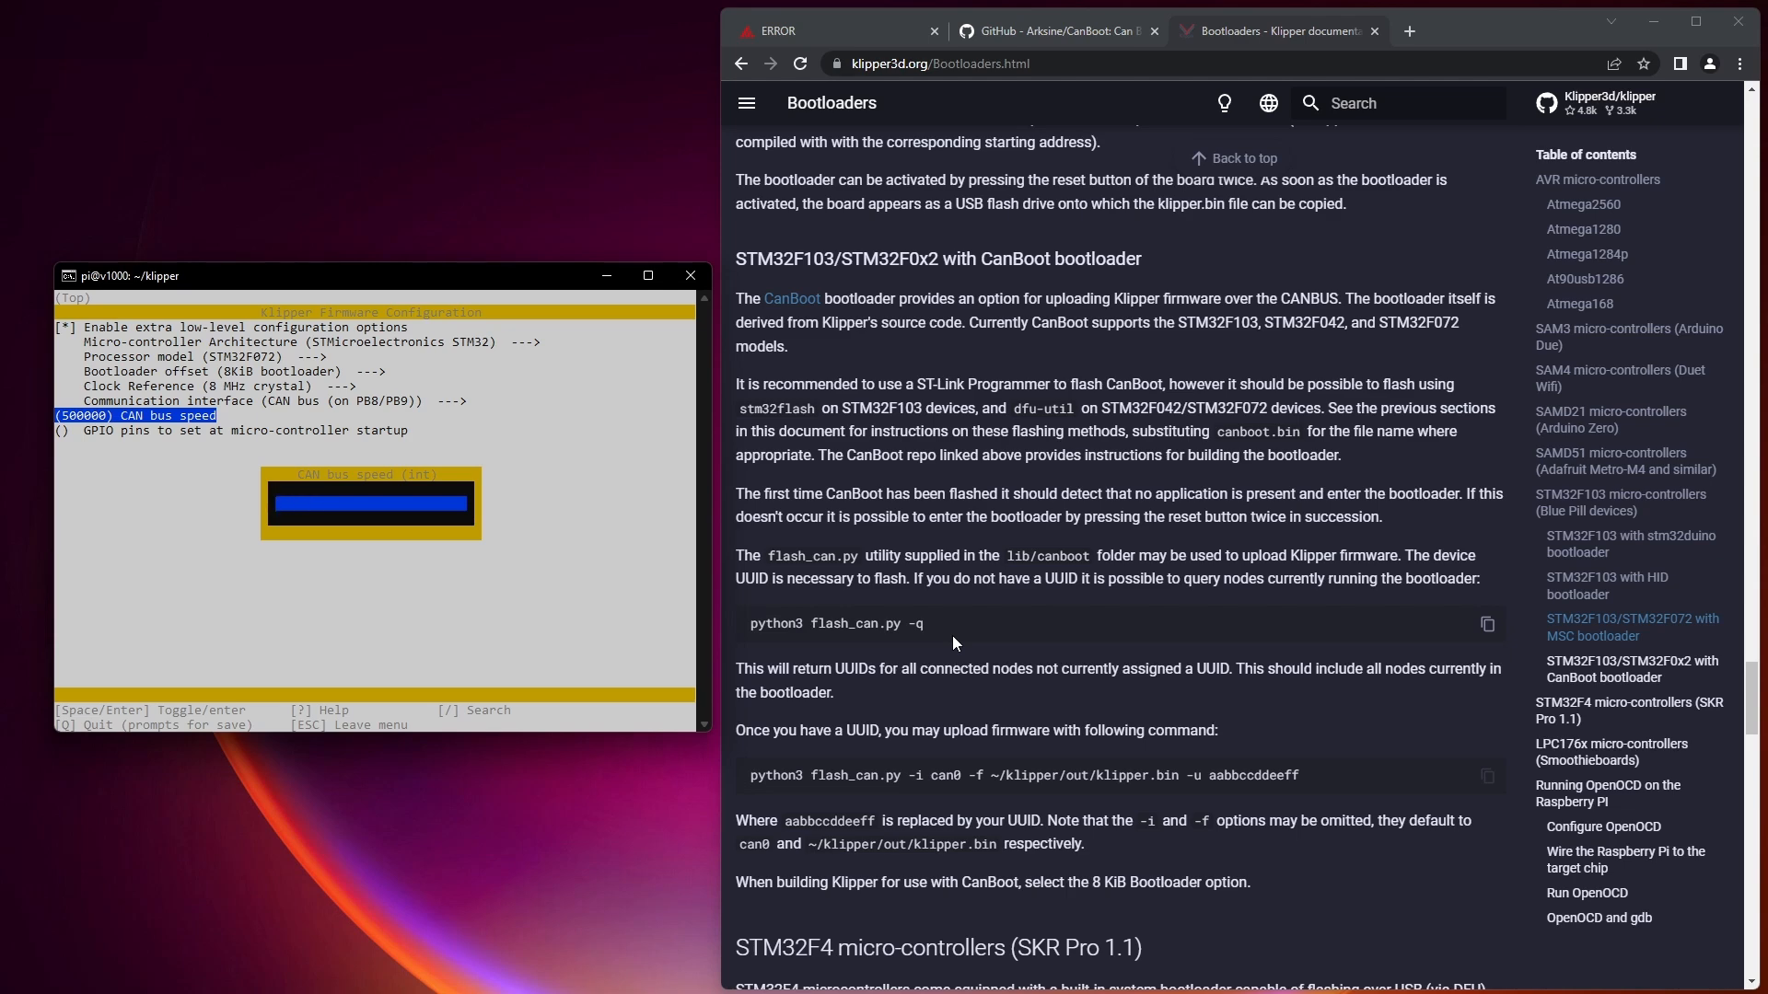
{"action": "type", "text": "250000"}
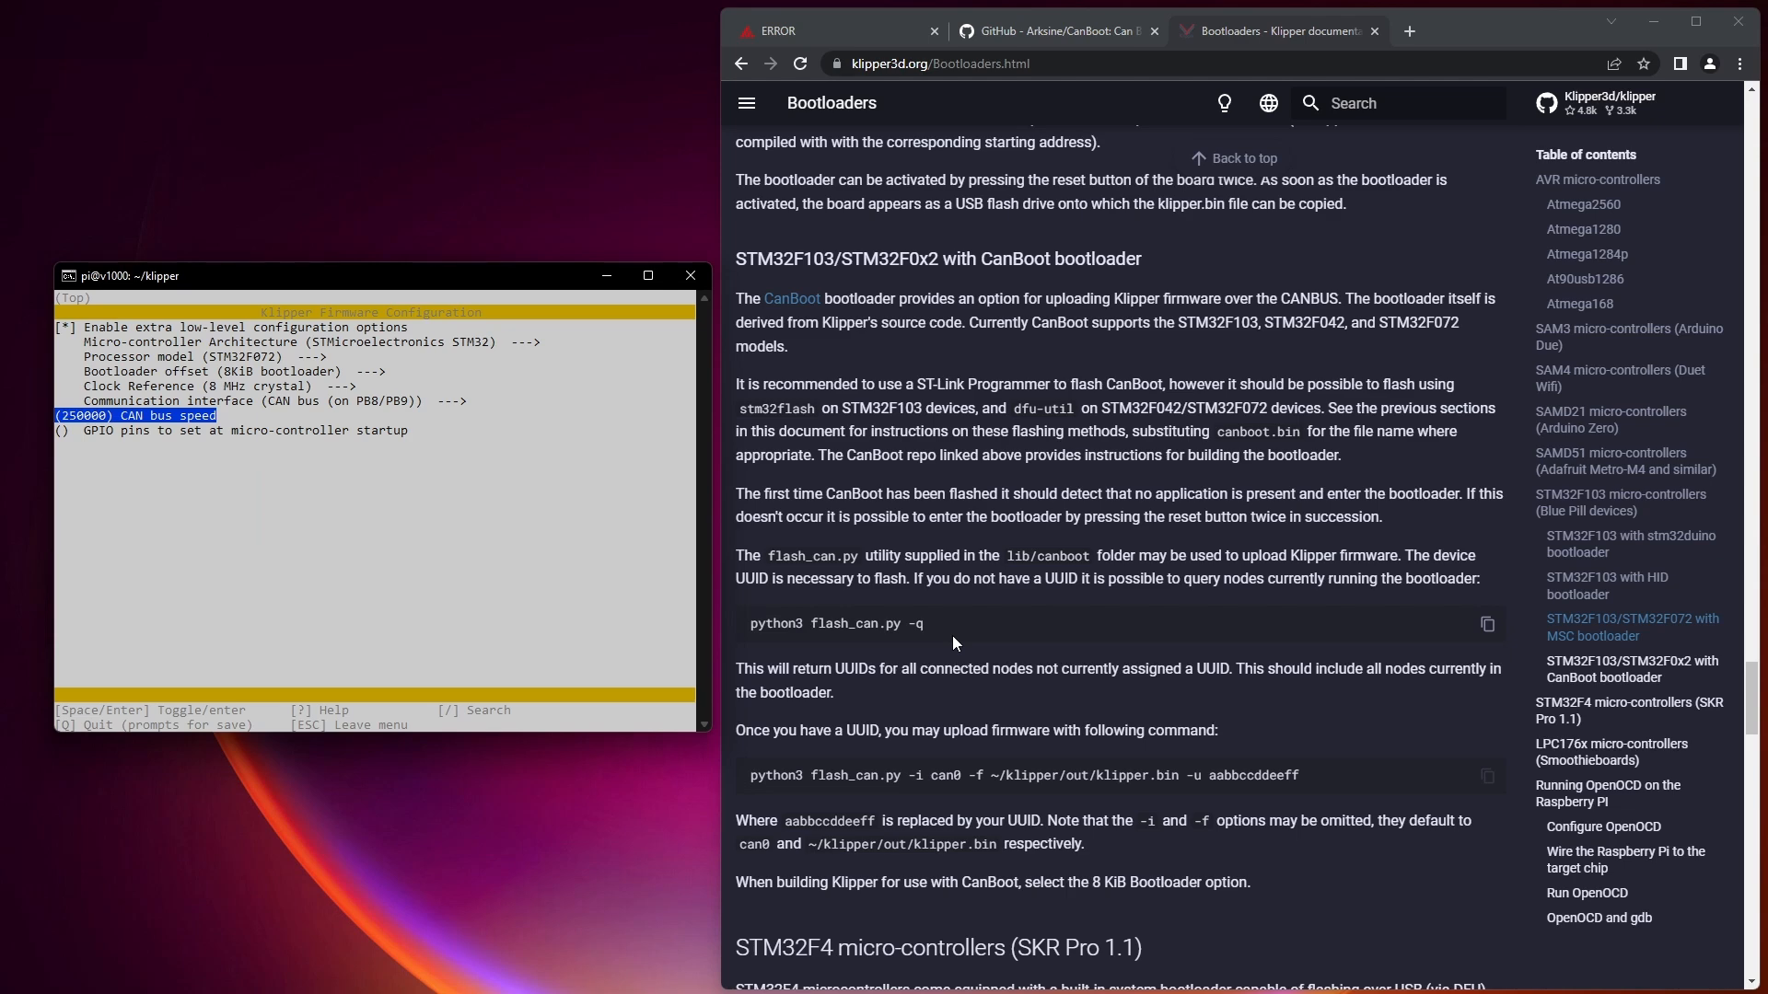
{"action": "key", "text": "Enter"}
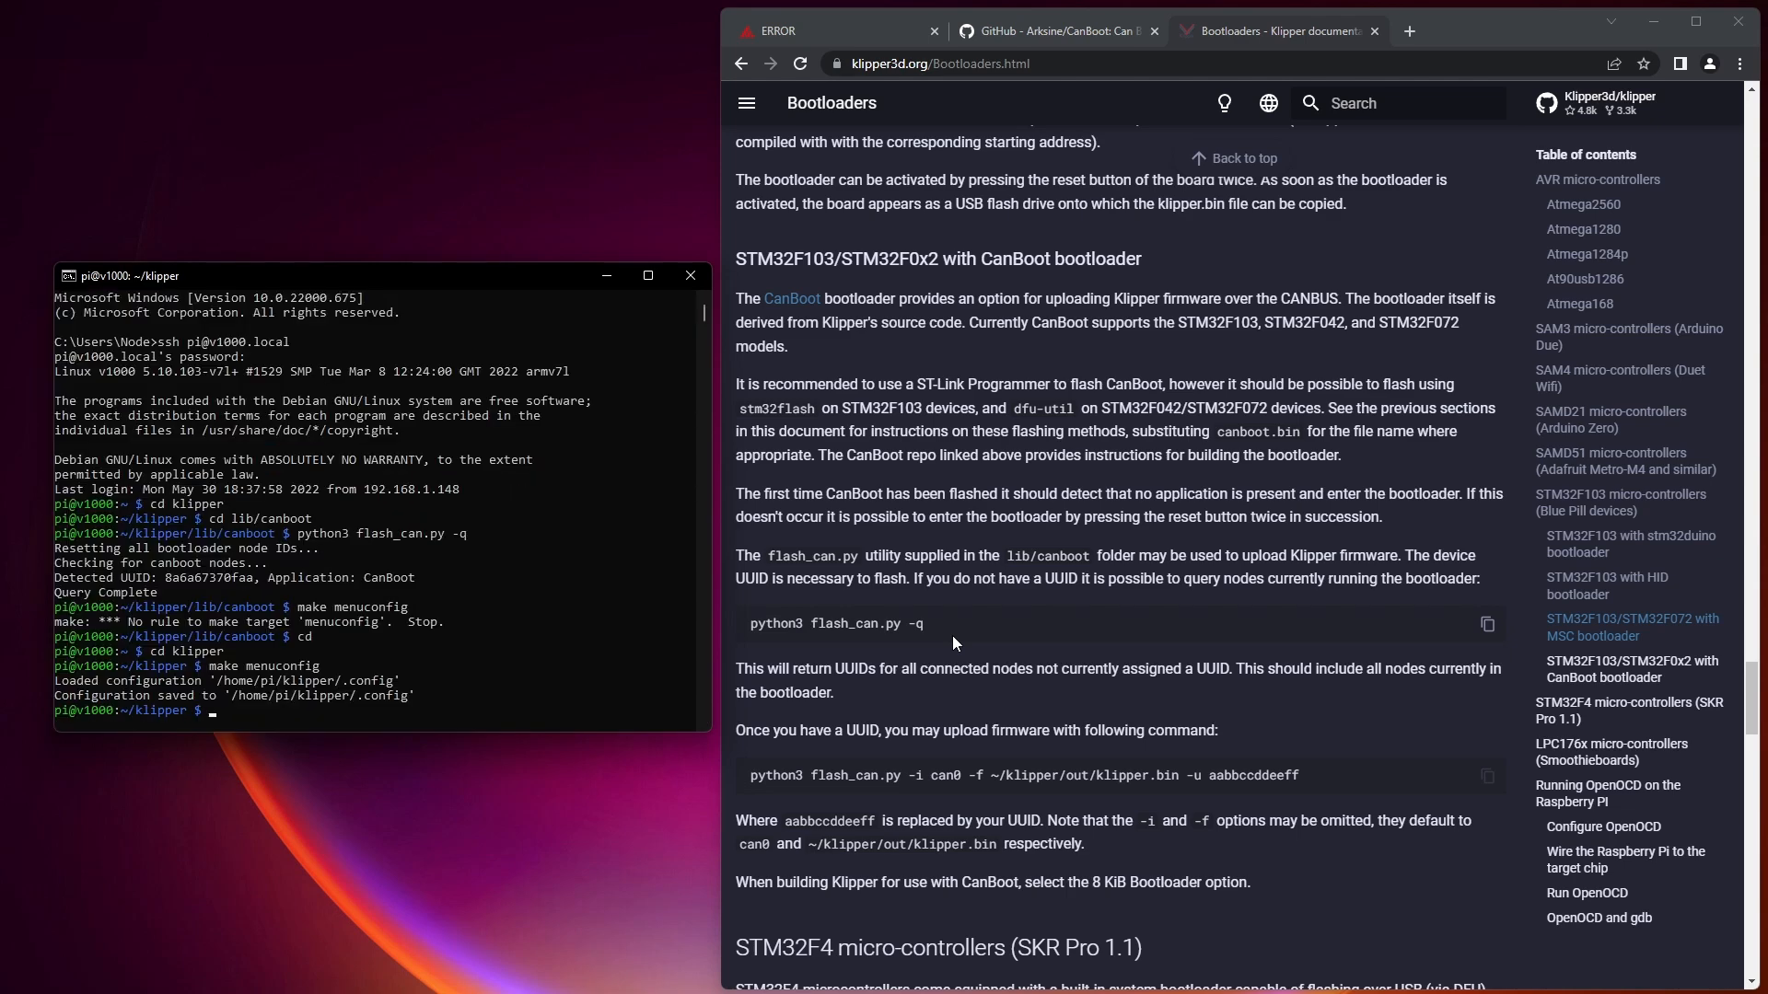
Clean the Klipper build and query CAN nodes from lib/canboot.
{"action": "type", "text": "make cl"}
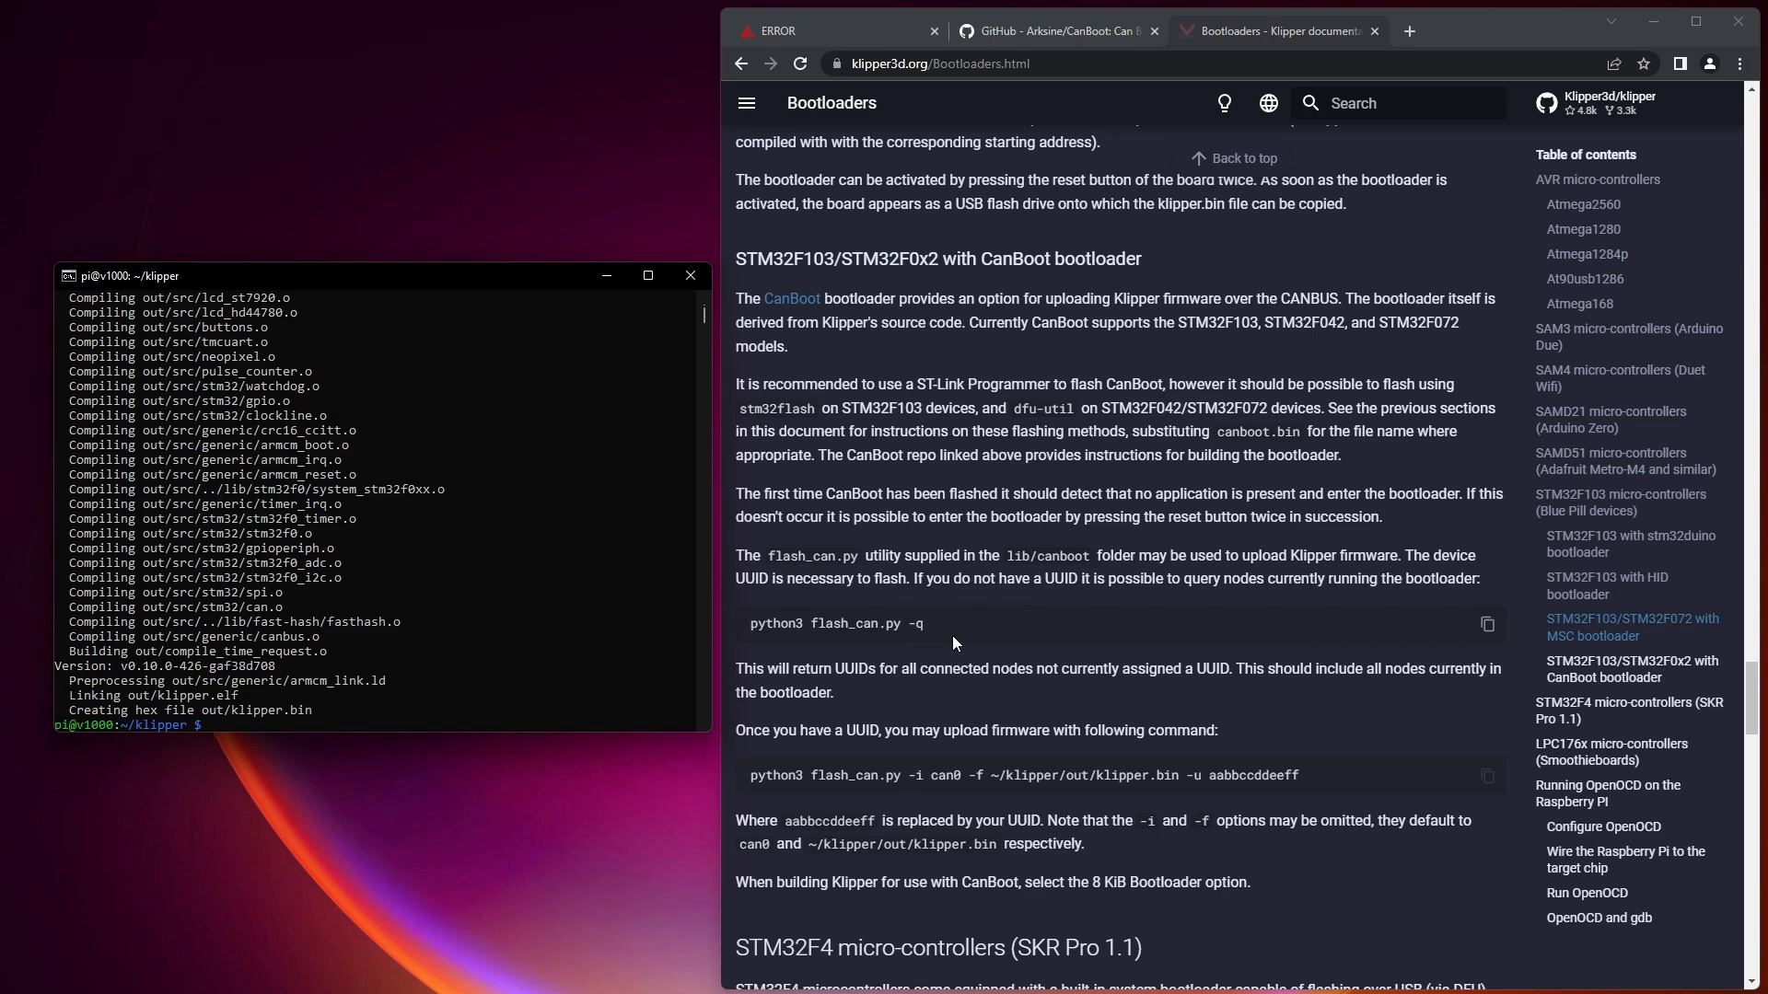
{"action": "type", "text": "cd lib/canboot"}
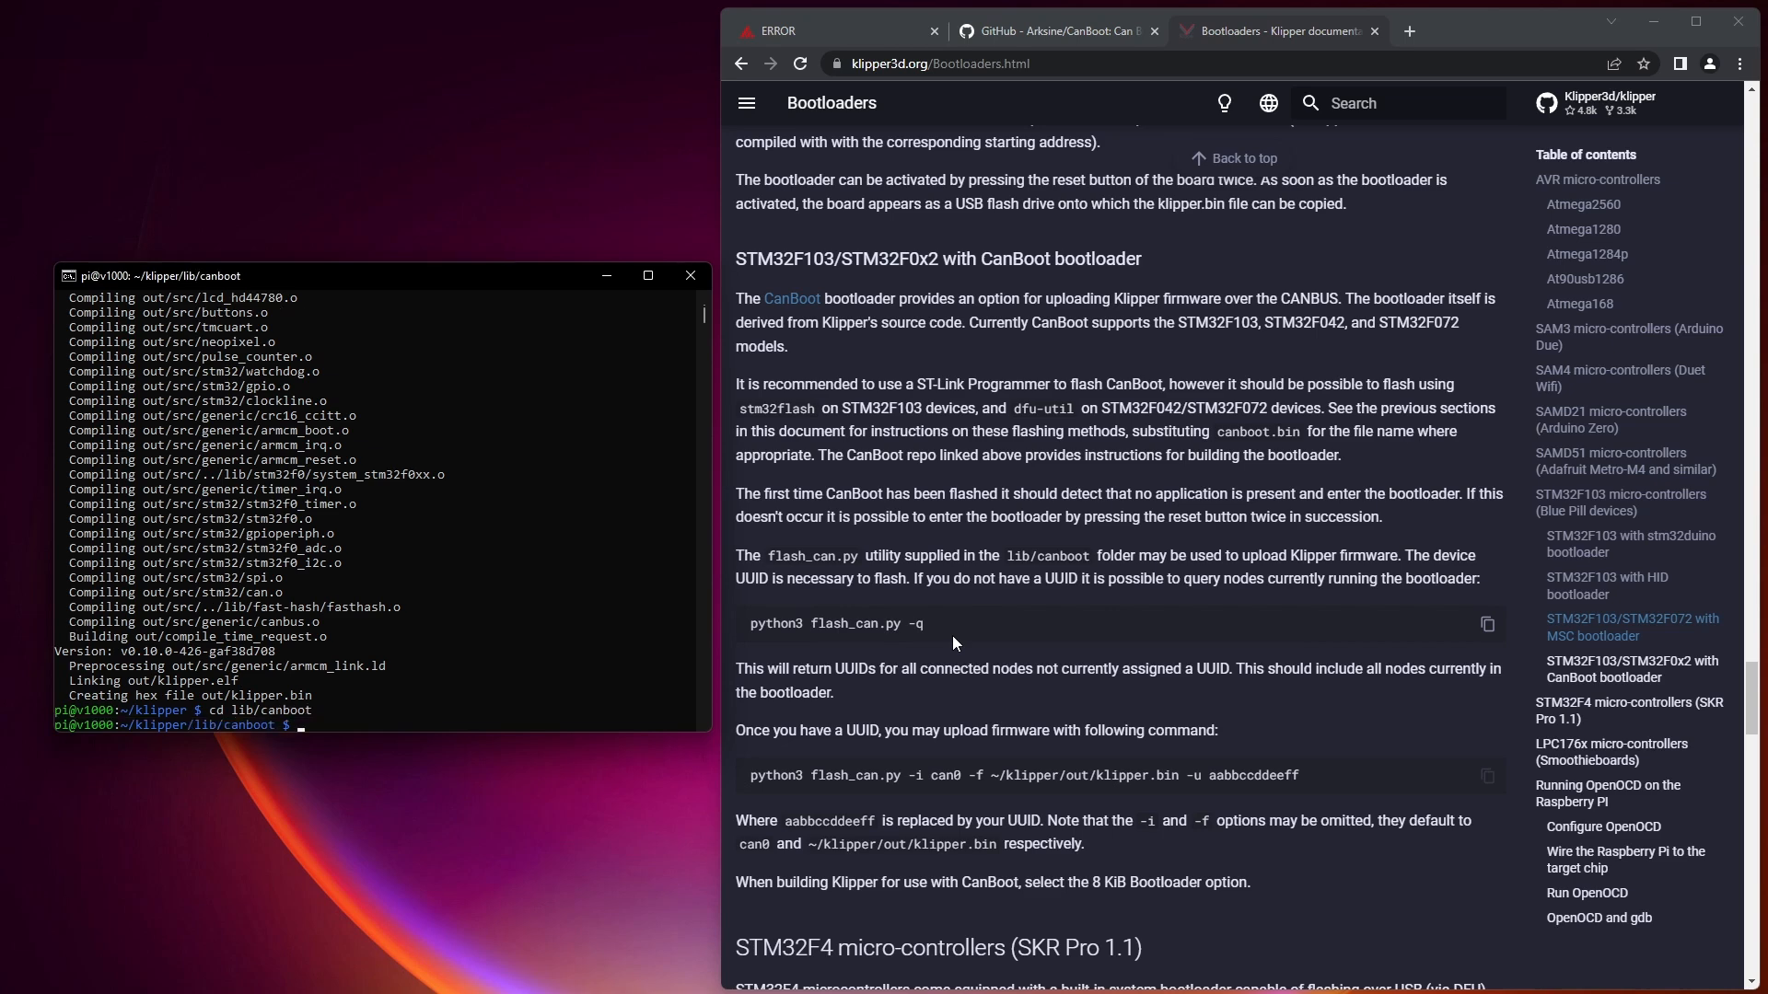
{"action": "left_click", "coordinate": [1487, 624]}
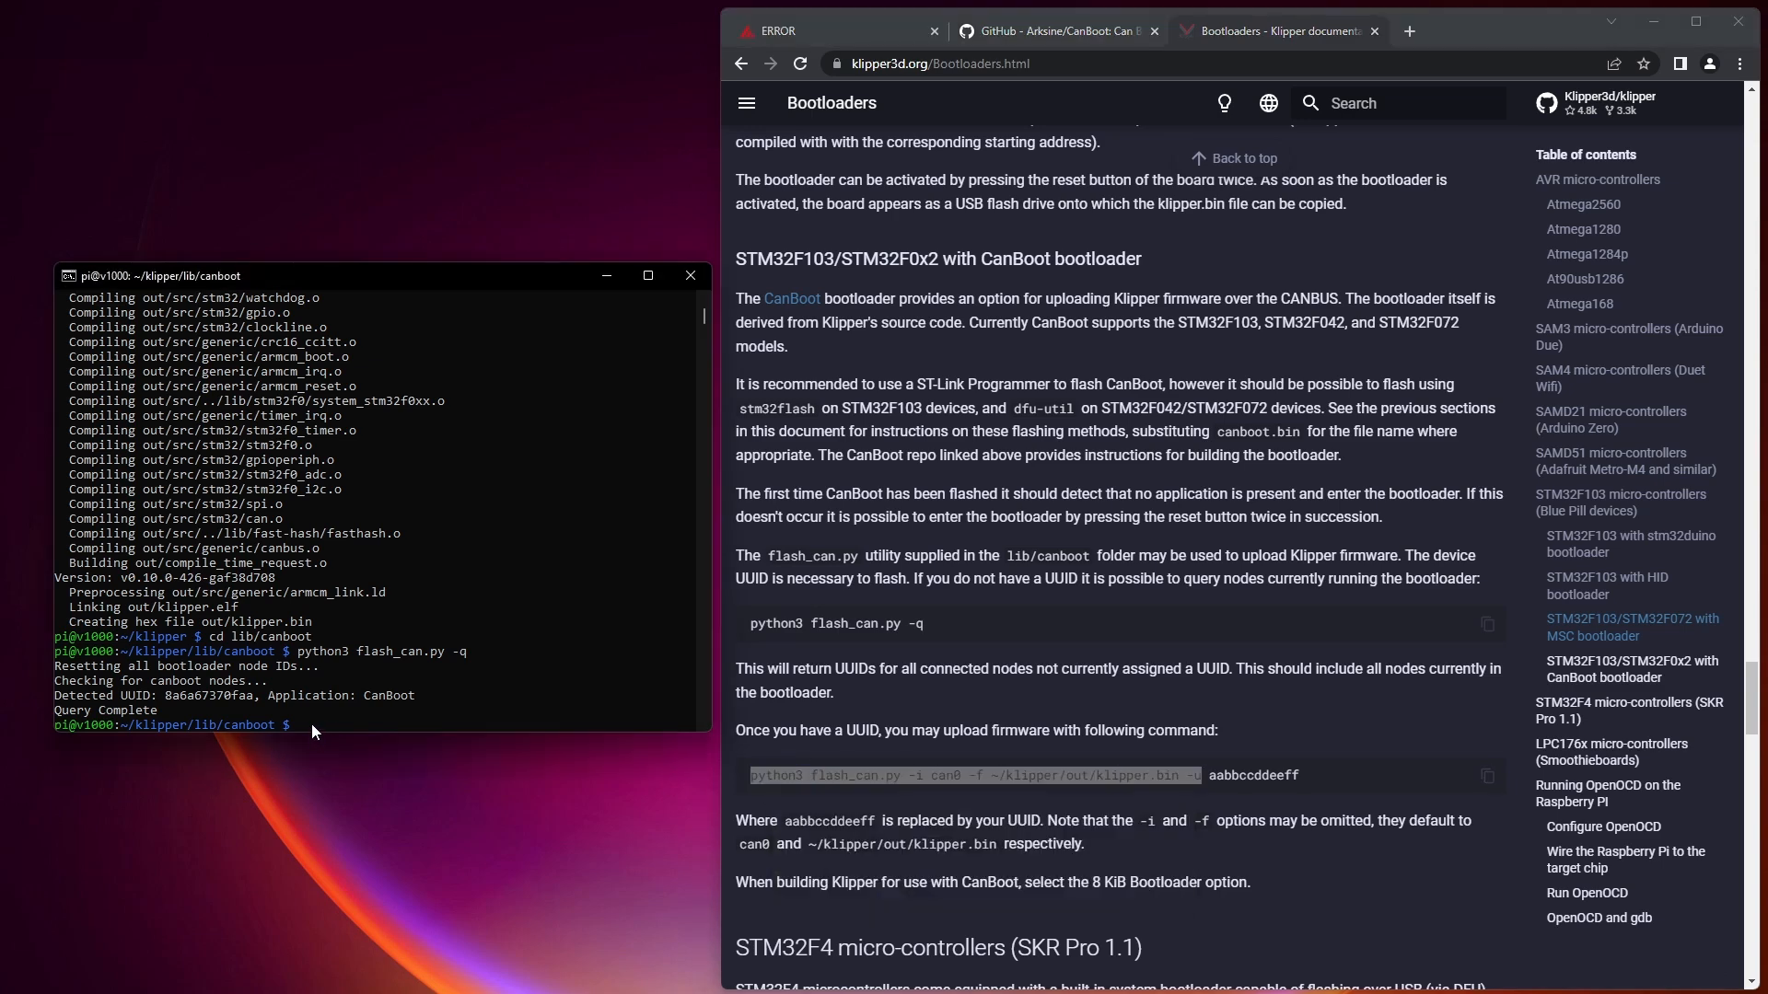
Flash ~/klipper/out/klipper.bin over can0 to UUID 8a6a67370faa.
{"action": "type", "text": "python3 flash_can.py -i can0 -f ~/klipper/out/klipper.bin -u"}
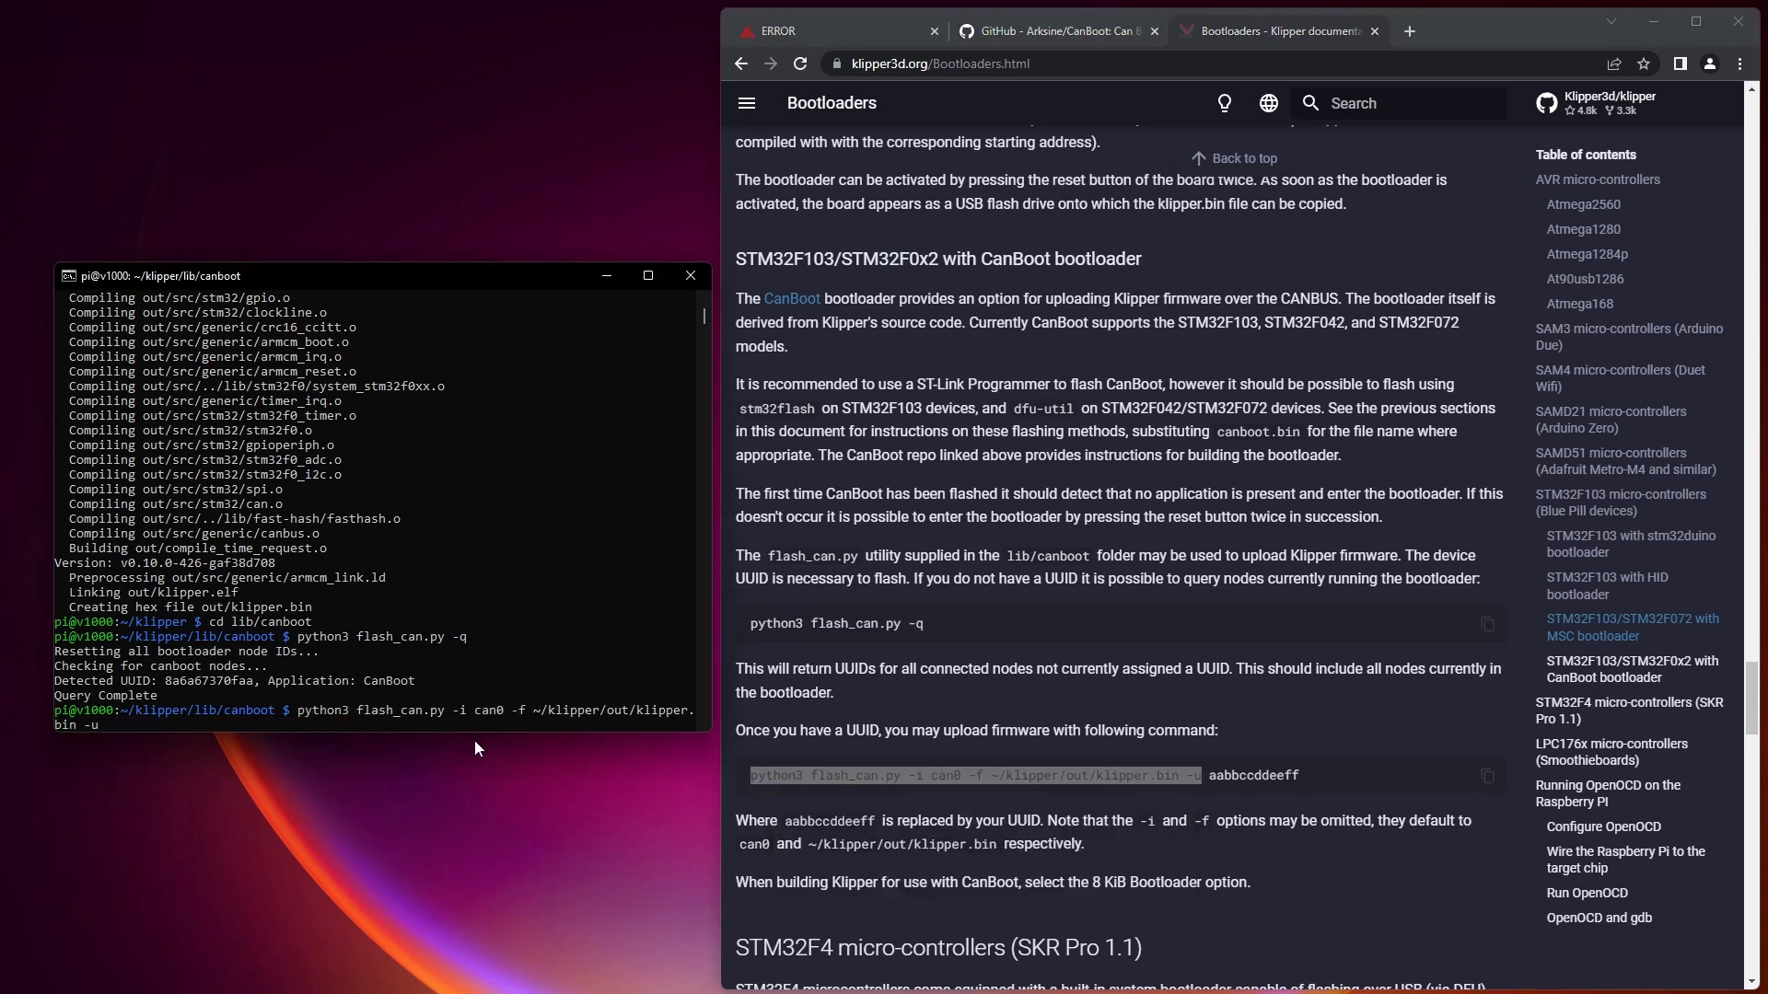
{"action": "double_click", "coordinate": [193, 680]}
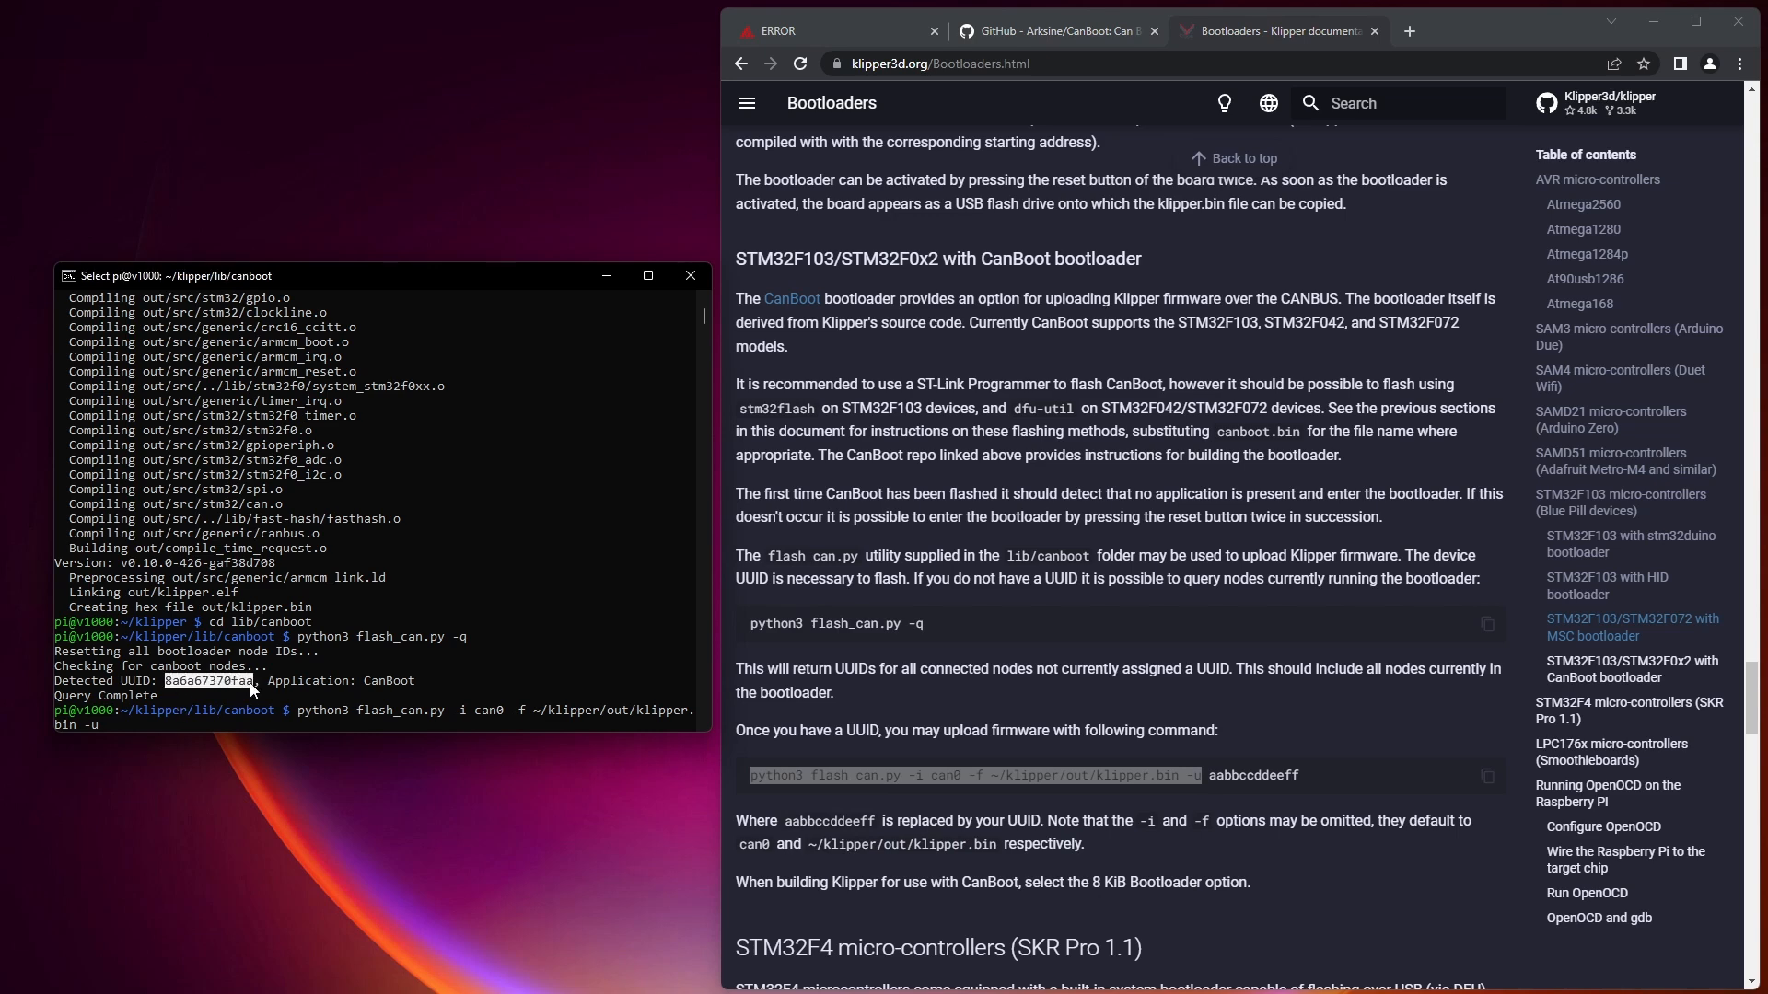
{"action": "type", "text": "8a6a67370faa"}
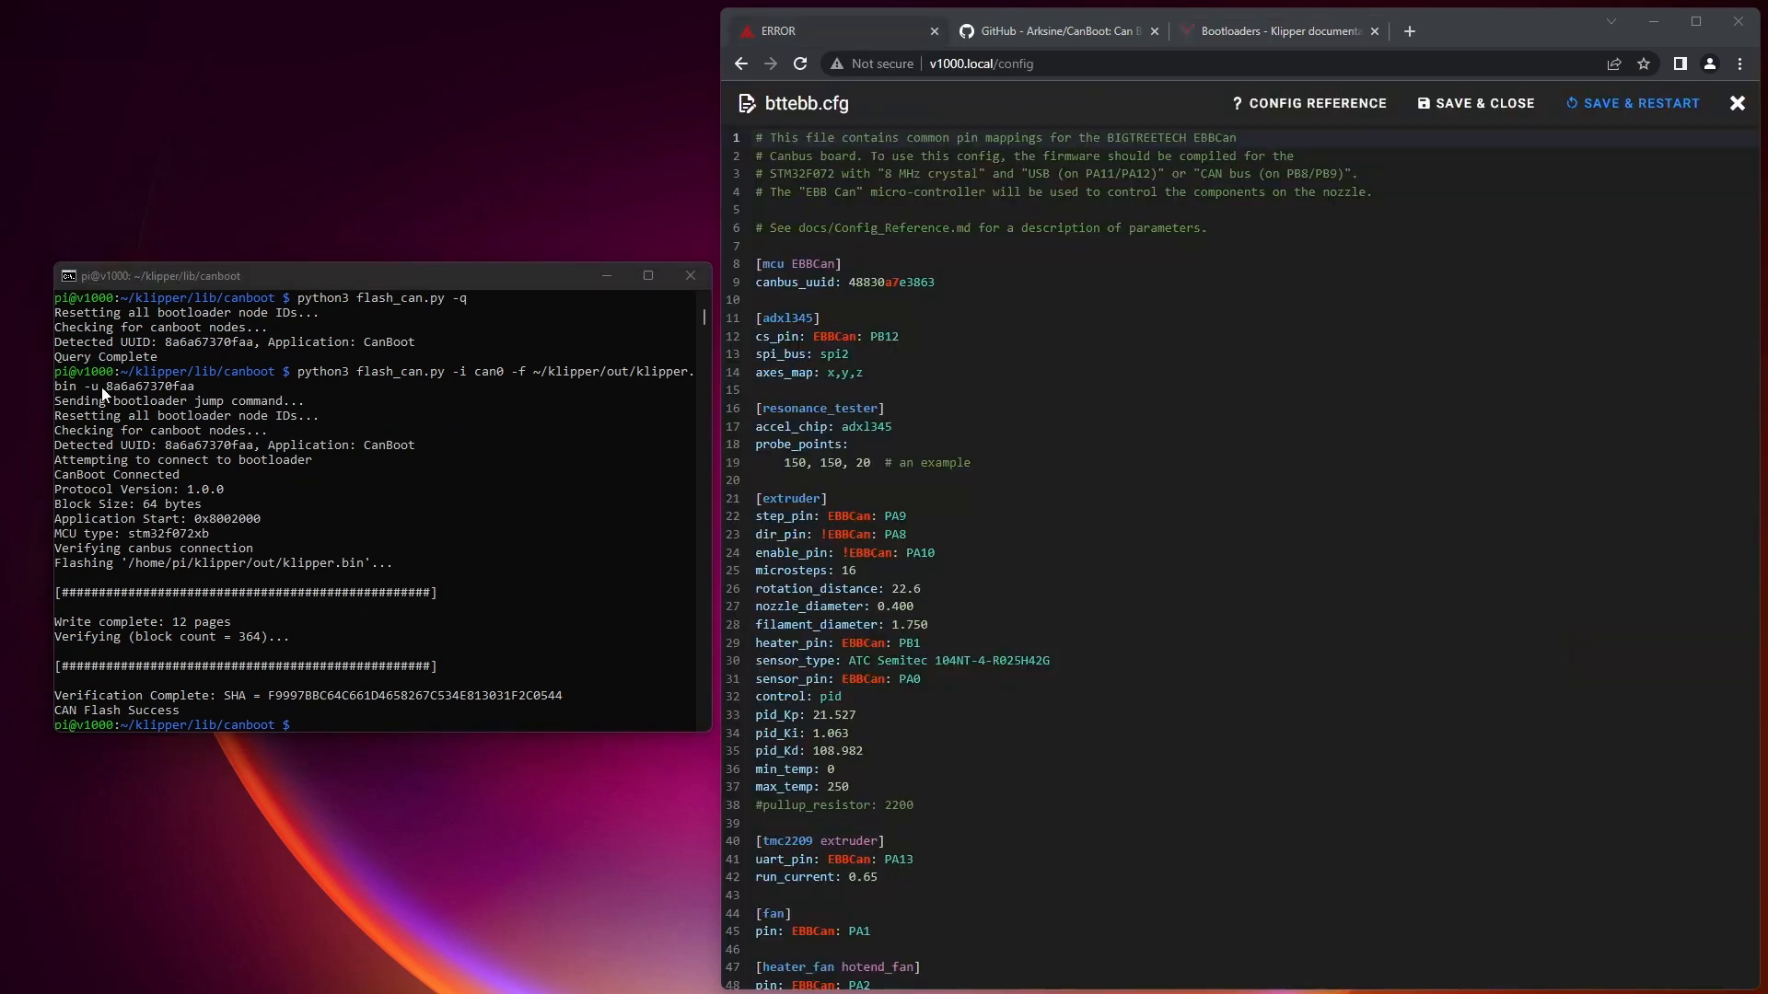
Paste UUID 8a6a67370faa into bttebb.cfg's canbus_uuid, save and restart, then view the shutdown message.
{"action": "double_click", "coordinate": [145, 386]}
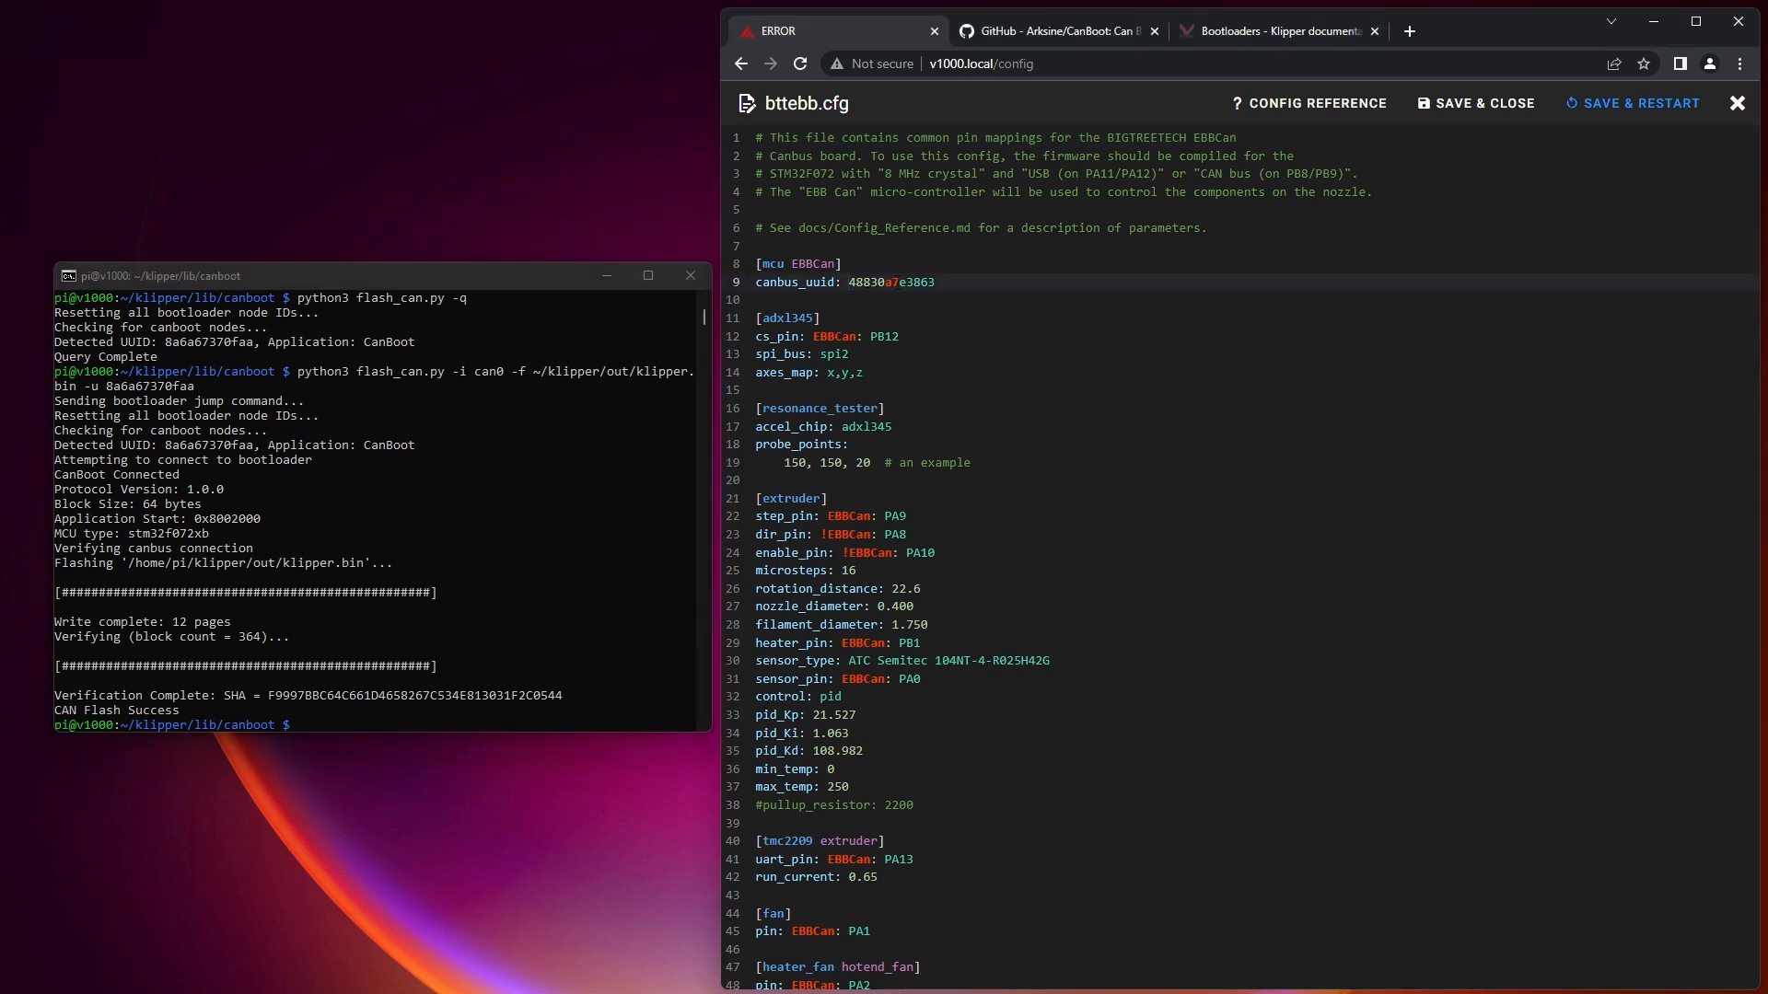
{"action": "right_click", "coordinate": [859, 282]}
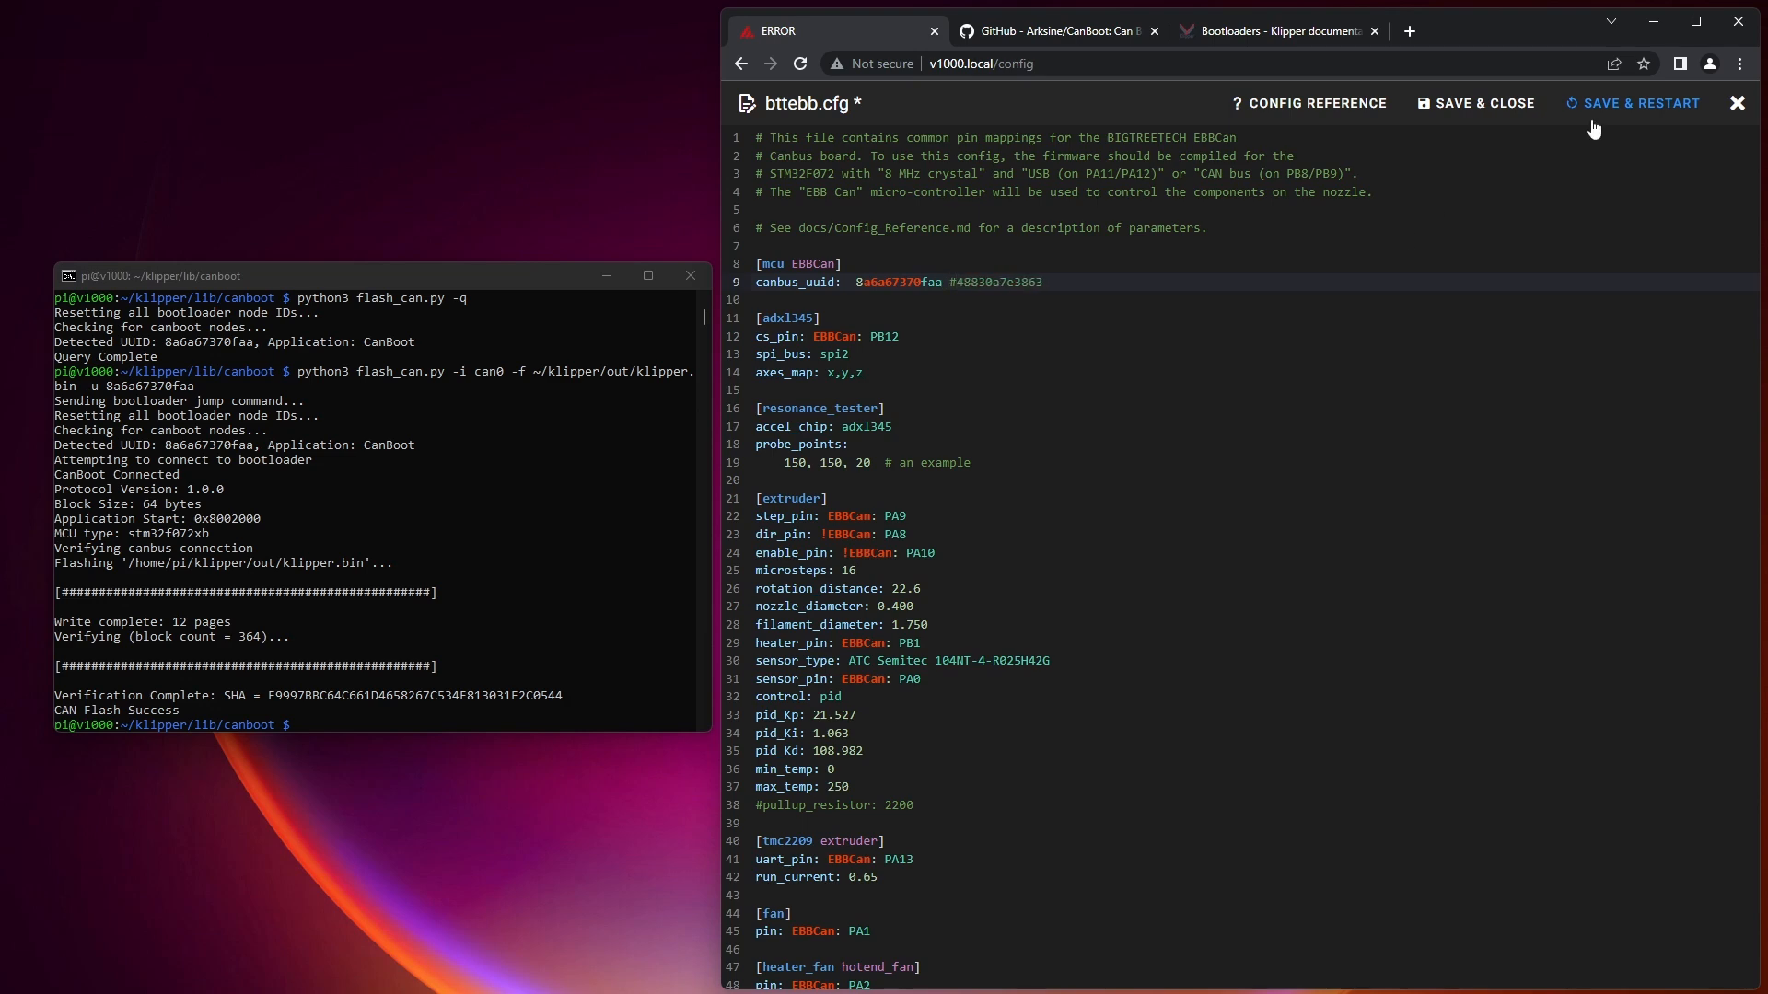
{"action": "left_click", "coordinate": [1641, 102]}
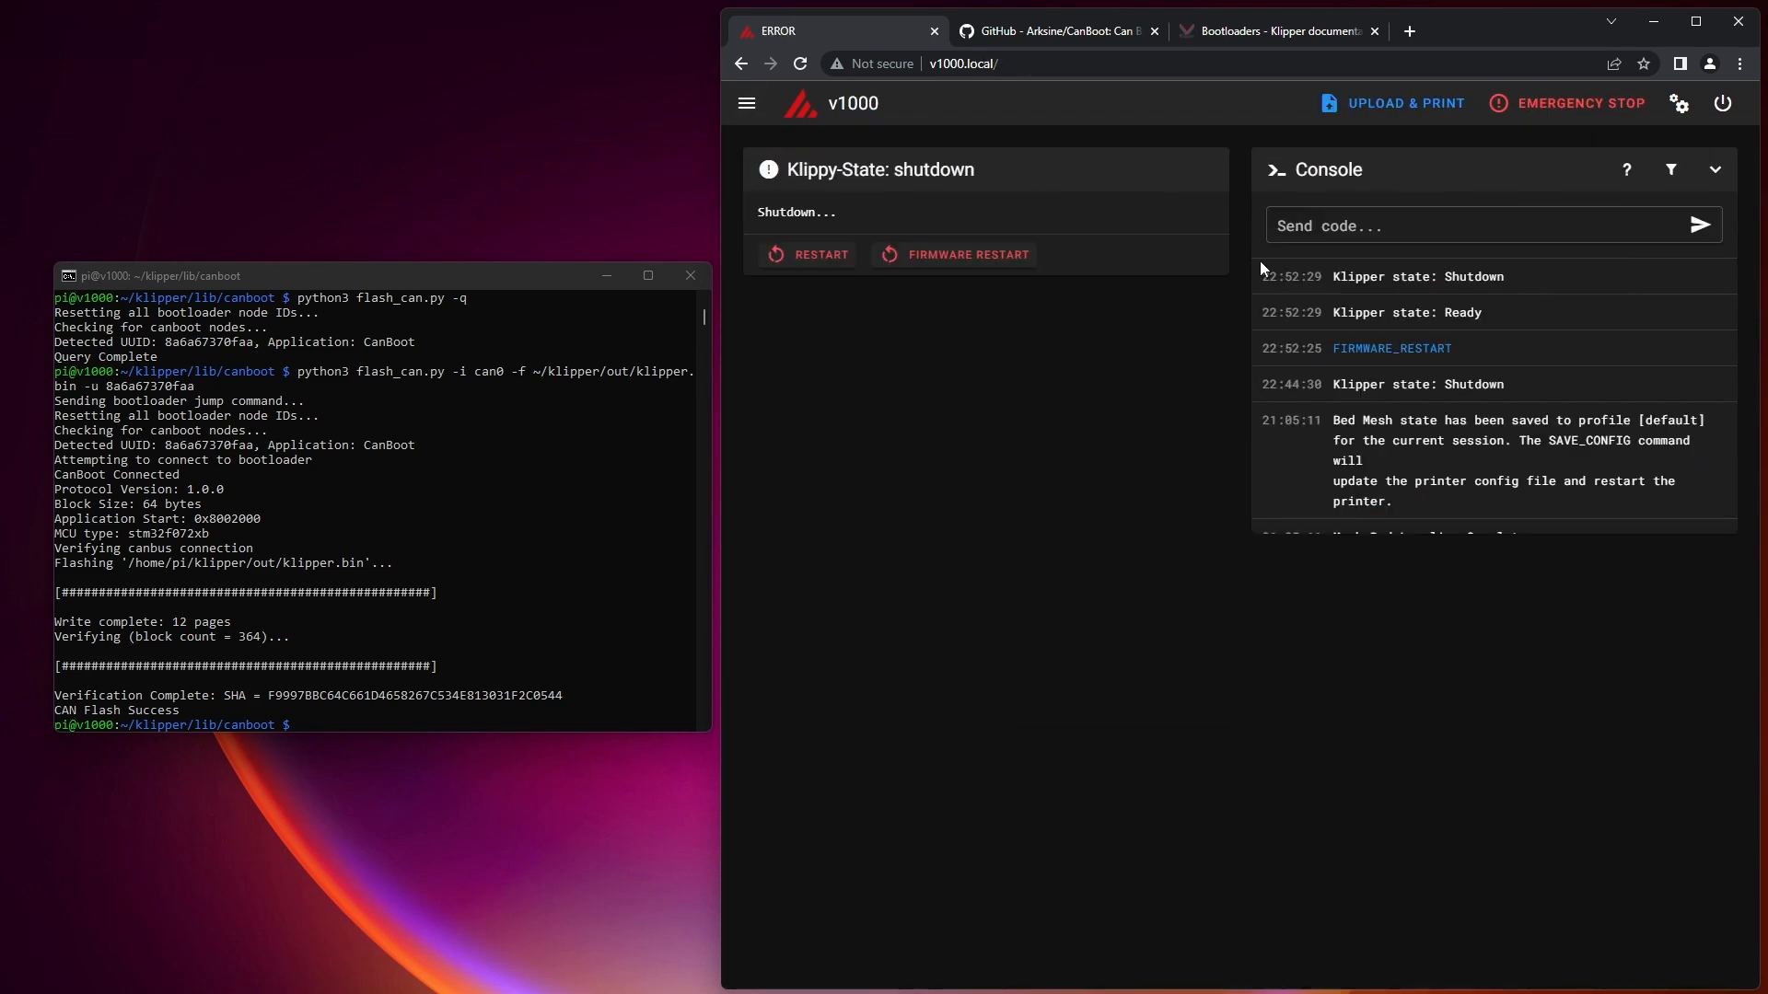
{"action": "left_click", "coordinate": [745, 102]}
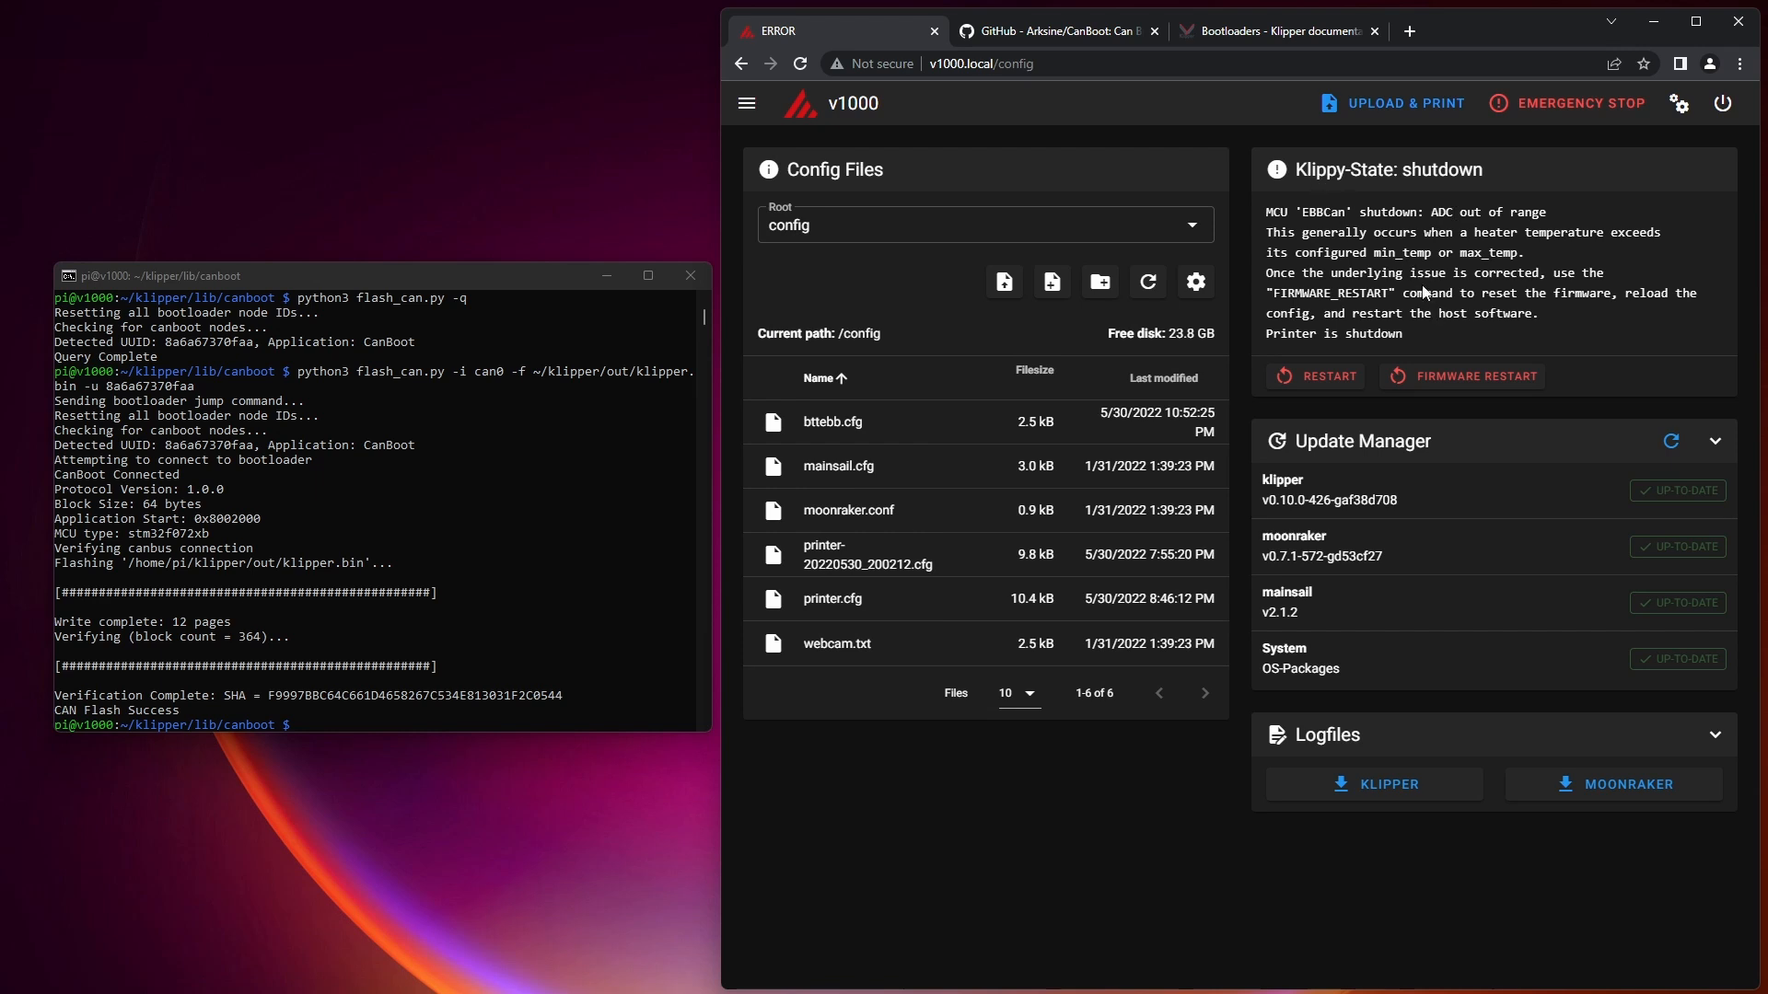
{"action": "mouse_move", "coordinate": [741, 442]}
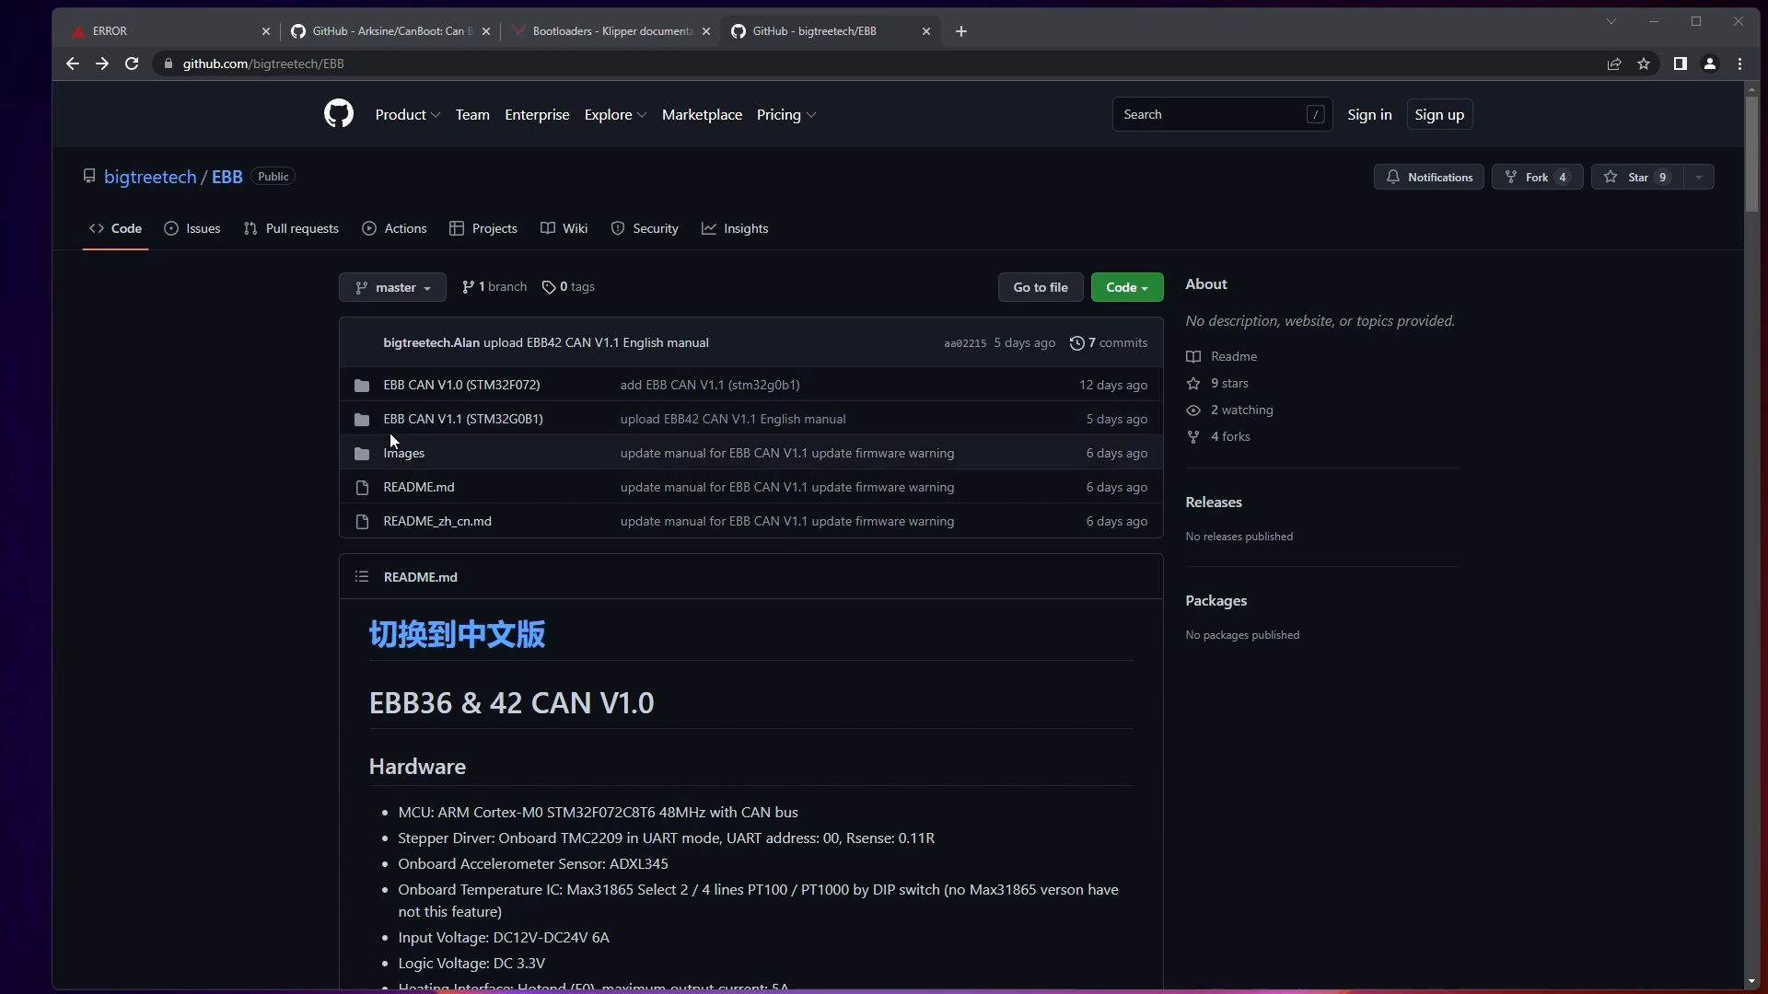
{"action": "mouse_move", "coordinate": [495, 401]}
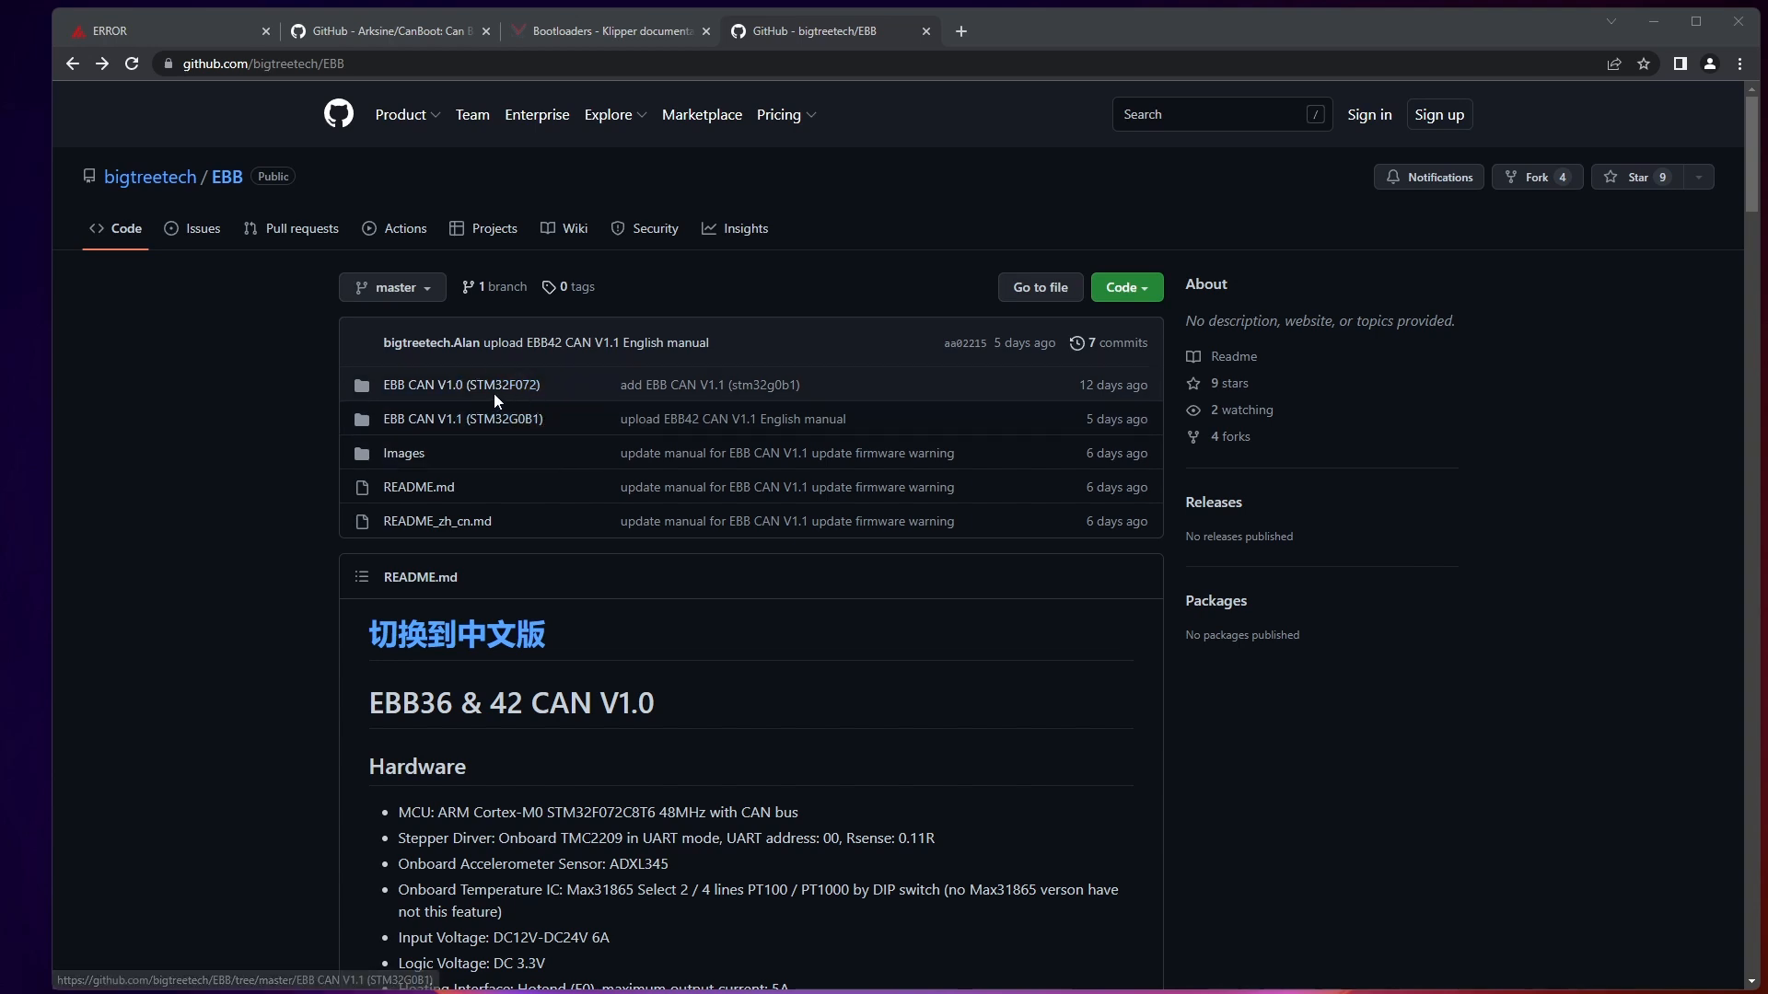
{"action": "mouse_move", "coordinate": [460, 399]}
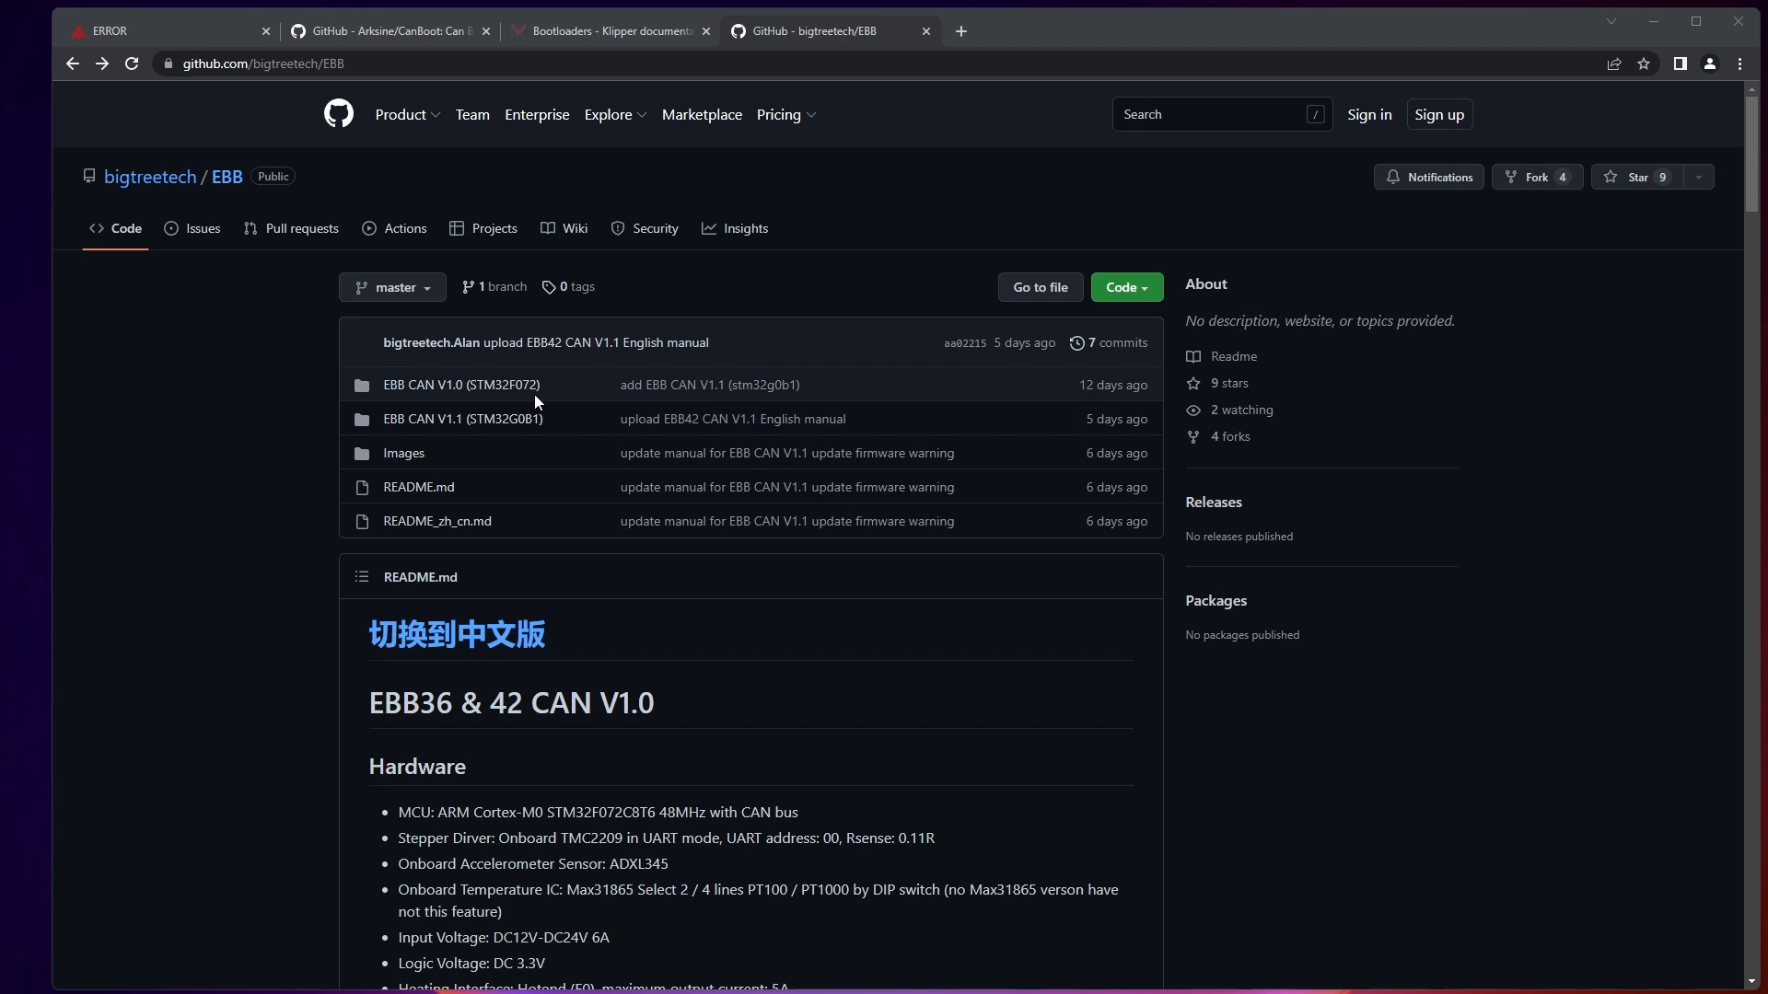
{"action": "mouse_move", "coordinate": [451, 441]}
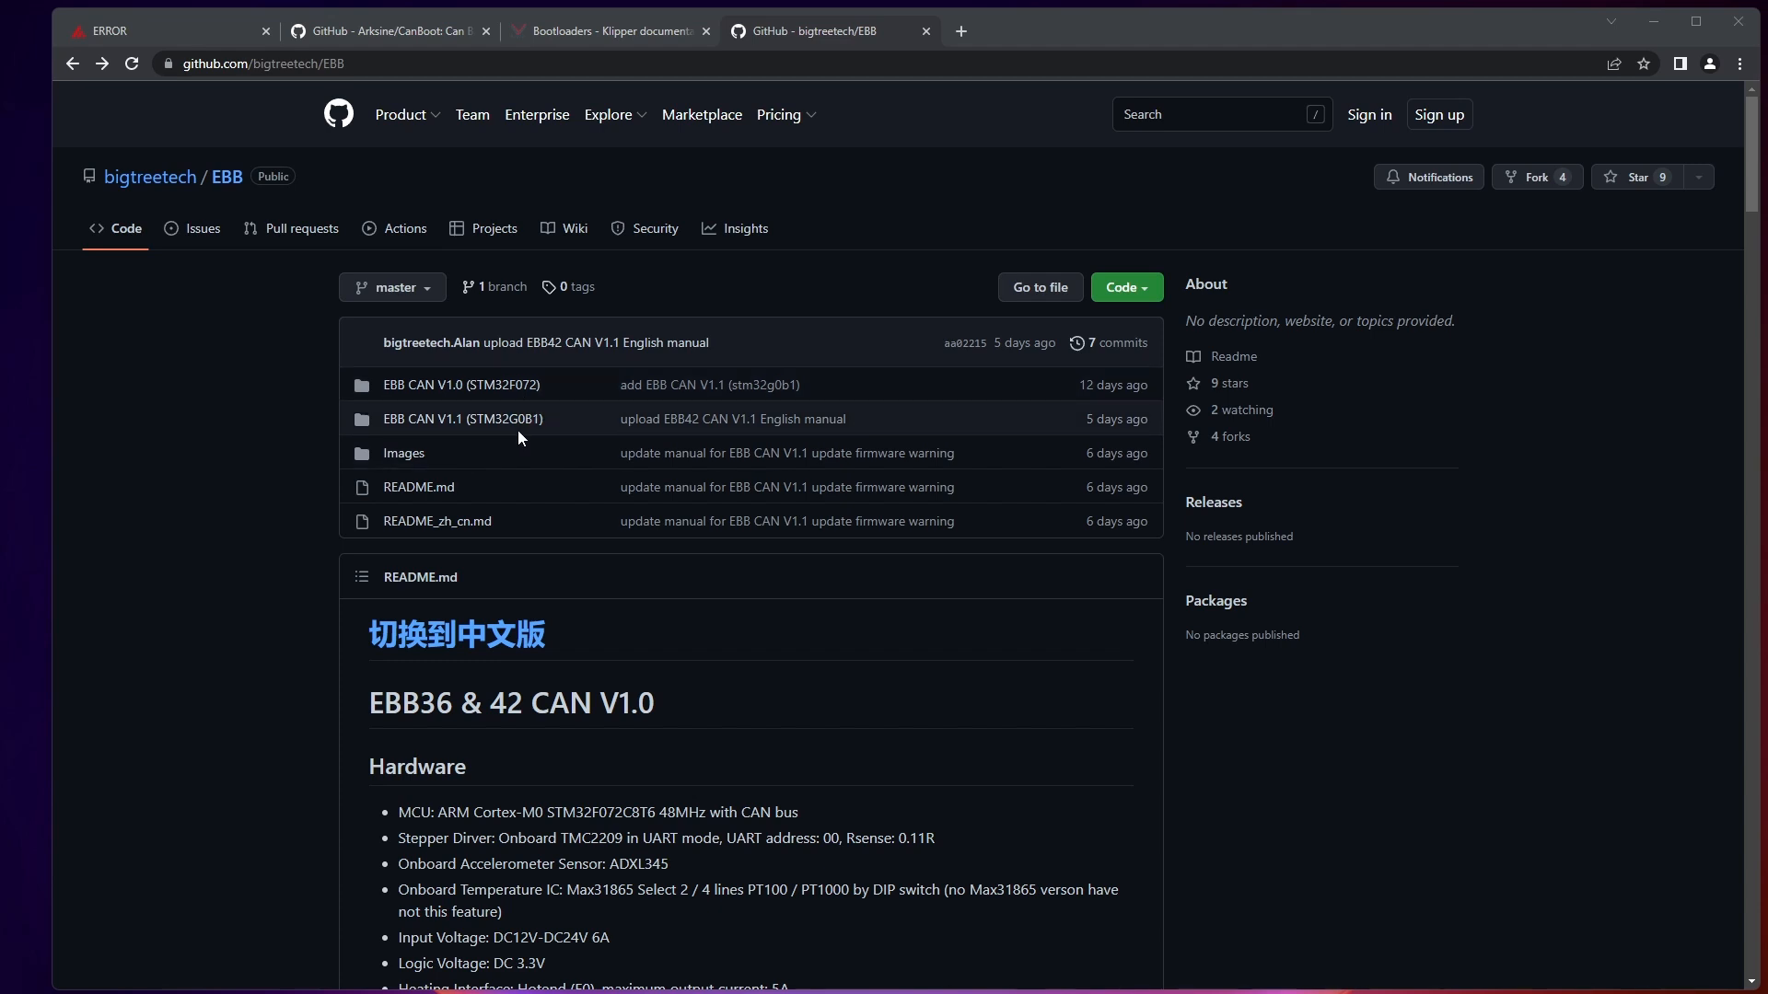
{"action": "mouse_move", "coordinate": [672, 464]}
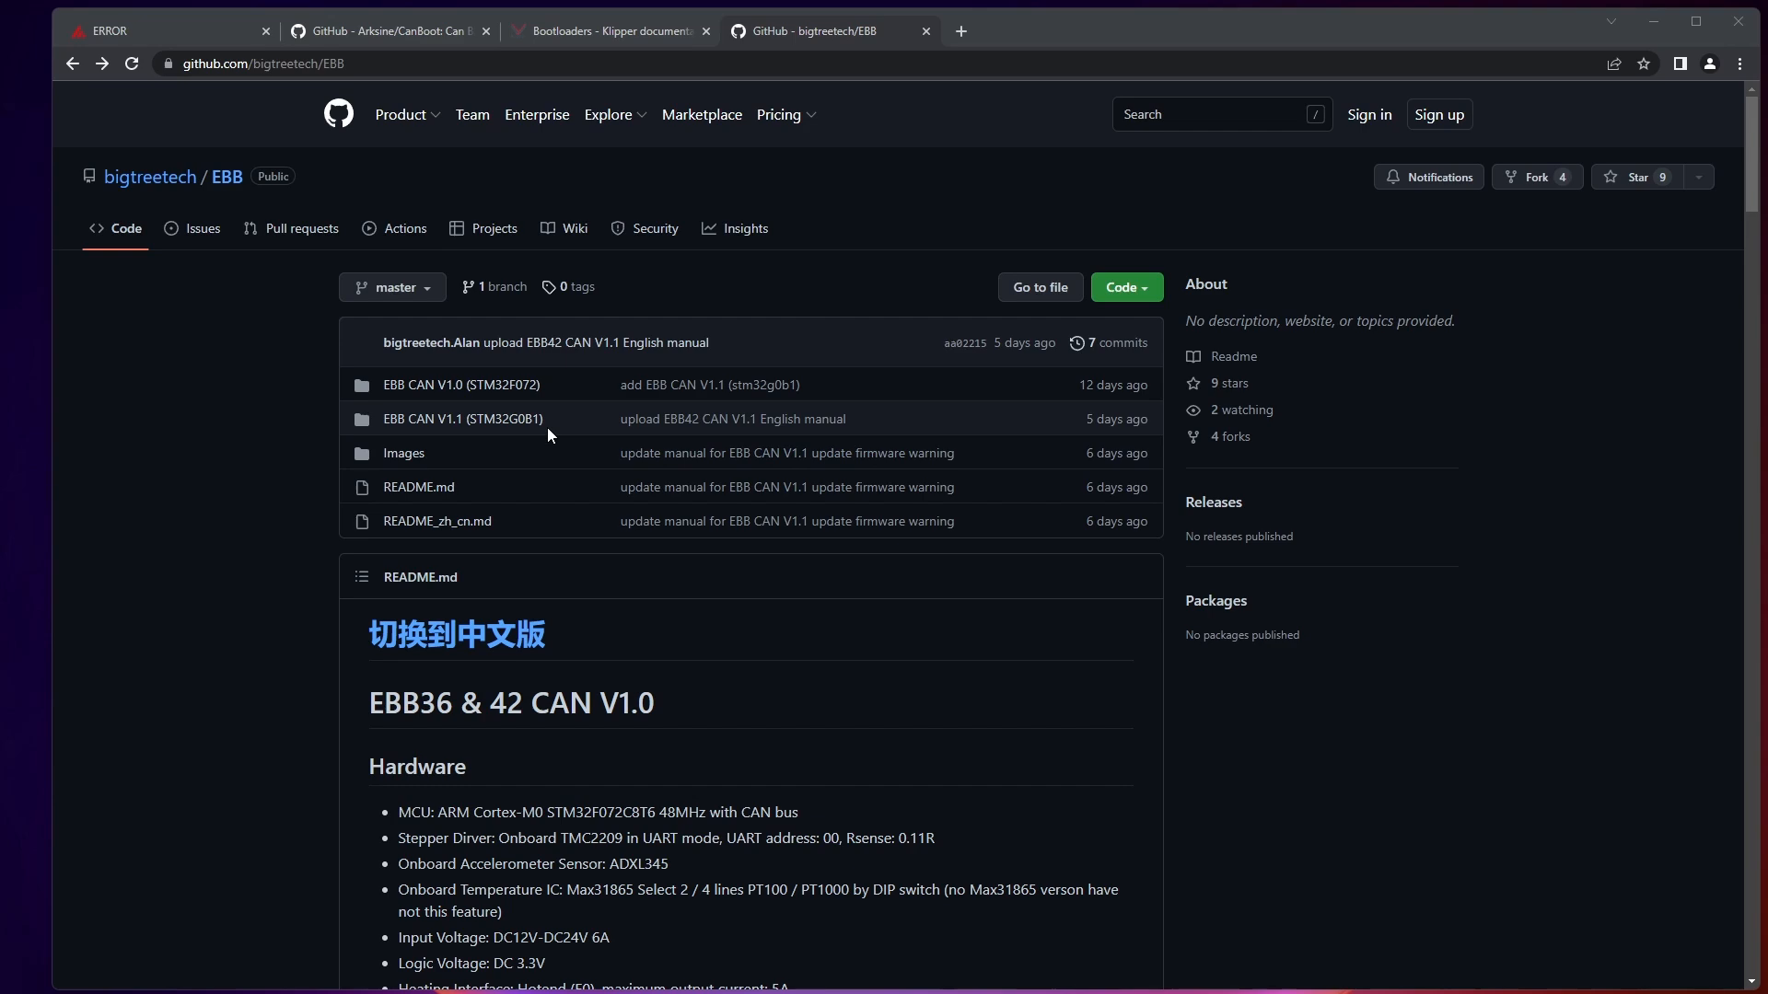
{"action": "mouse_move", "coordinate": [538, 439]}
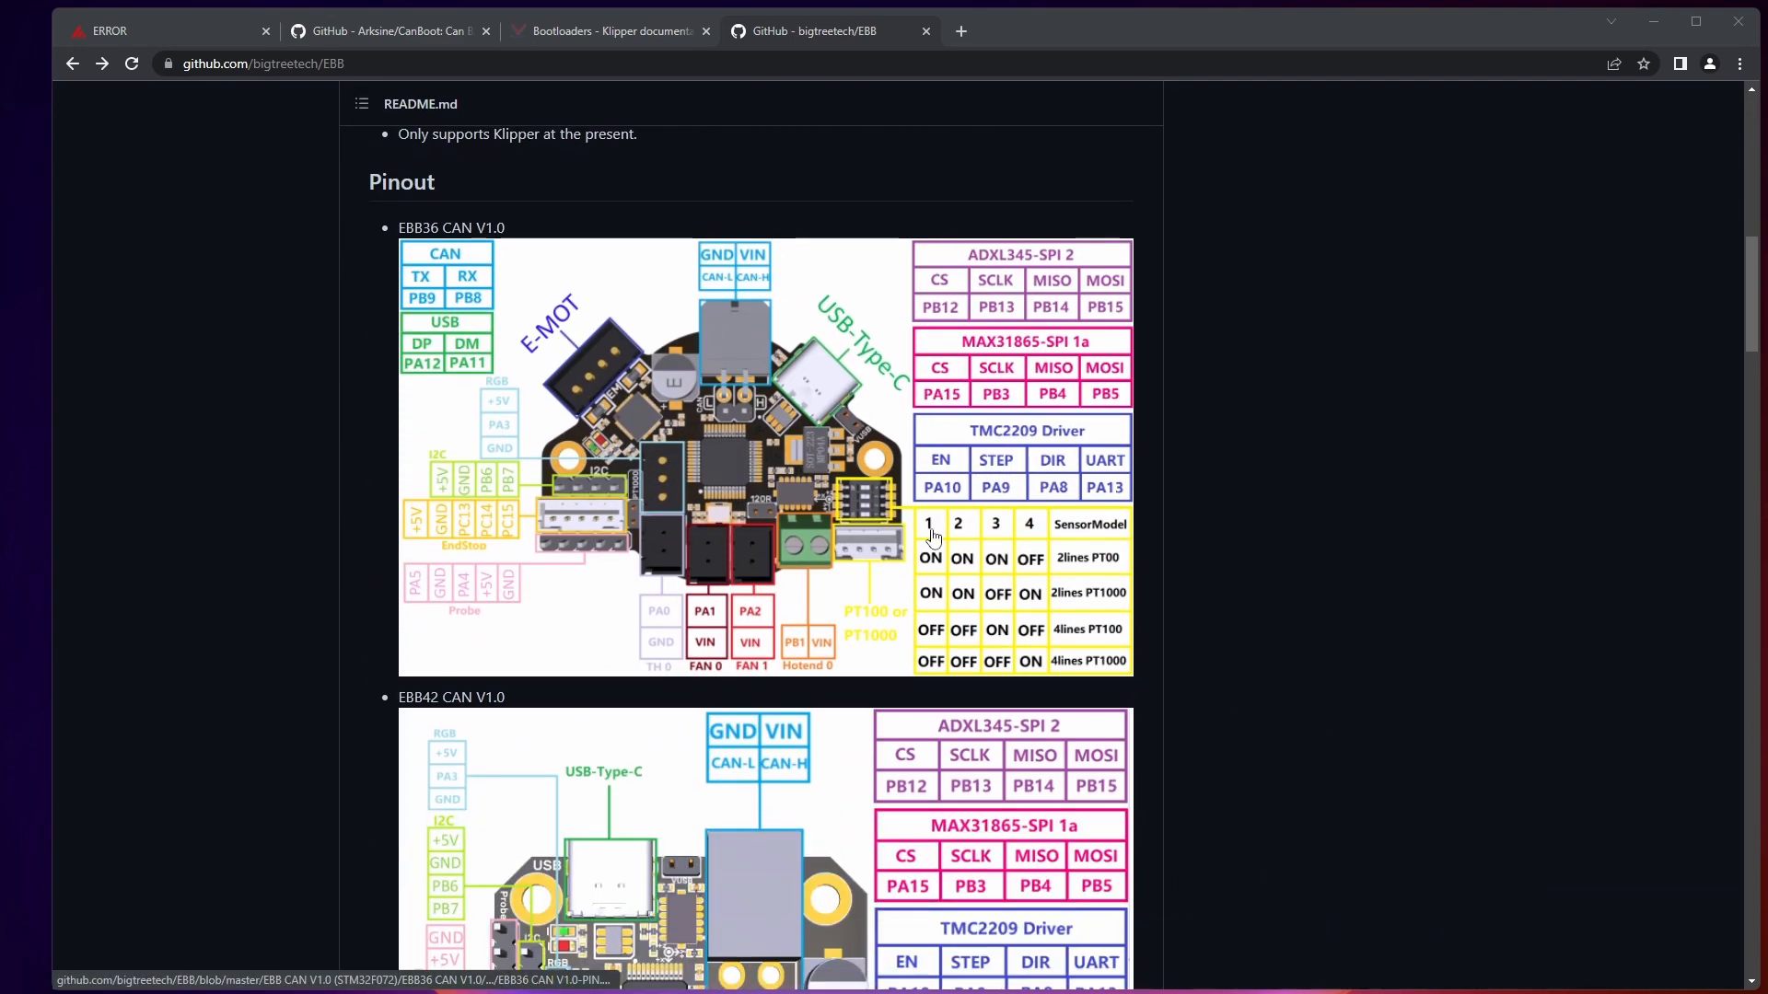
Scroll the EBB README down to the board.cfg files and Firmware update sections.
{"action": "scroll", "scroll_direction": "down", "scroll_amount": 3}
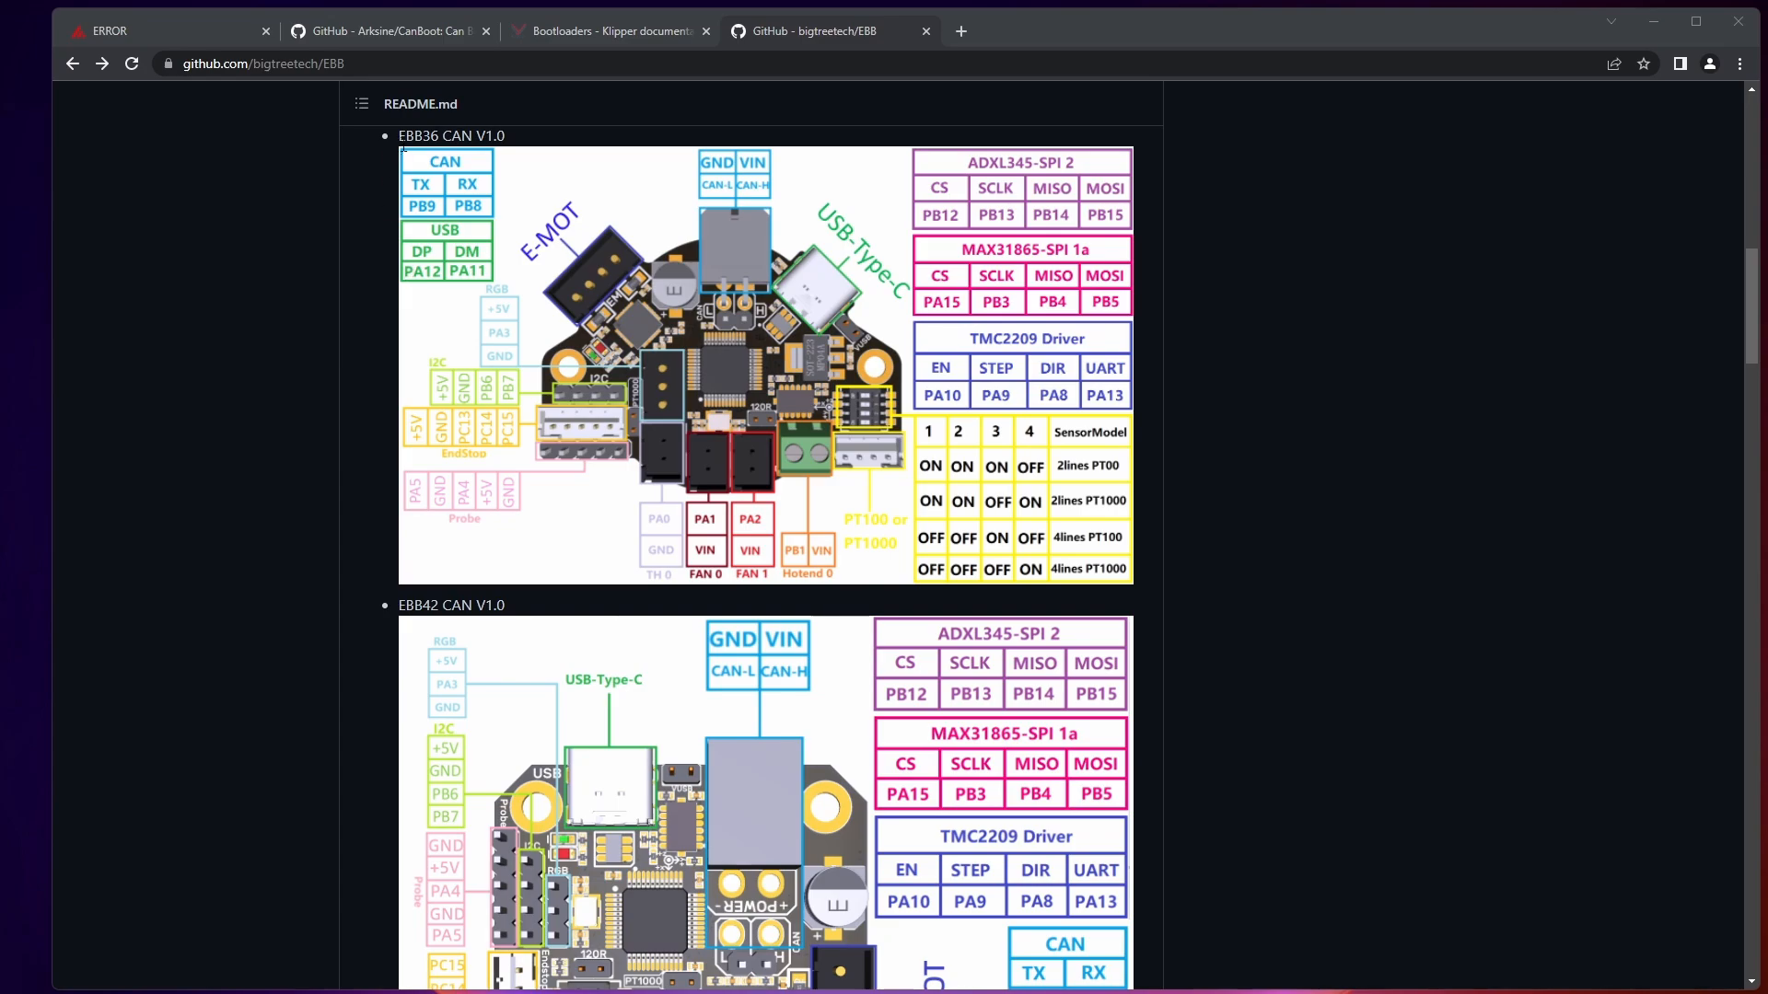
{"action": "scroll", "scroll_direction": "down", "scroll_amount": 3}
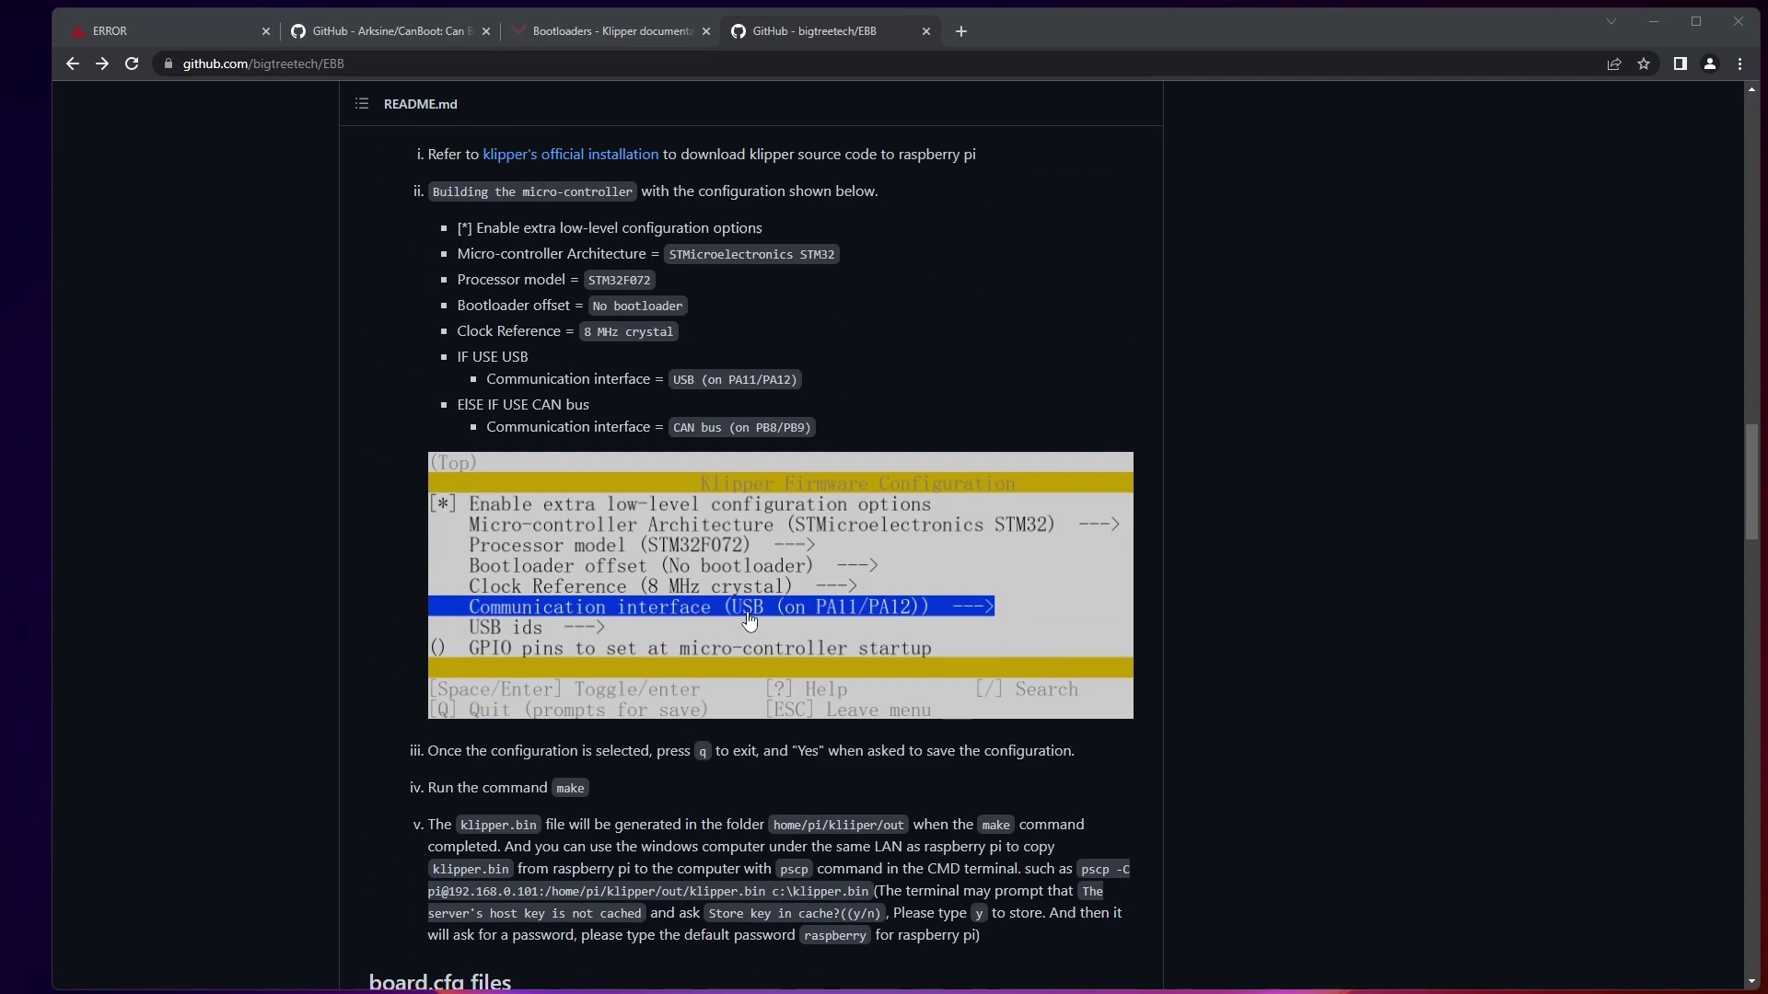
{"action": "scroll", "scroll_direction": "up", "scroll_amount": 3}
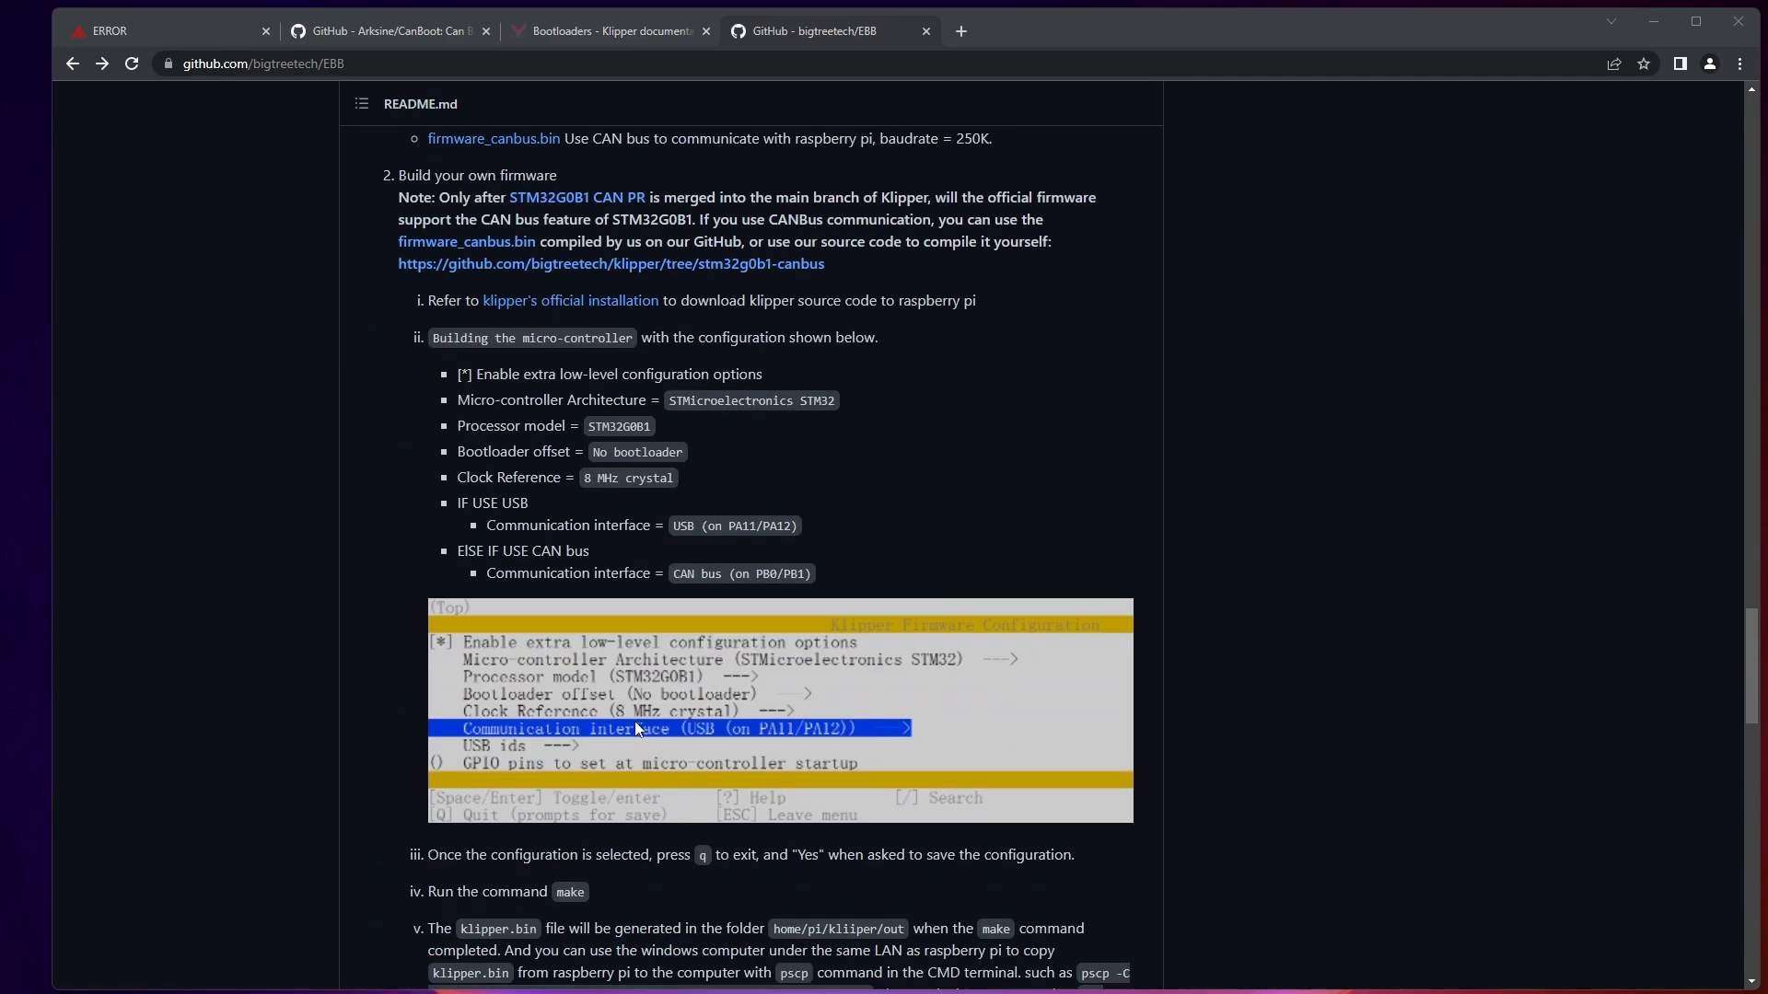
{"action": "scroll", "scroll_direction": "down", "scroll_amount": 3}
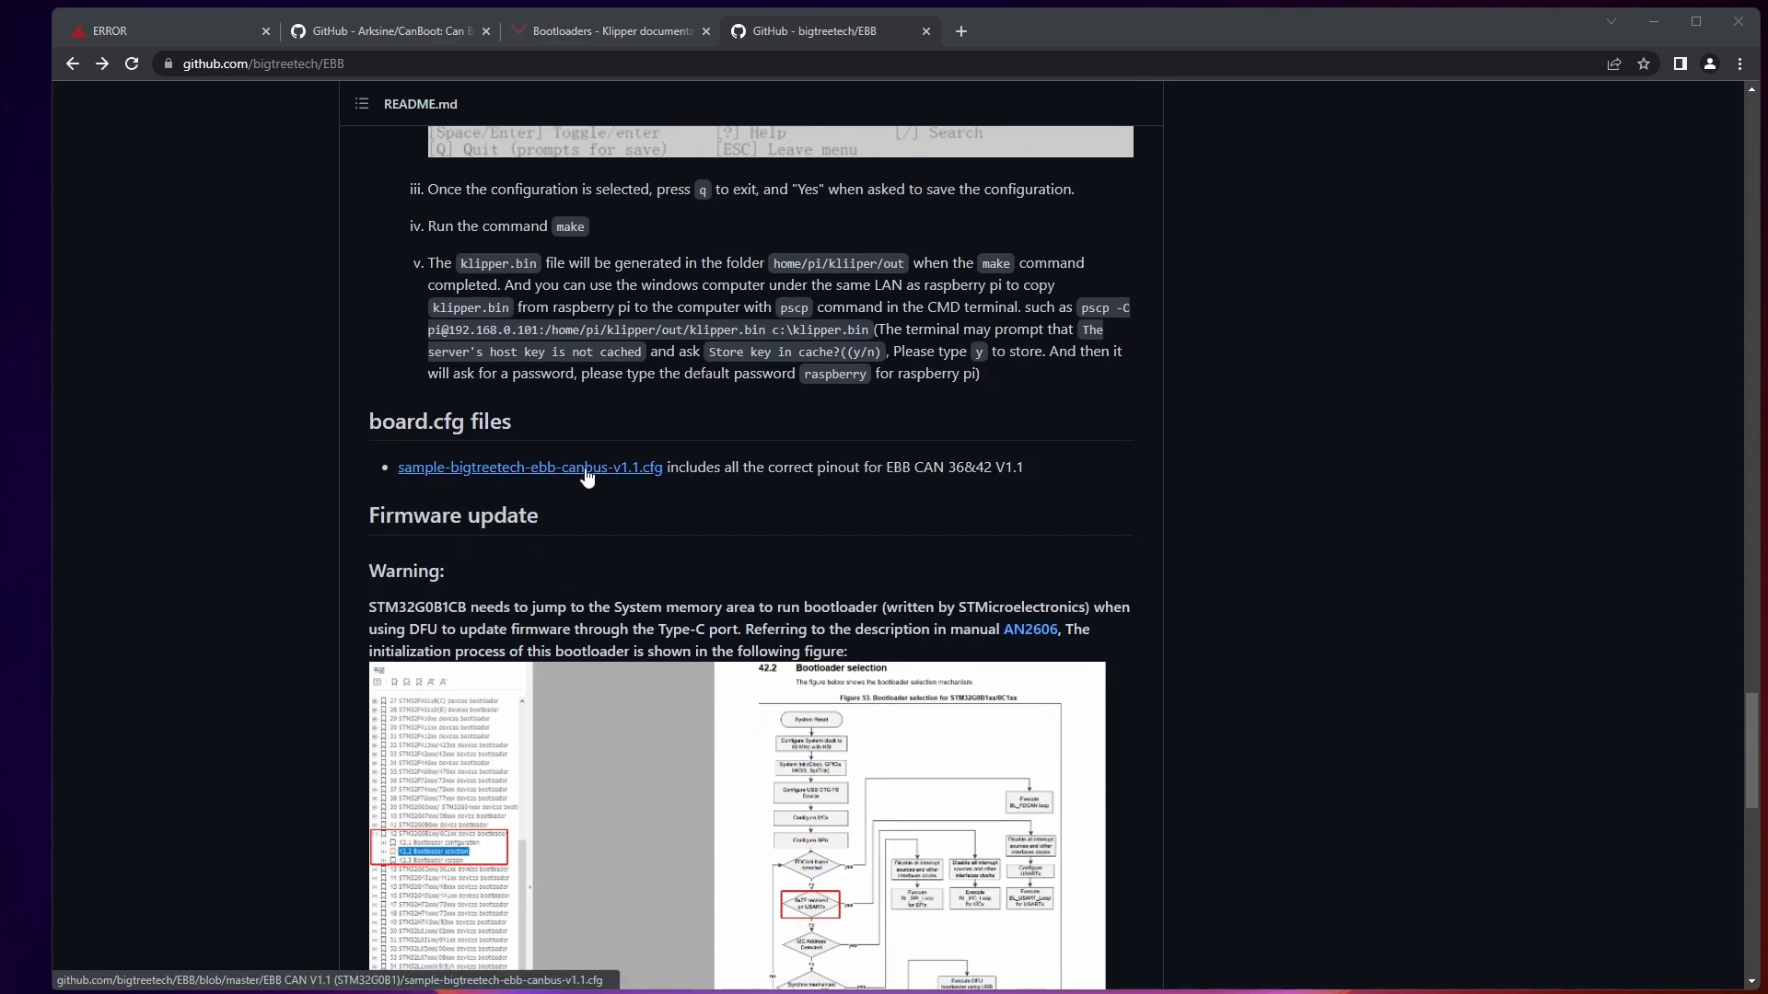
Open sample-bigtreetech-ebb-canbus-v1.0.cfg from the EBB CAN V1.0 (STM32F072) folder.
{"action": "left_click", "coordinate": [530, 467]}
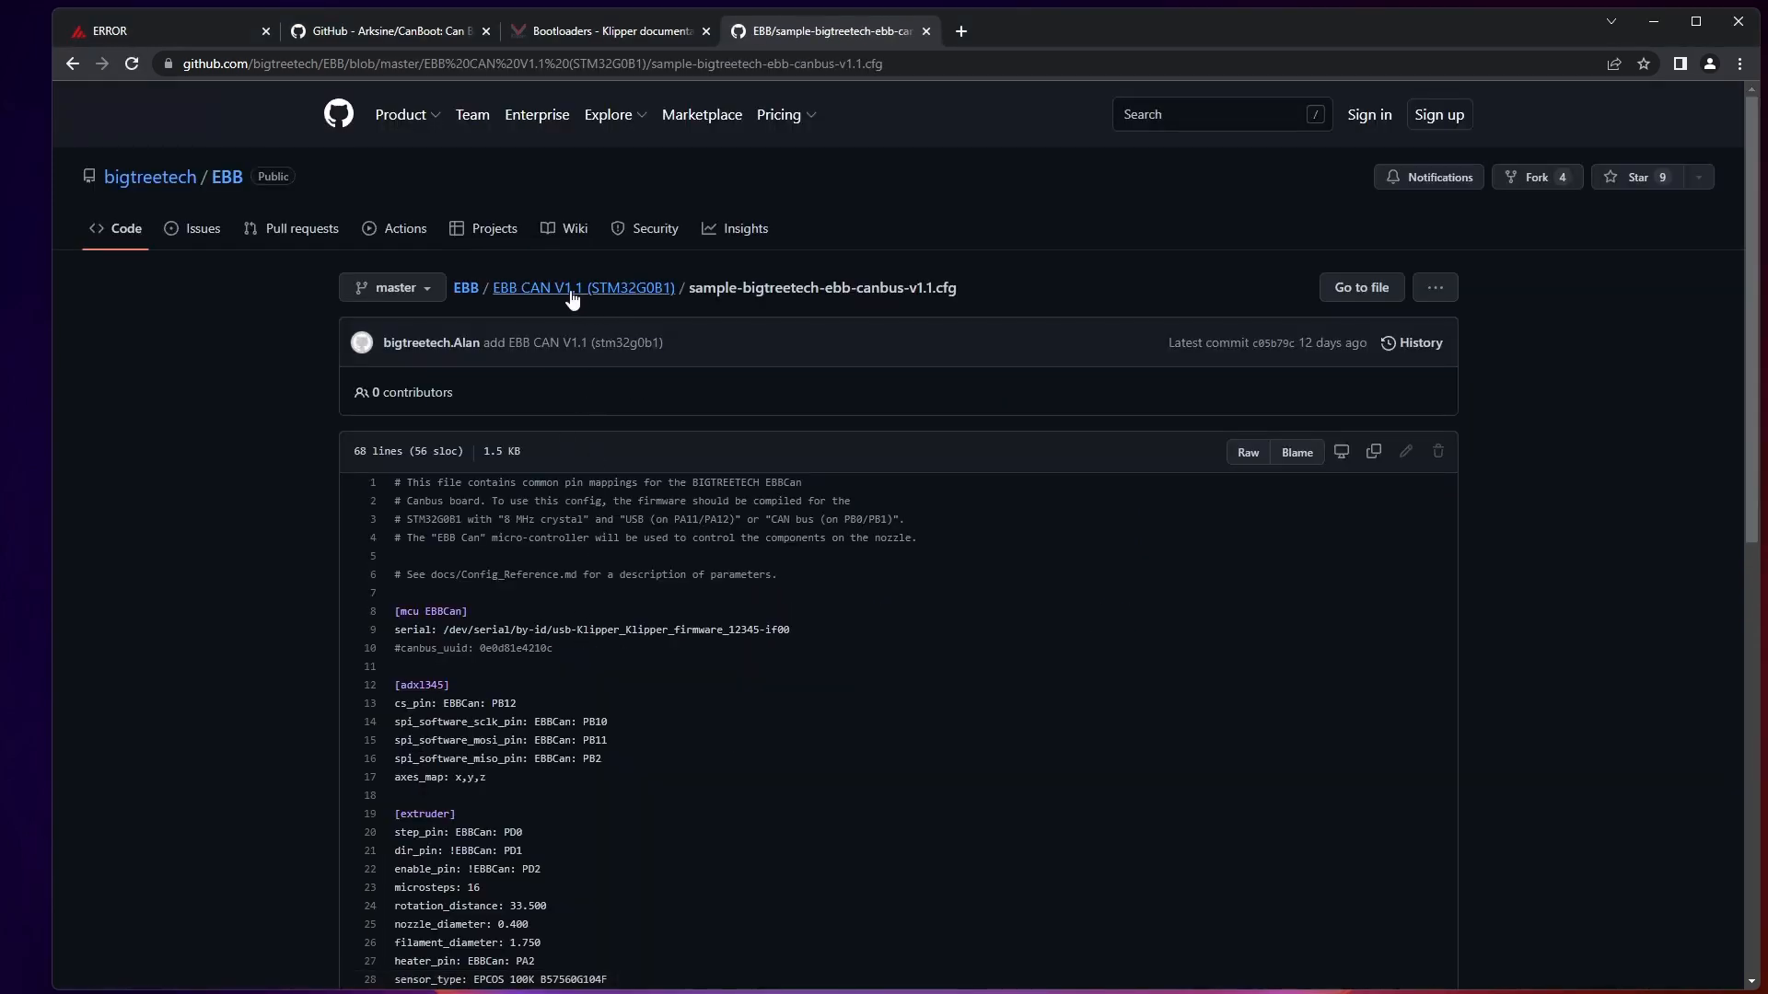
{"action": "mouse_move", "coordinate": [527, 305]}
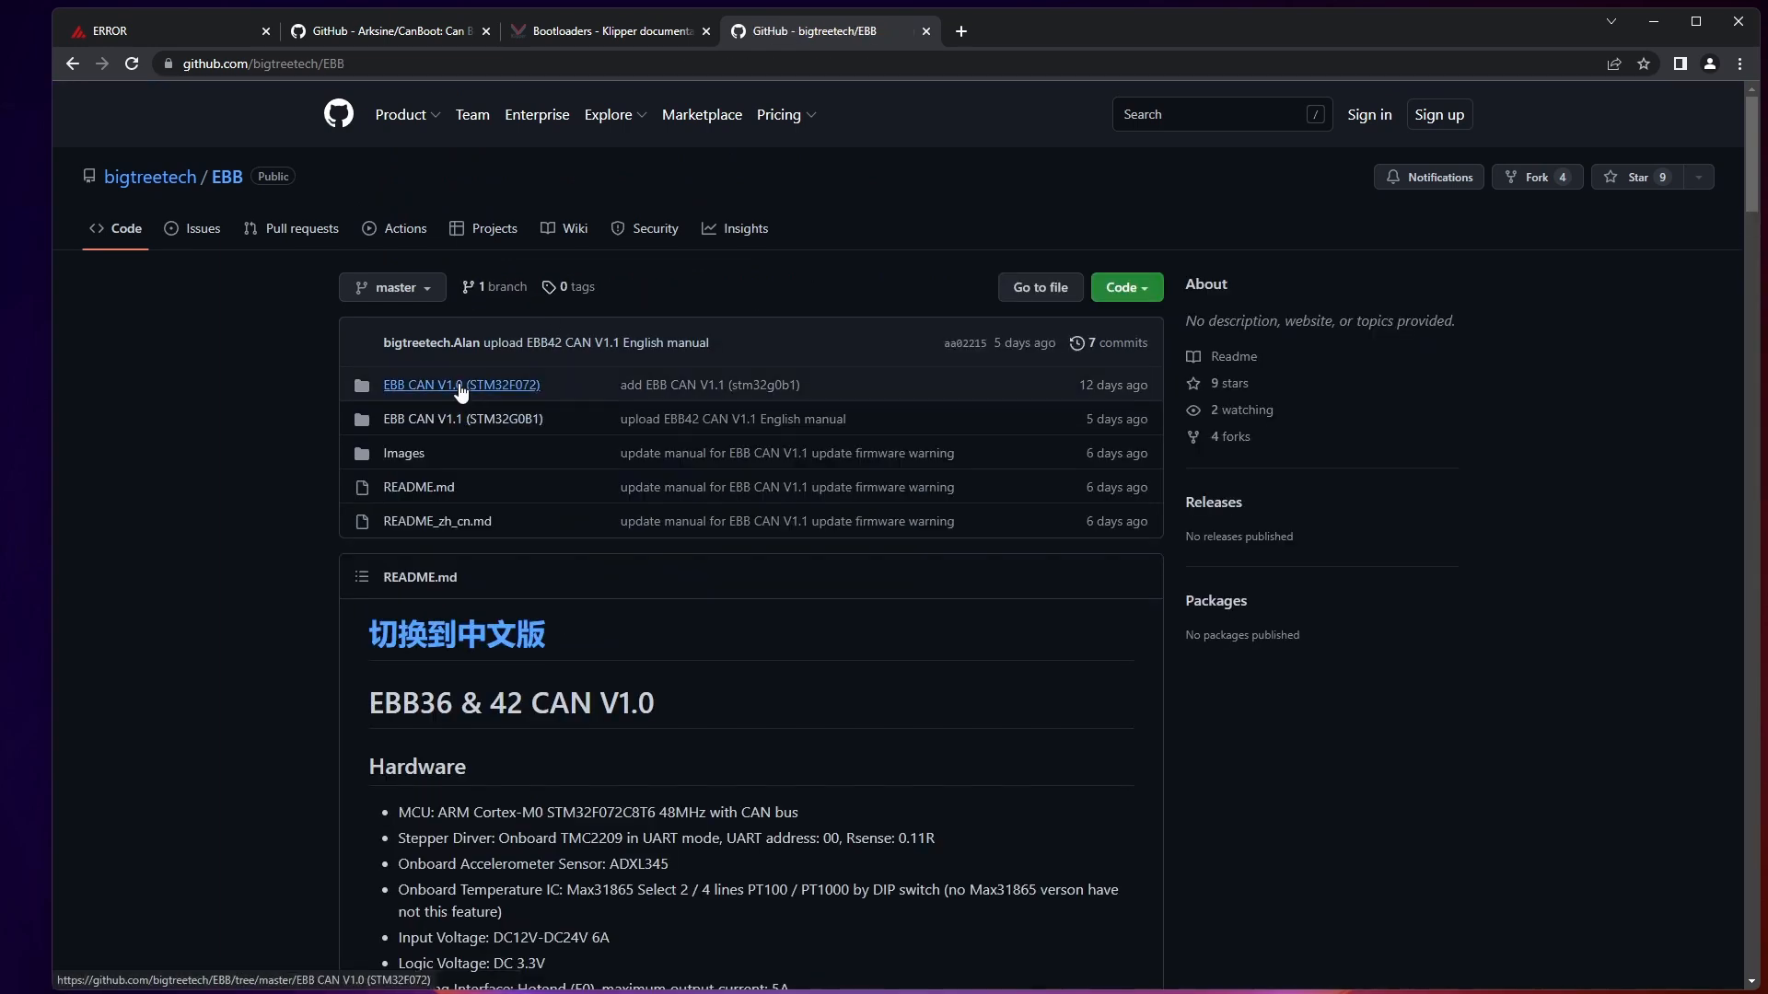
{"action": "left_click", "coordinate": [461, 385]}
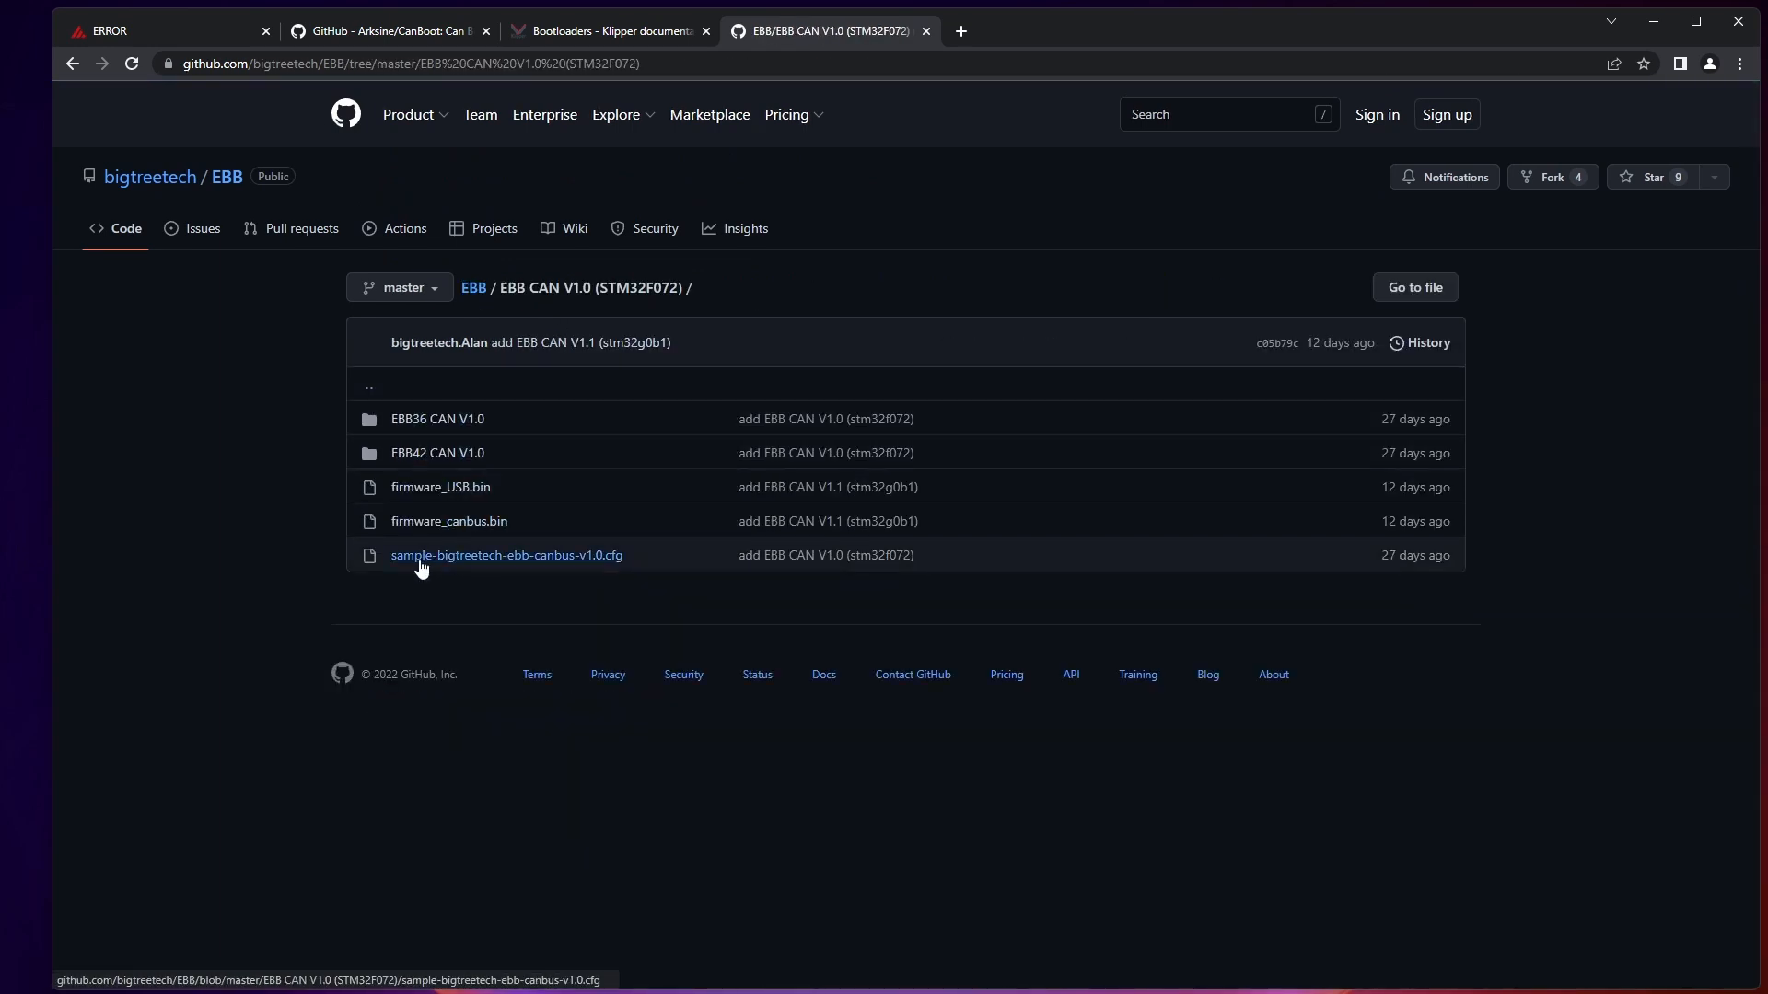
{"action": "mouse_move", "coordinate": [591, 559]}
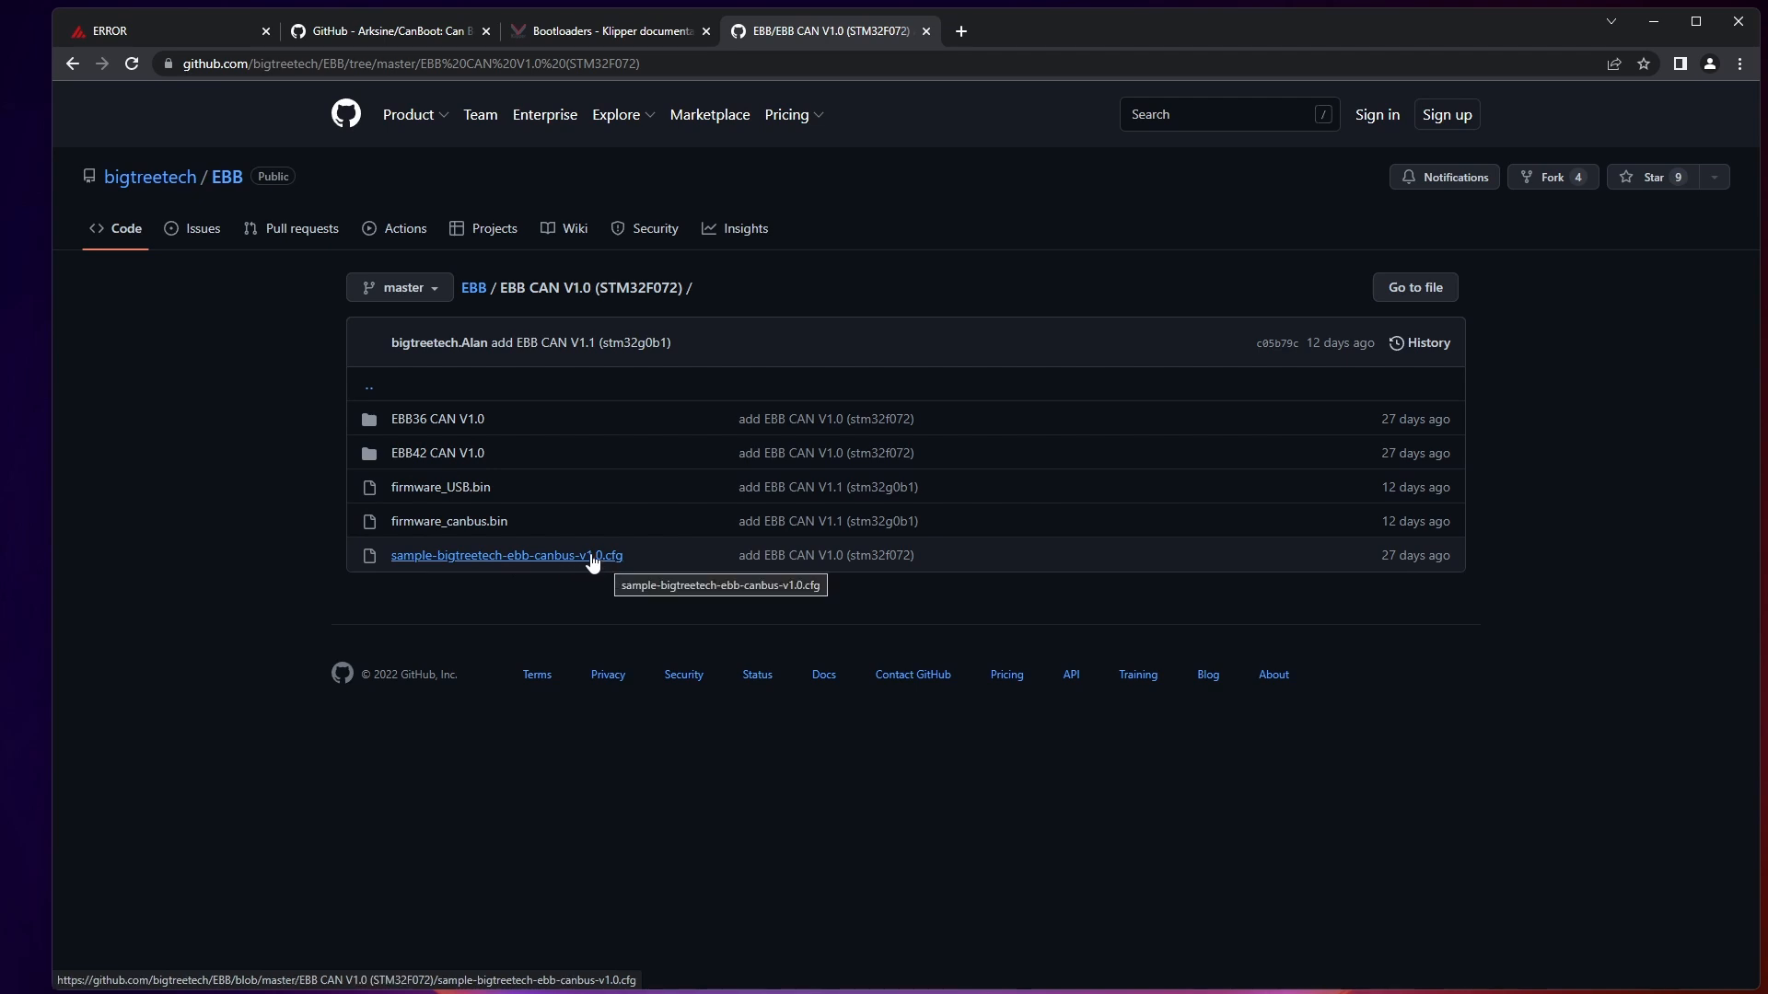
{"action": "left_click", "coordinate": [506, 555]}
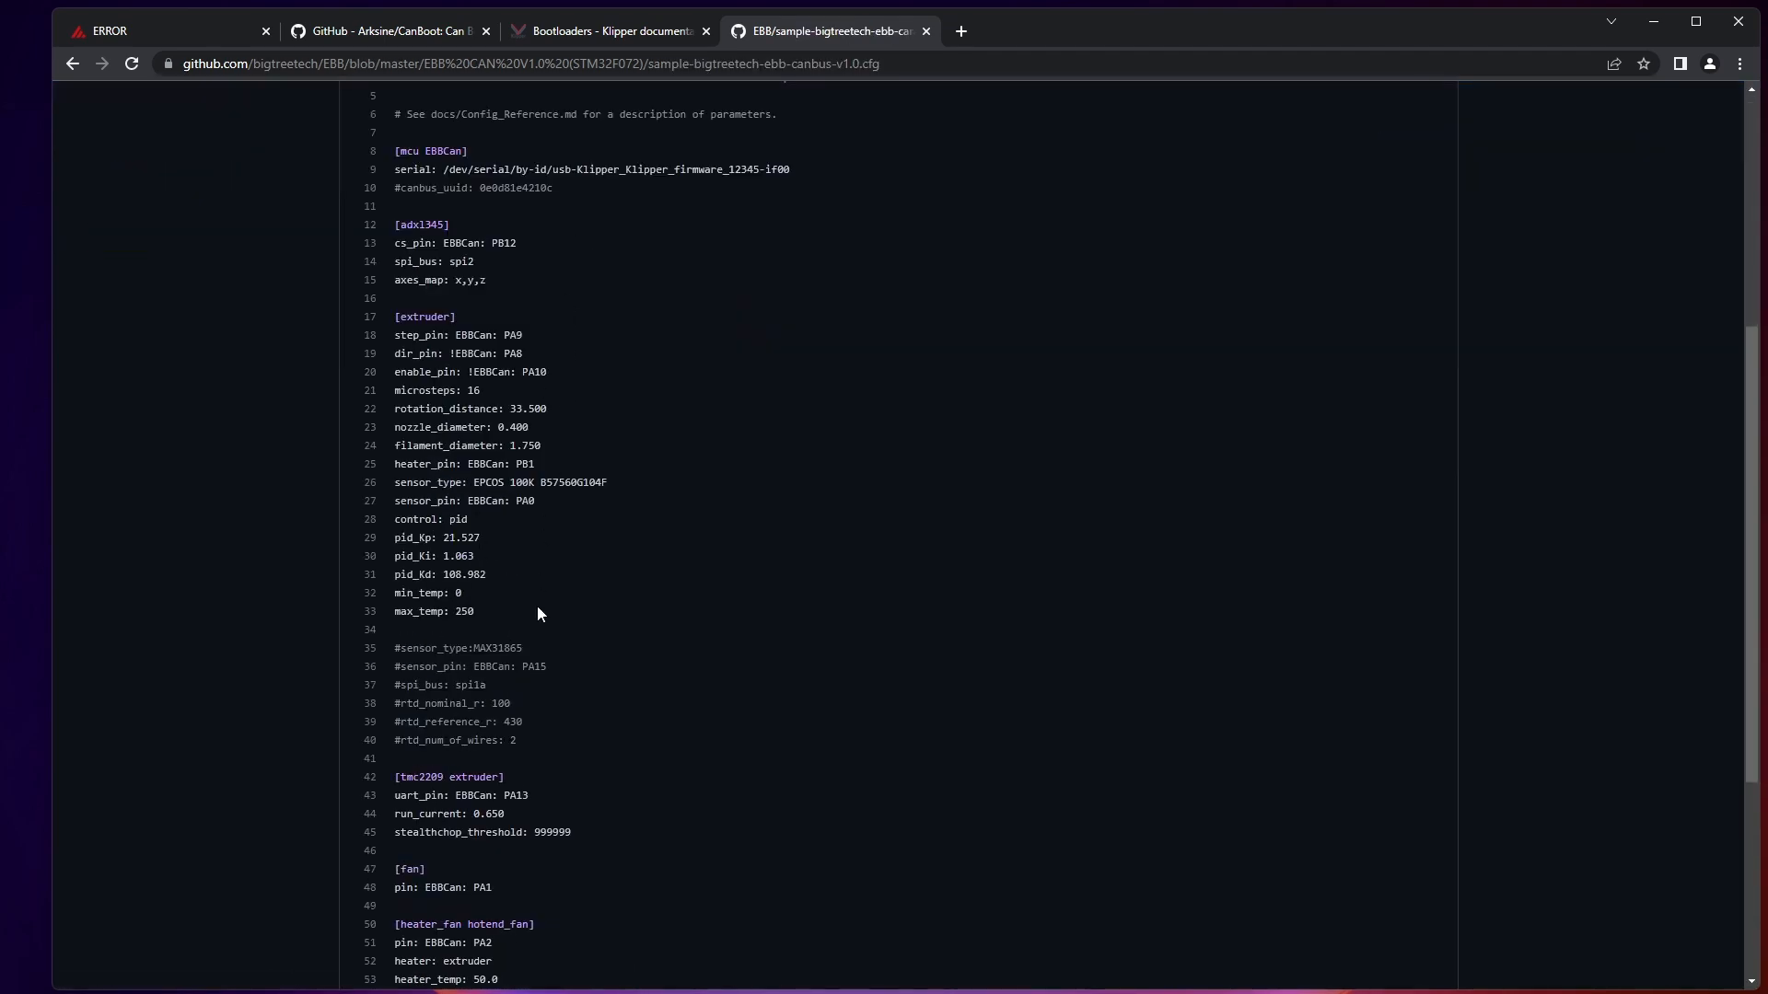
{"action": "mouse_move", "coordinate": [543, 624]}
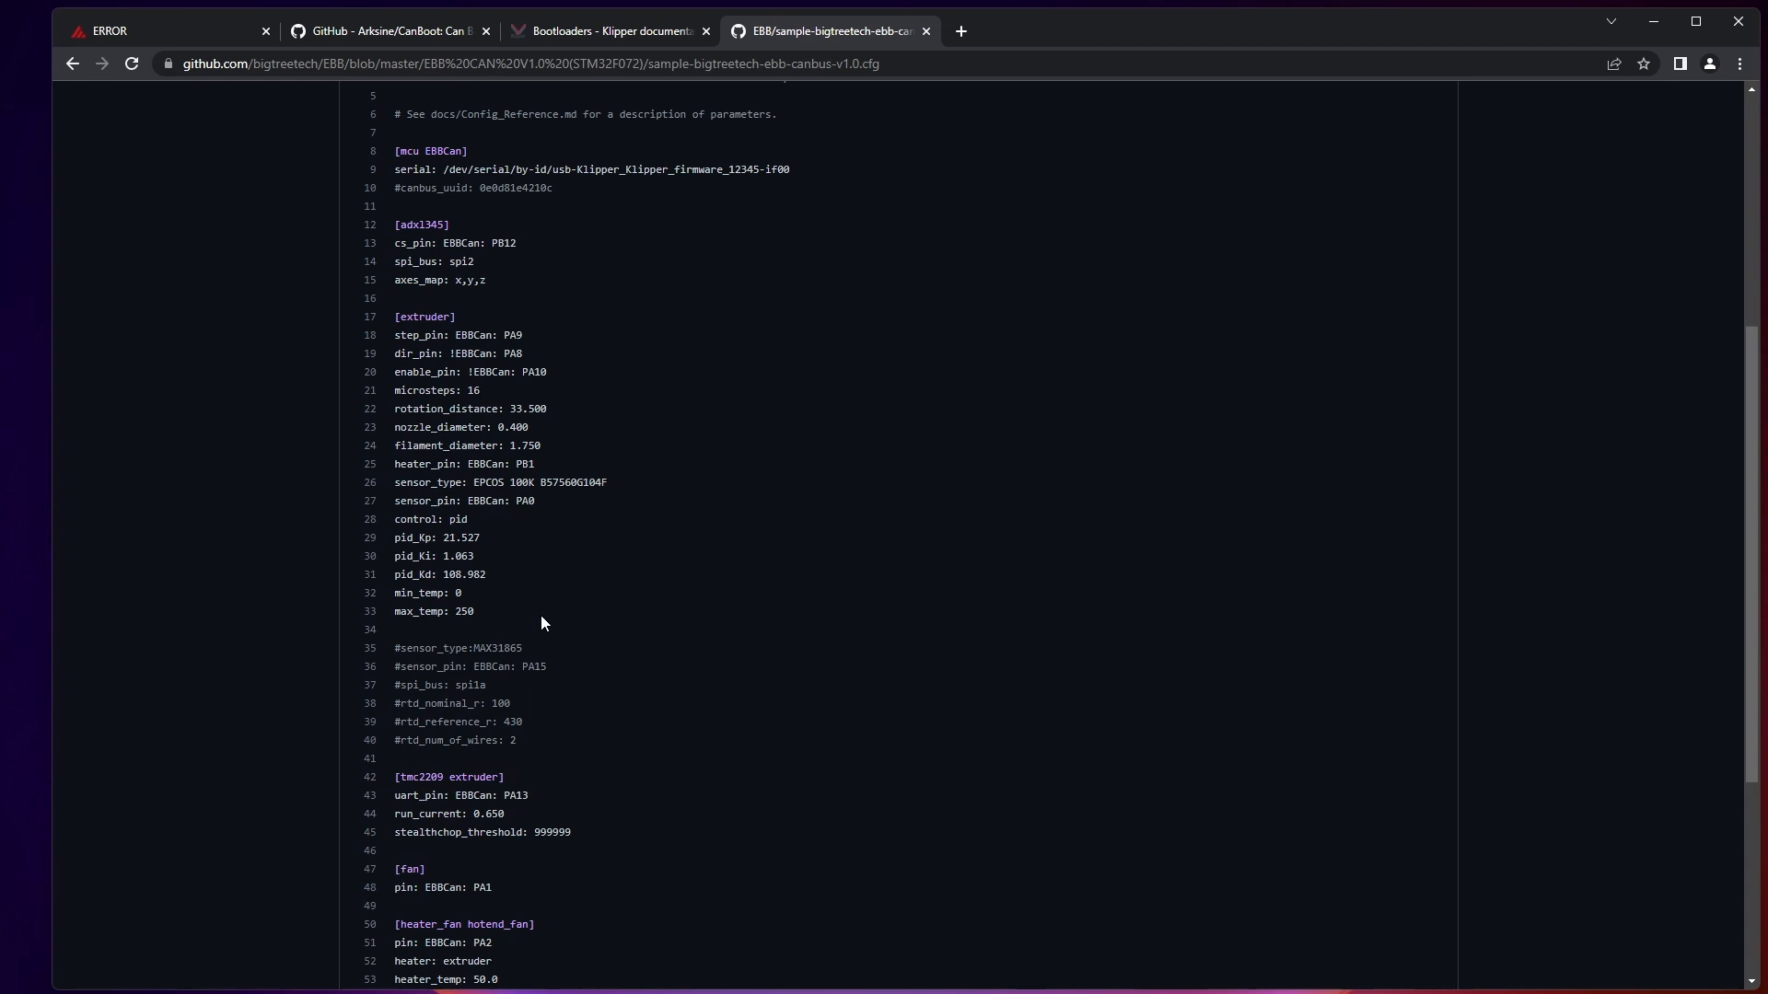